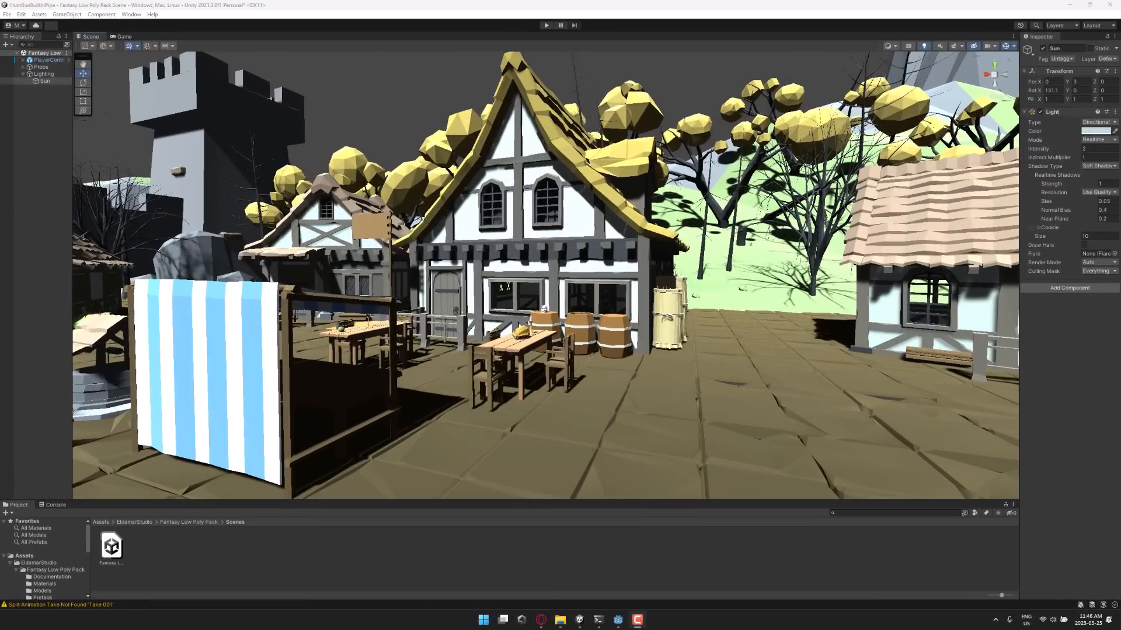
mouse_move(293, 243)
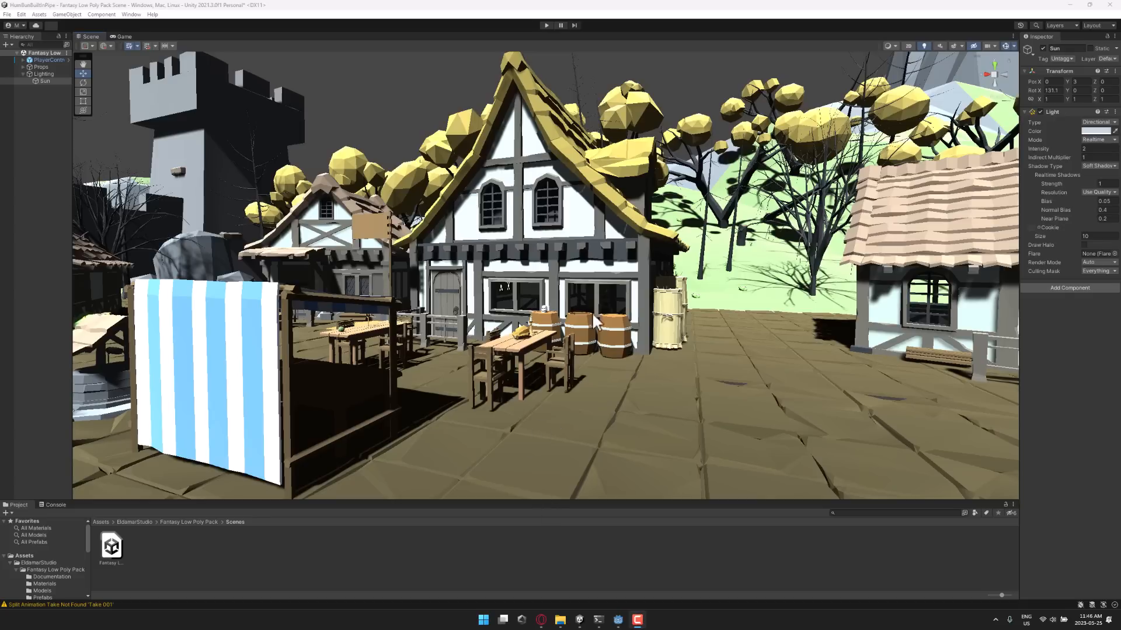
Compare the Godot version of the scene against the original Unity scene via the taskbar
click(616, 620)
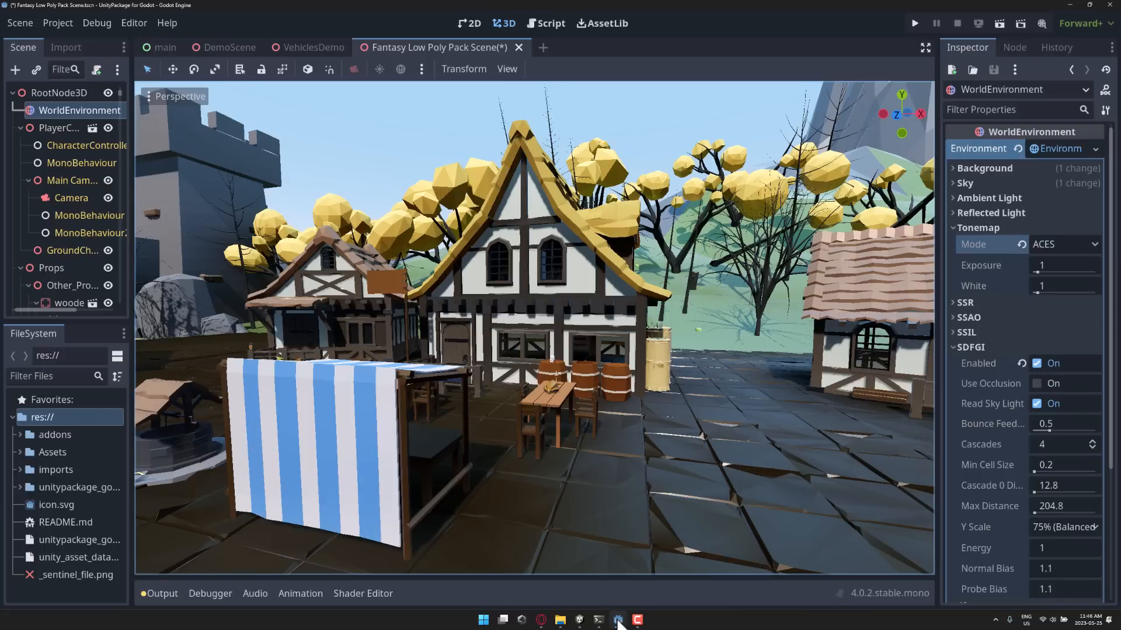
click(598, 620)
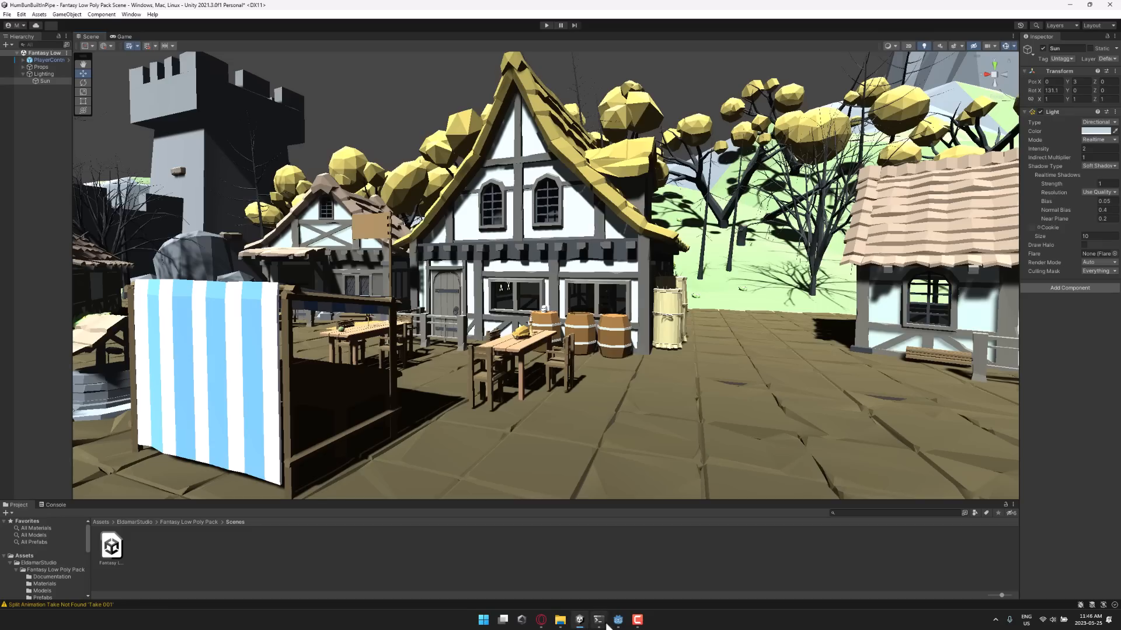
click(616, 619)
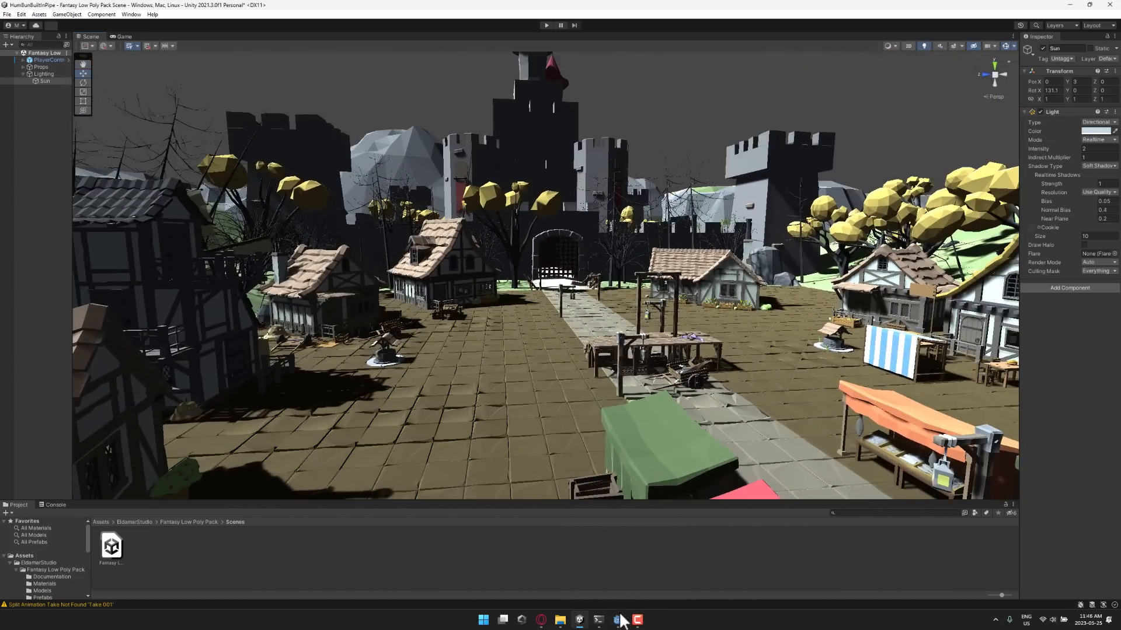
click(597, 619)
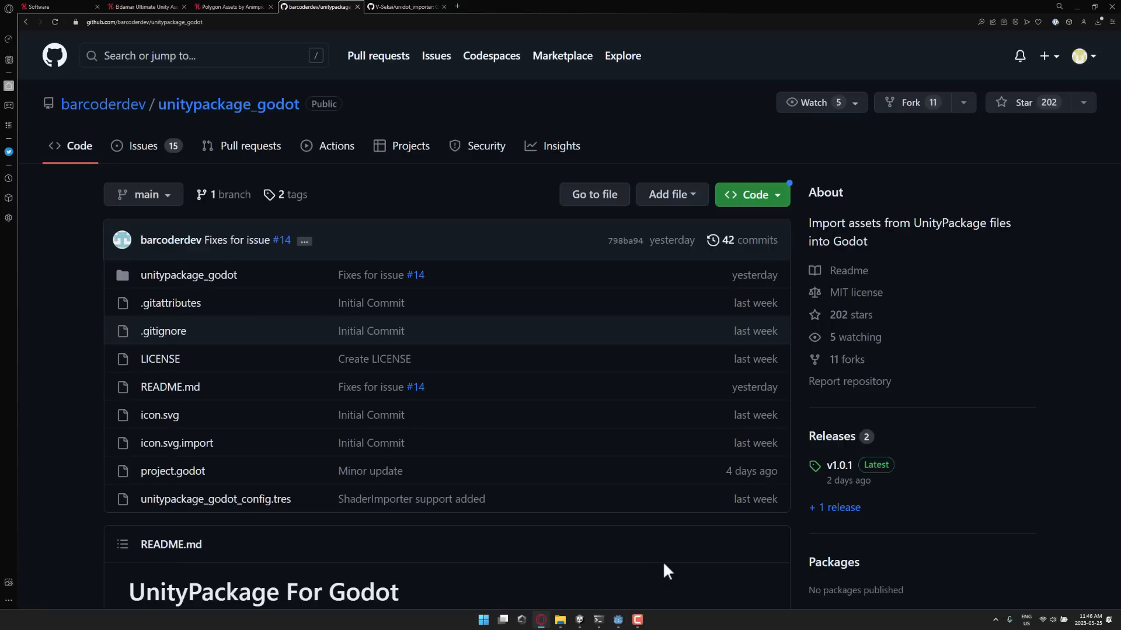
mouse_move(571, 218)
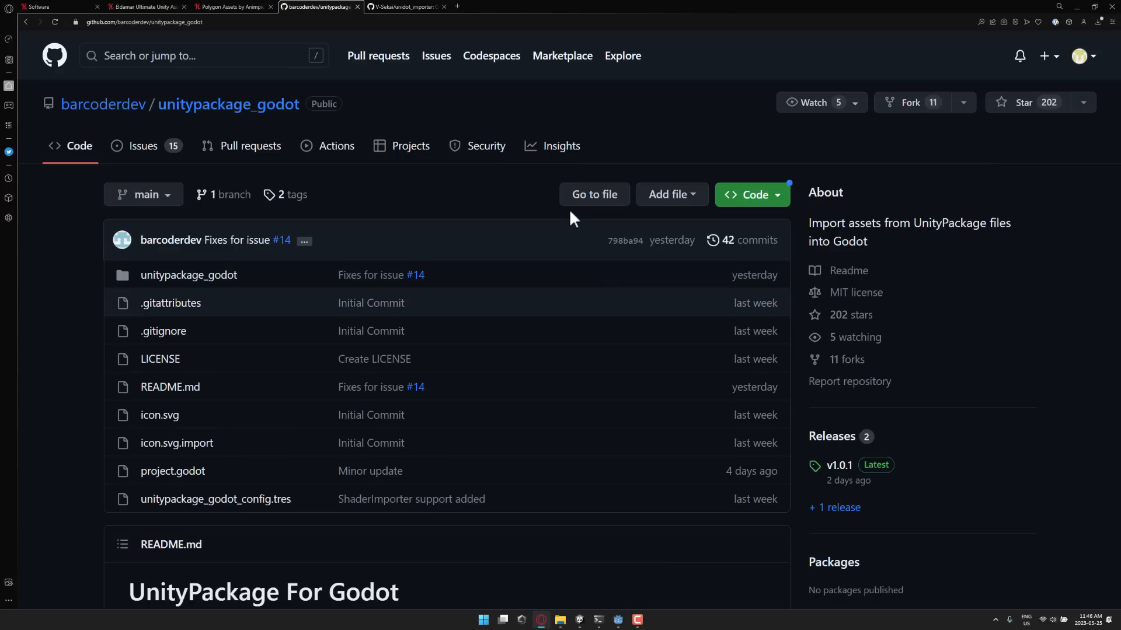
mouse_move(421, 263)
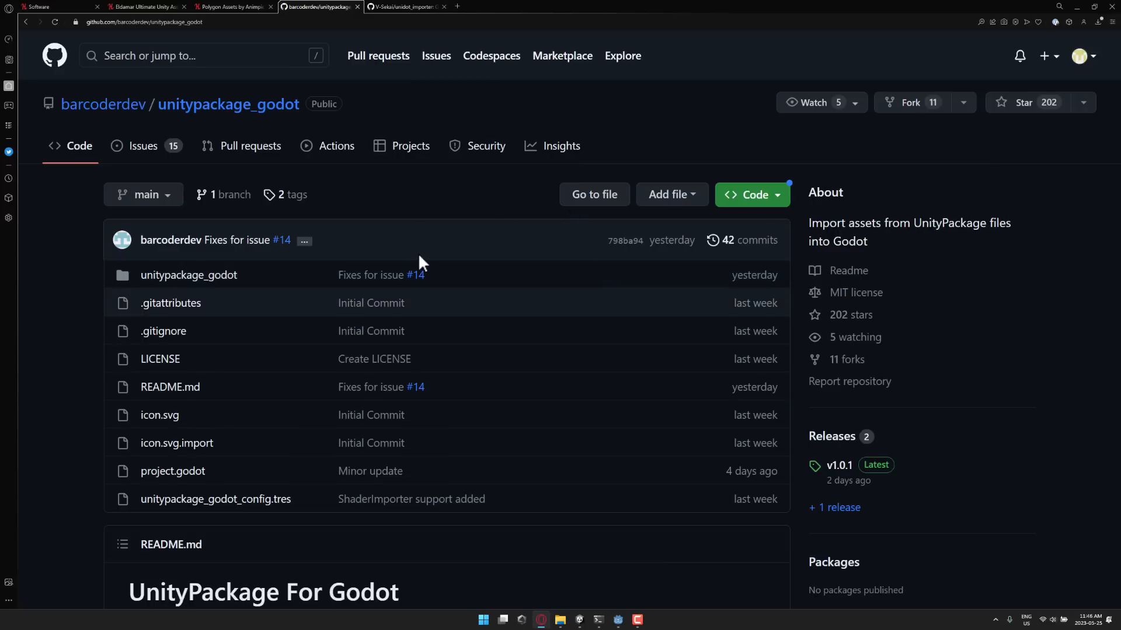
mouse_move(495, 211)
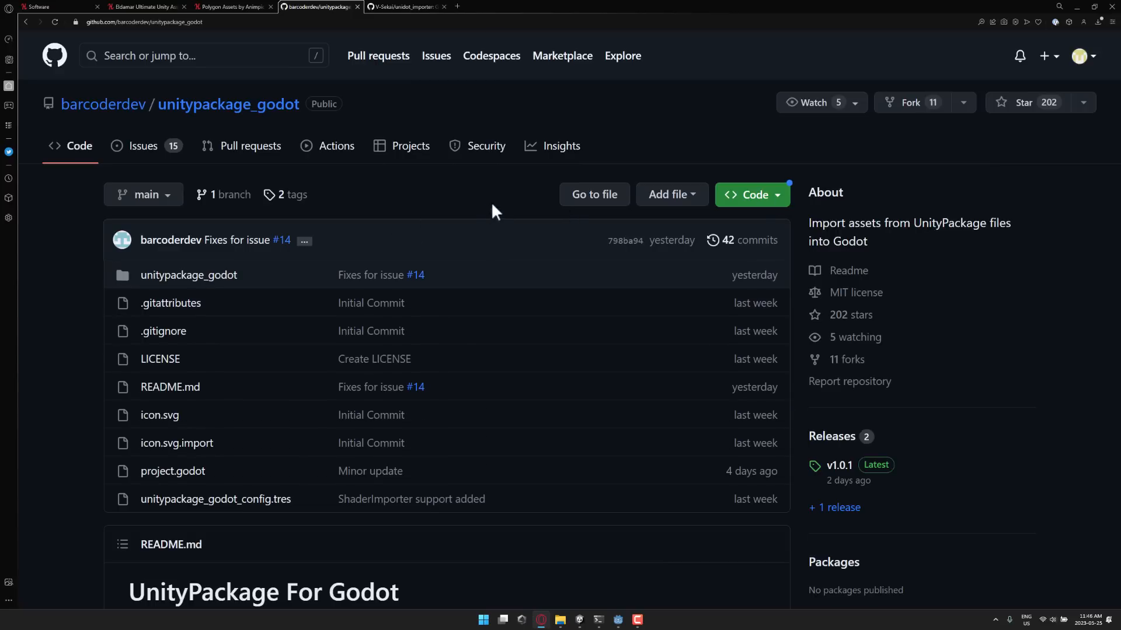
Show the unidot_importer and unitypackage_godot repositories, then the Polygon Assets bundle page
click(406, 7)
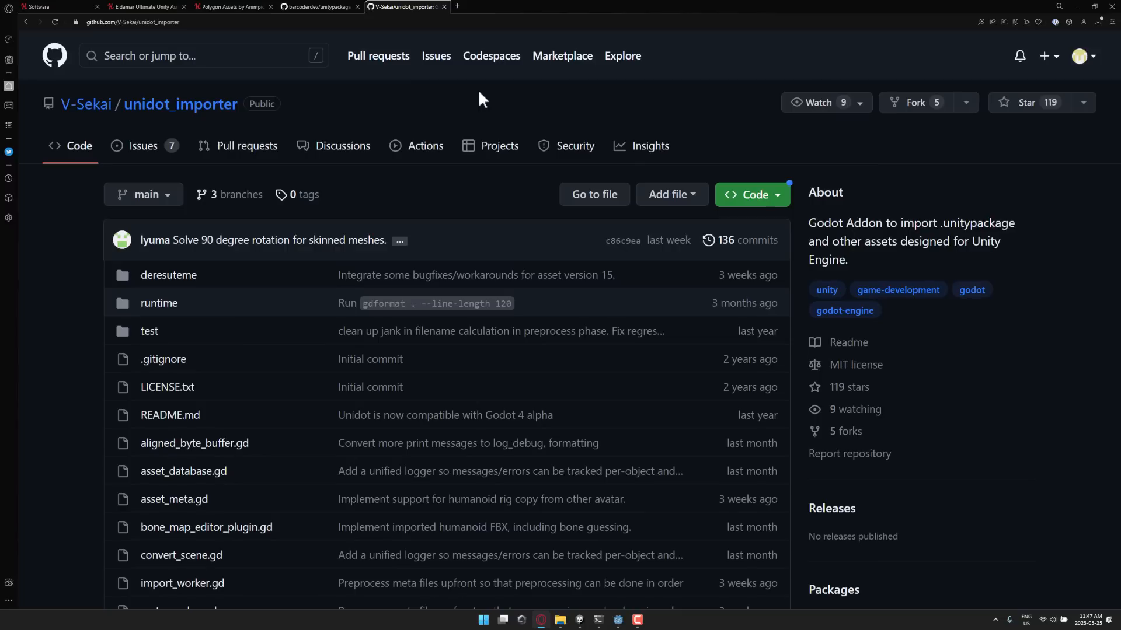
click(319, 7)
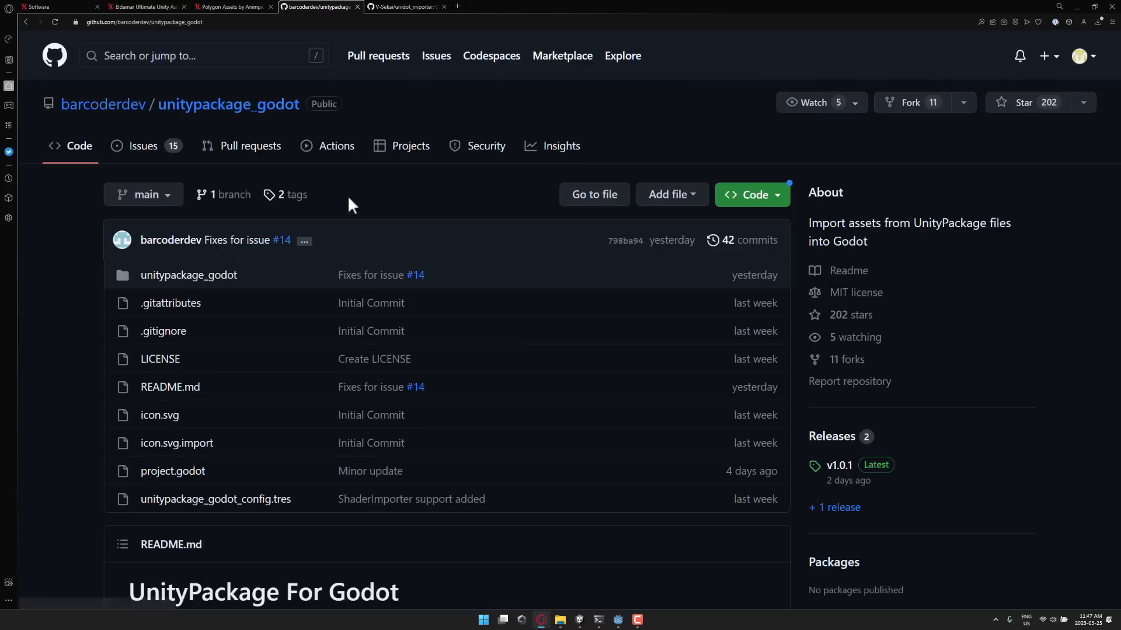
click(407, 7)
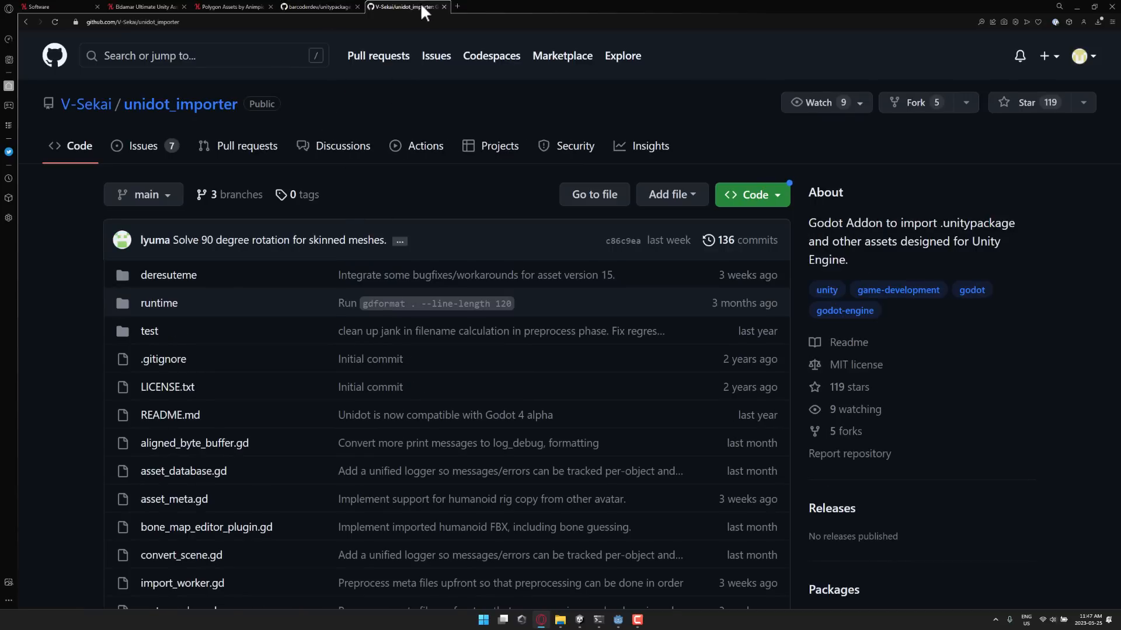
click(232, 7)
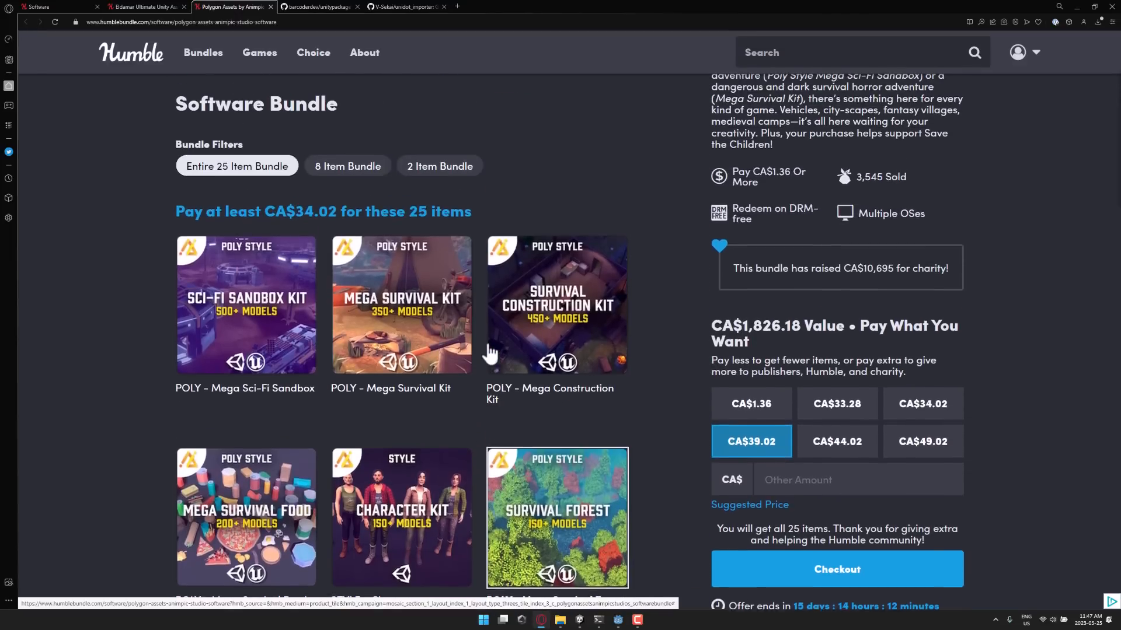
Browse the Eldamar bundle past the Fantasy Low Poly Pack and go to the Software bundles listing
scroll(up, 3)
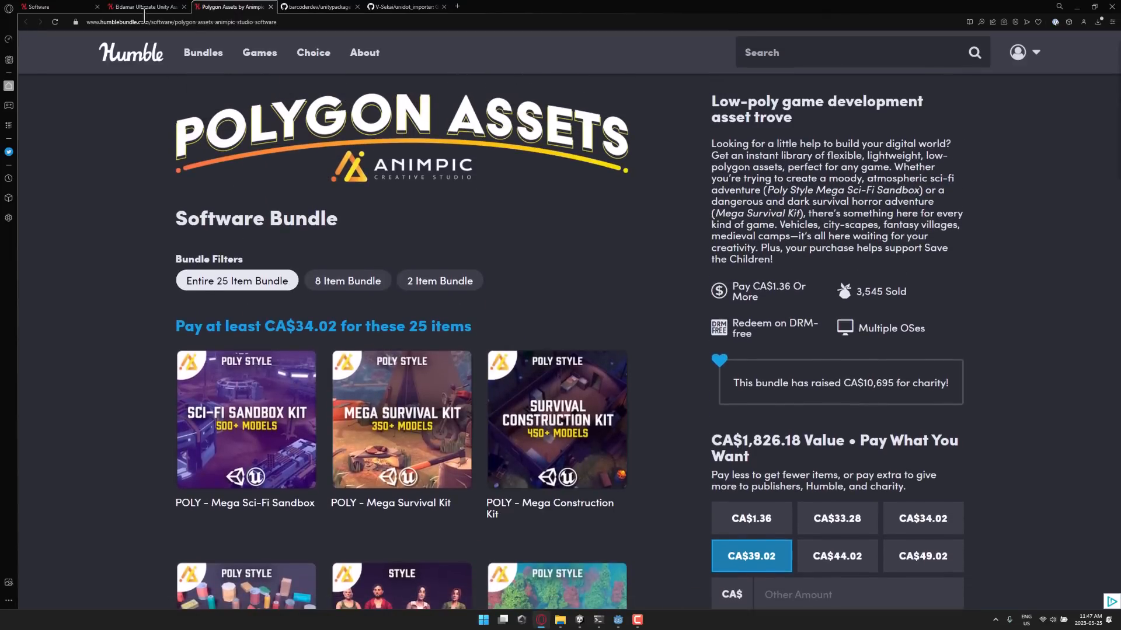
click(143, 7)
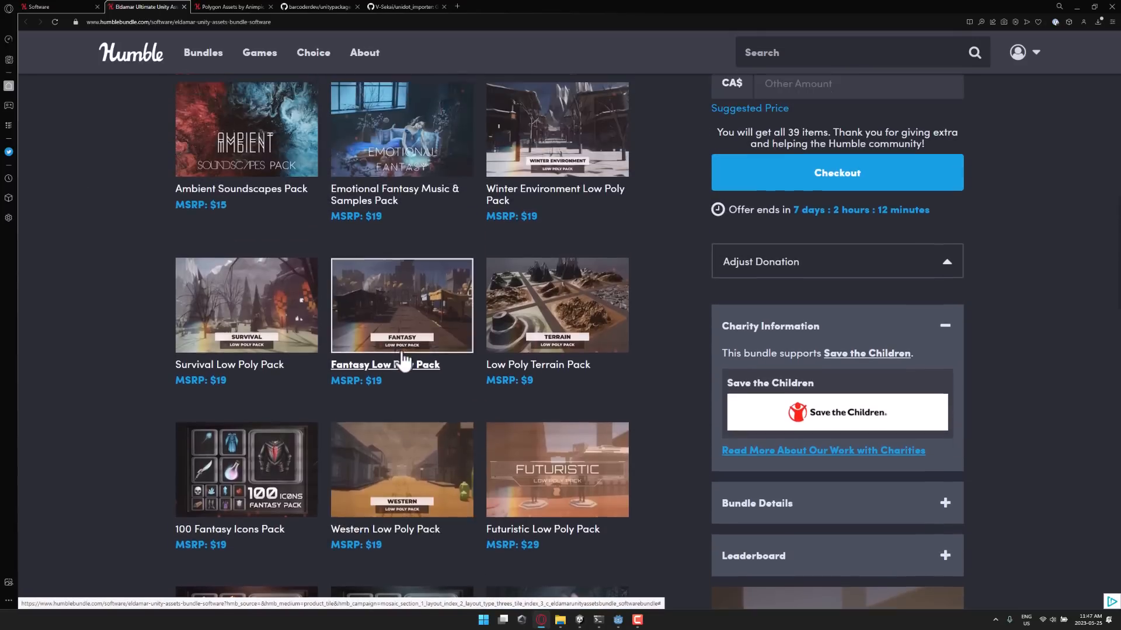
scroll(down, 3)
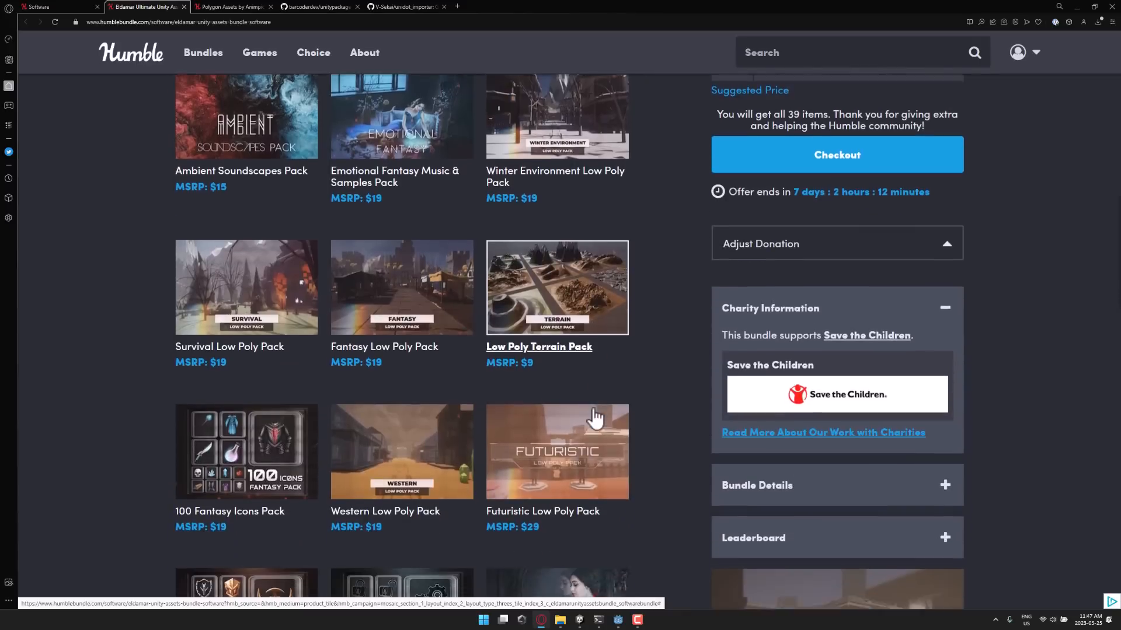
scroll(down, 3)
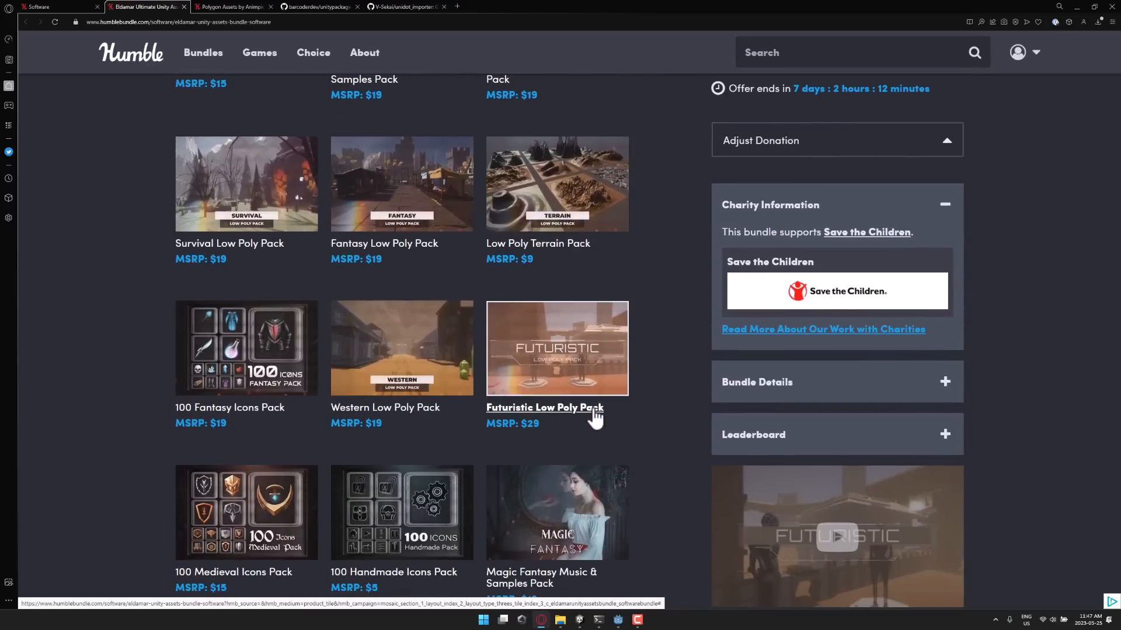
mouse_move(63, 27)
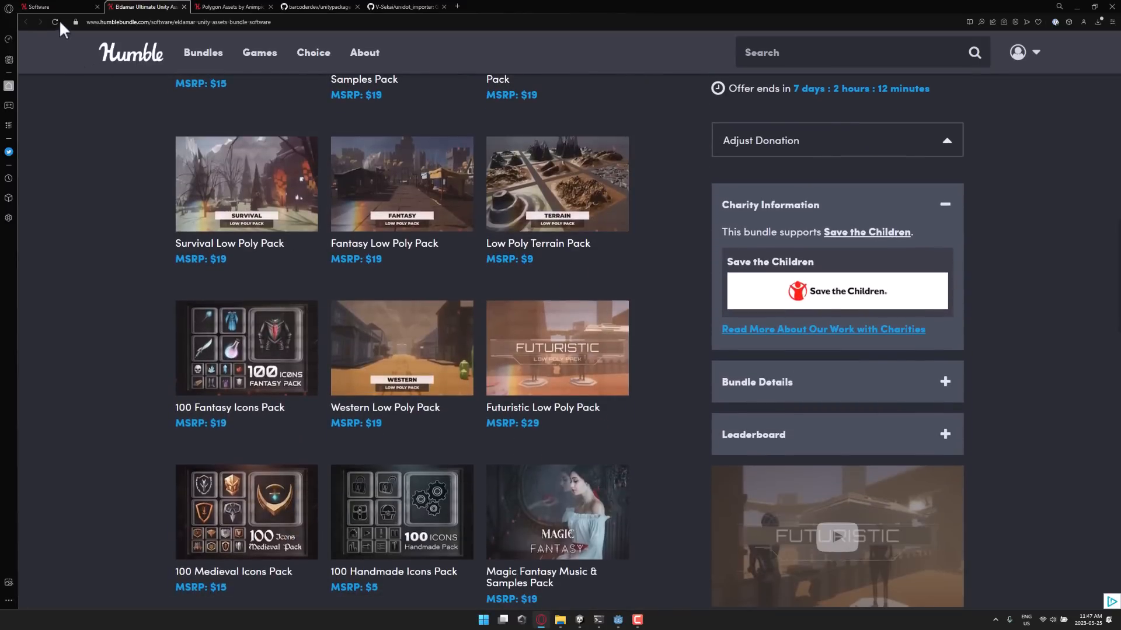
click(26, 21)
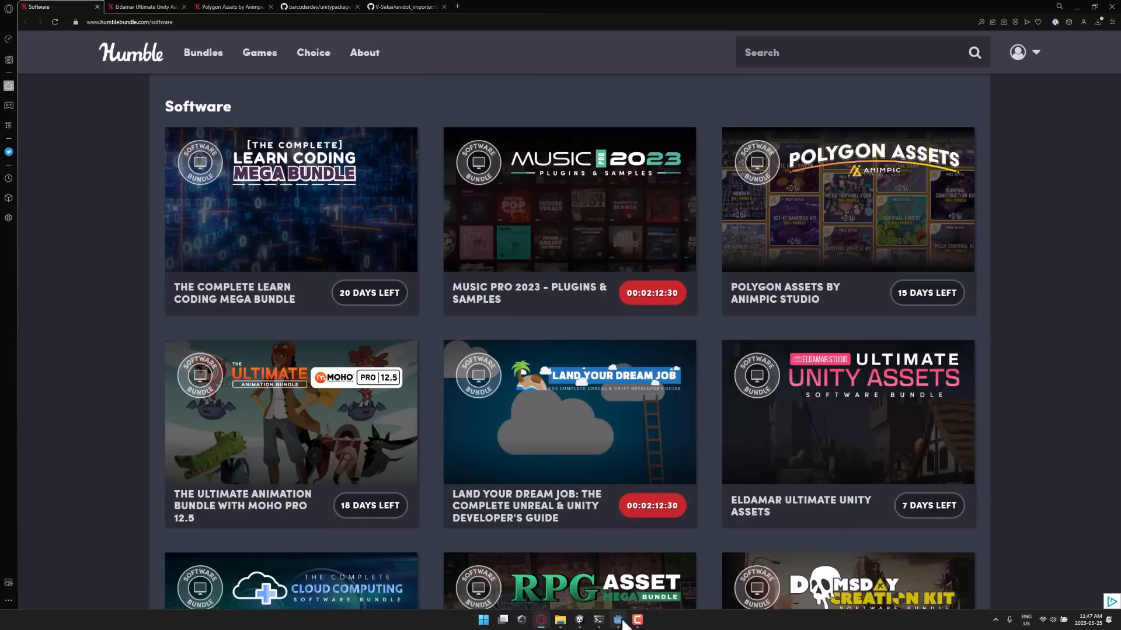
Close the Godot editor holding the Fantasy Low Poly Pack scene without saving
click(616, 620)
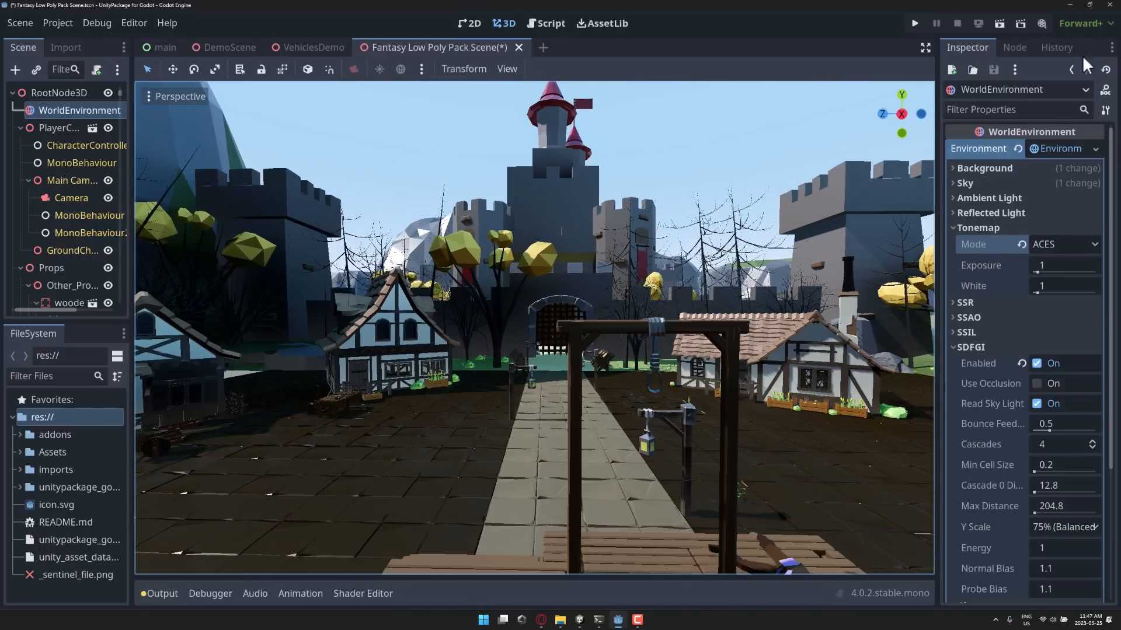
click(517, 46)
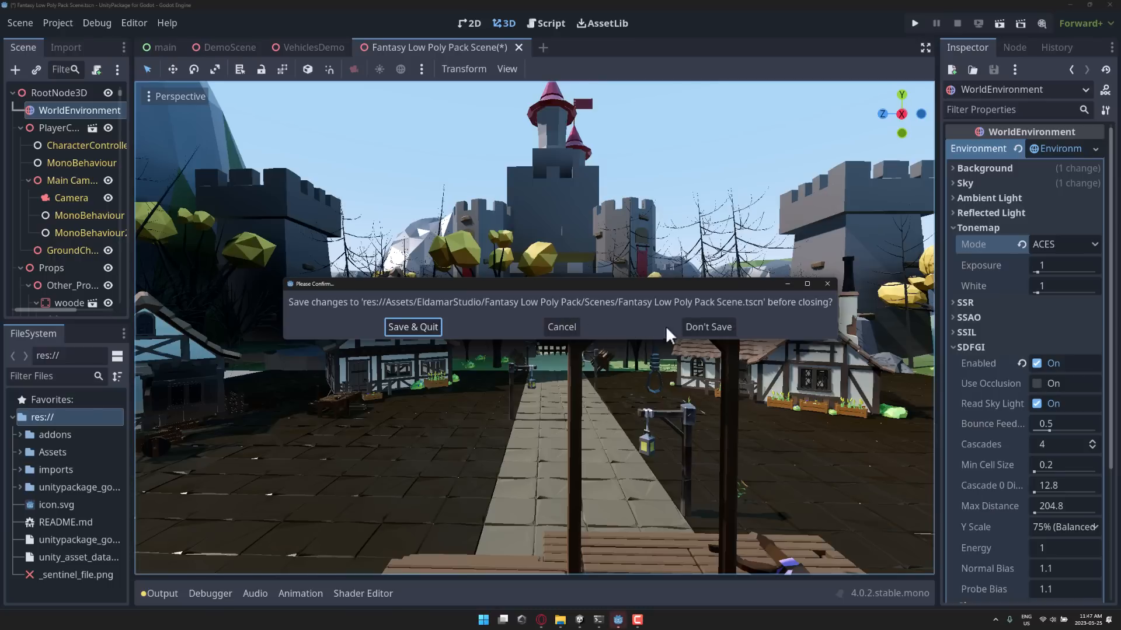
mouse_move(708, 326)
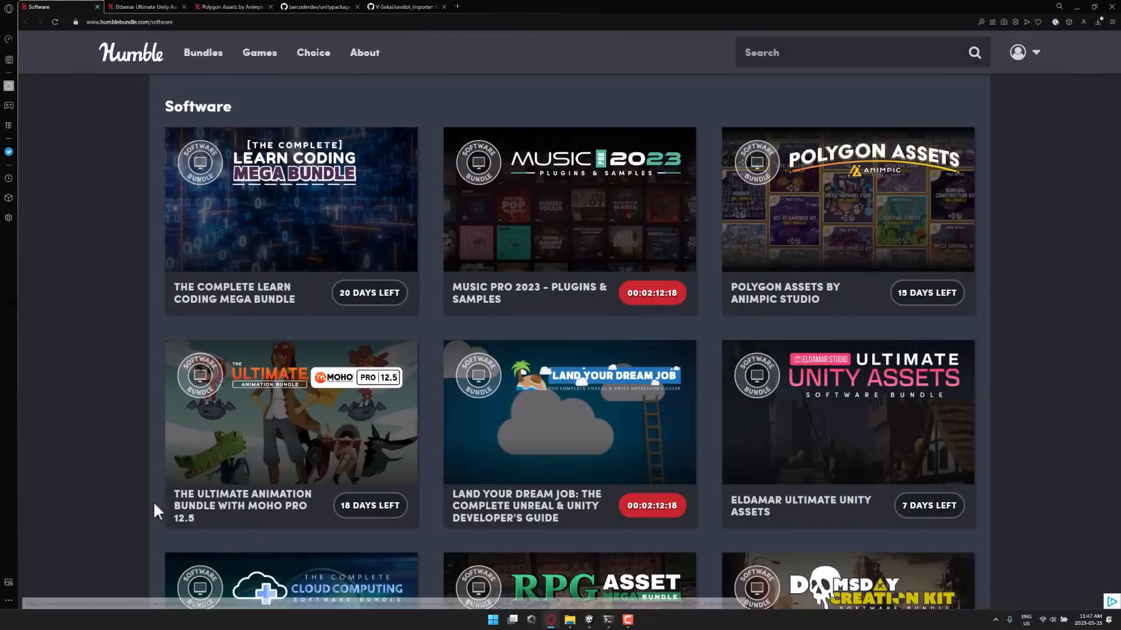
click(607, 620)
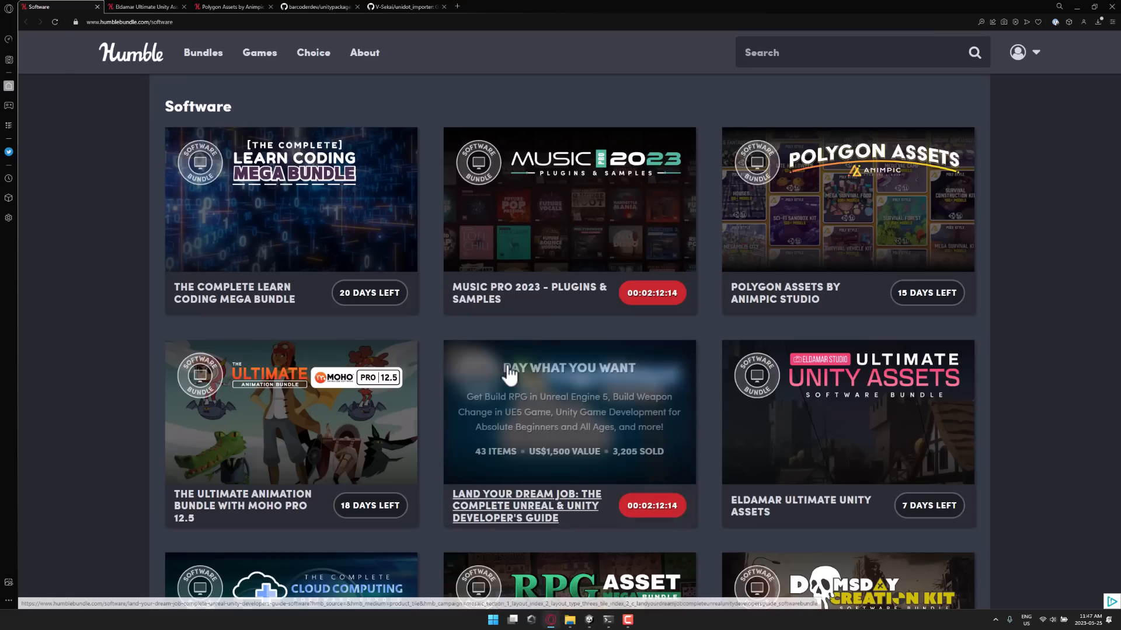
Copy the unitypackage_godot HTTPS clone URL and clone it into C:\temp\YouTubeDemo from Command Prompt
click(317, 7)
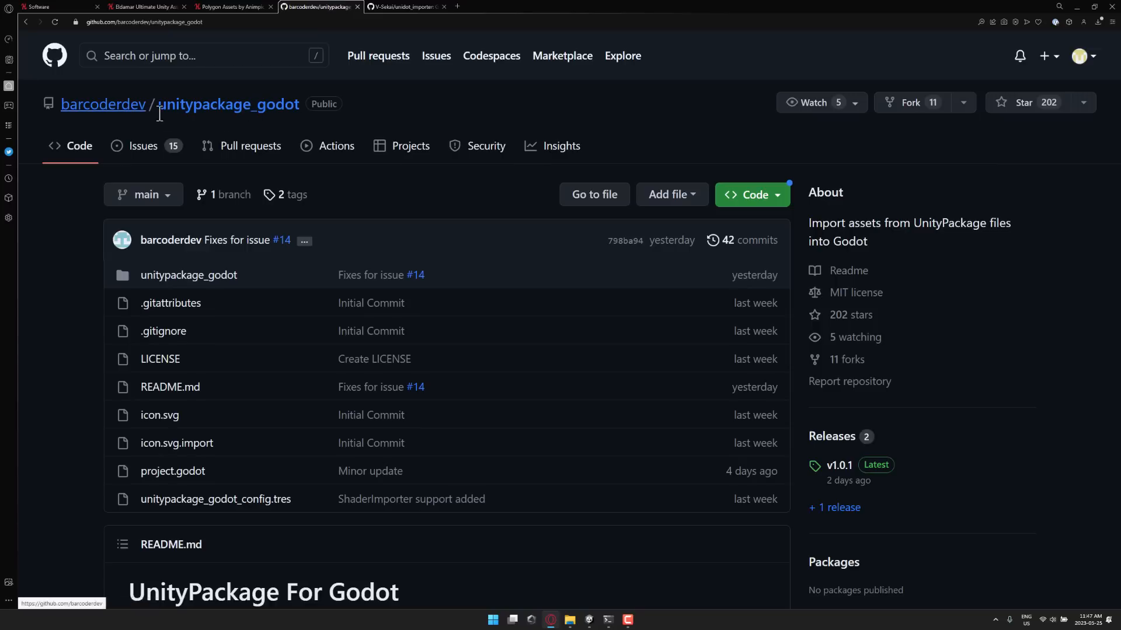
click(750, 195)
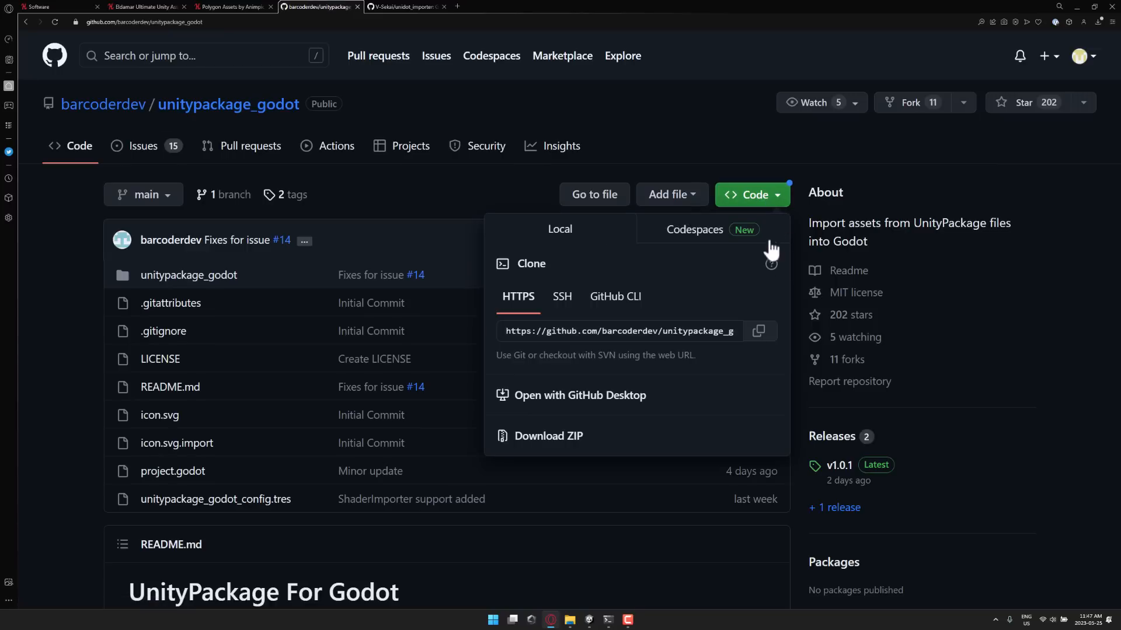
click(759, 330)
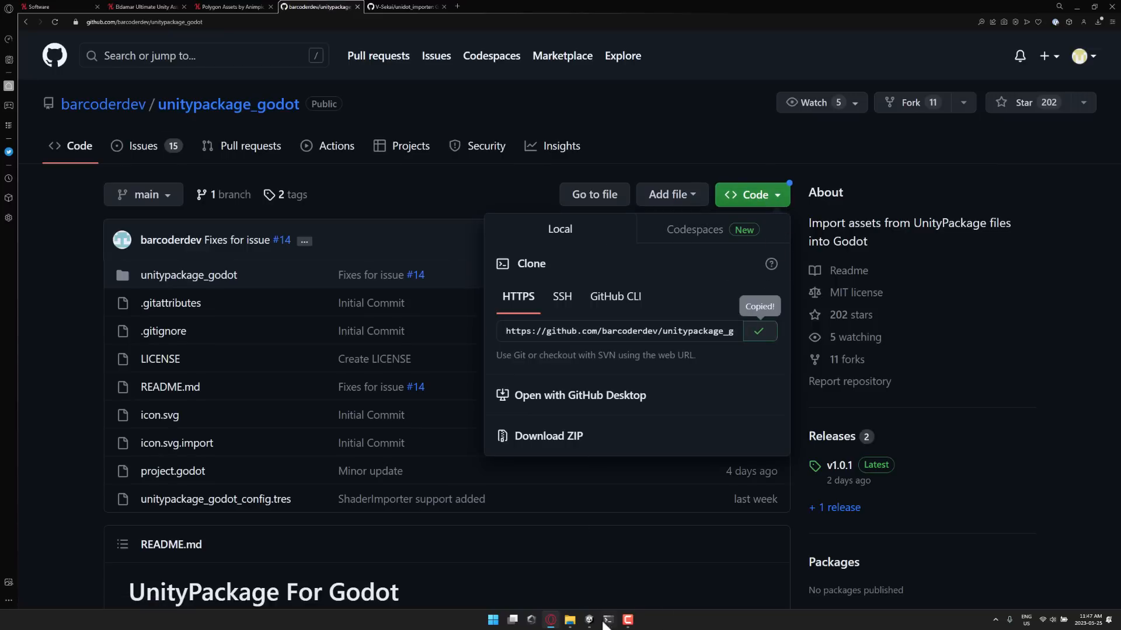
click(607, 623)
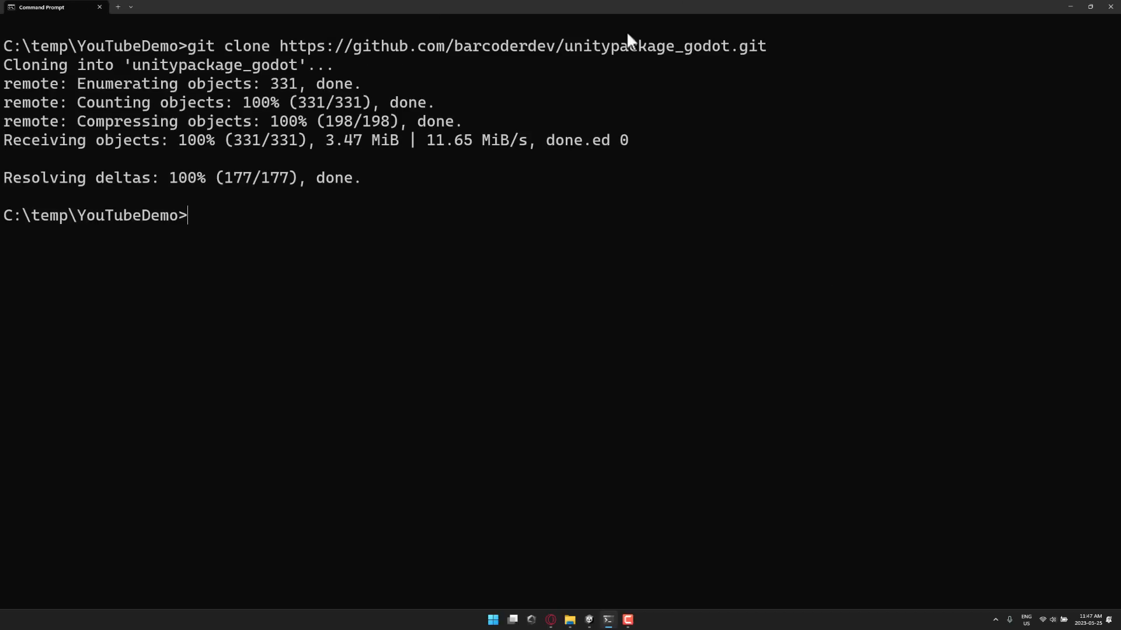
mouse_move(658, 103)
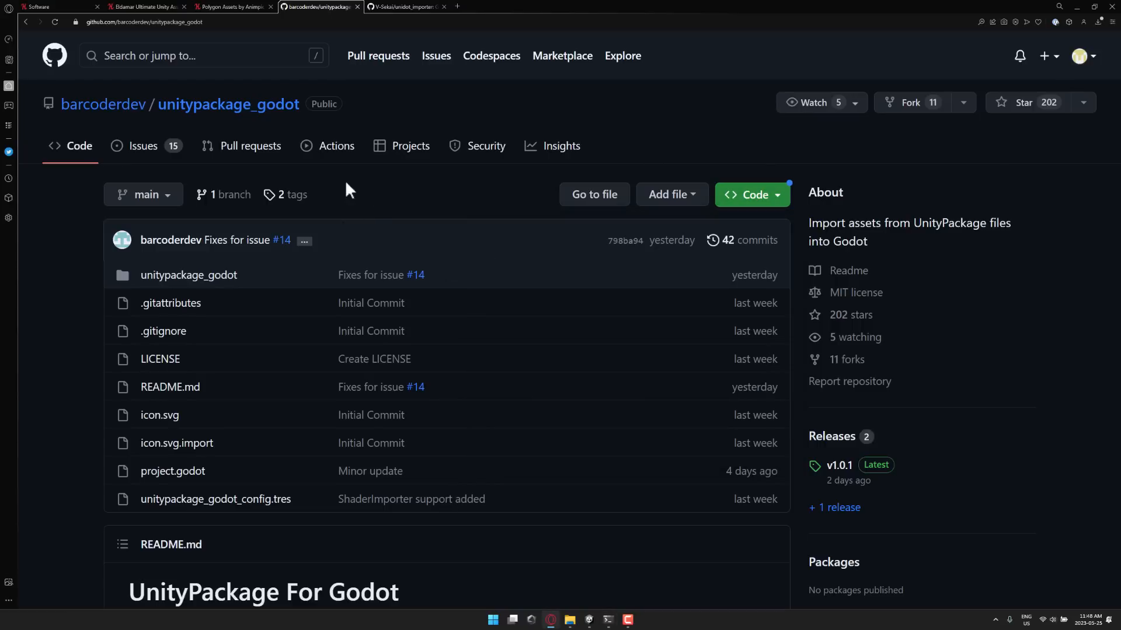
Scroll the README to the FBX2glTF and unitypackage_util requirements and return to the repository tab
scroll(down, 3)
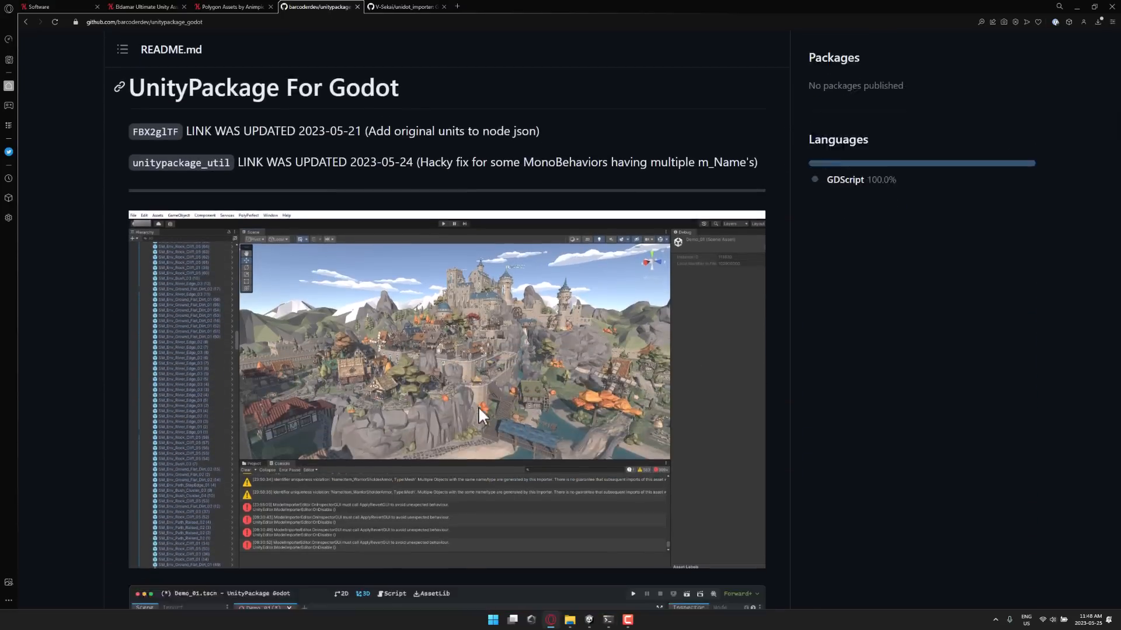
scroll(down, 3)
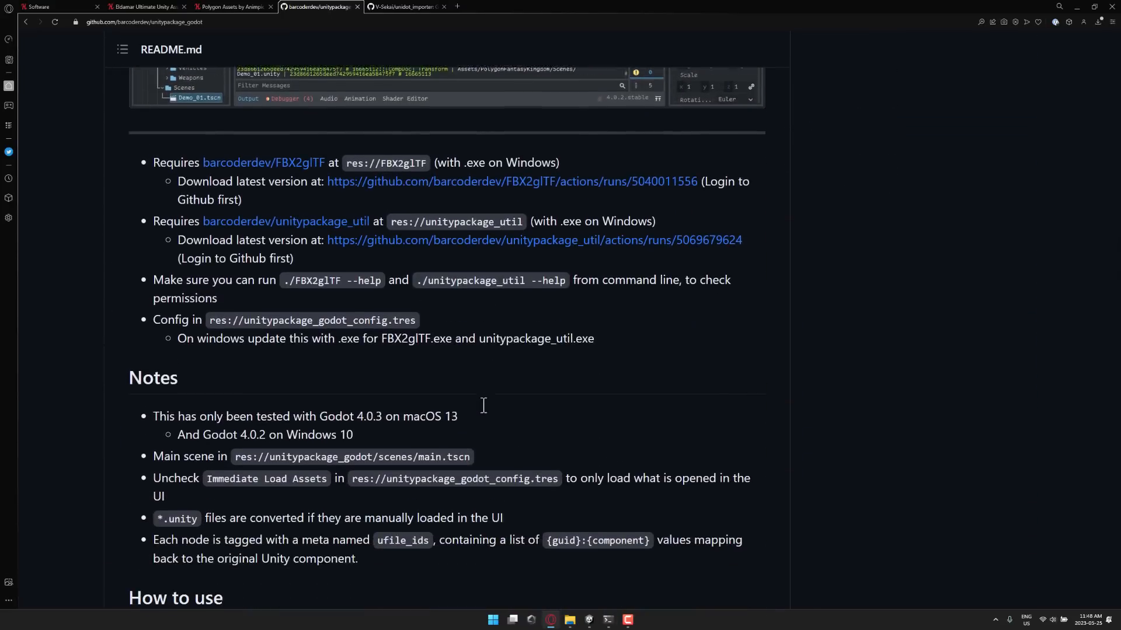
scroll(up, 3)
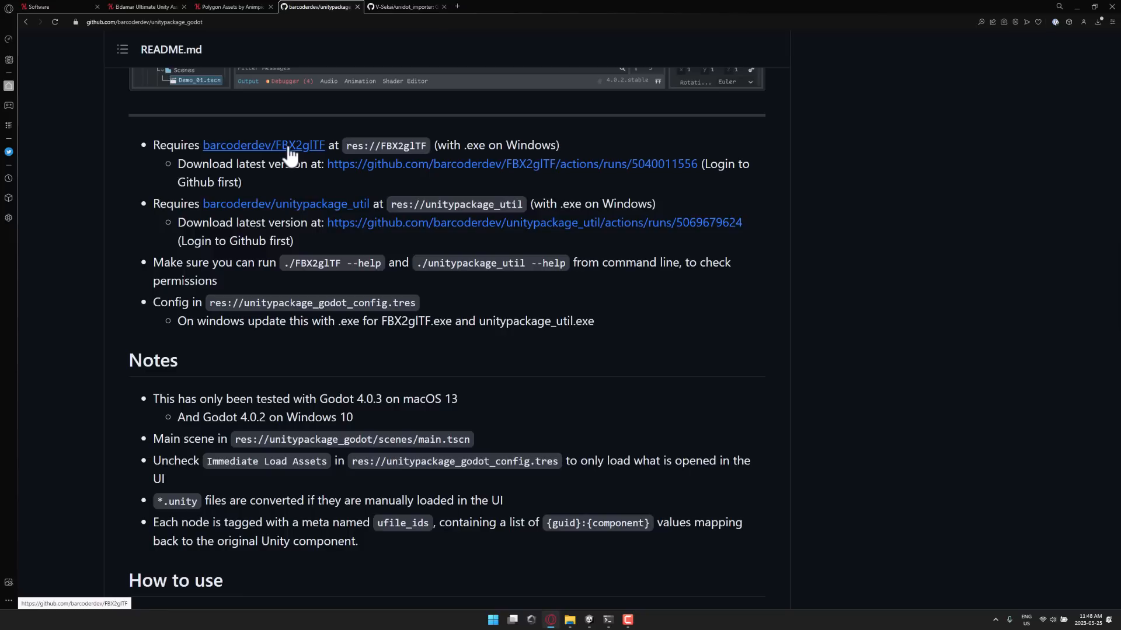
mouse_move(294, 161)
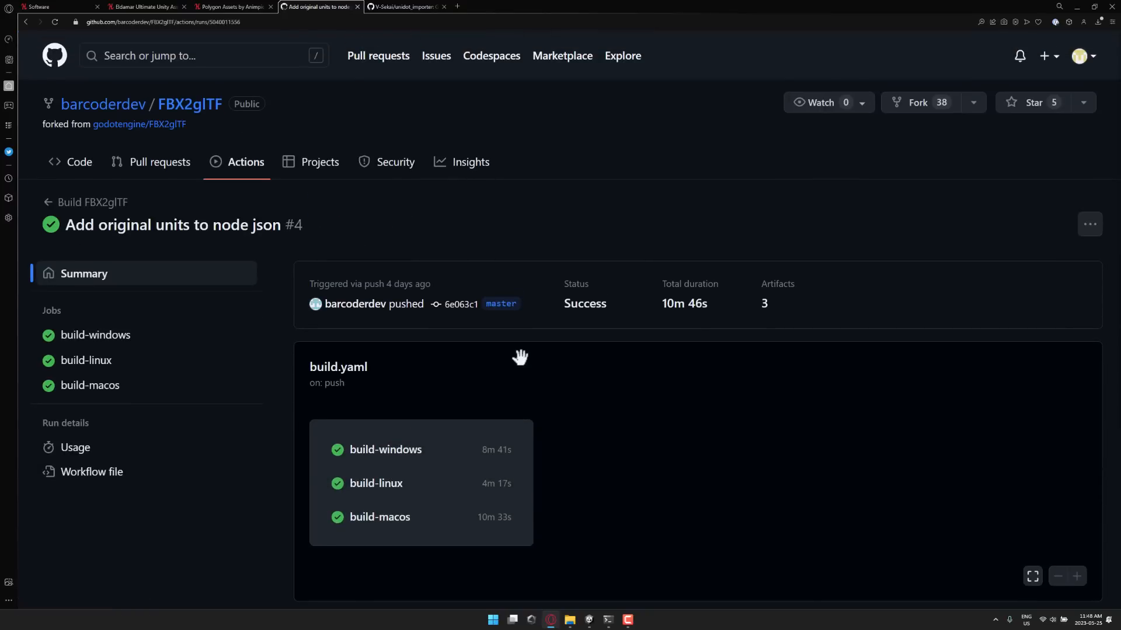
scroll(down, 3)
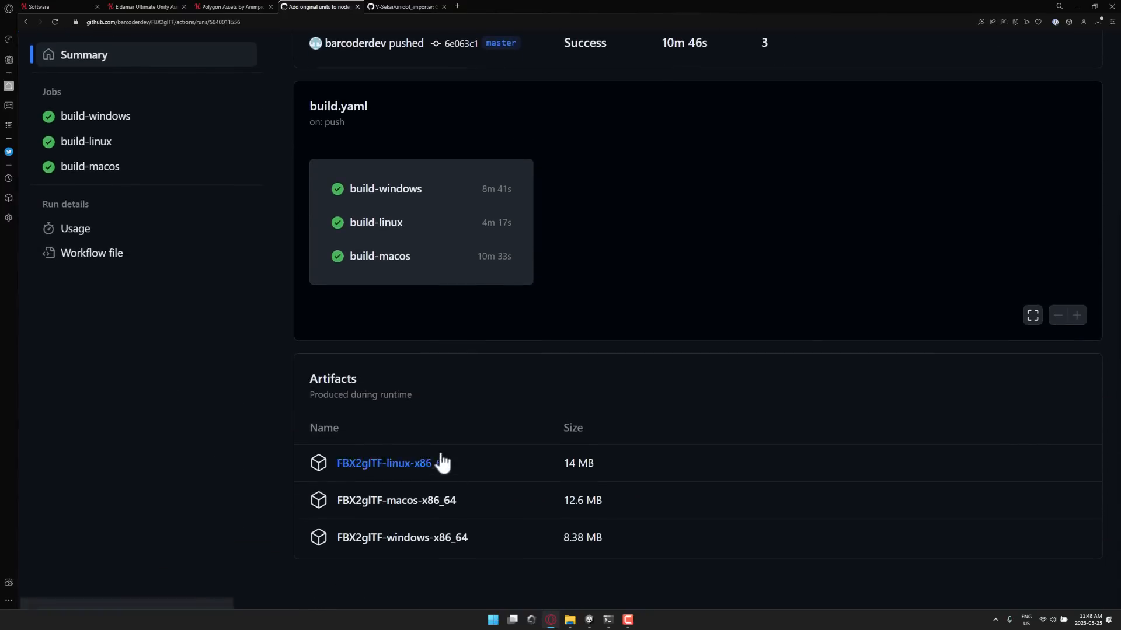
mouse_move(432, 556)
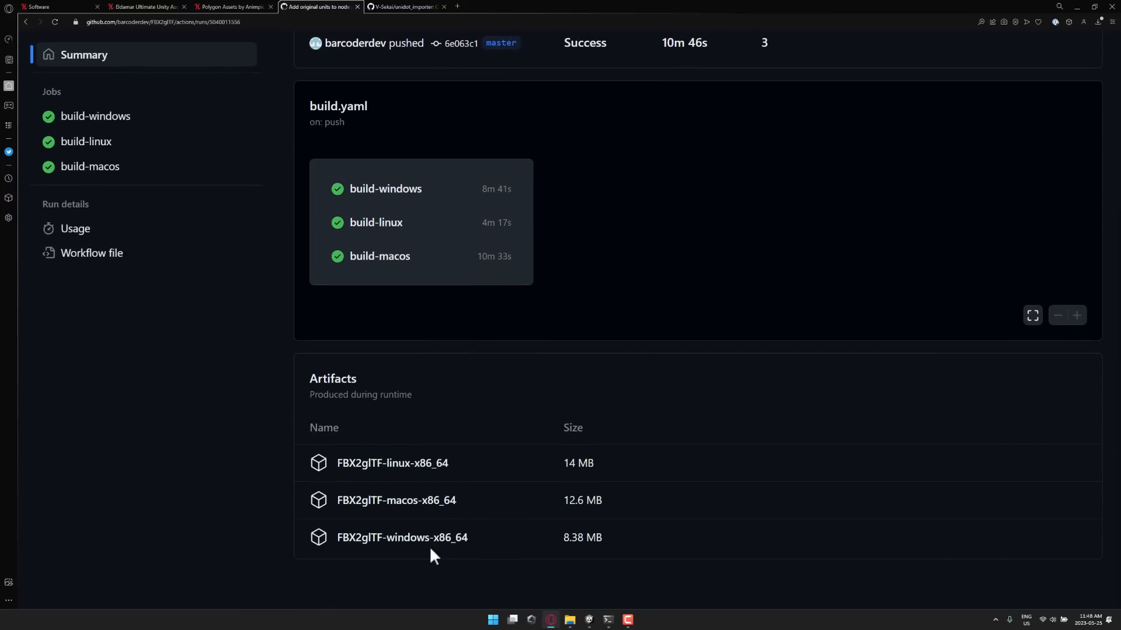
click(320, 7)
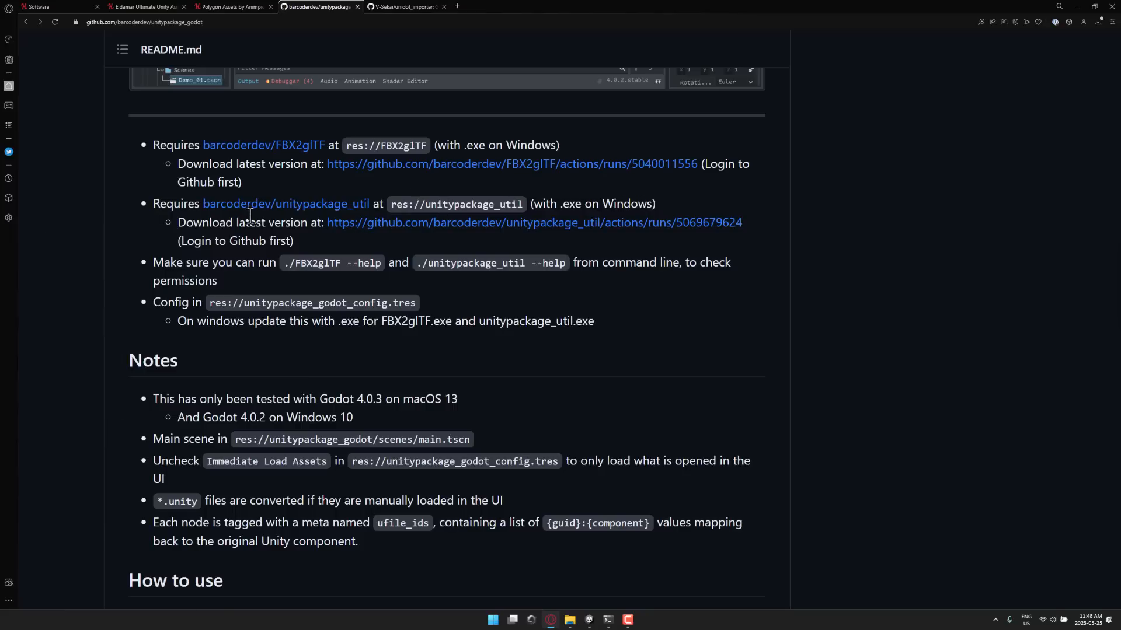
mouse_move(314, 219)
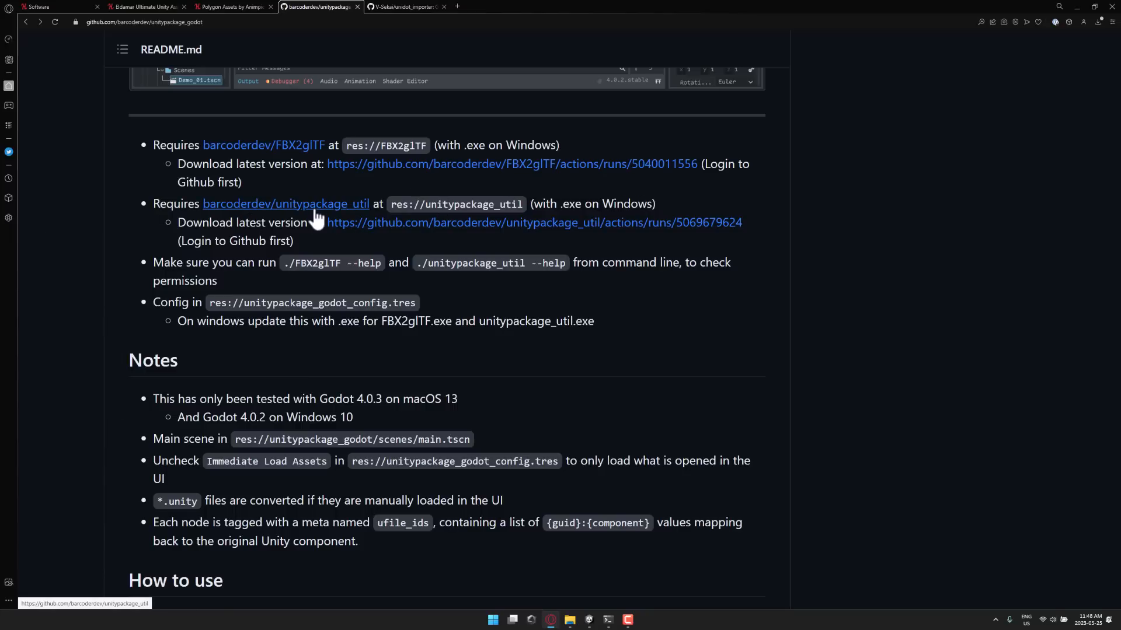
mouse_move(629, 211)
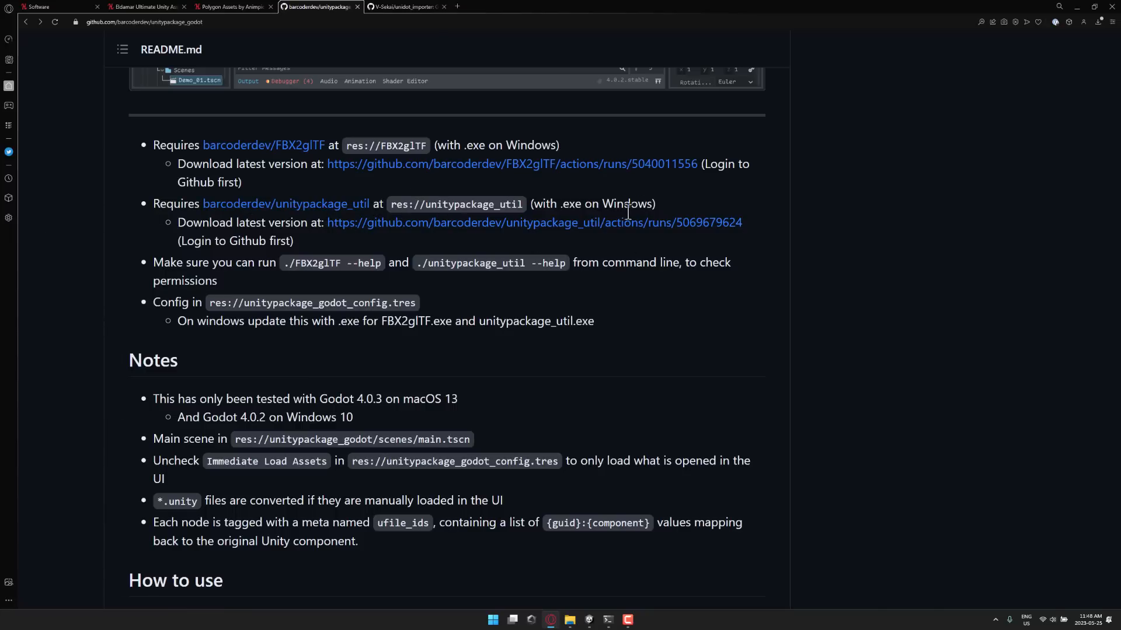
mouse_move(627, 227)
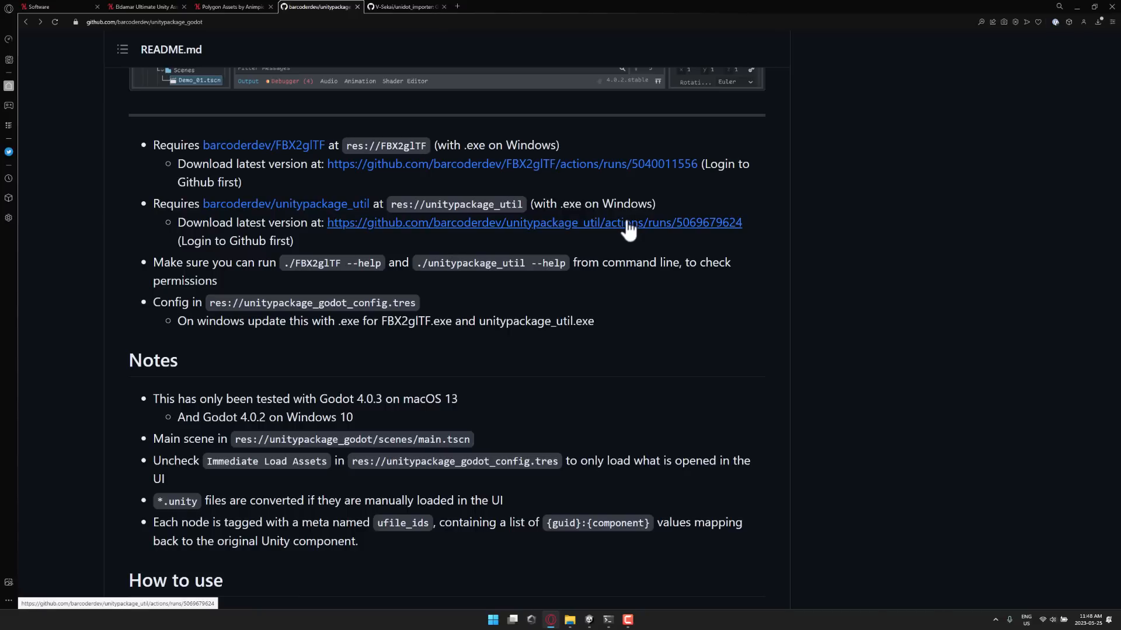
Scroll back through the unitypackage_godot README's requirements section and download links
scroll(up, 3)
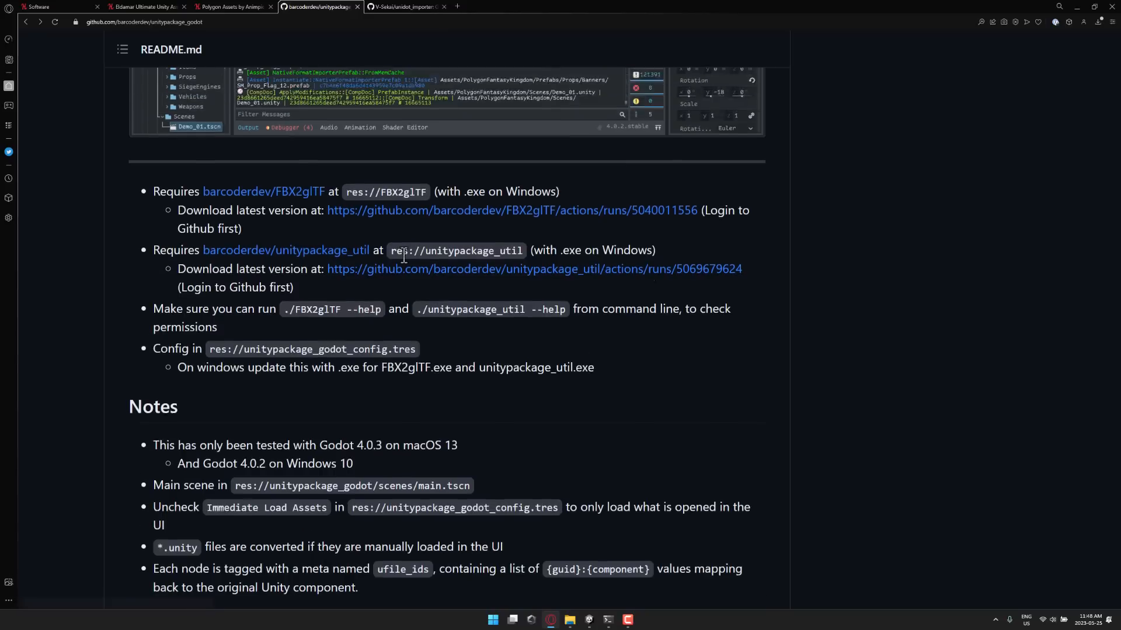
scroll(up, 3)
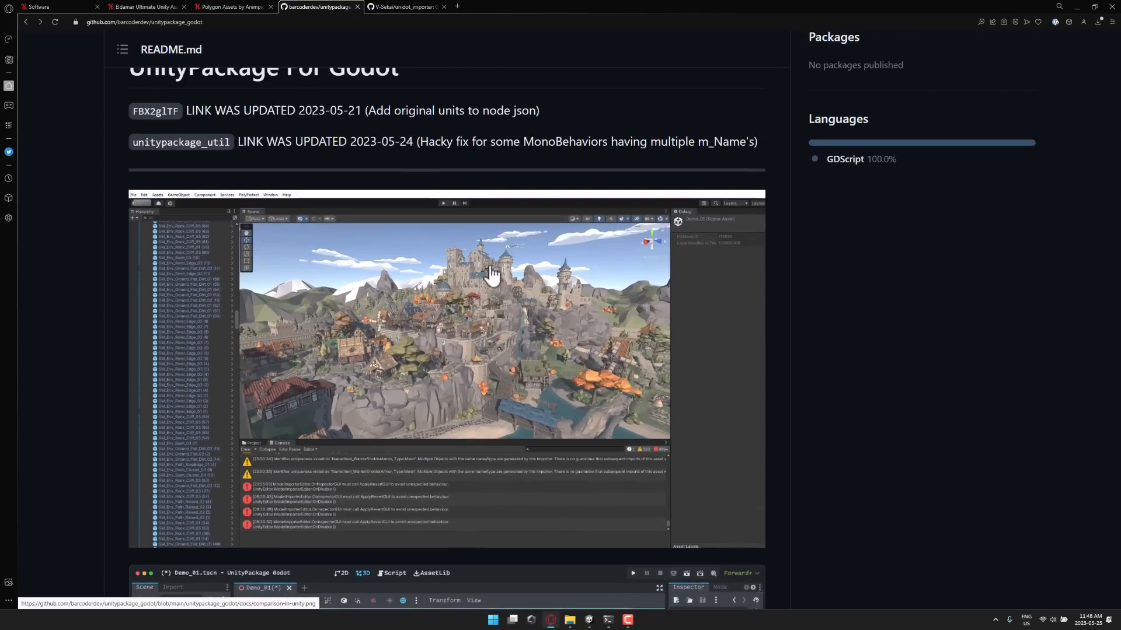
scroll(up, 3)
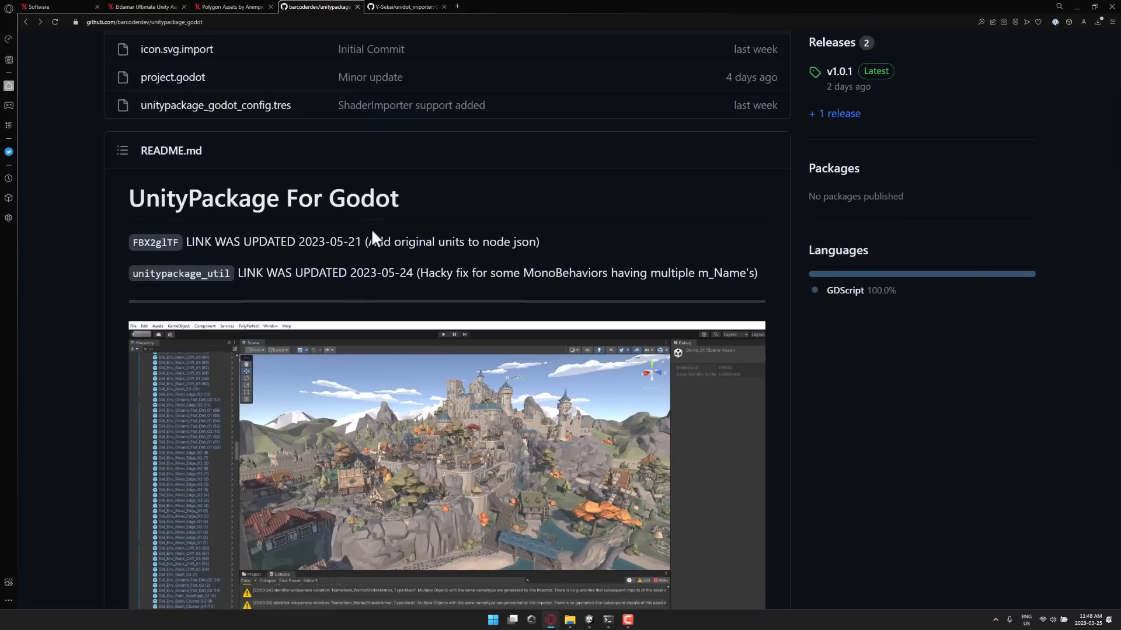
mouse_move(462, 504)
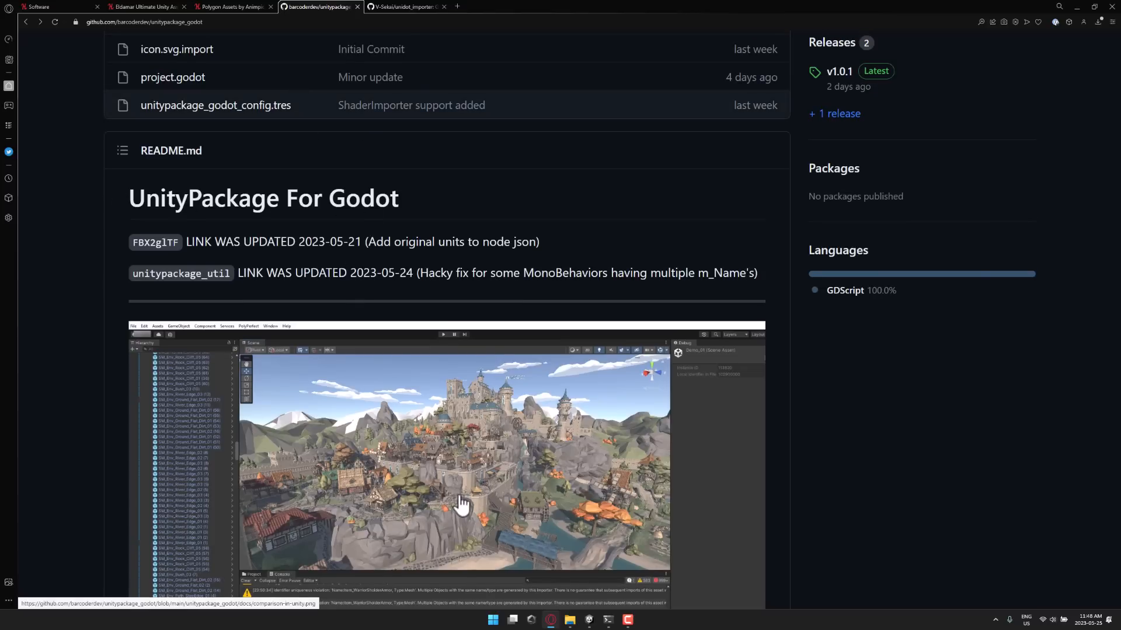
scroll(up, 3)
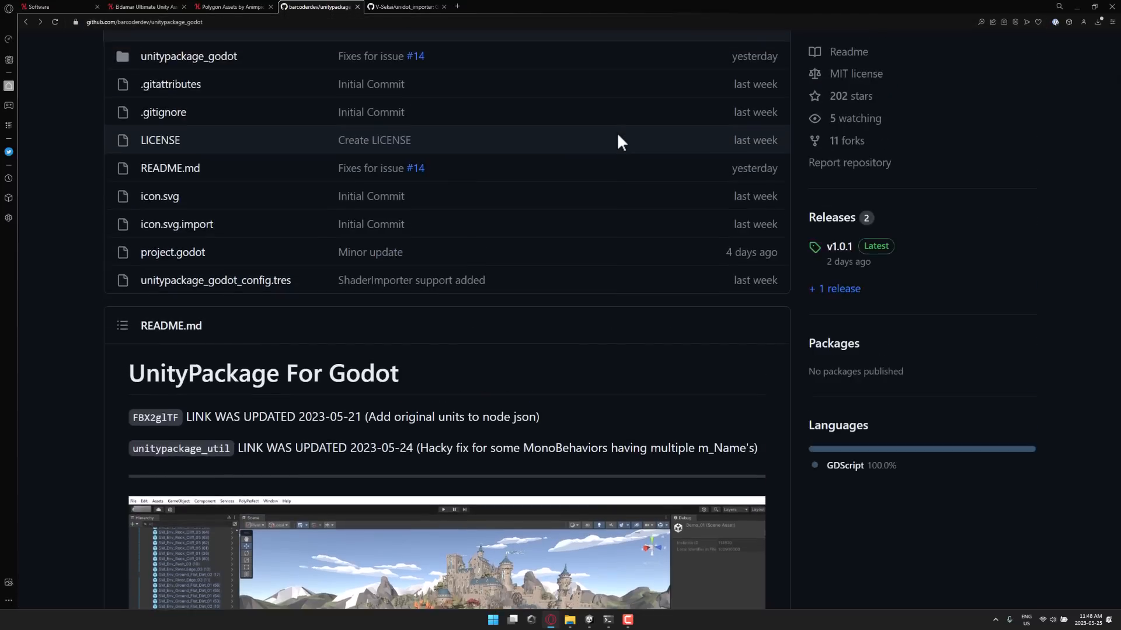
scroll(down, 3)
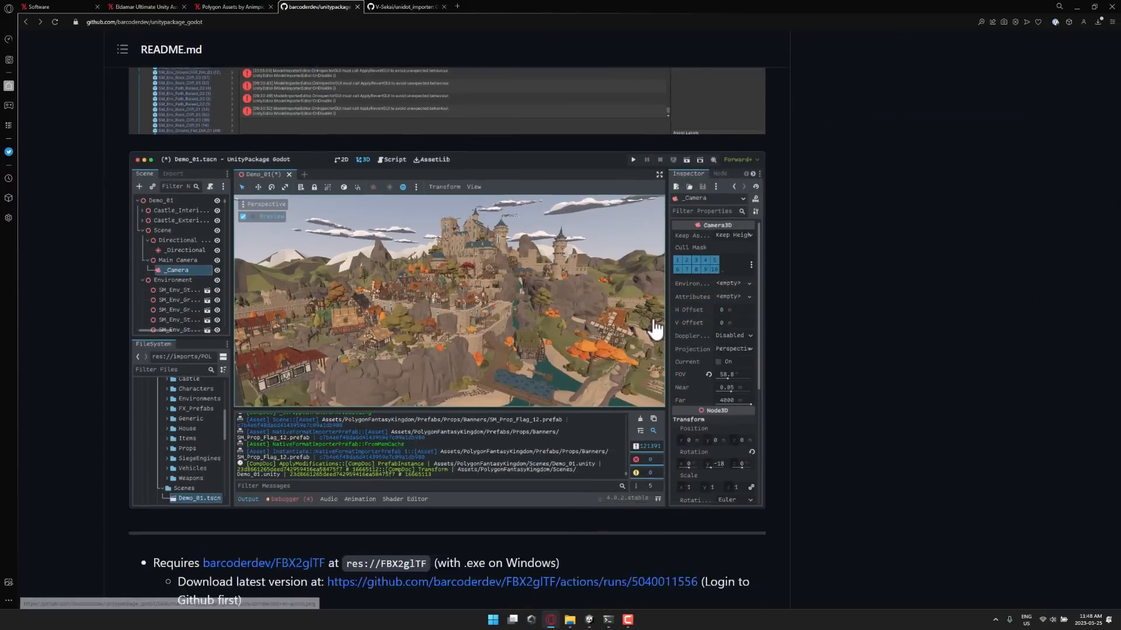
scroll(down, 3)
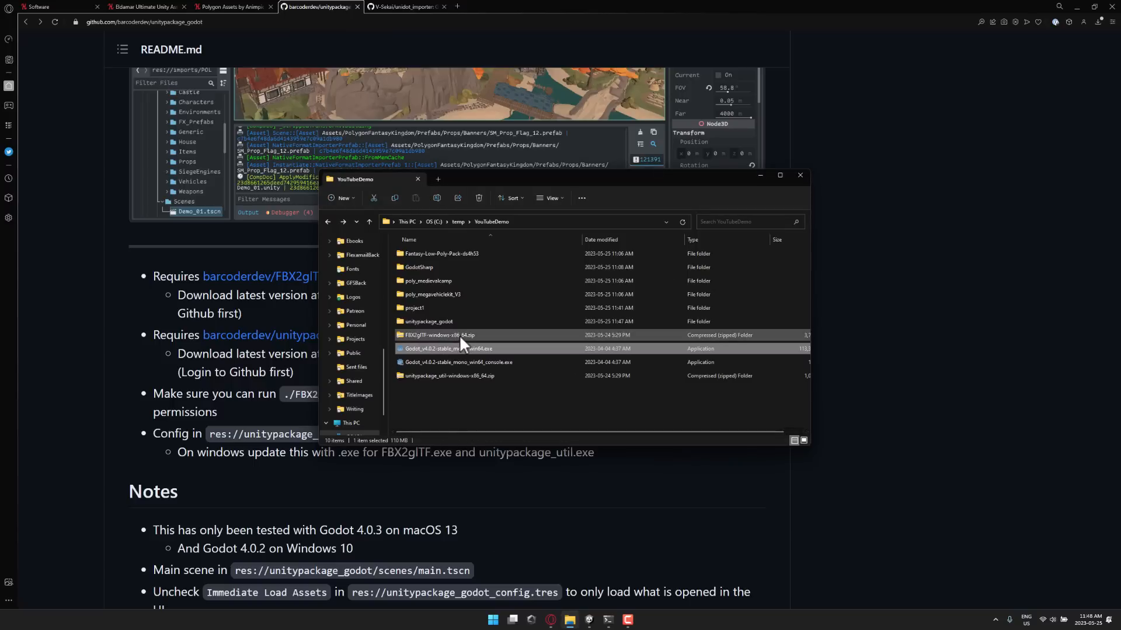
Extract FBX2glTF.exe from its Windows zip into the unitypackage_godot folder
click(442, 335)
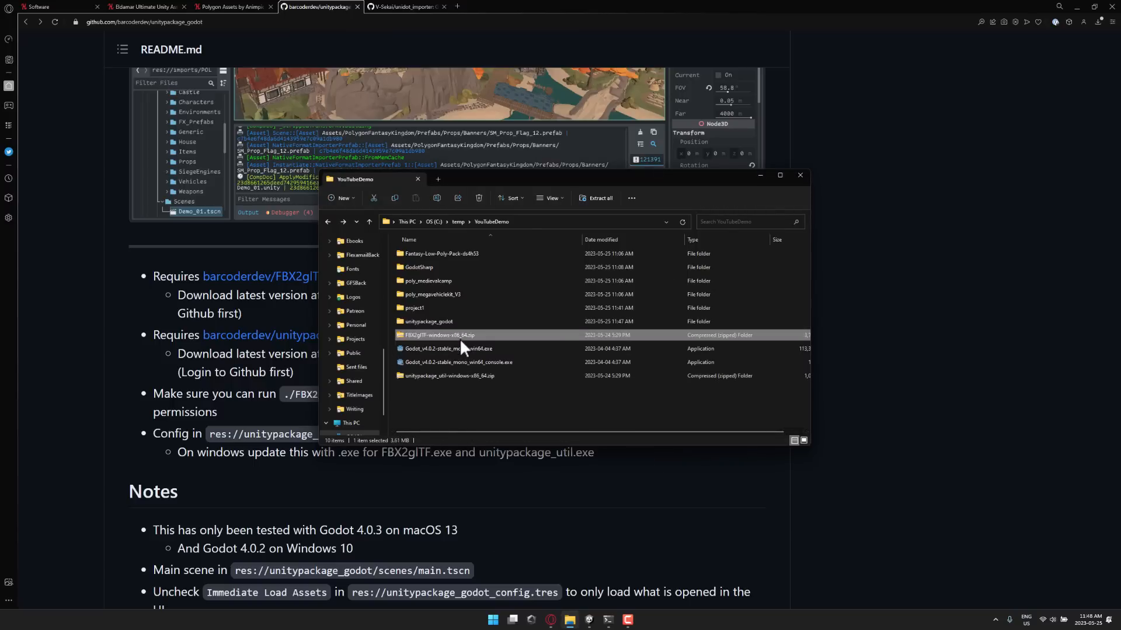
double_click(440, 335)
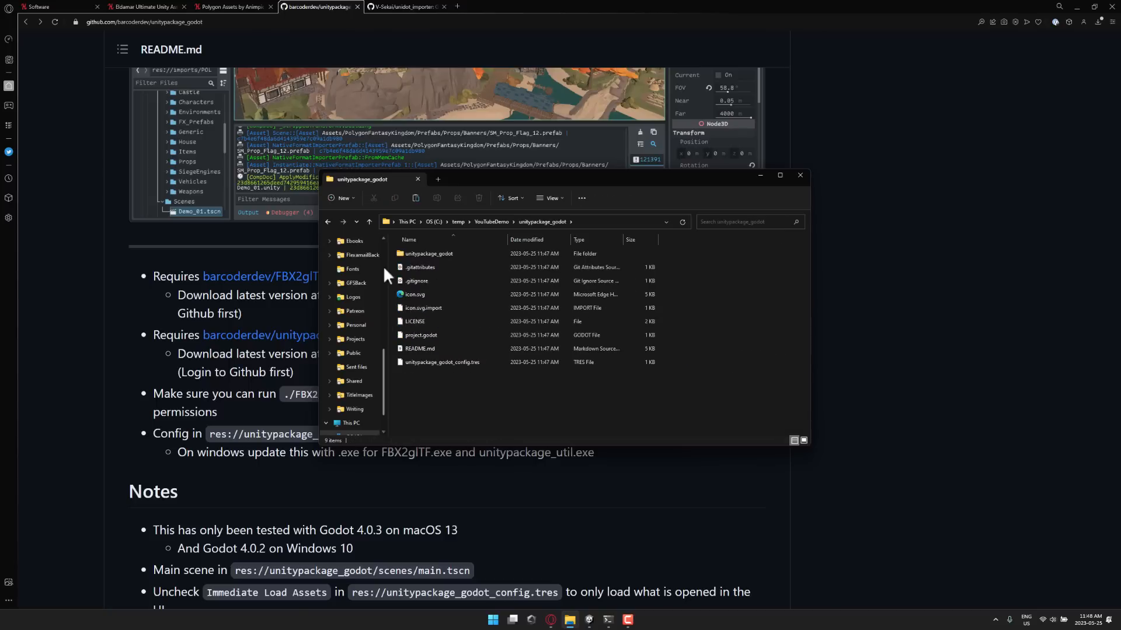
click(427, 253)
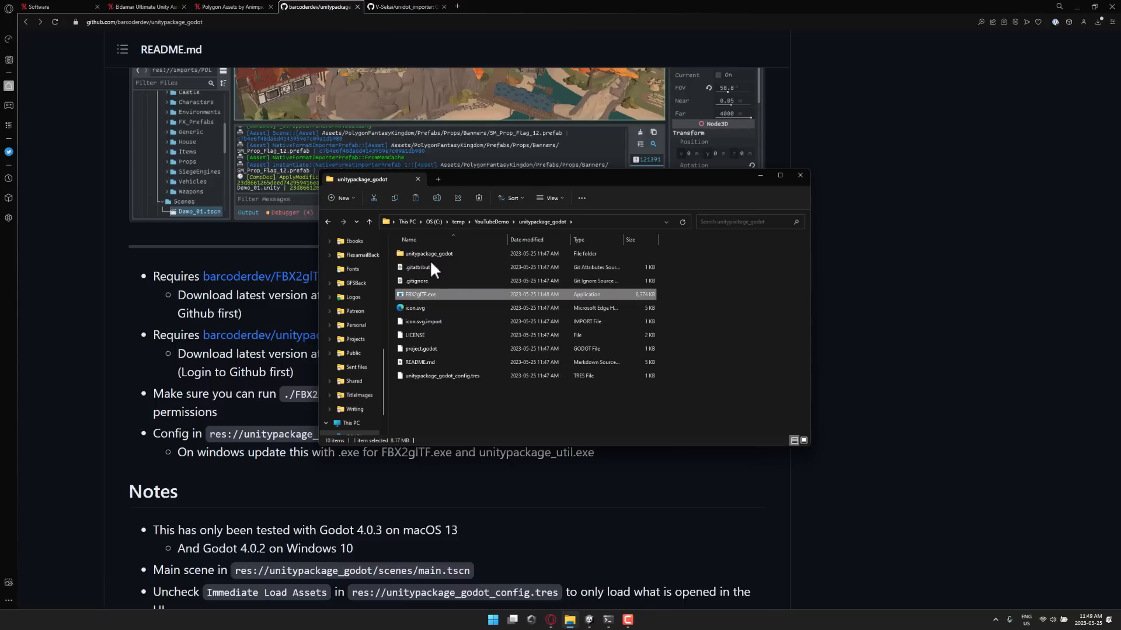
mouse_move(448, 305)
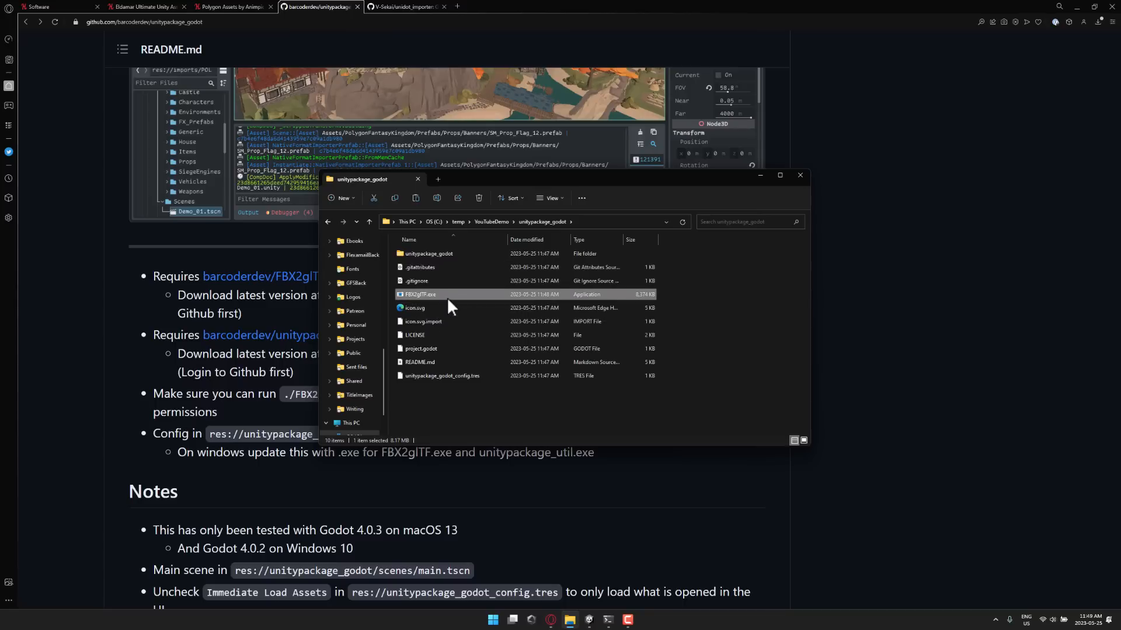
mouse_move(448, 304)
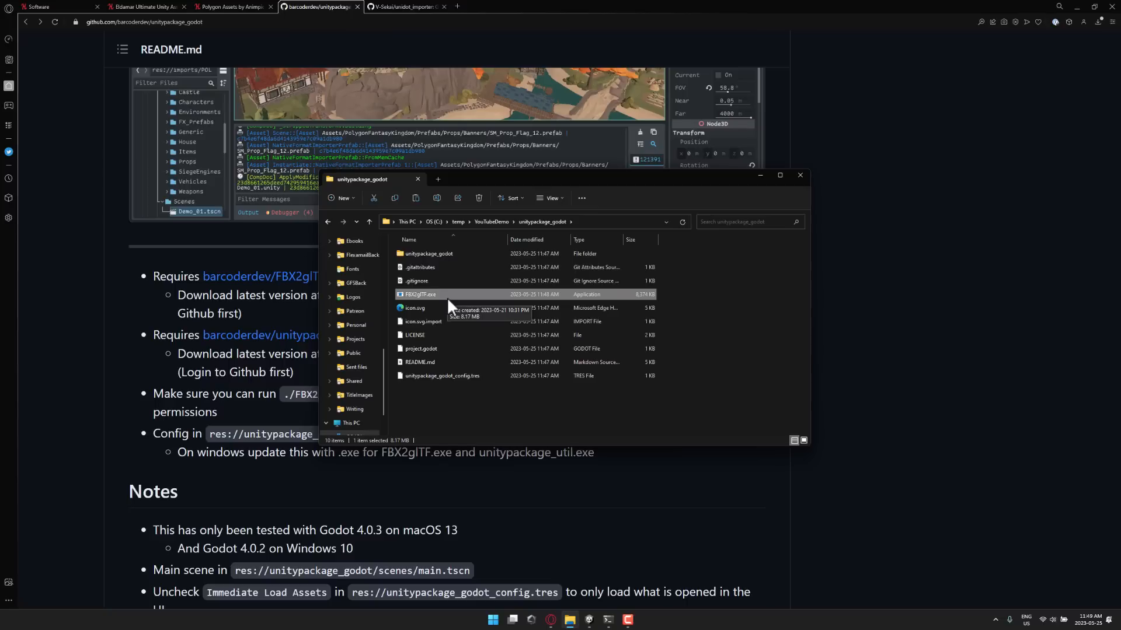
mouse_move(418, 297)
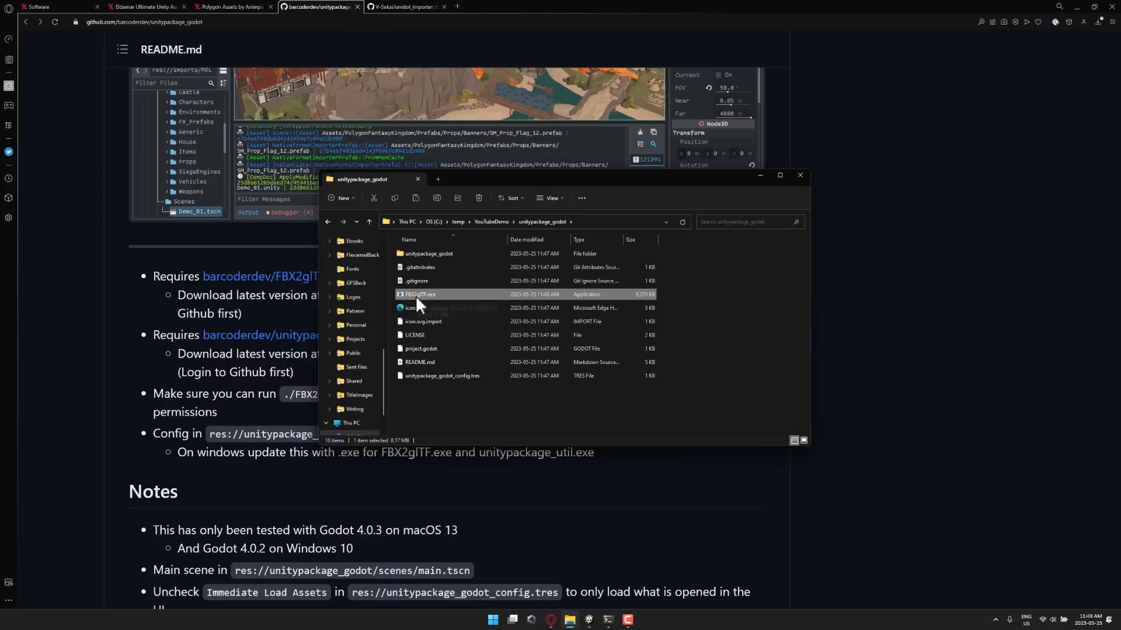
Extract the unitypackage_util executable from its zip into the unitypackage_godot folder
click(369, 222)
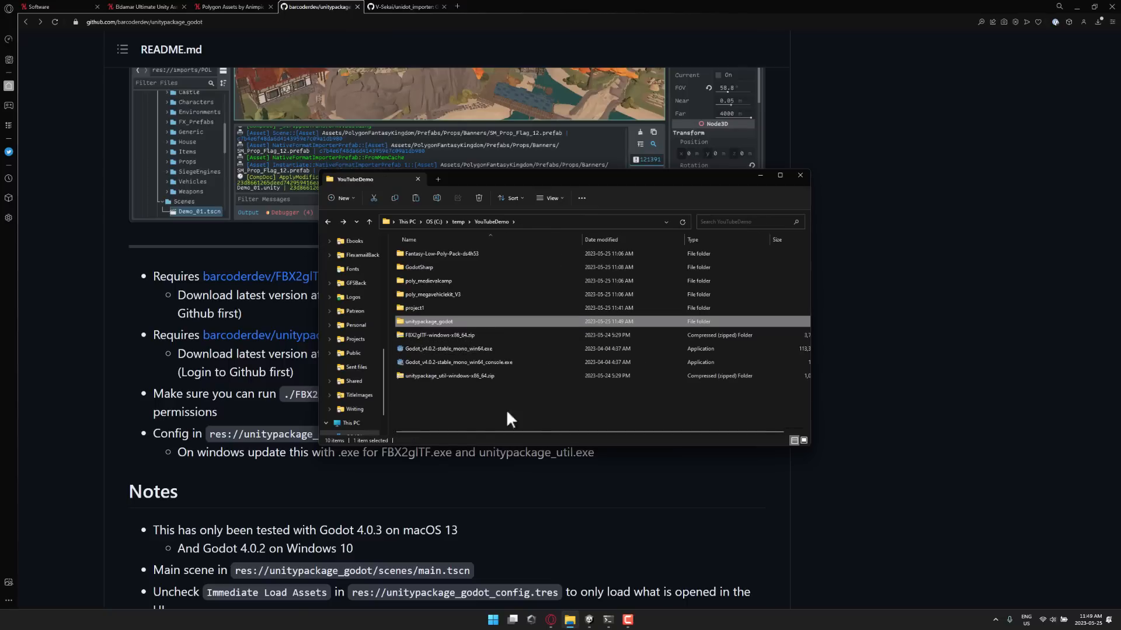
double_click(450, 375)
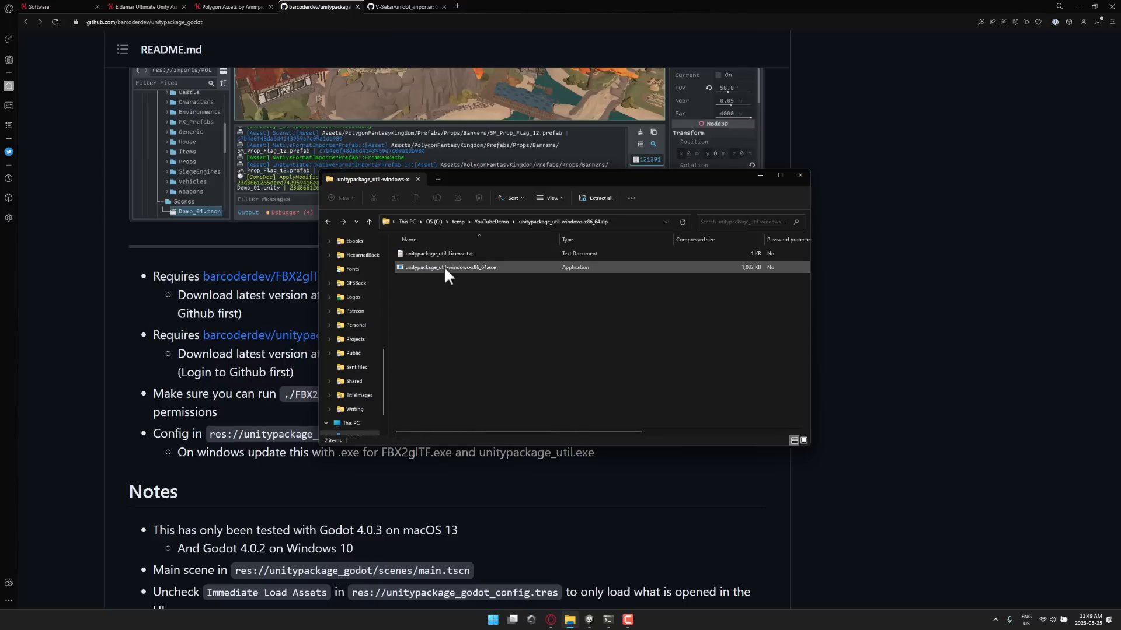
click(491, 222)
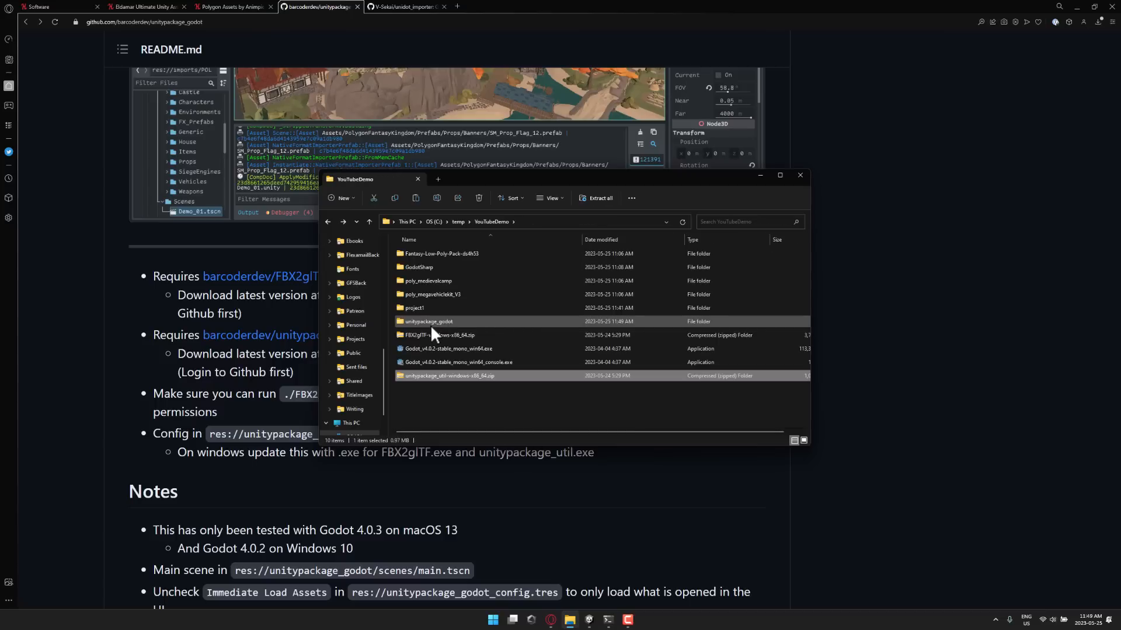
double_click(429, 321)
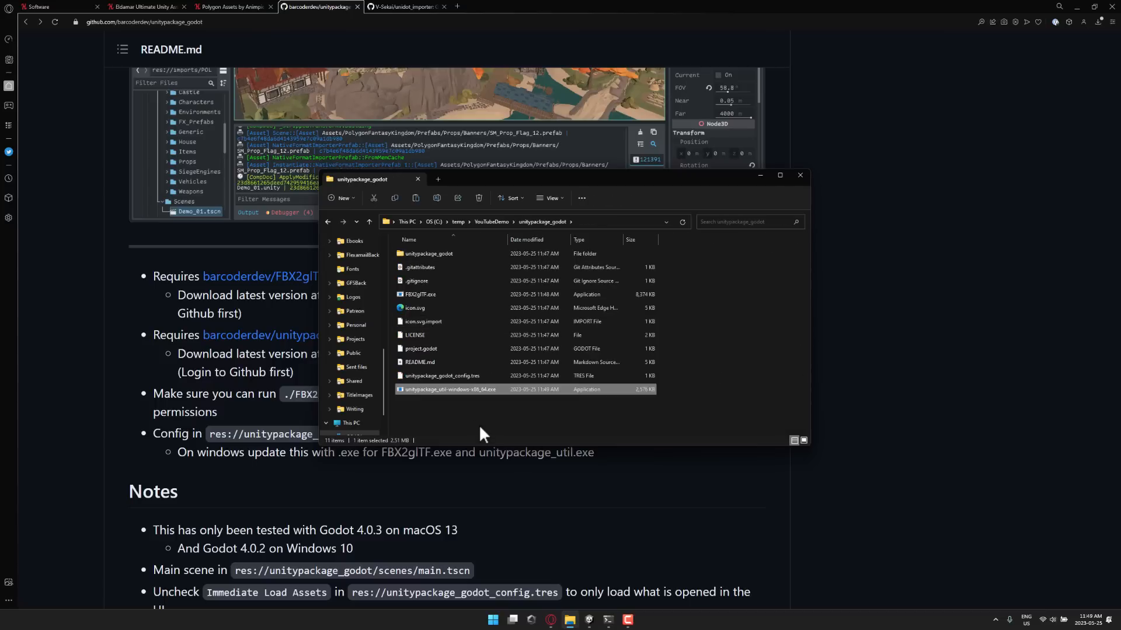
mouse_move(436, 389)
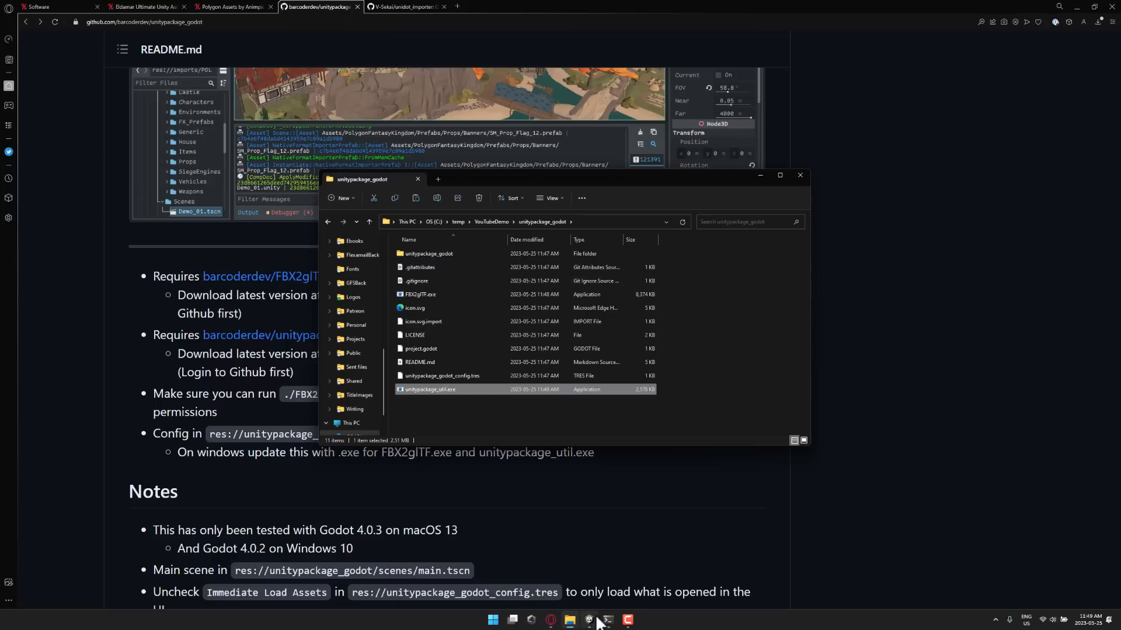
mouse_move(543, 222)
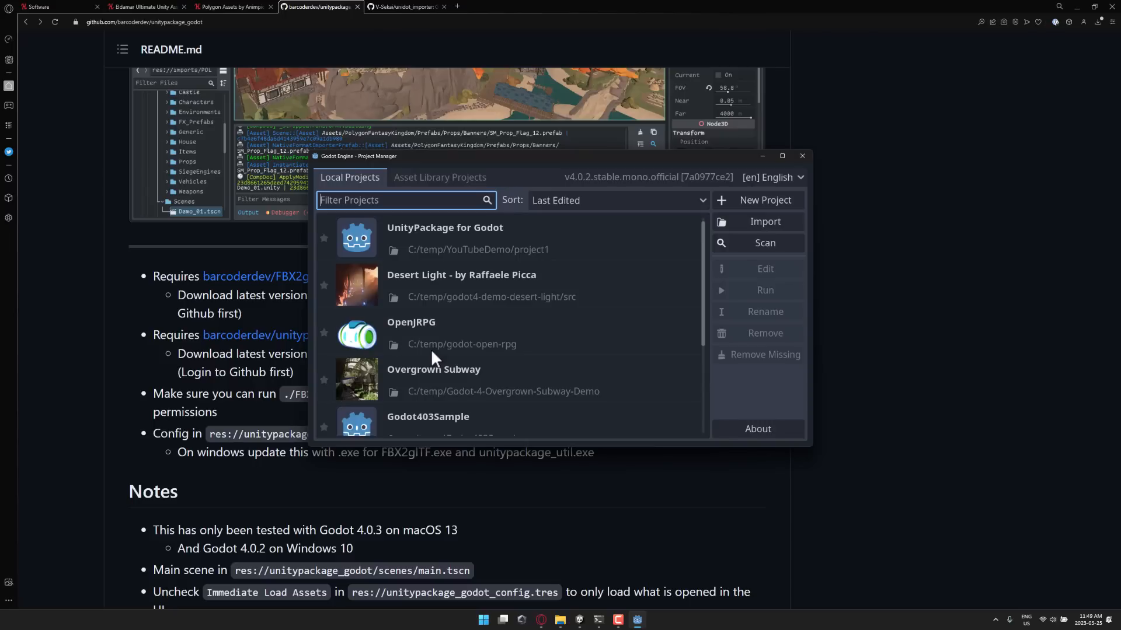
Import C:/temp/YouTubeDemo/unitypackage_godot in the Project Manager and open it for editing
click(763, 222)
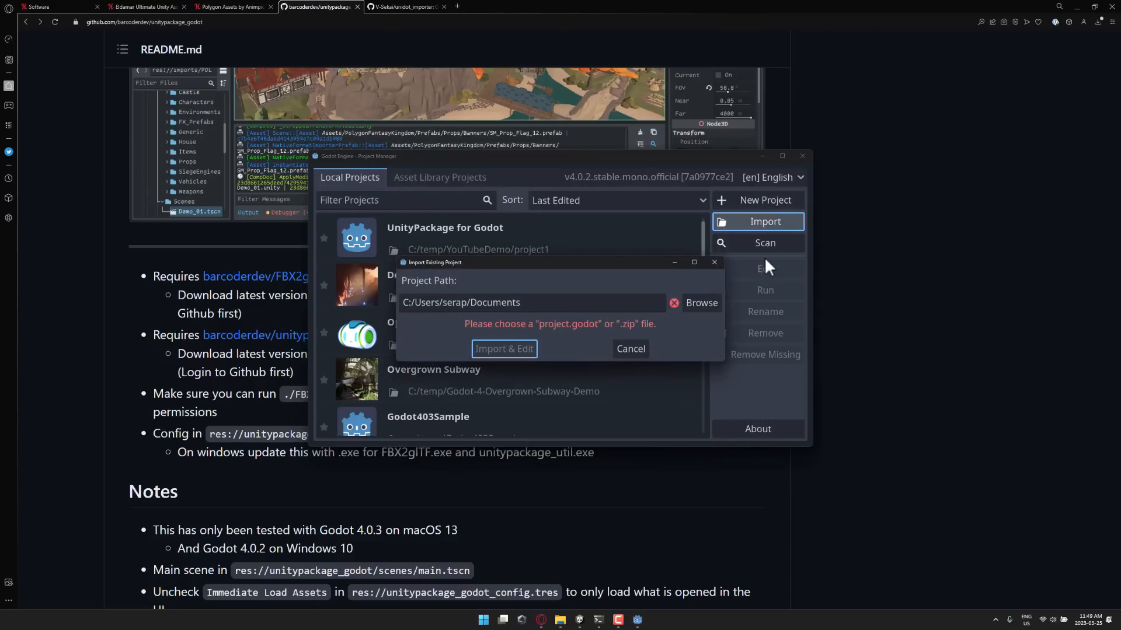
click(700, 303)
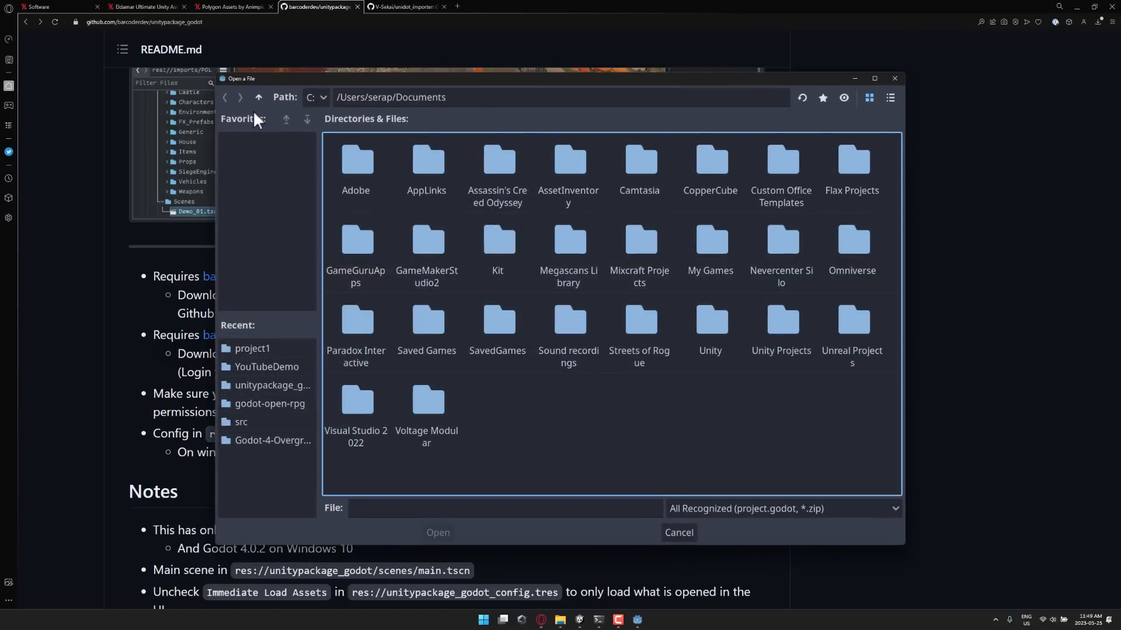
click(258, 97)
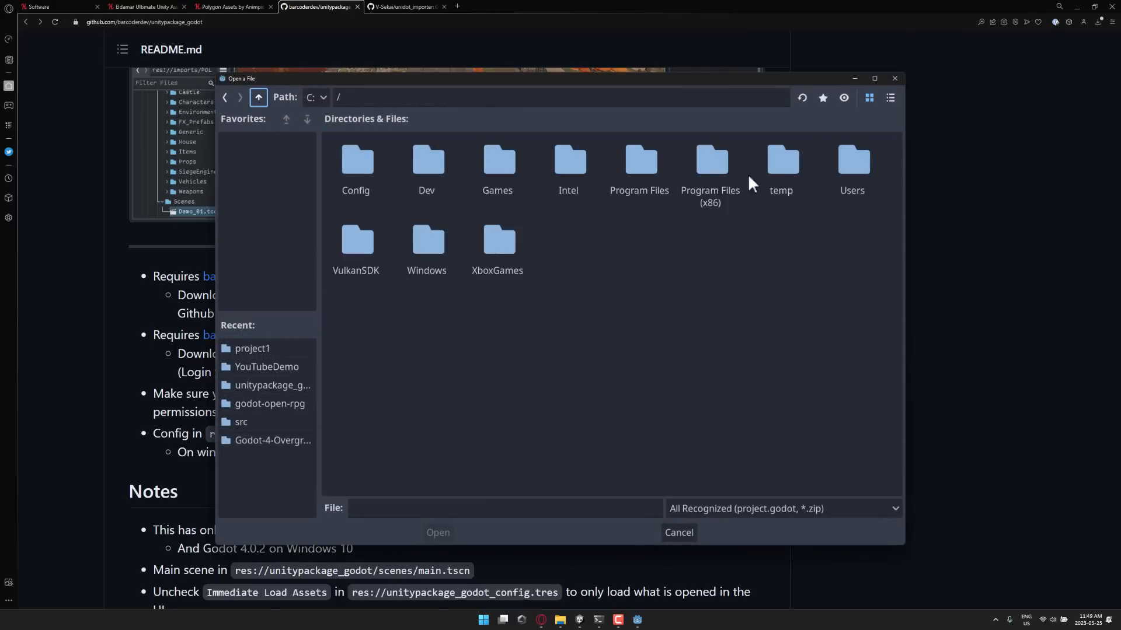
click(267, 366)
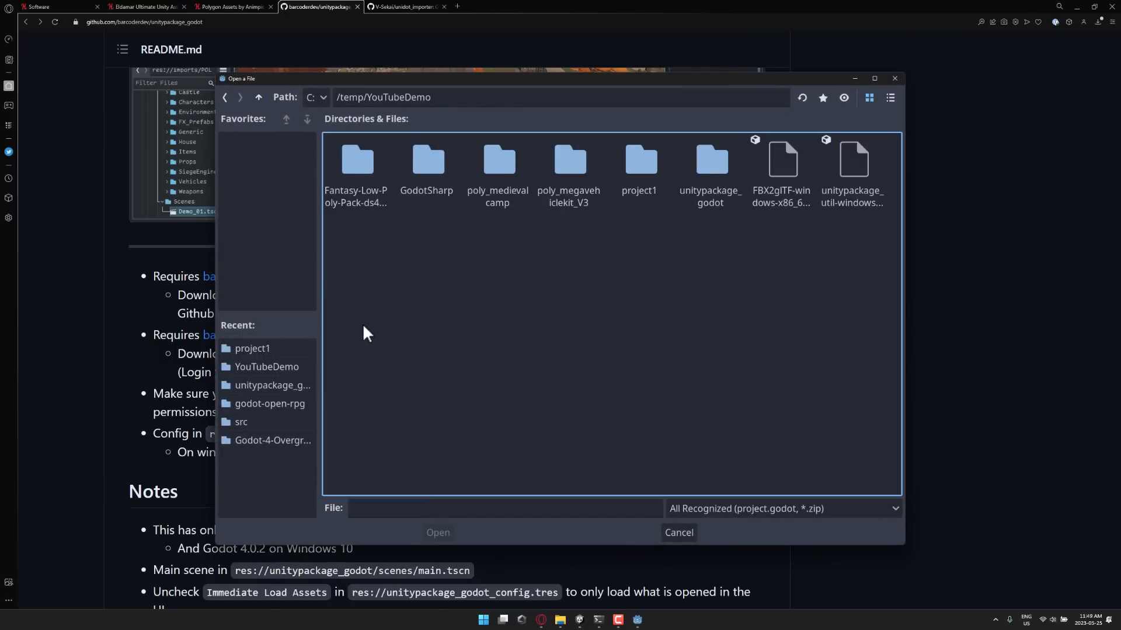
mouse_move(692, 195)
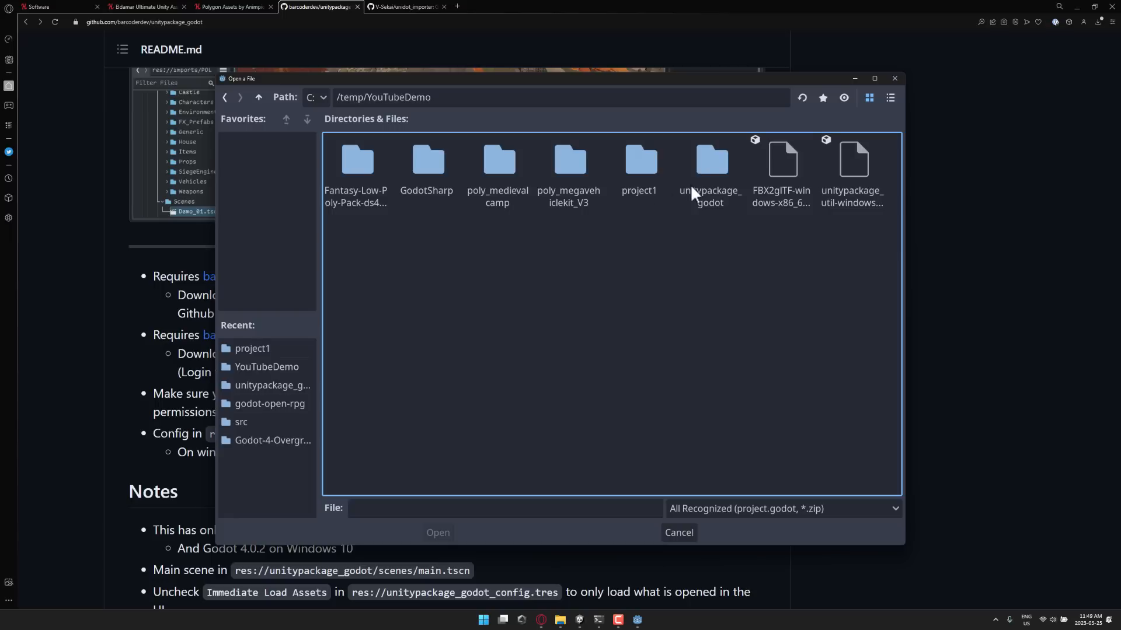
double_click(710, 165)
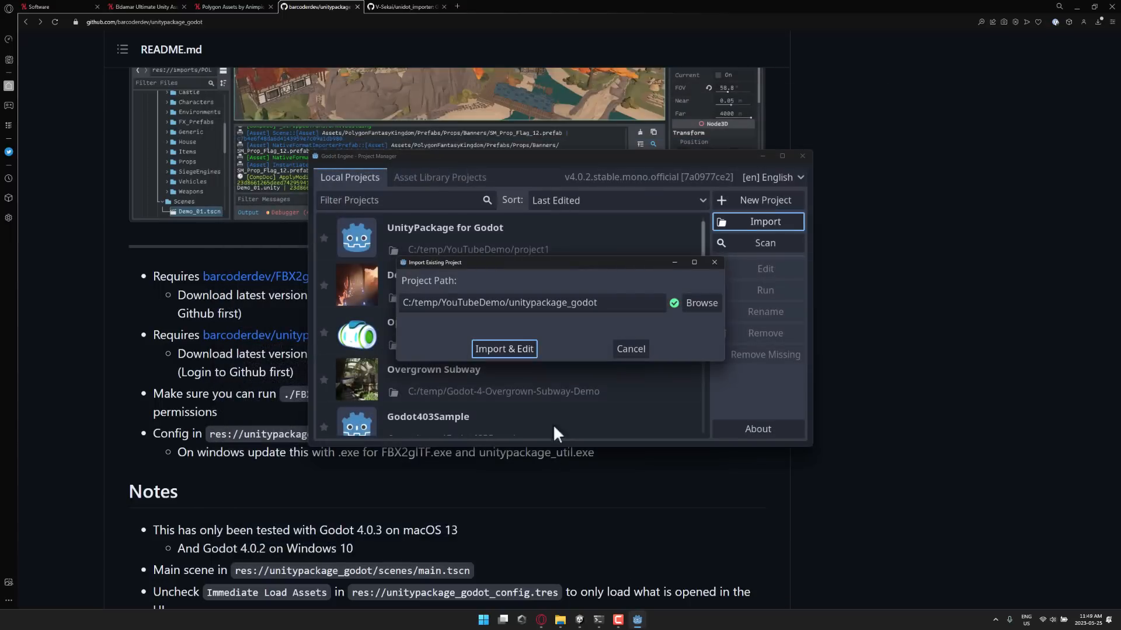
click(504, 349)
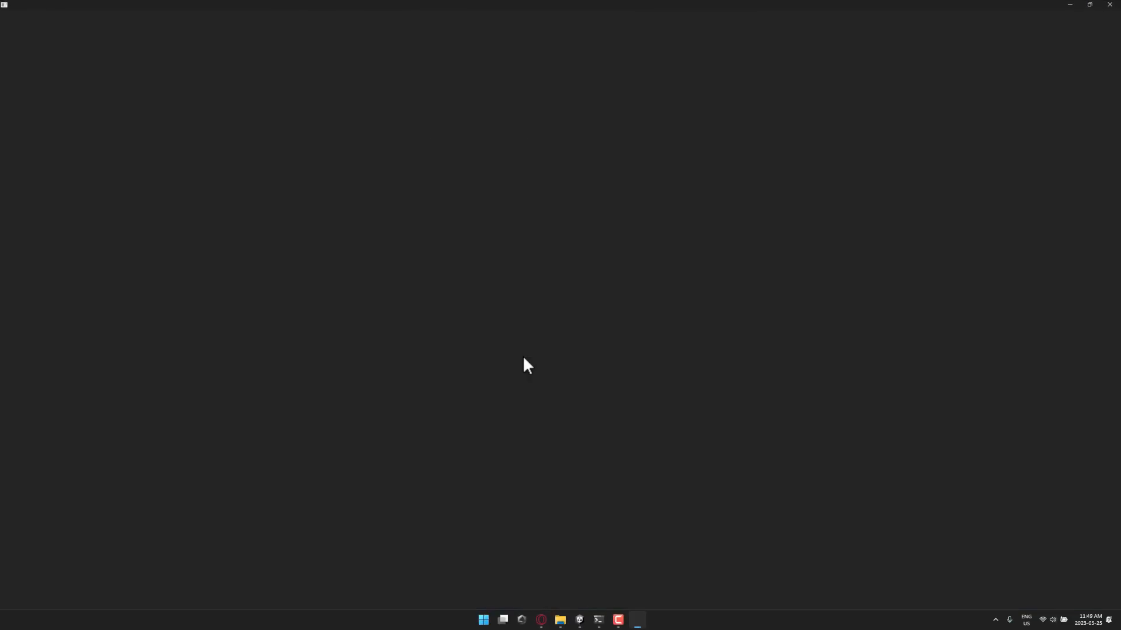
Dismiss the YouTubeDemo folder window while the editor finishes loading main.tscn
click(559, 620)
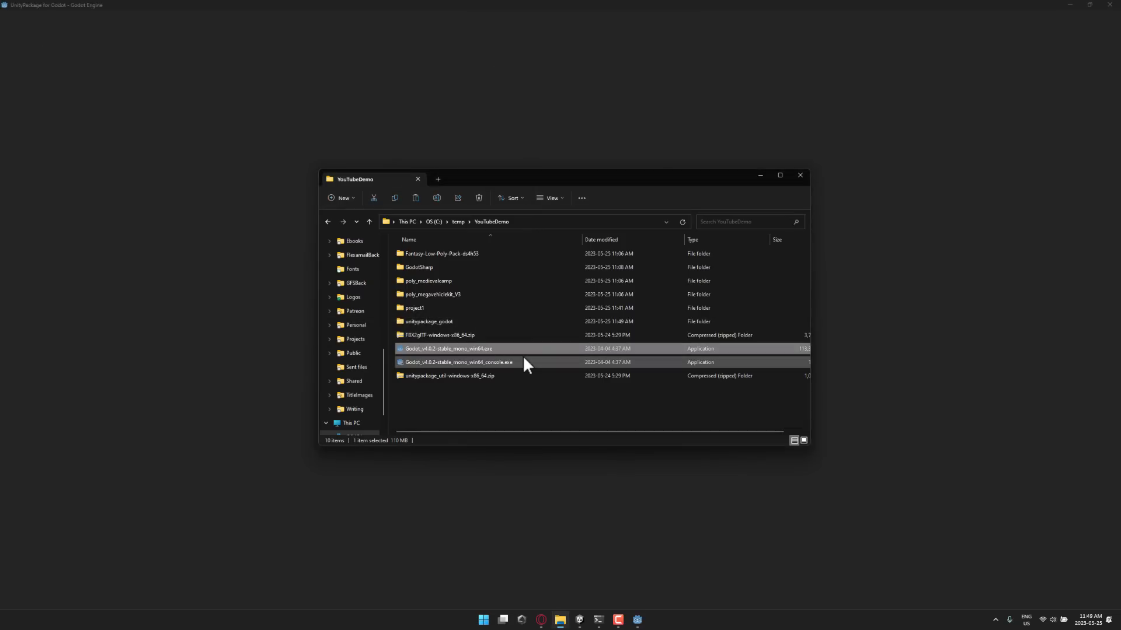
double_click(448, 349)
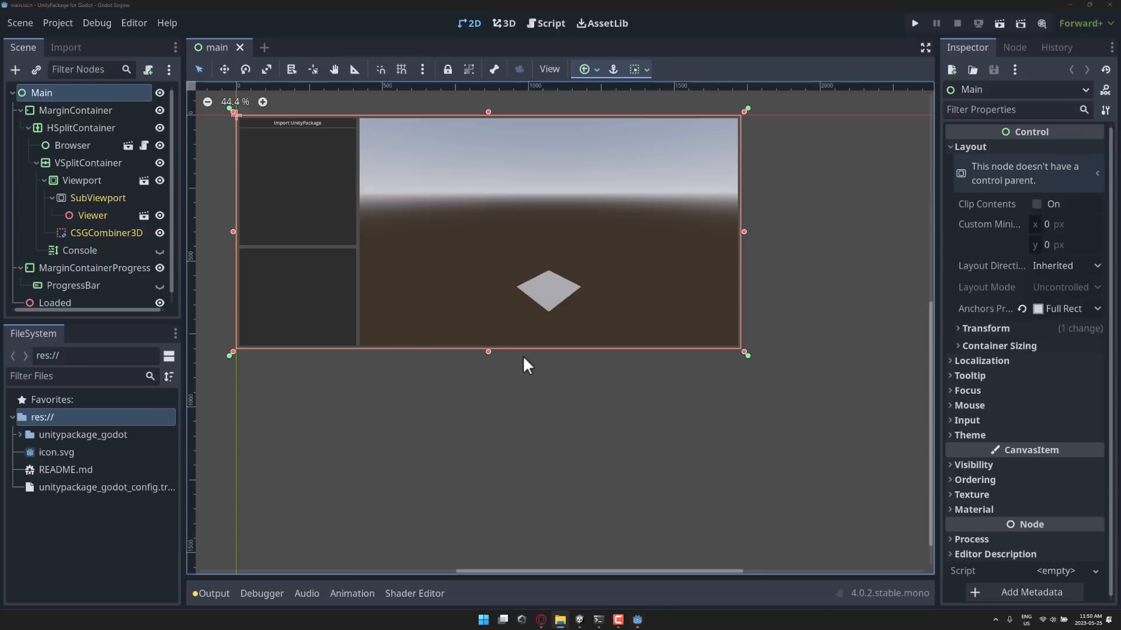
mouse_move(603, 620)
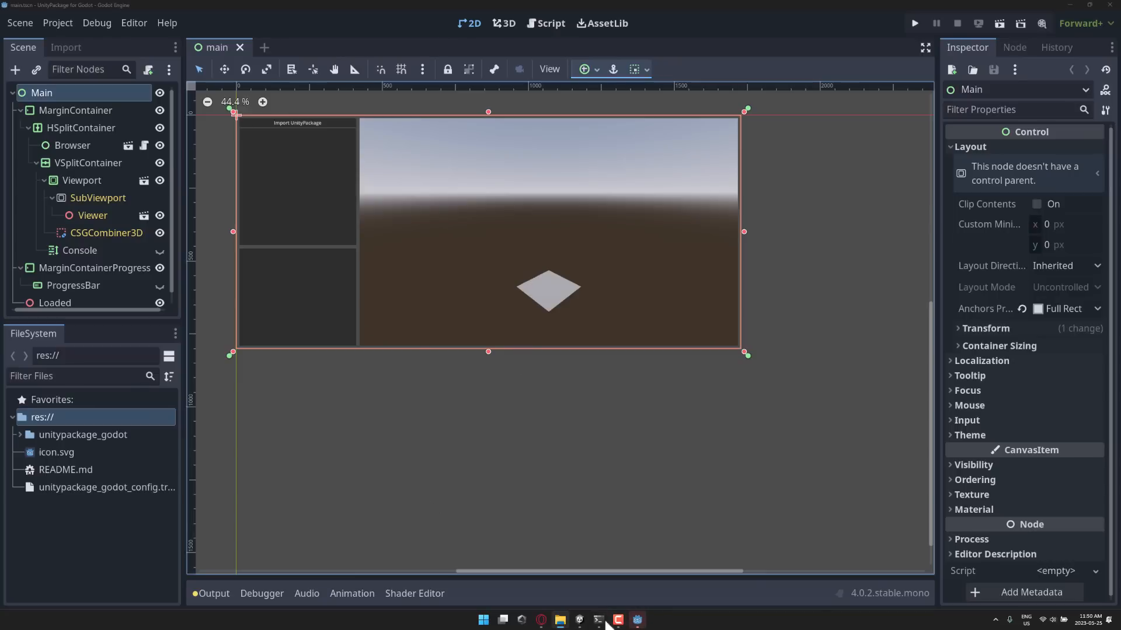
In Unity, start Export Package… on the Fantasy Low Poly Pack's SampleSceneAssets folder
click(616, 622)
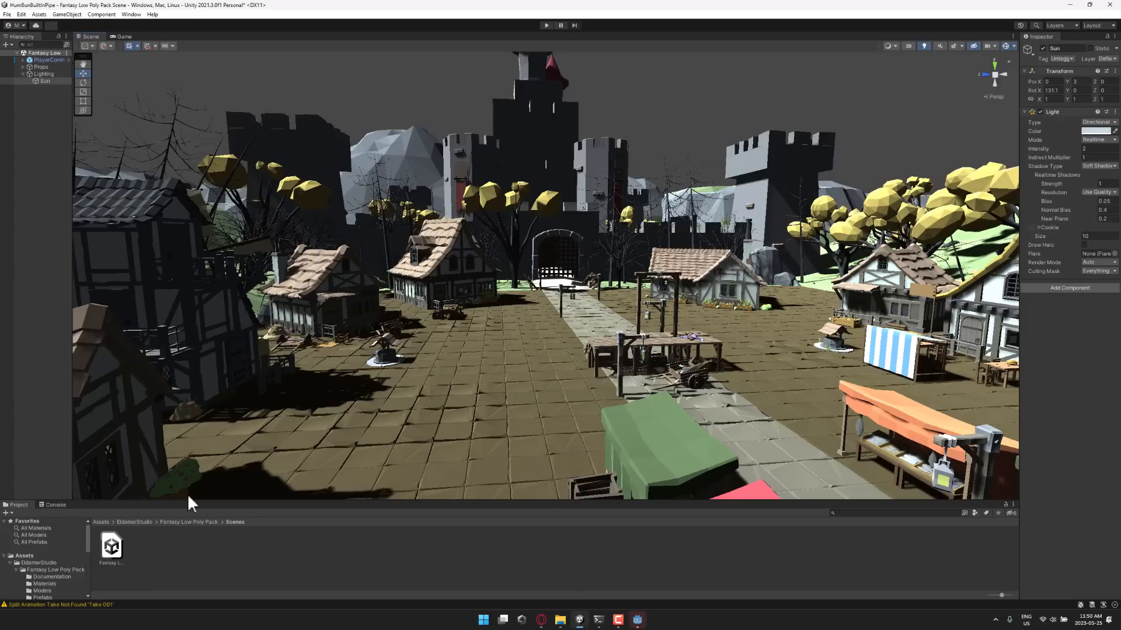
click(188, 522)
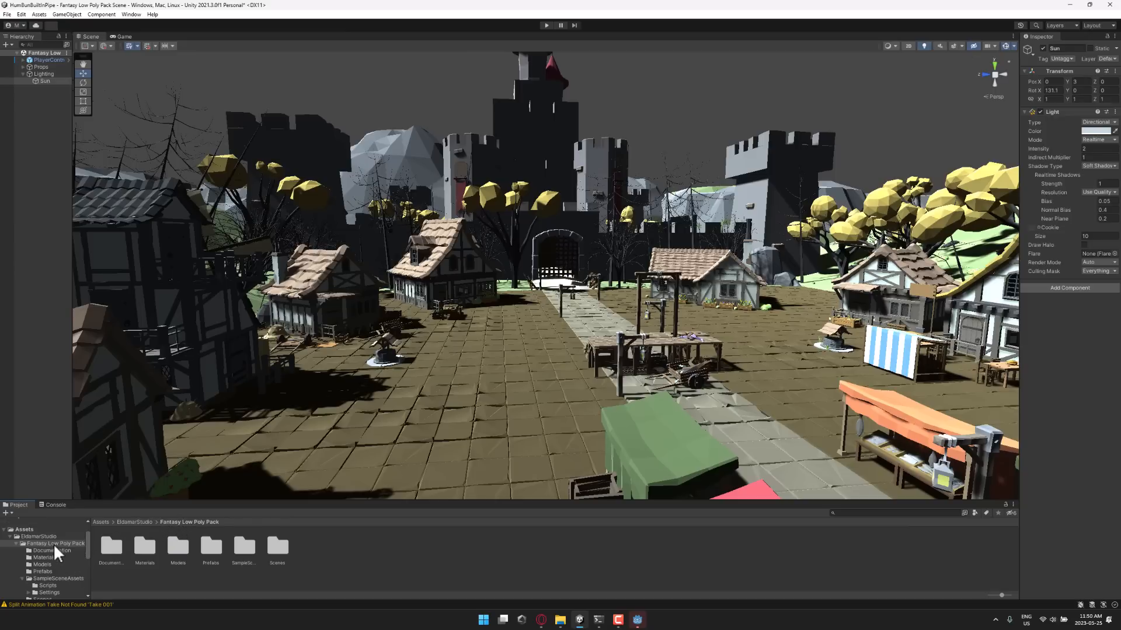
right_click(58, 552)
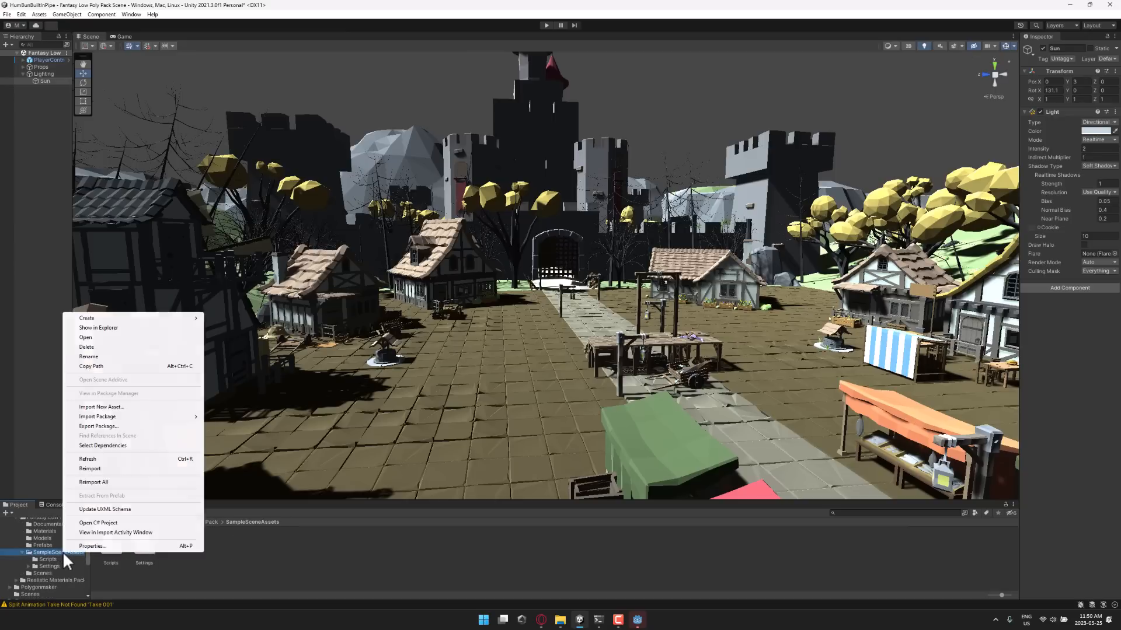
mouse_move(118, 435)
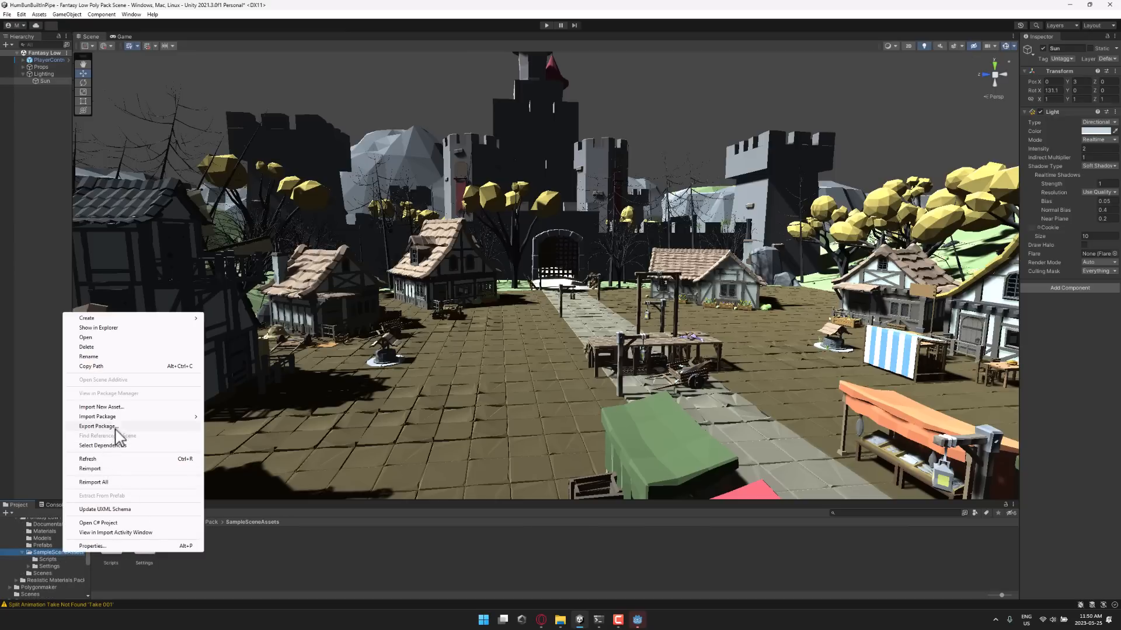
click(97, 427)
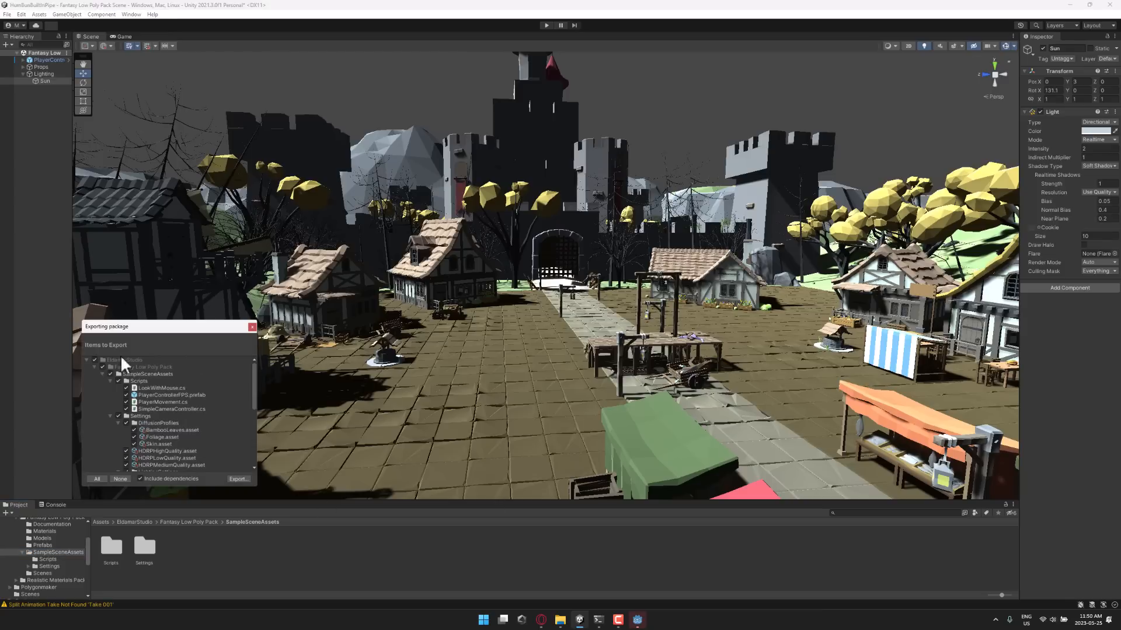
mouse_move(228, 360)
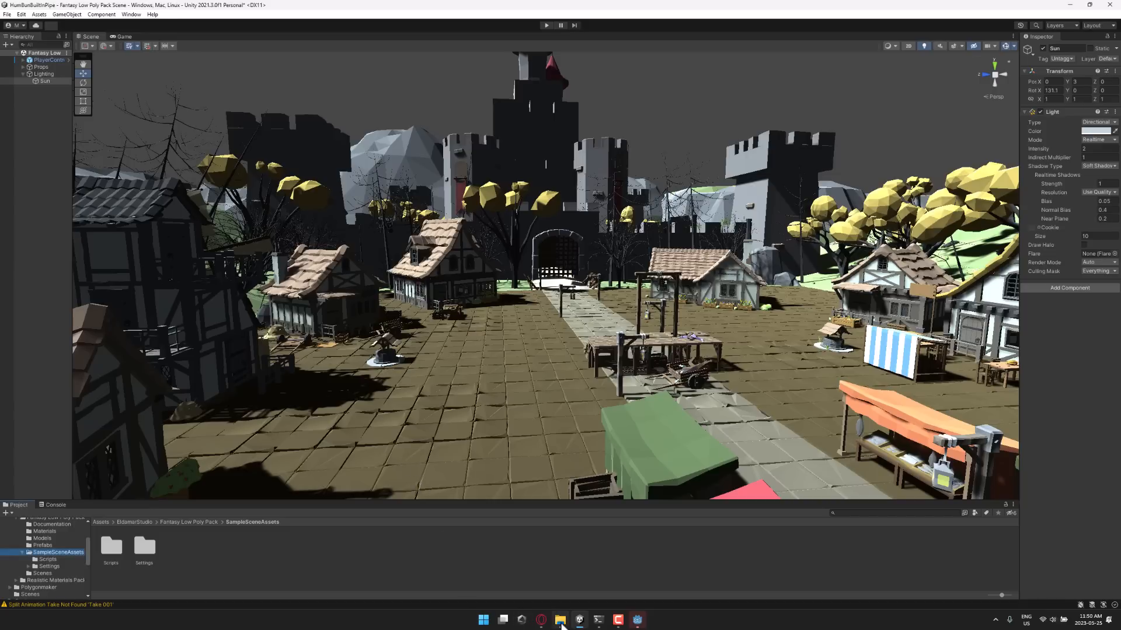
Run the importer project in Godot and start Import UnityPackage
click(635, 620)
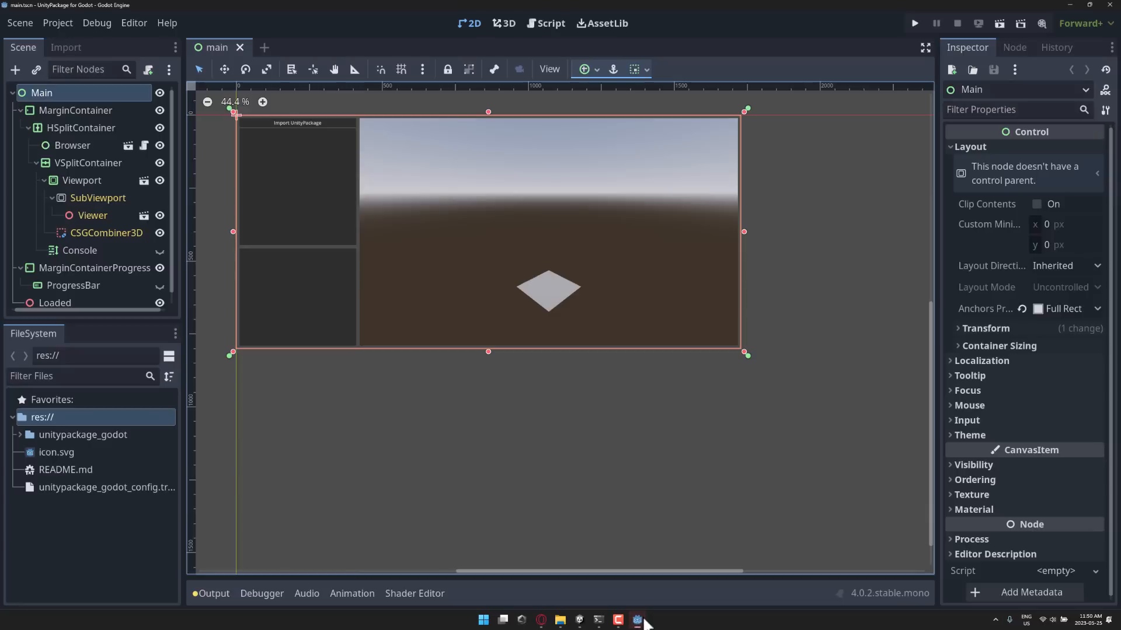
mouse_move(517, 392)
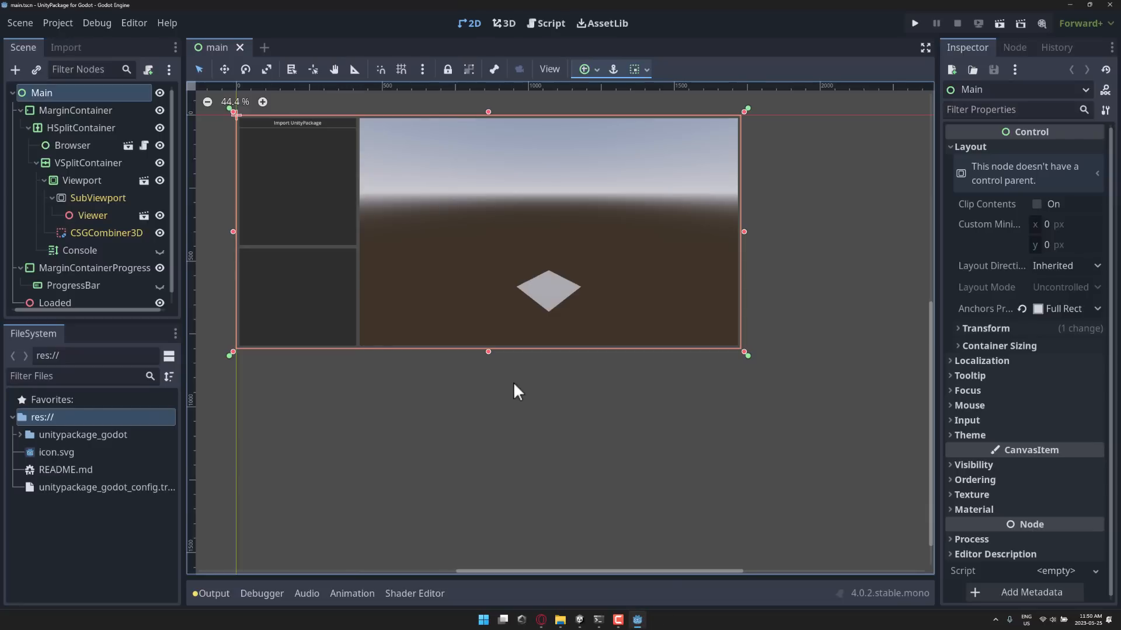
mouse_move(584, 390)
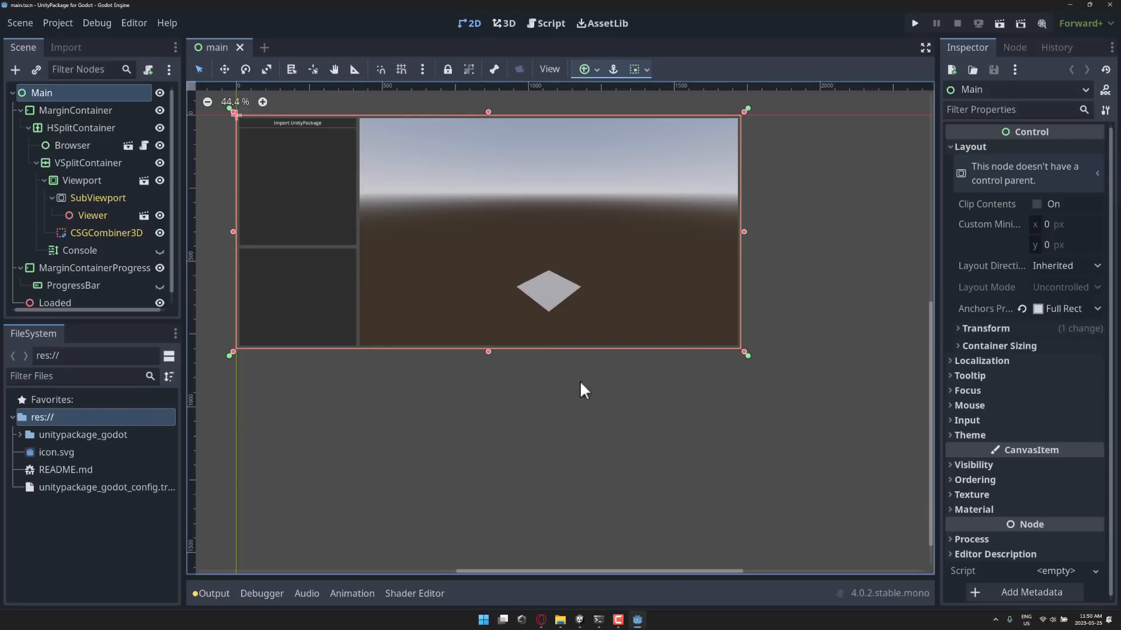
mouse_move(886, 94)
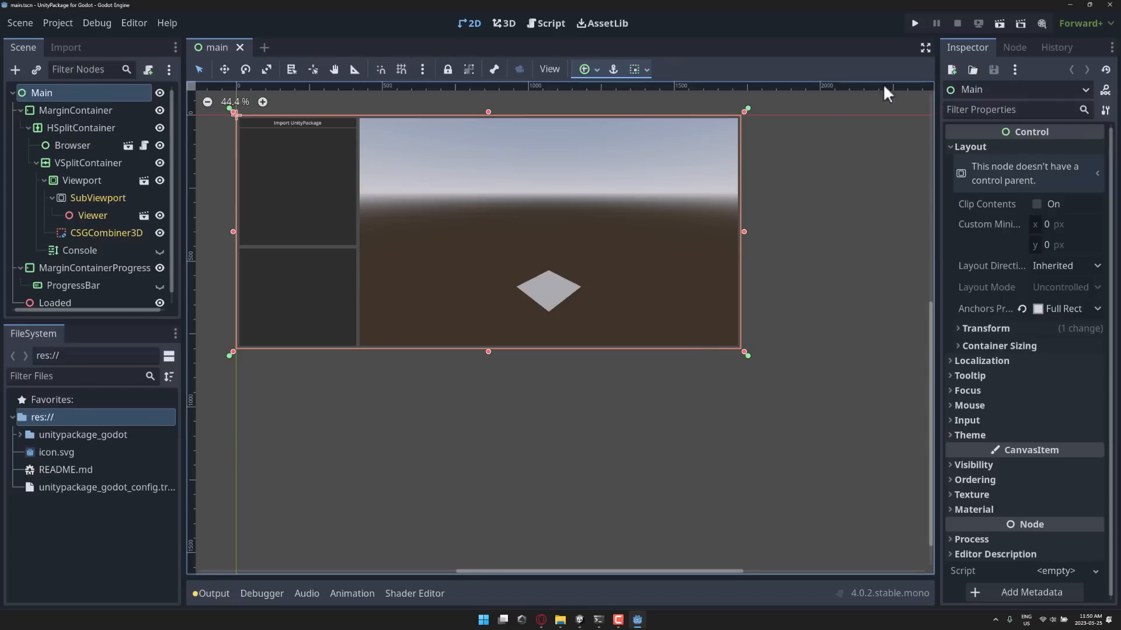
click(914, 23)
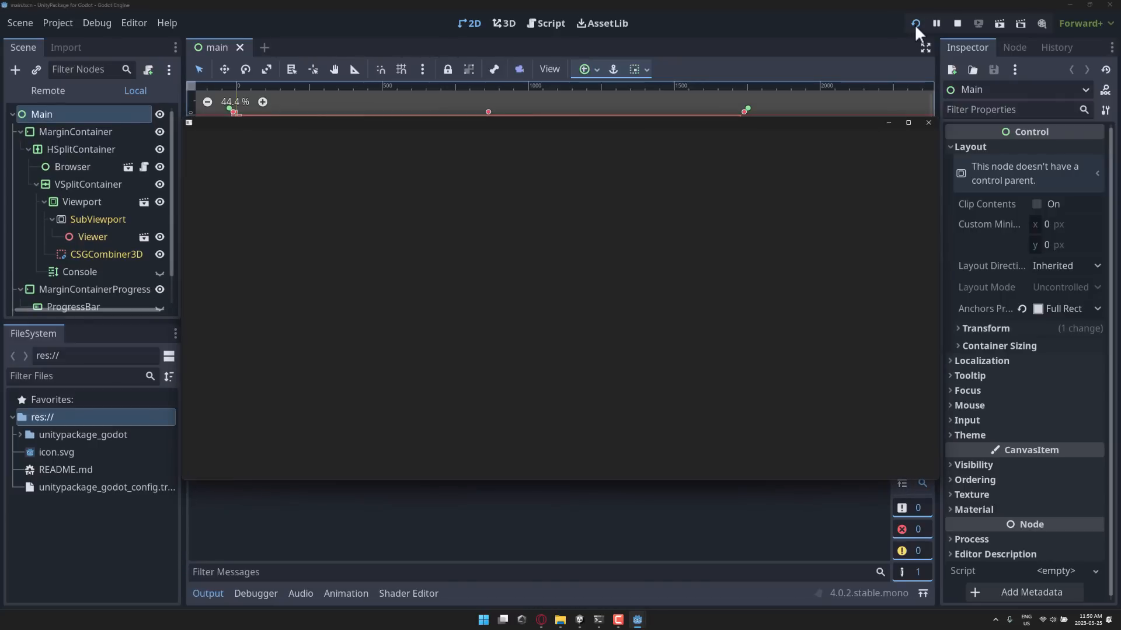
click(914, 23)
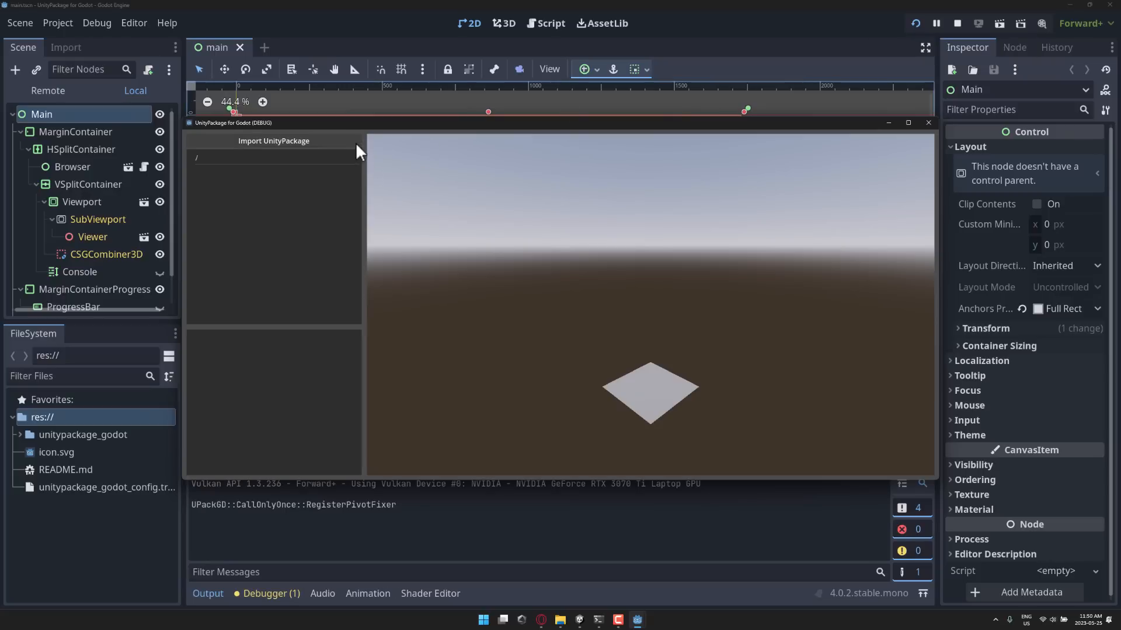
click(273, 142)
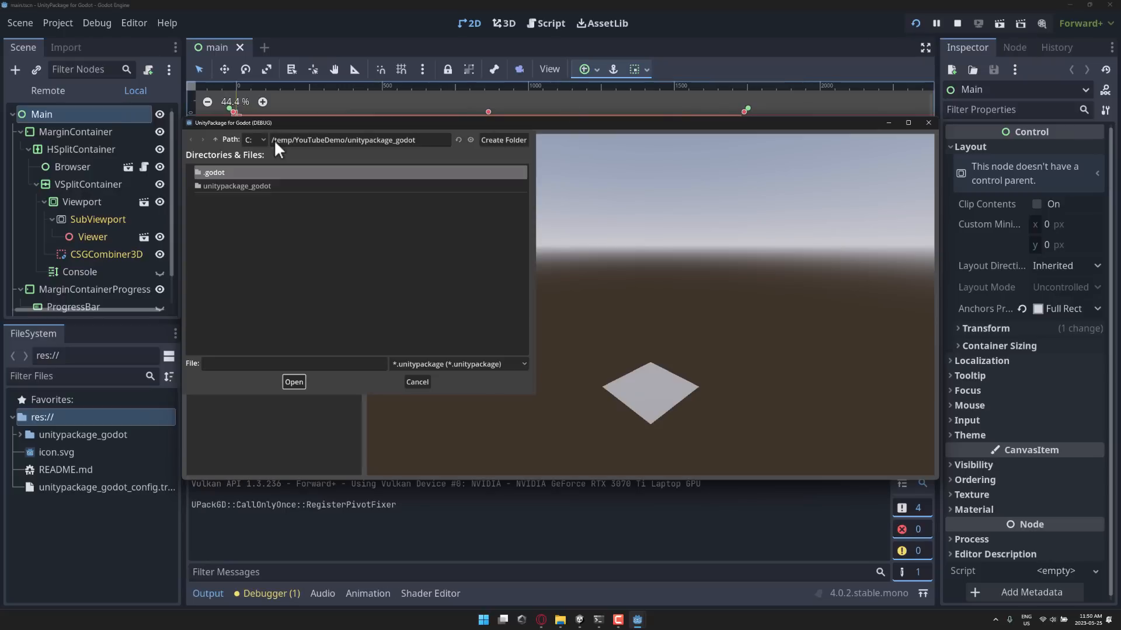
Load POLY - Medieval Camp.unitypackage from YouTubeDemo/poly_medievalcamp, hitting 'unitypackage_util not found'
click(212, 173)
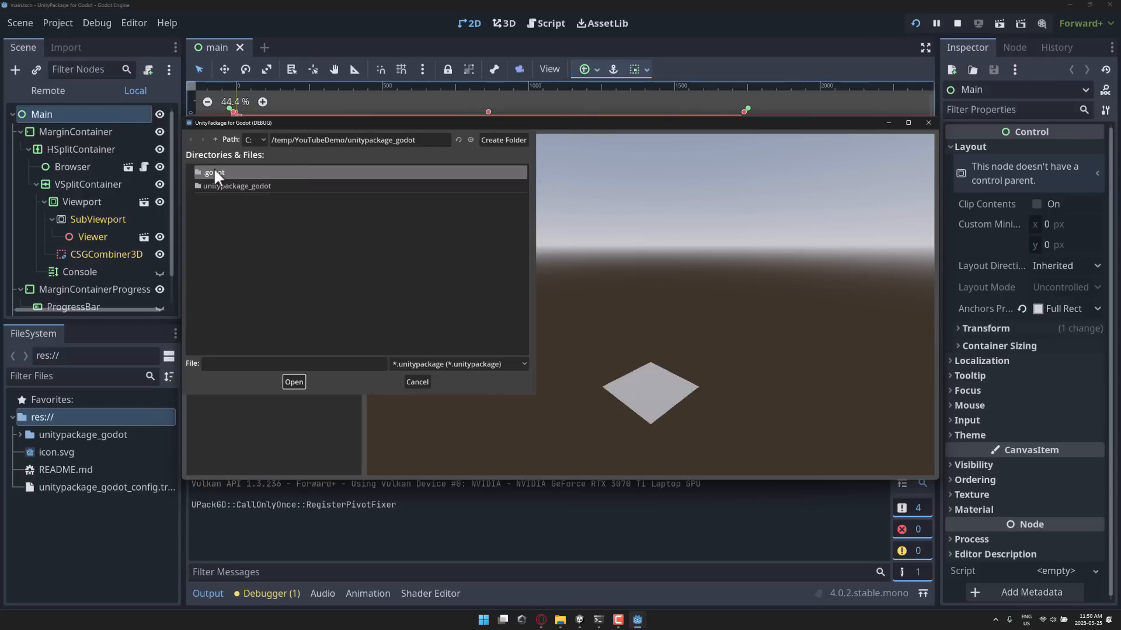
click(215, 139)
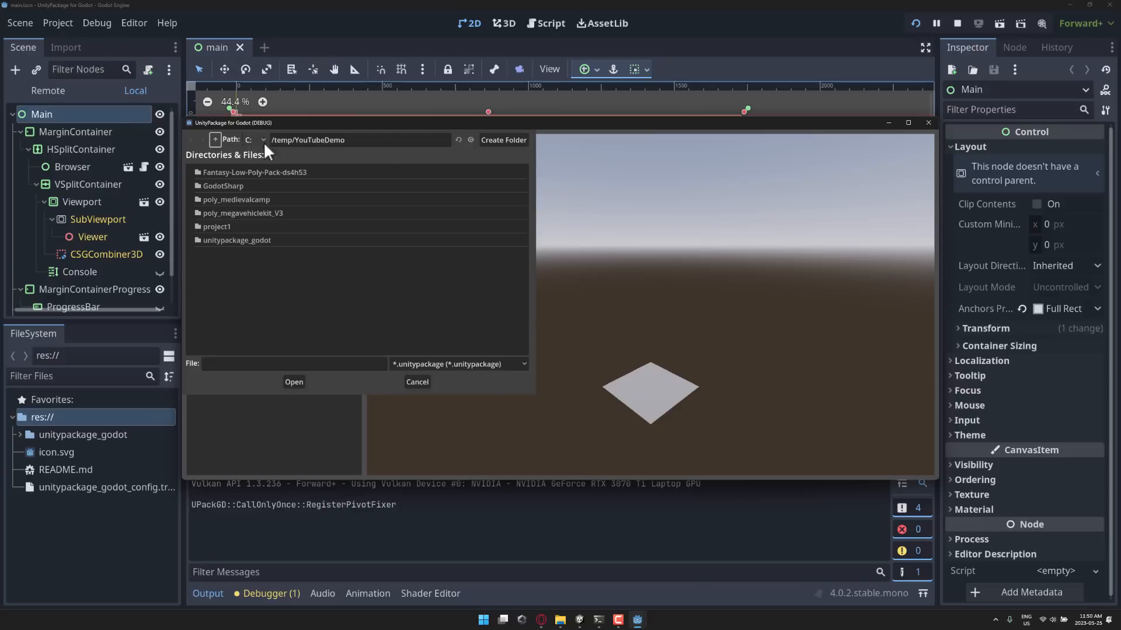
mouse_move(259, 208)
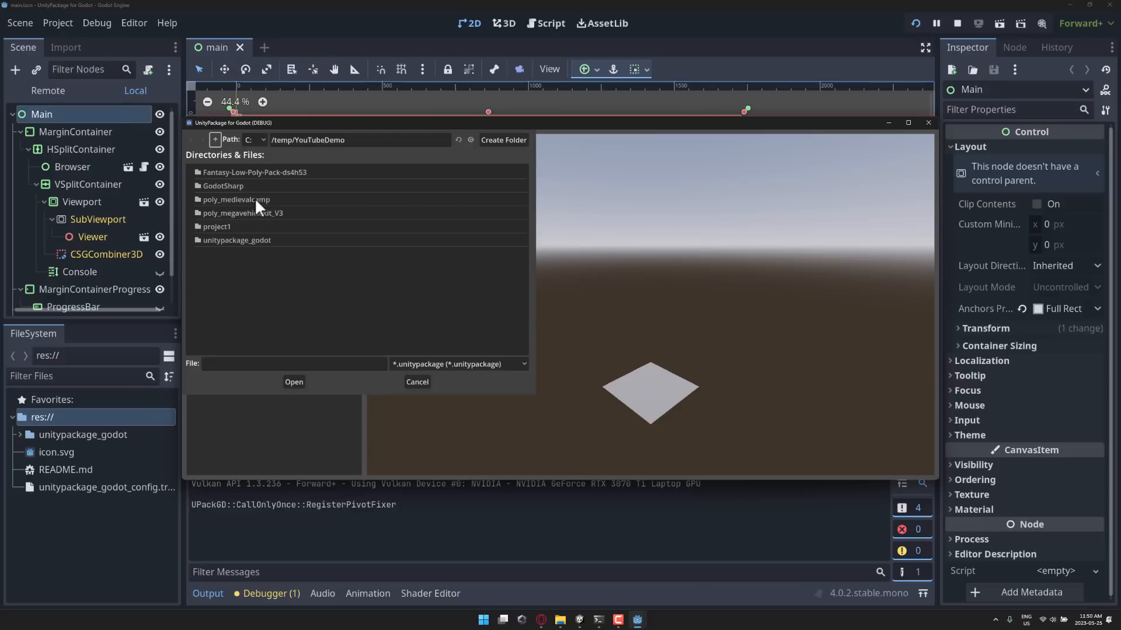
double_click(236, 200)
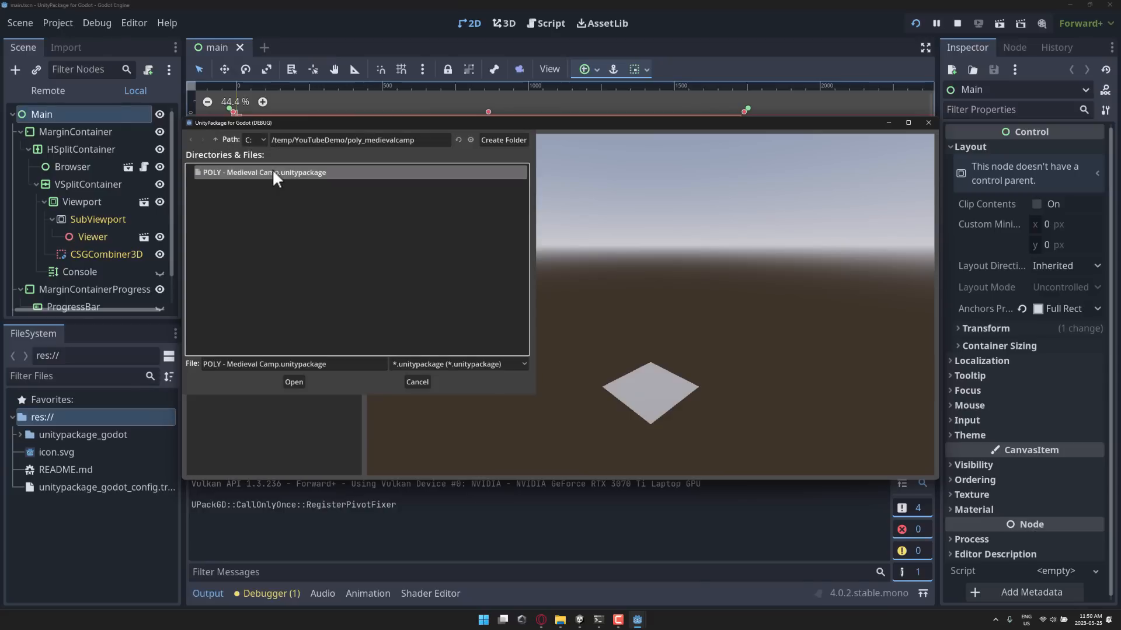
mouse_move(293, 381)
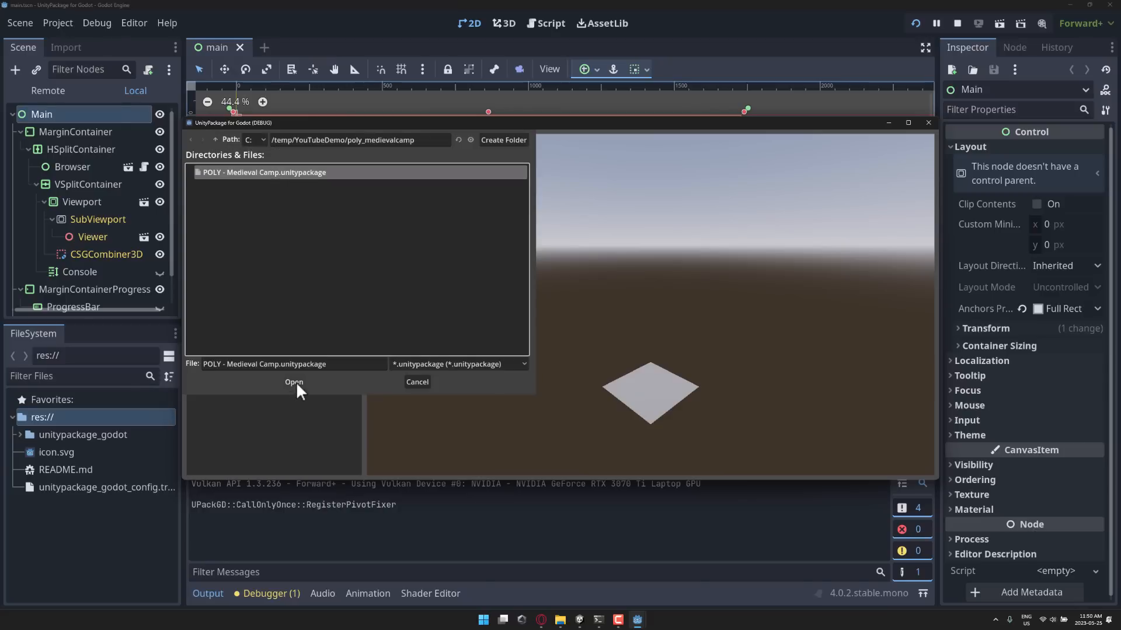
click(293, 382)
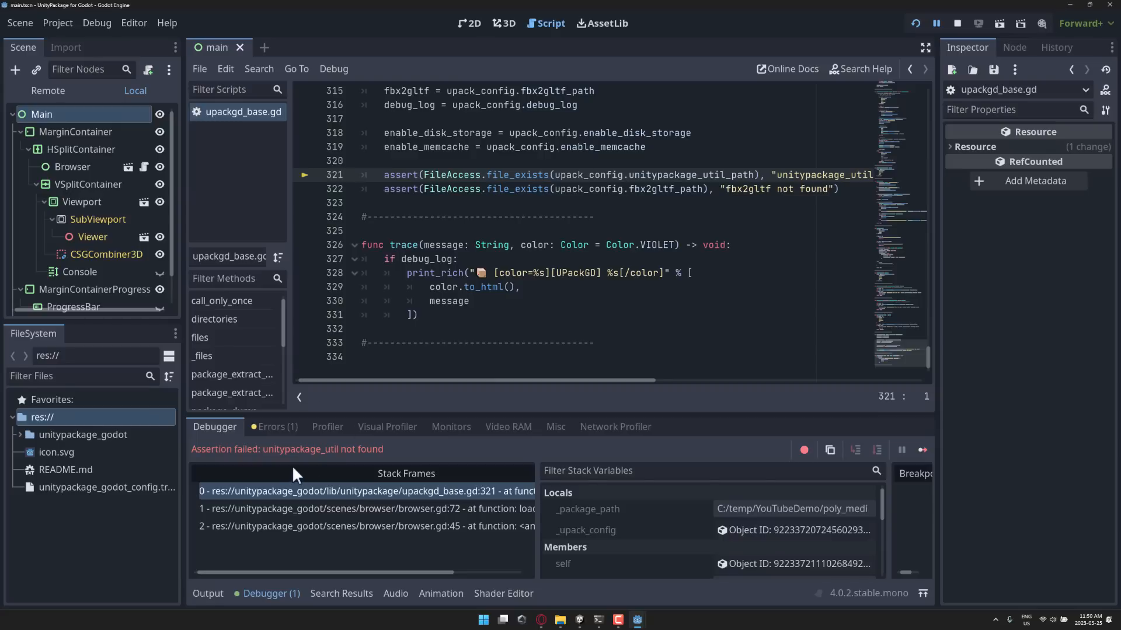
mouse_move(117, 309)
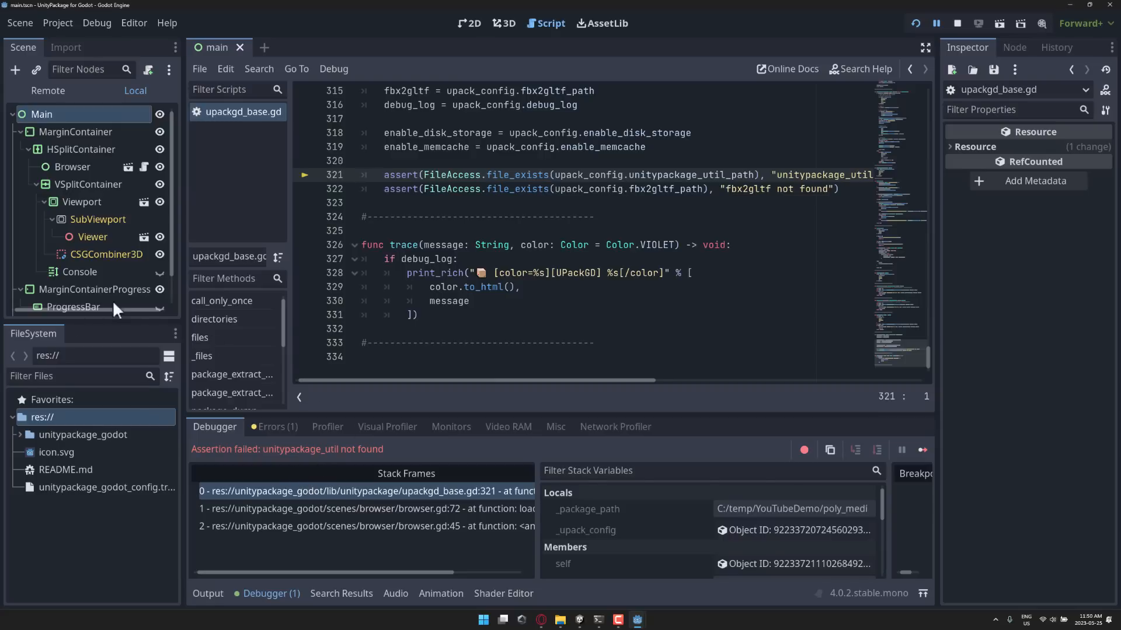
Point the importer config's Unitypackage Util and FBX2glTF paths at the .exe files
click(106, 487)
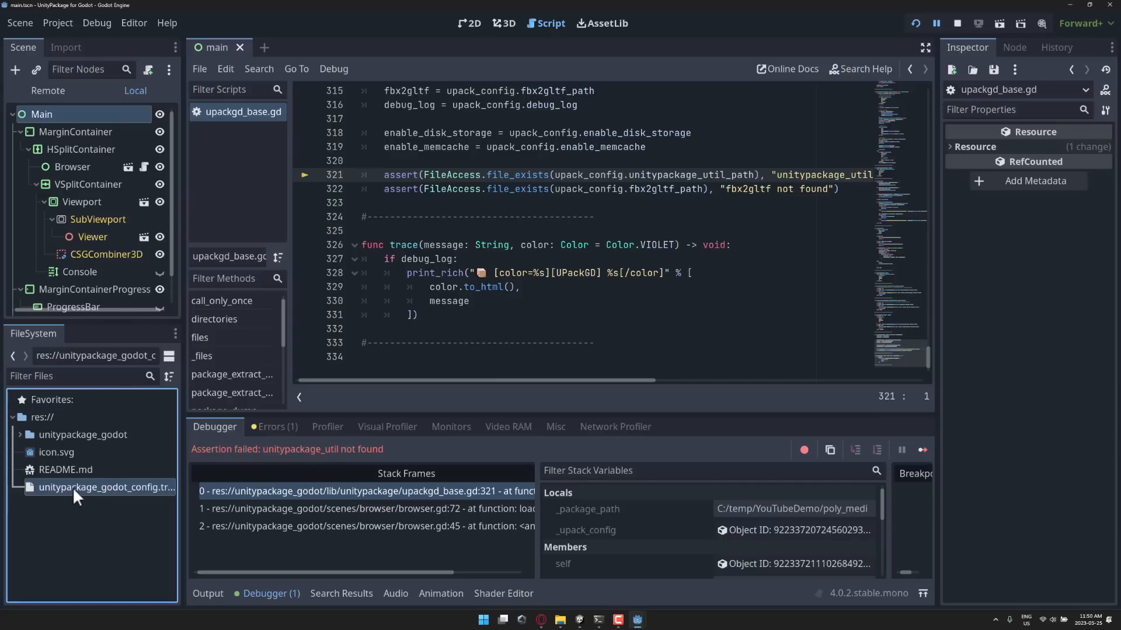
mouse_move(107, 498)
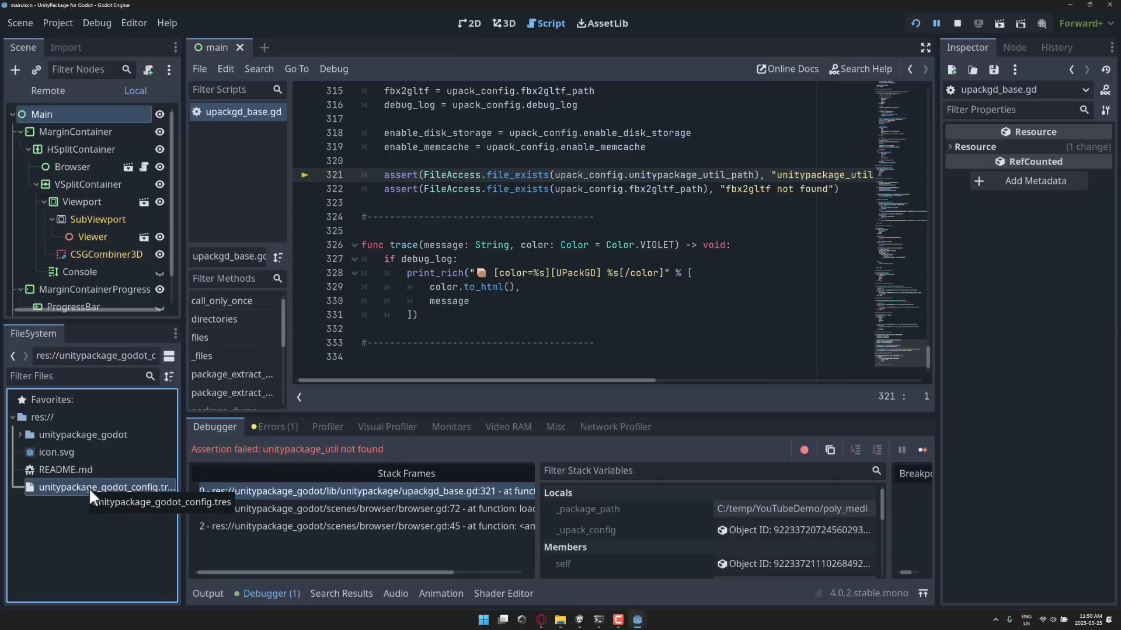
click(105, 488)
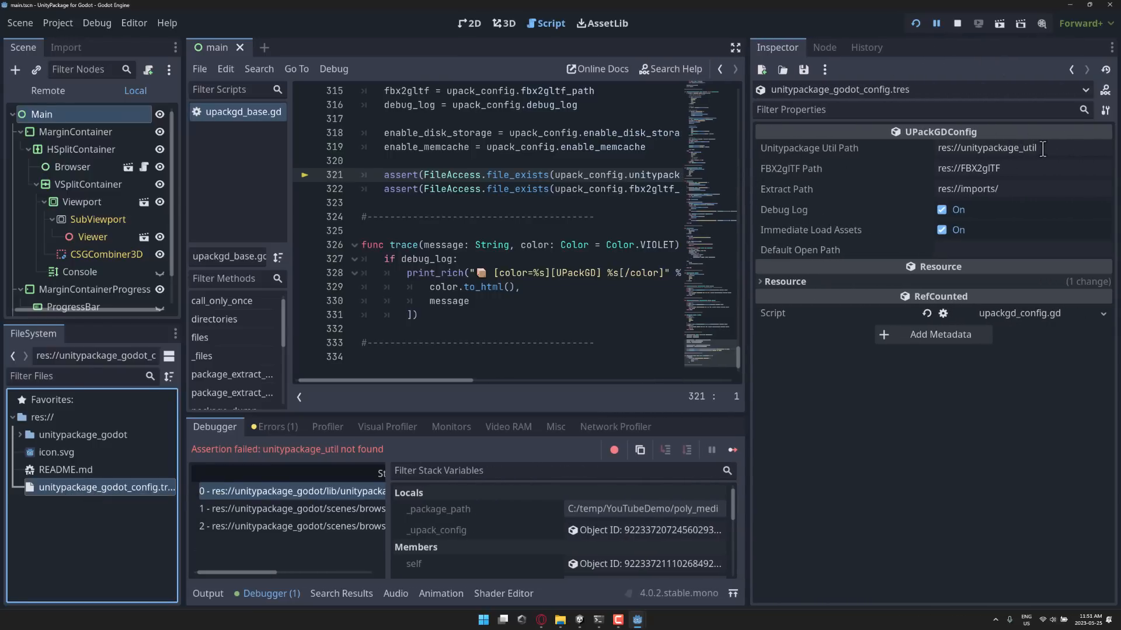
text(exe)
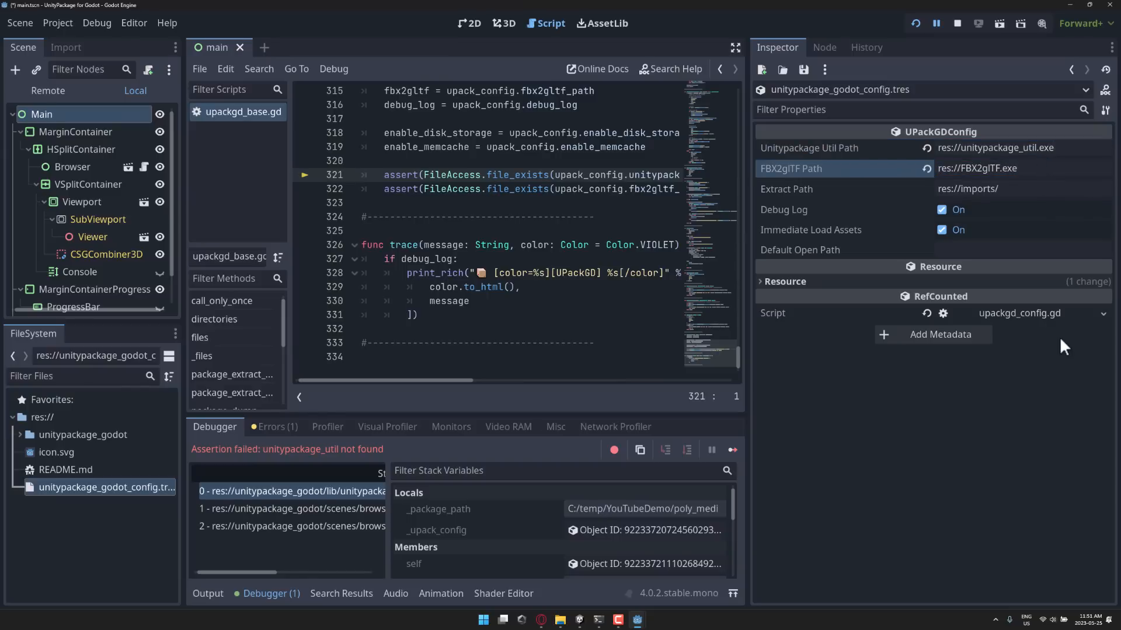
Stop the failed debug run and relaunch the importer project
click(958, 23)
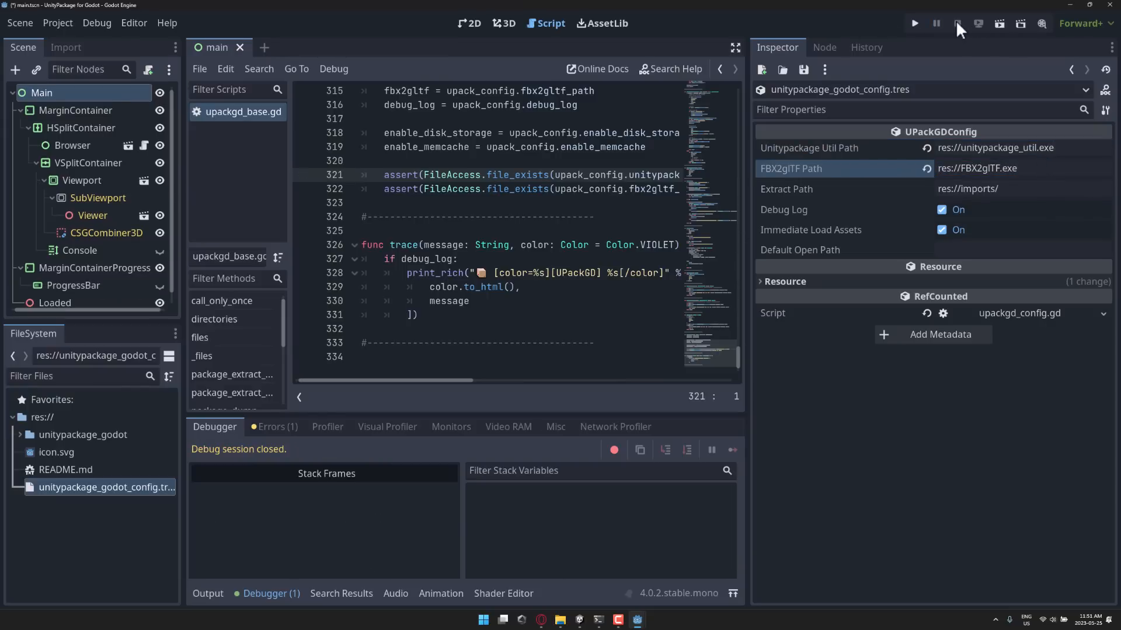
click(914, 24)
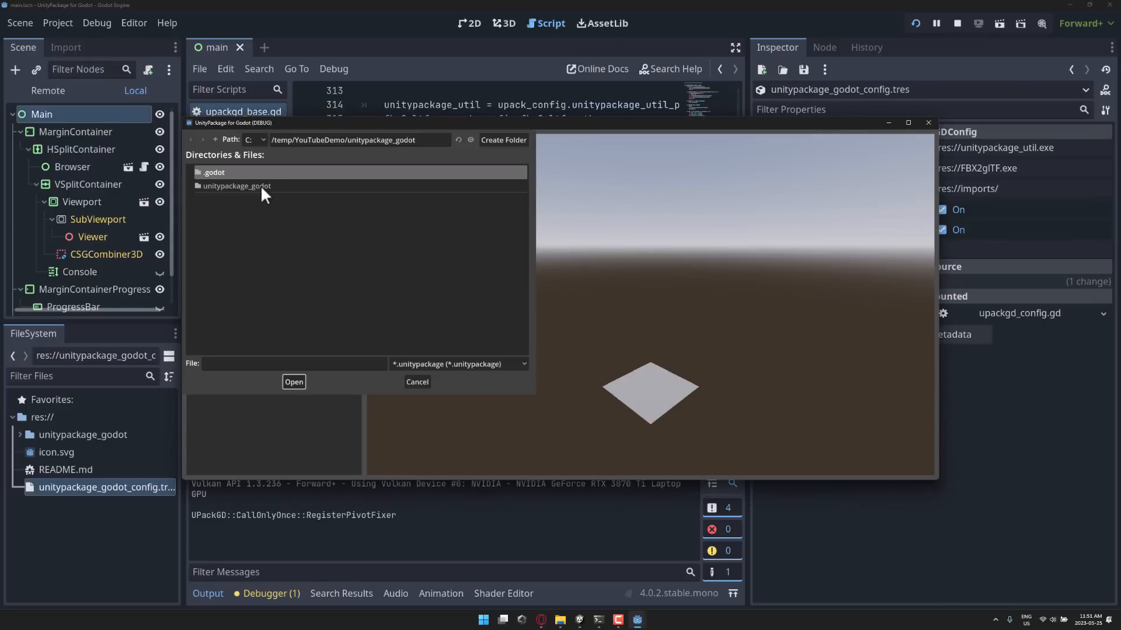
Load POLY - Medieval Camp.unitypackage from the poly_medievalcamp folder into the importer
click(215, 139)
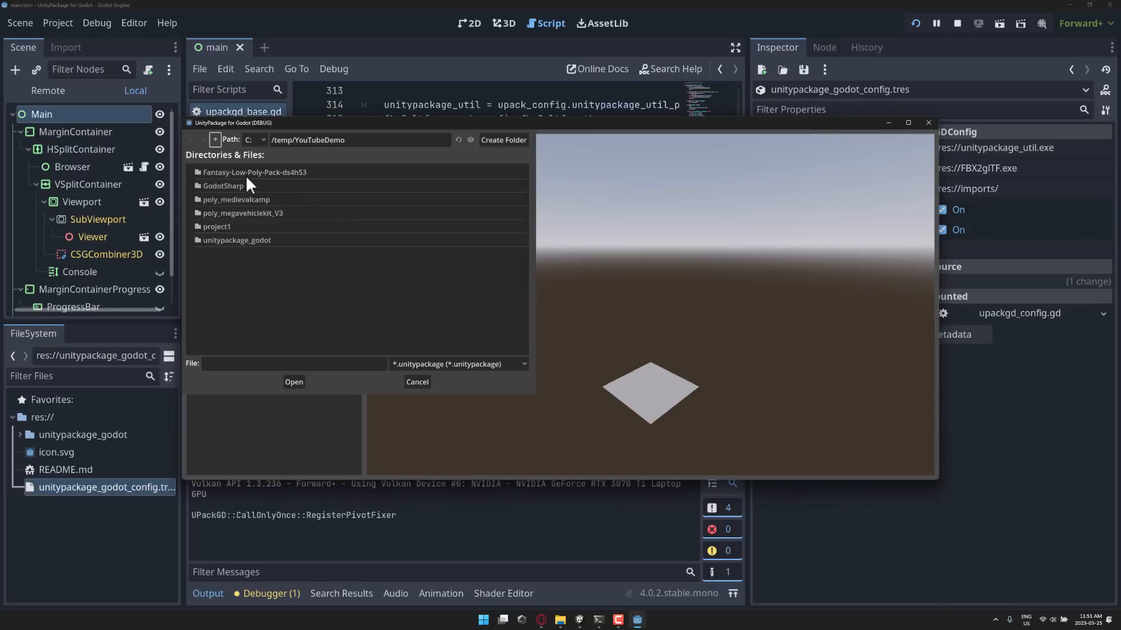
double_click(237, 200)
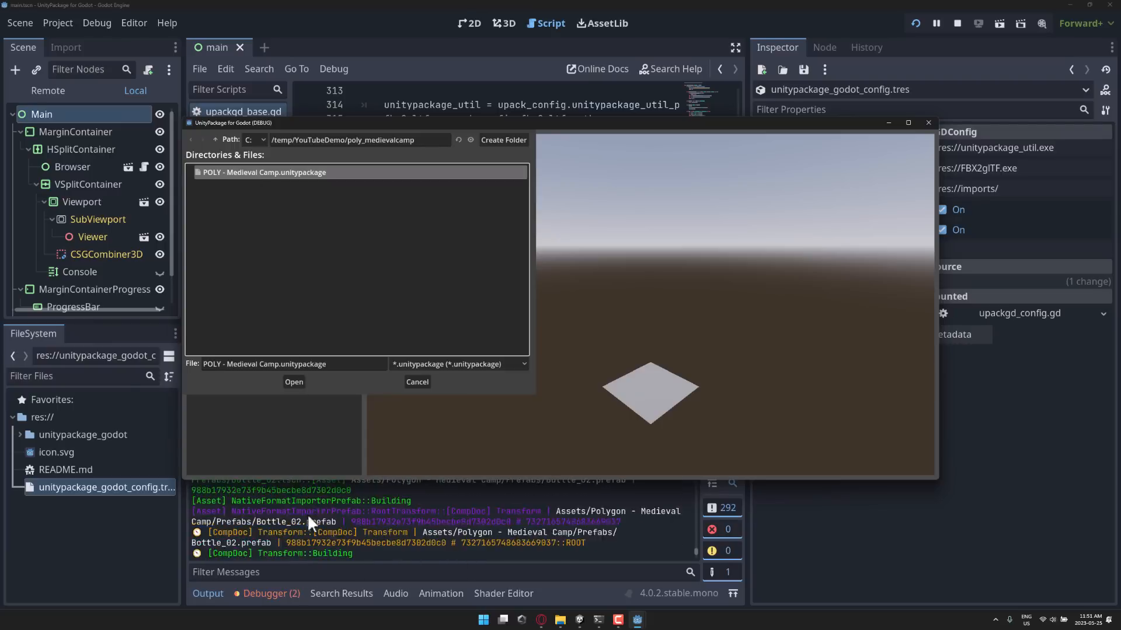
click(293, 382)
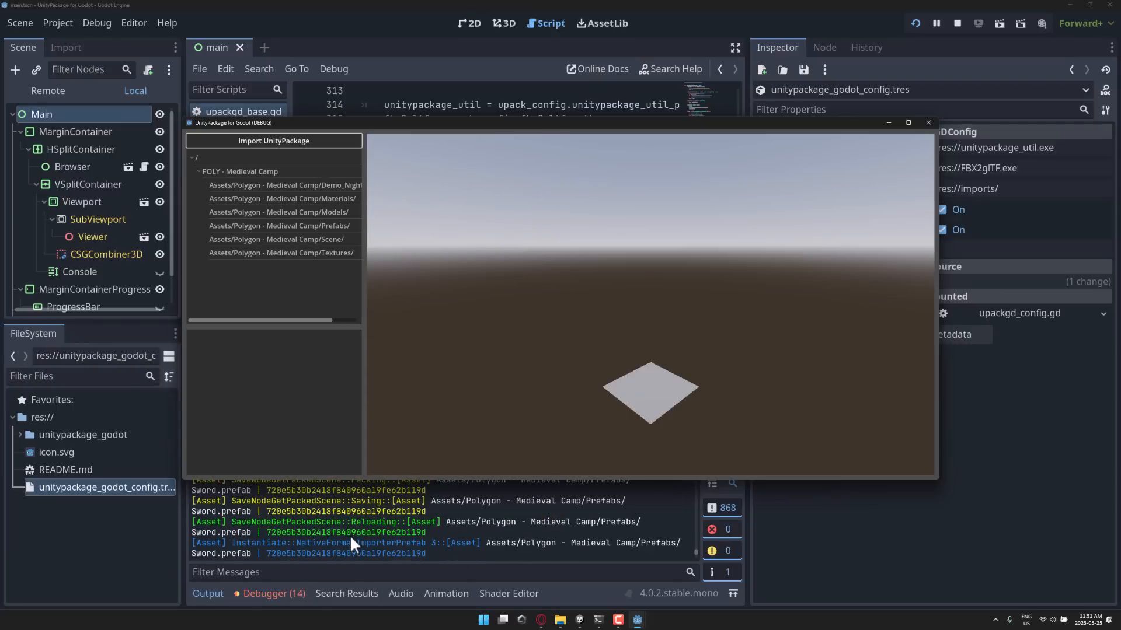
mouse_move(318, 253)
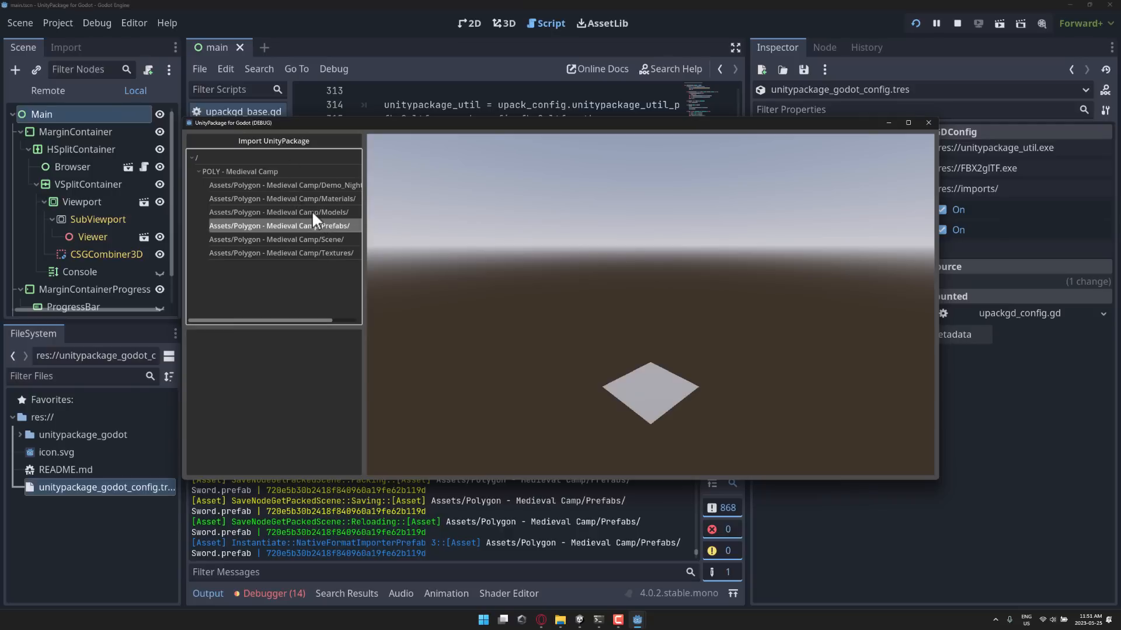
Preview Box_03.prefab from Prefabs, then import DemoScene.unity from the Scene folder
click(279, 226)
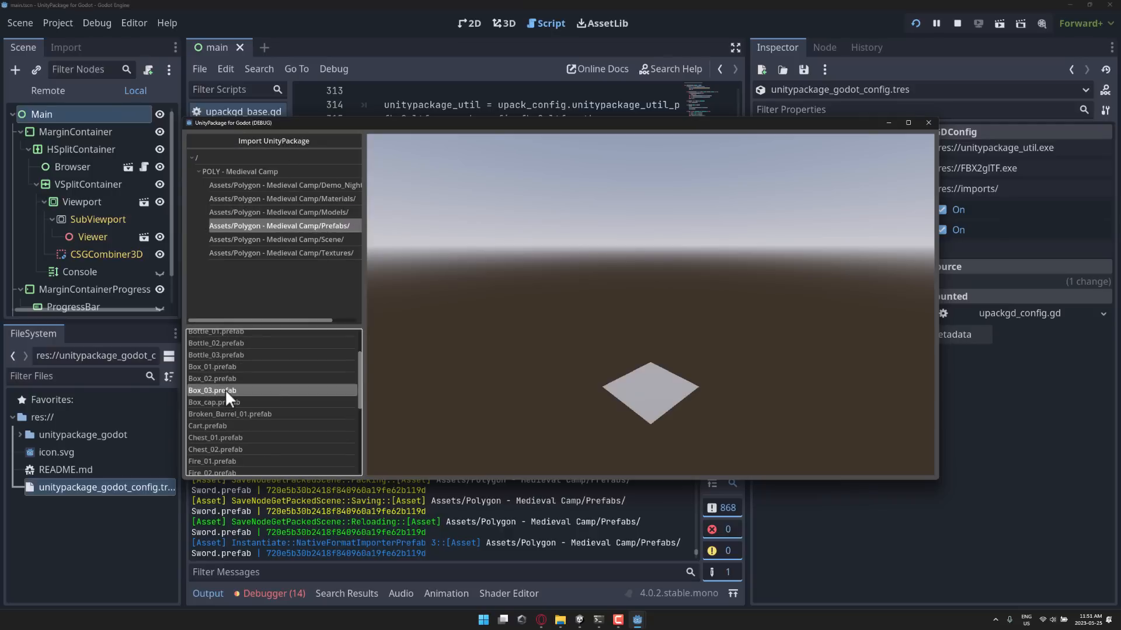
click(212, 390)
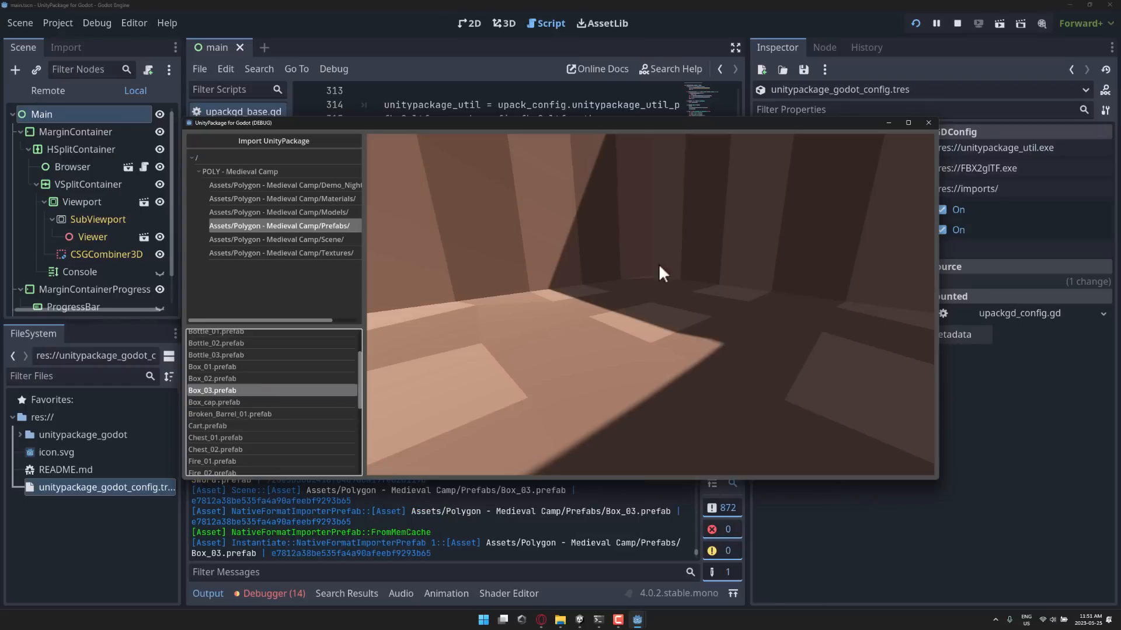
click(278, 239)
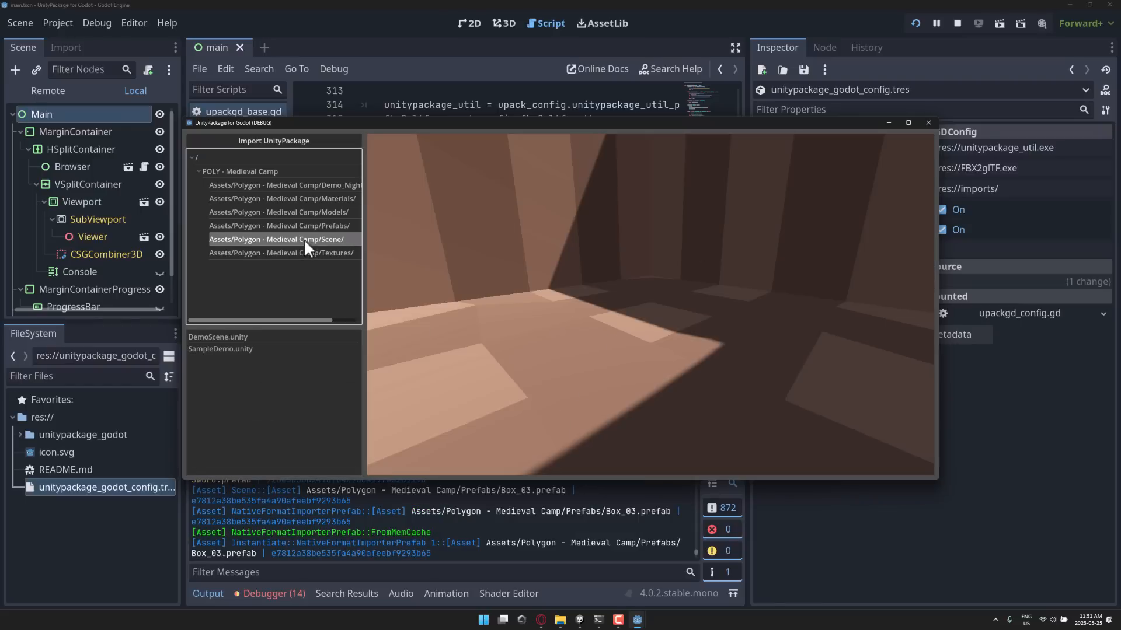
click(218, 336)
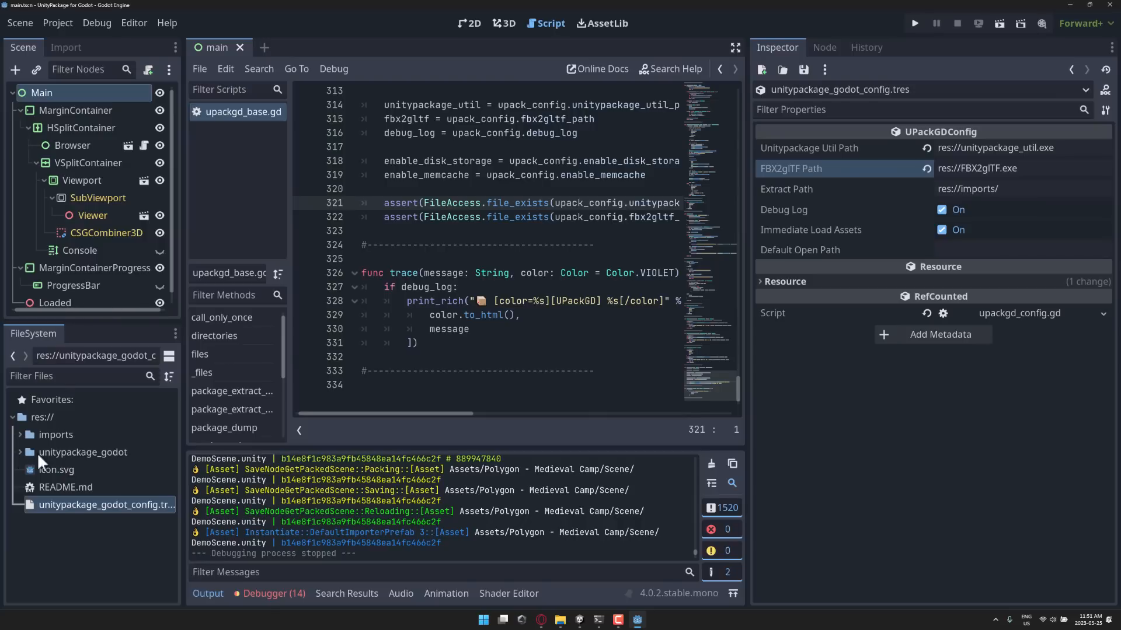
mouse_move(61, 447)
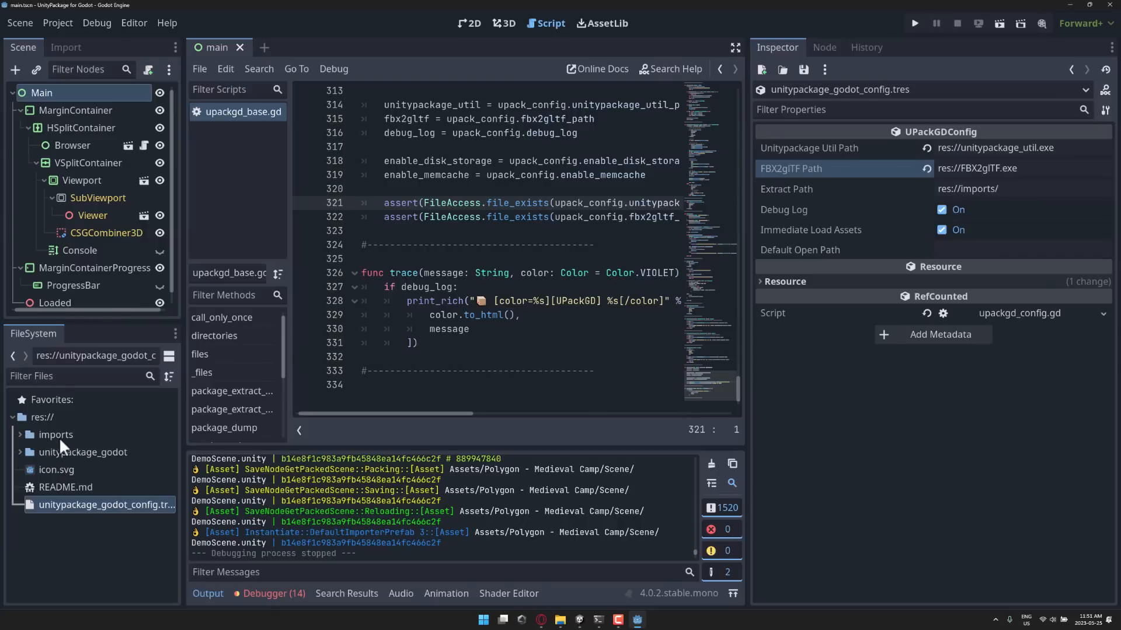
Open DemoScene.tscn from imports > POLY - Medieval Camp > Assets > Scene
click(56, 435)
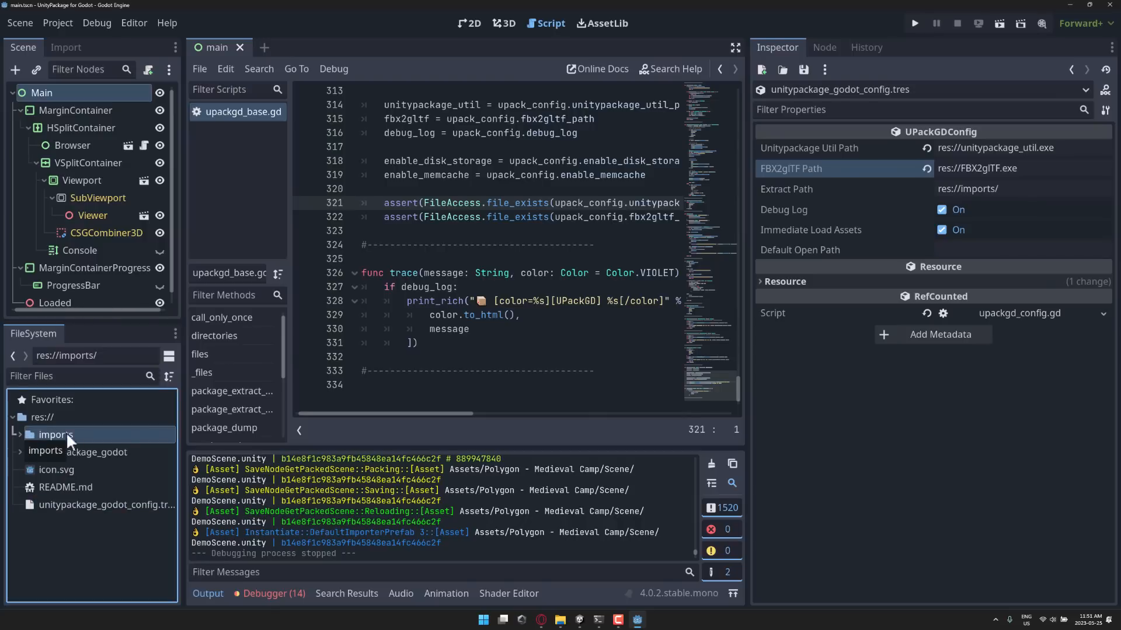
mouse_move(72, 511)
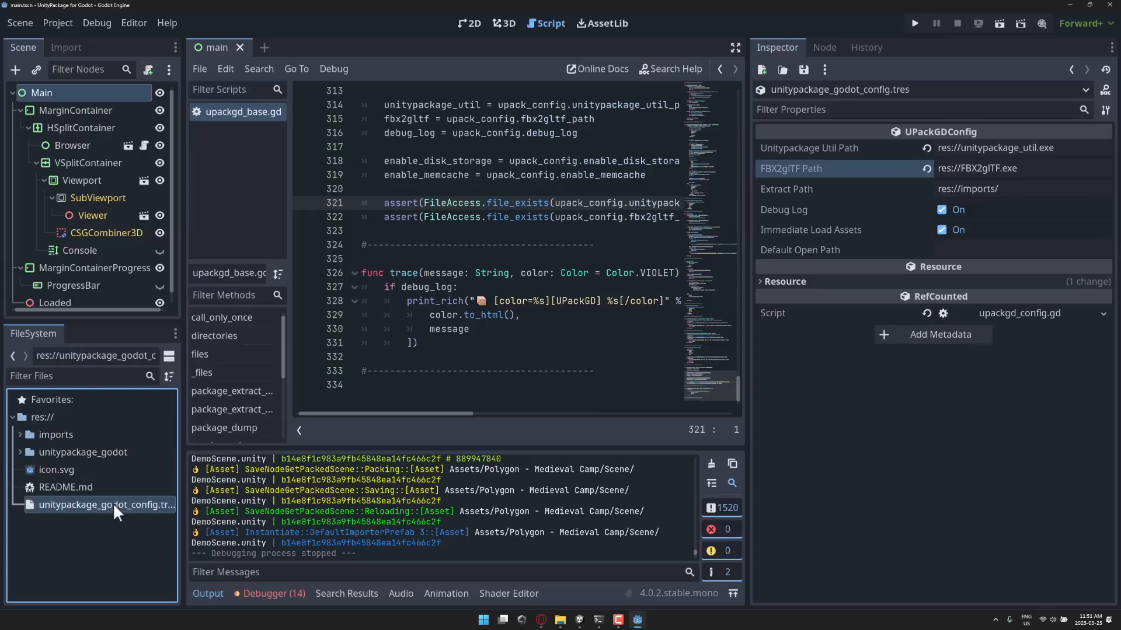
mouse_move(989, 182)
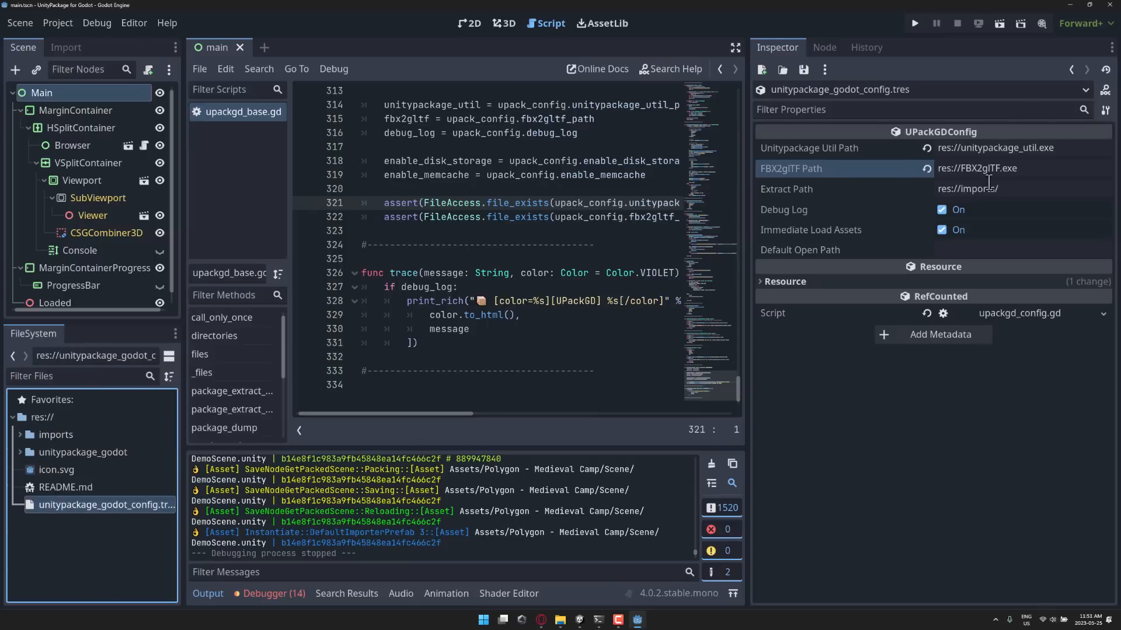
mouse_move(931, 189)
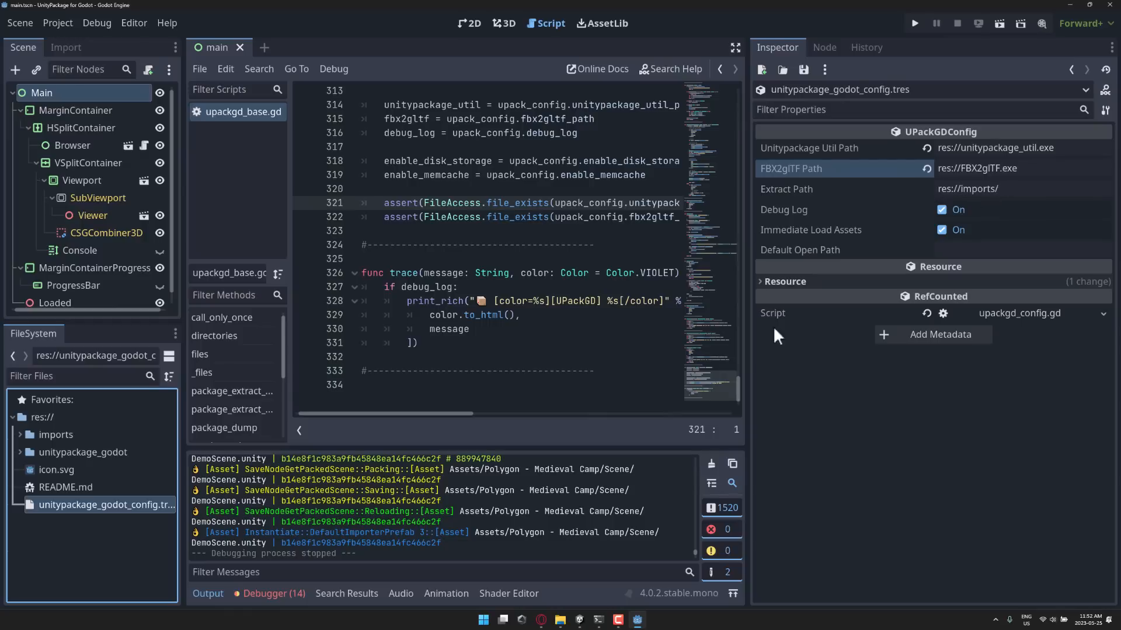
mouse_move(699, 325)
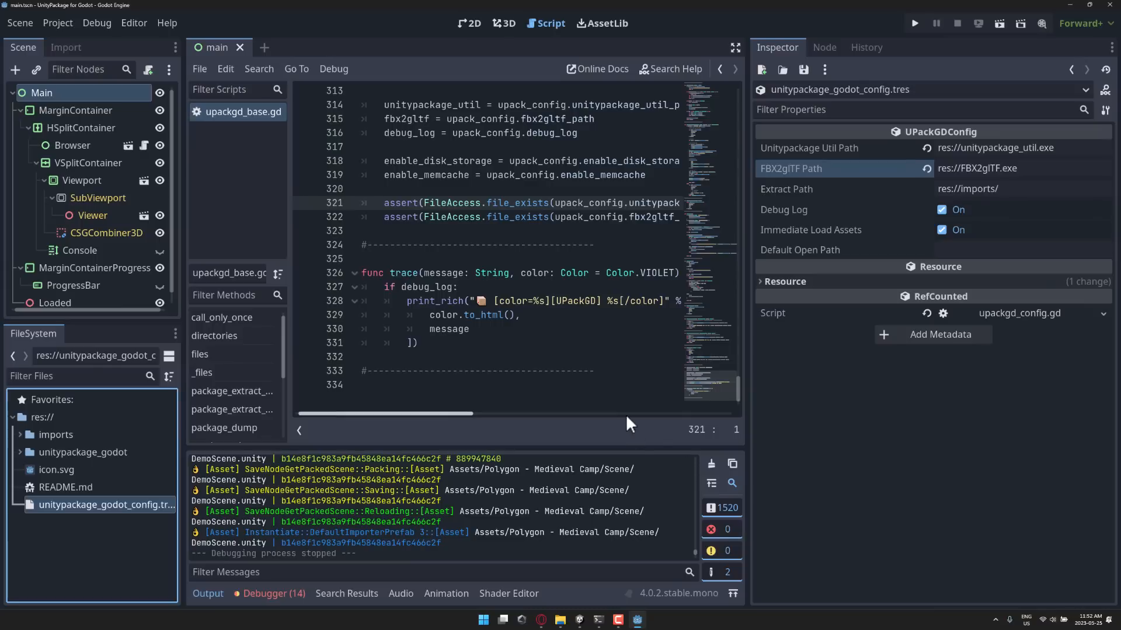
click(20, 434)
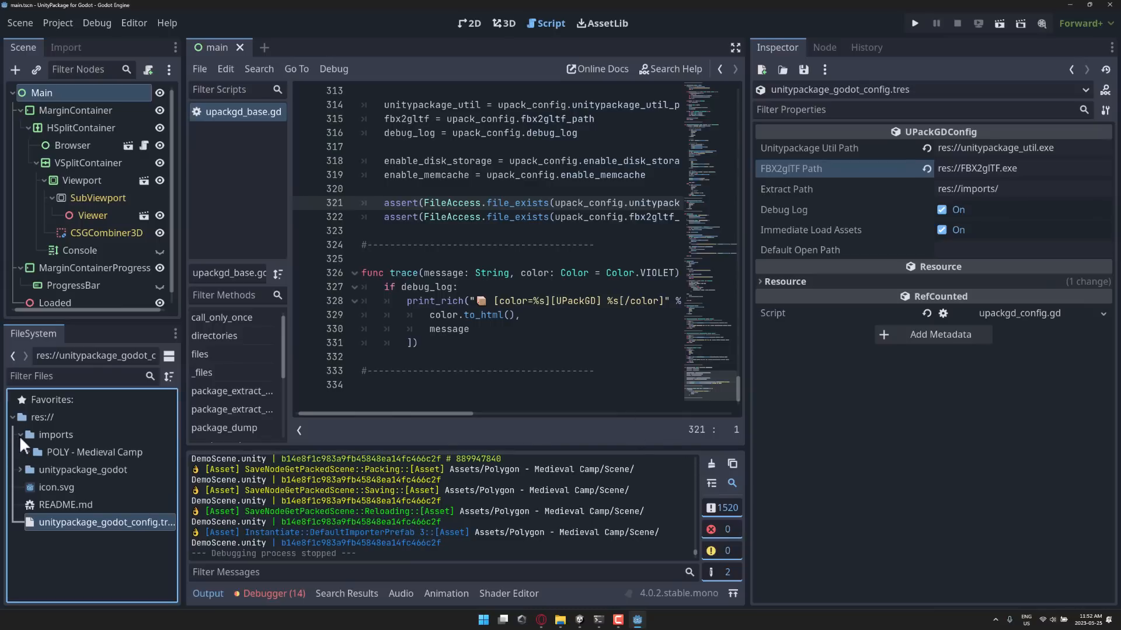
click(21, 452)
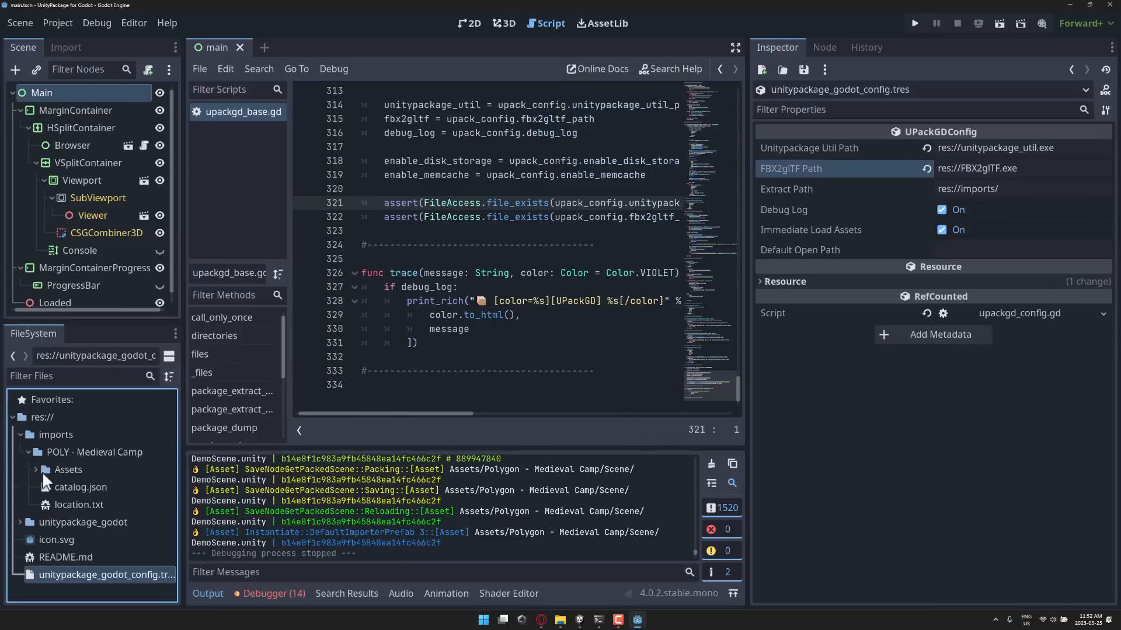
click(68, 469)
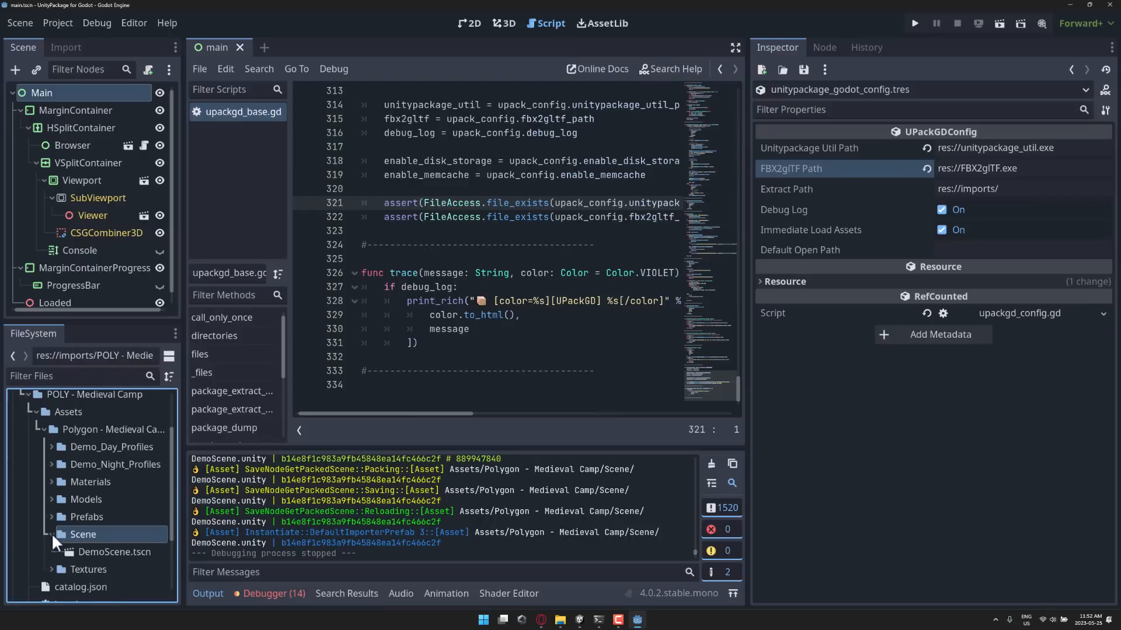
double_click(115, 552)
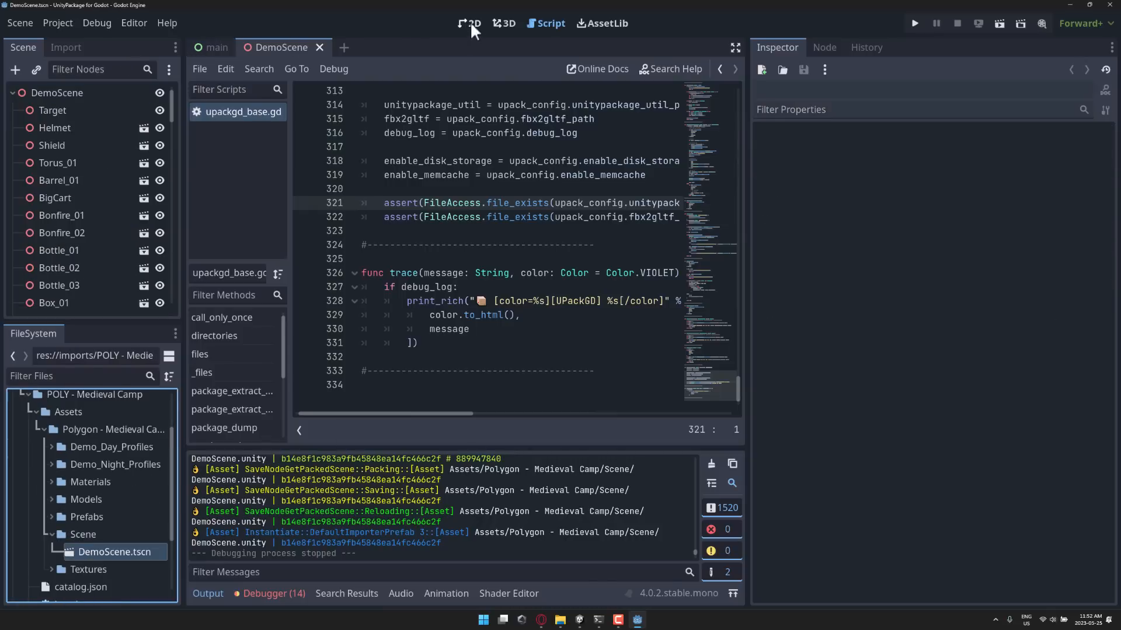
View DemoScene in 3D and drop prop prefabs including Chest_01 into the viewport
click(503, 23)
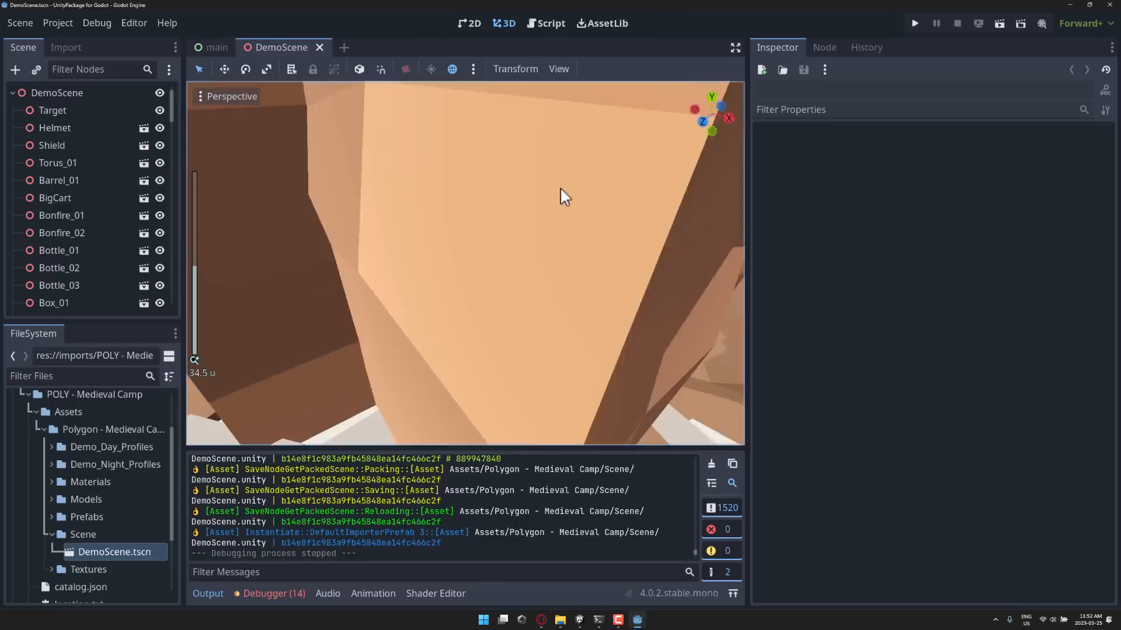
scroll(down, 3)
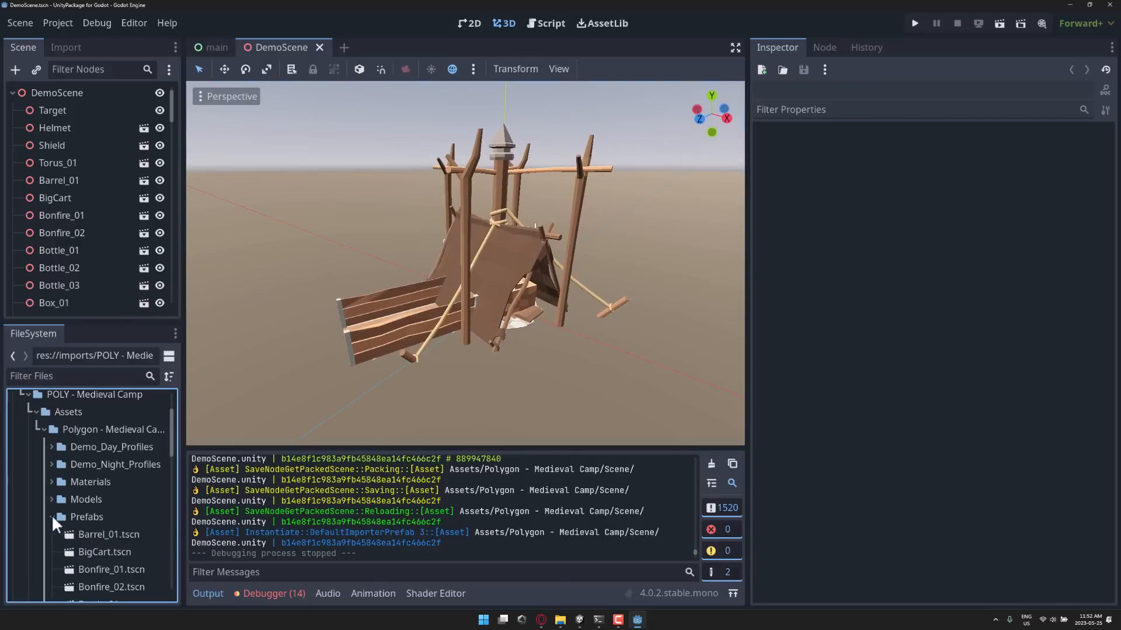
scroll(down, 3)
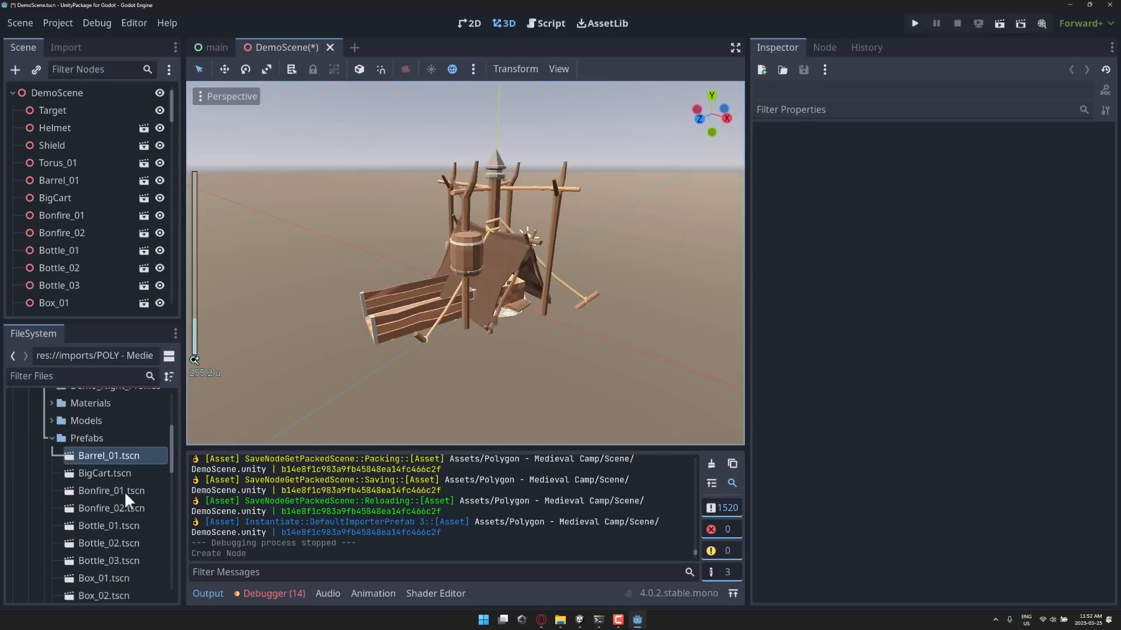
click(109, 560)
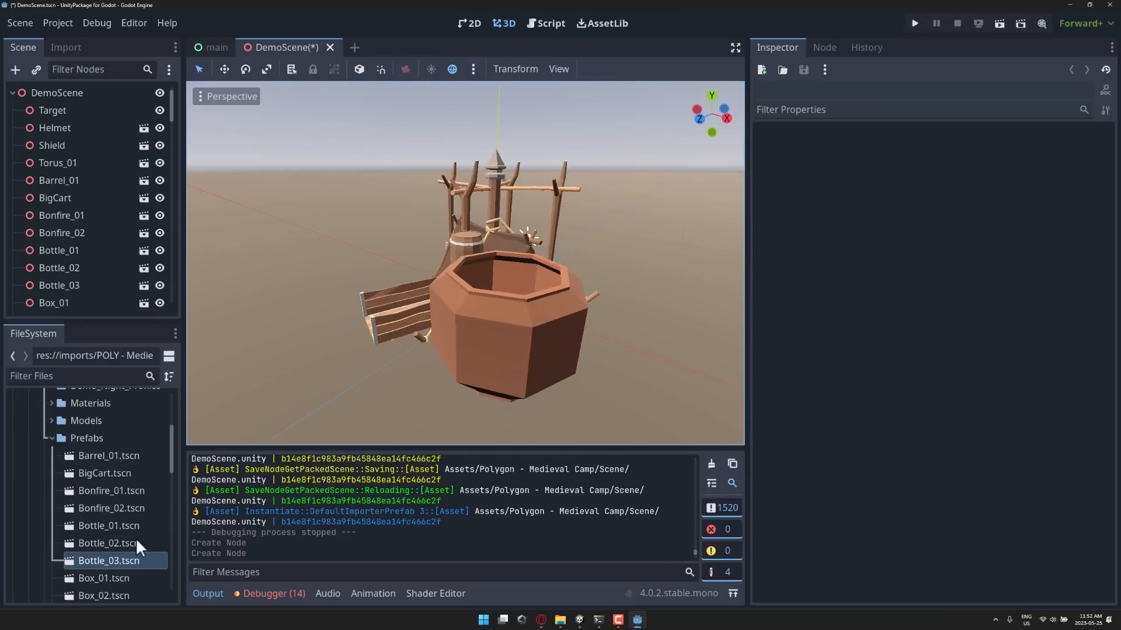
scroll(down, 3)
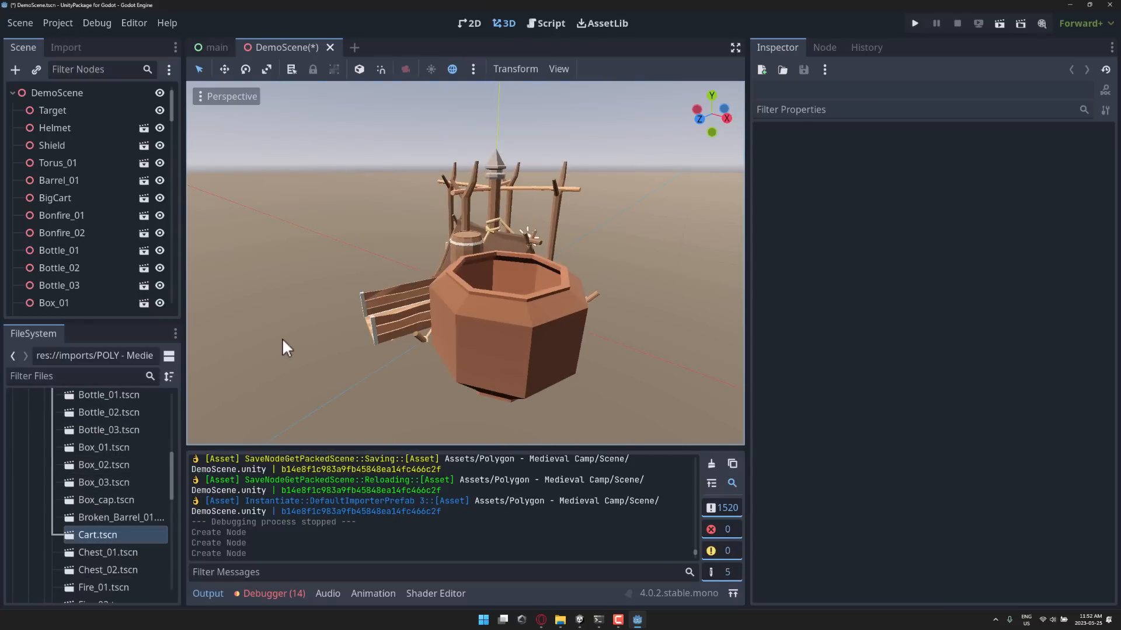
scroll(down, 3)
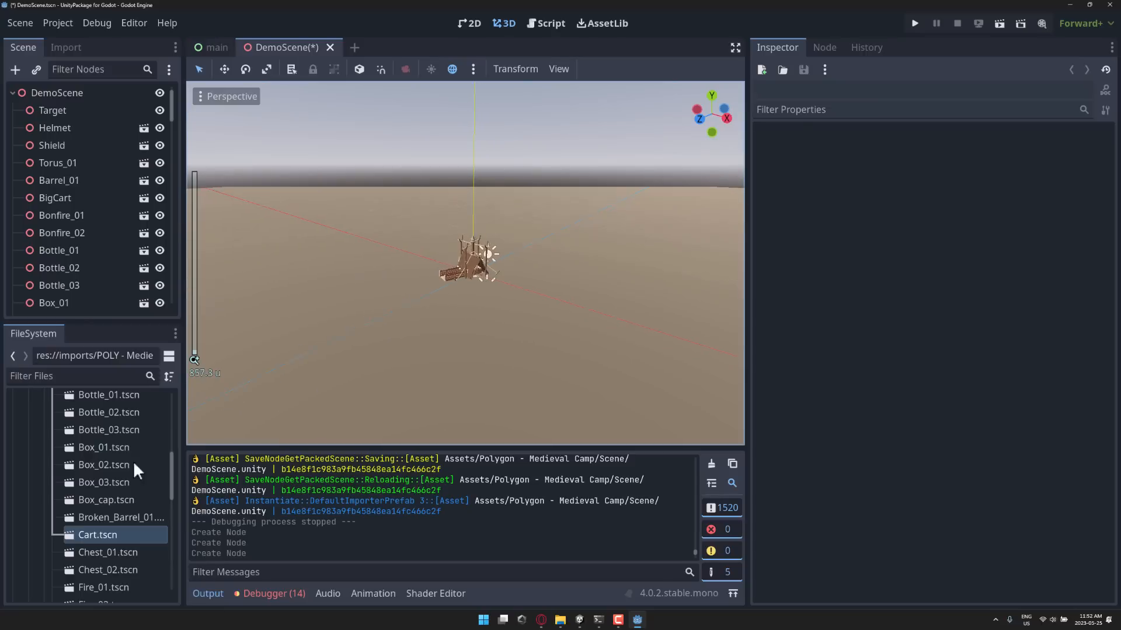
click(108, 552)
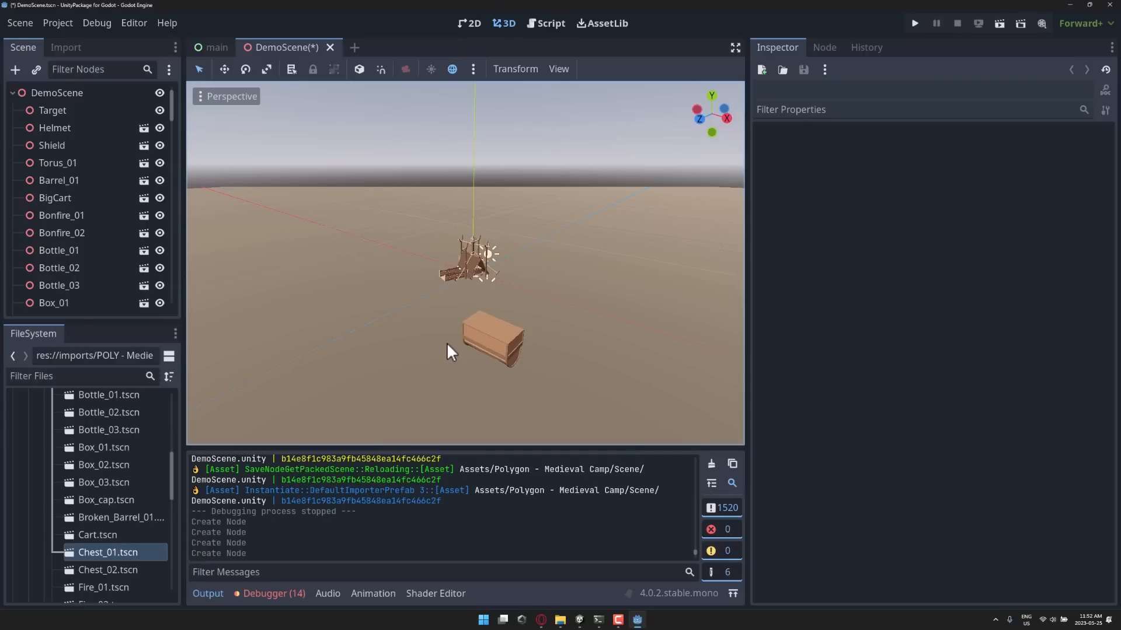
mouse_move(377, 450)
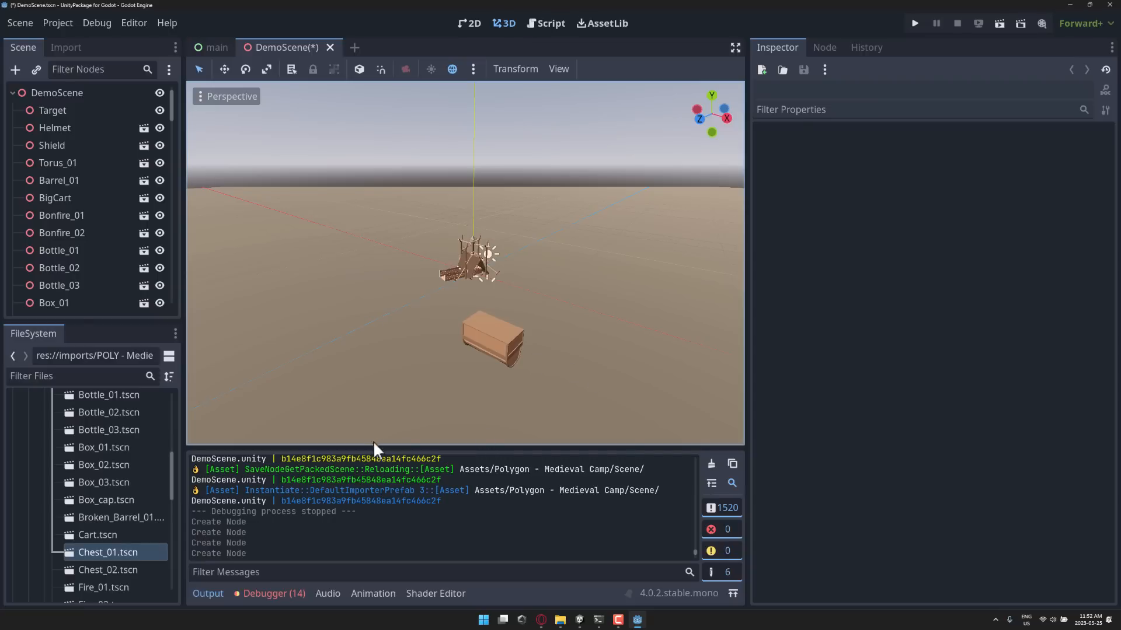
key(alt+tab)
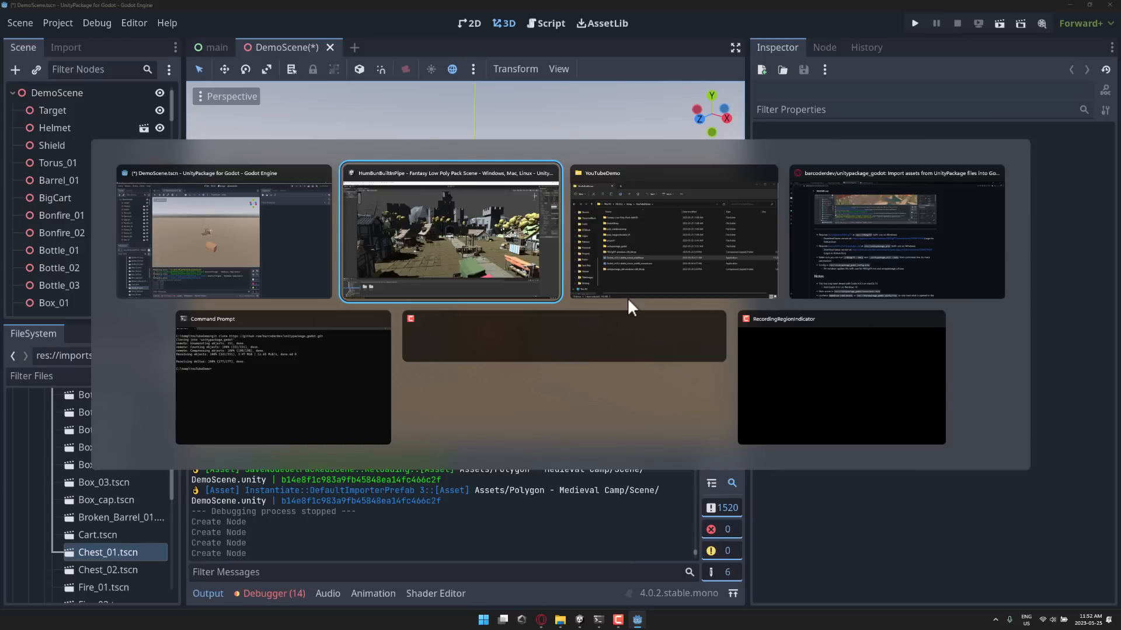
Copy the unidot_importer repository's HTTPS clone address and bring the command prompt forward
click(895, 231)
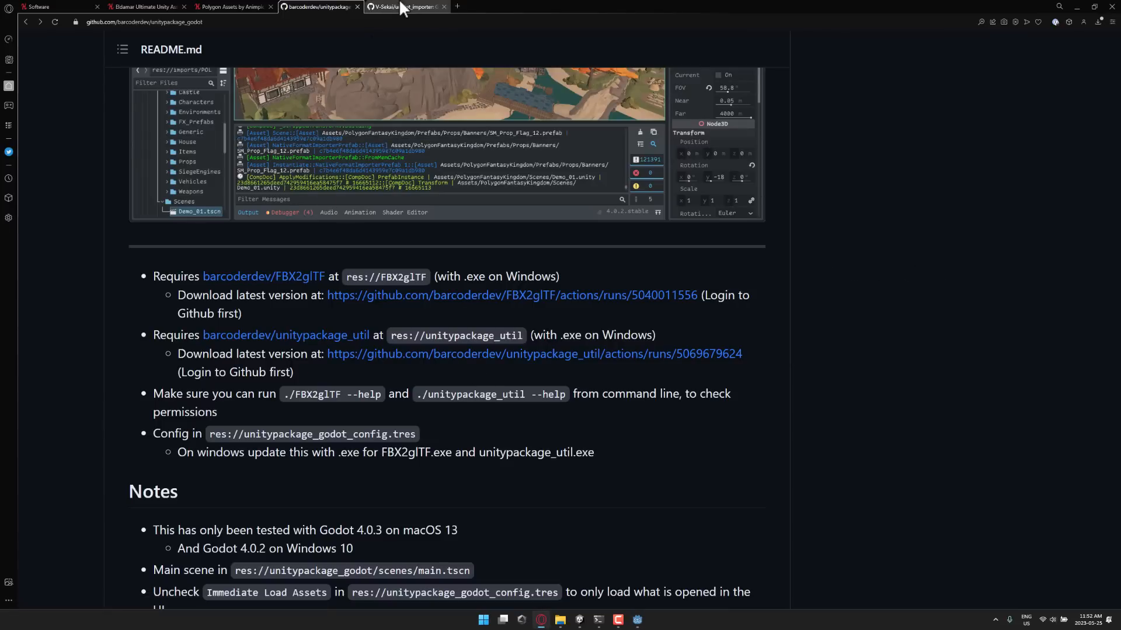
click(405, 7)
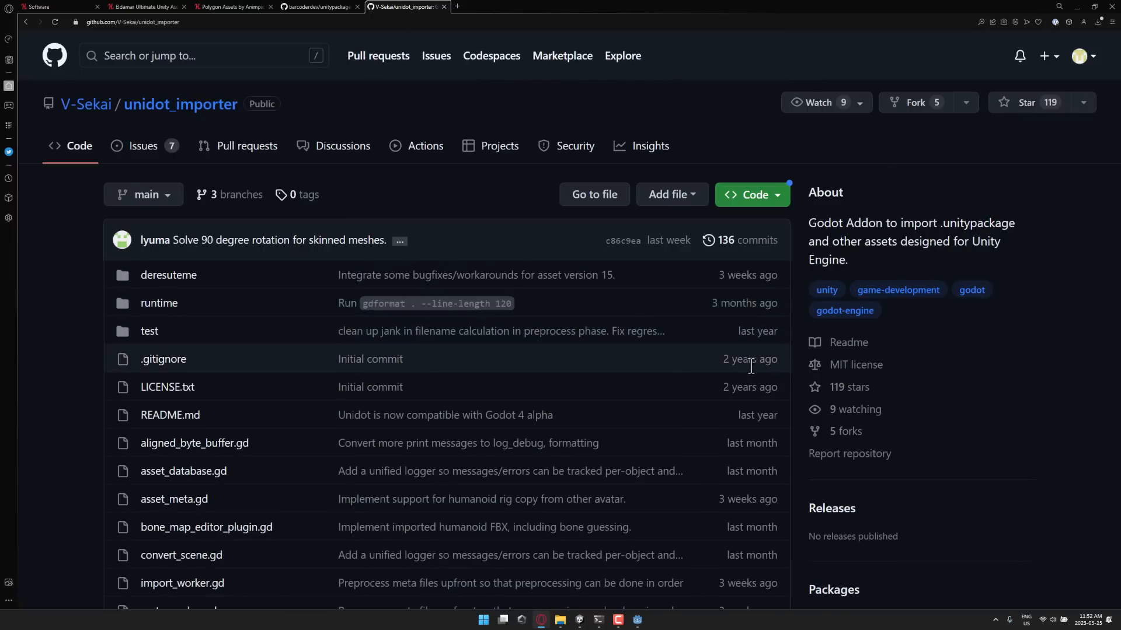
mouse_move(699, 384)
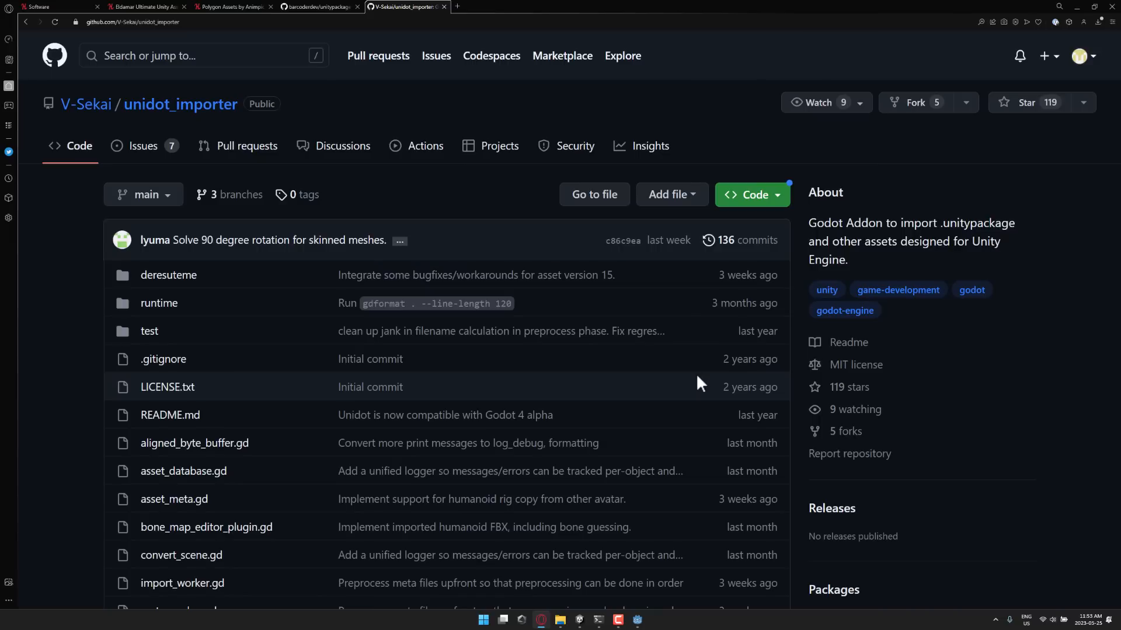
click(318, 7)
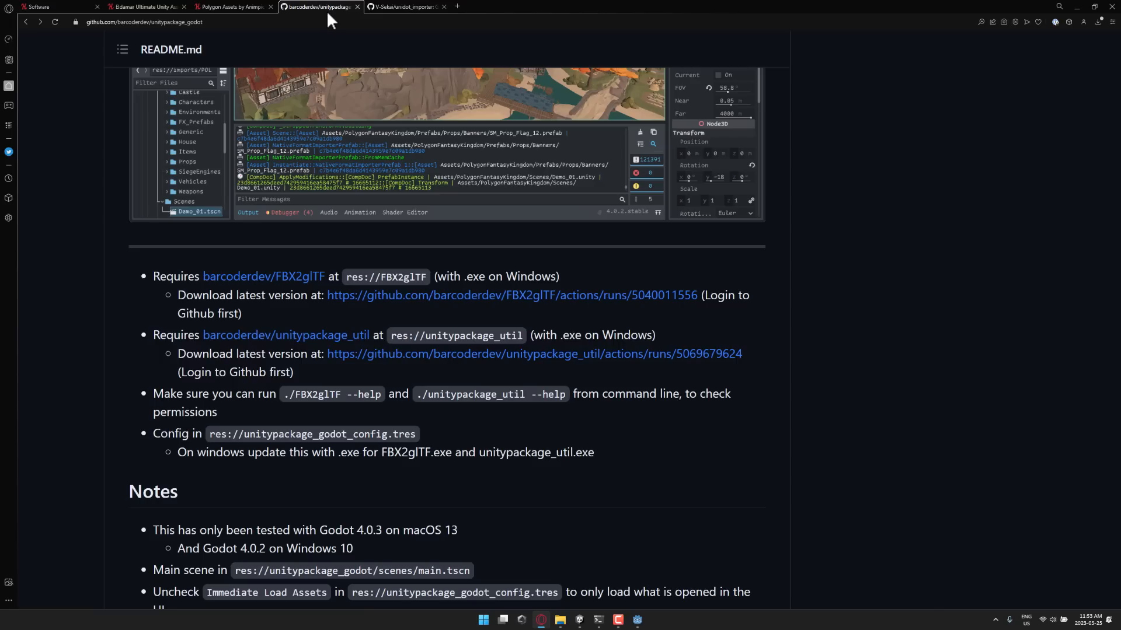
click(404, 7)
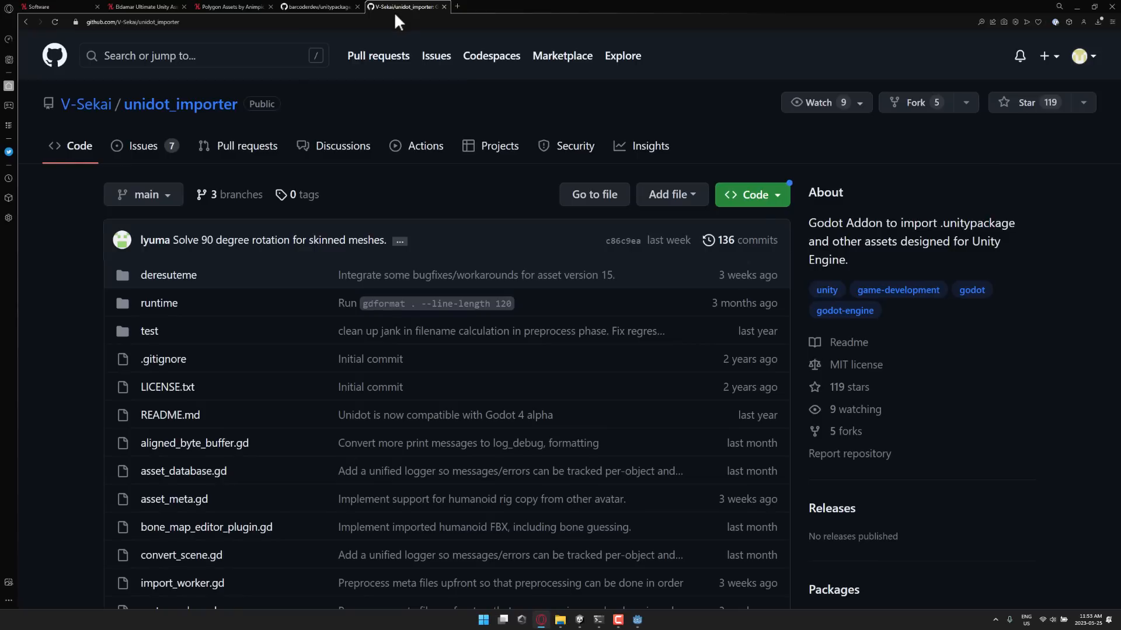
mouse_move(752, 195)
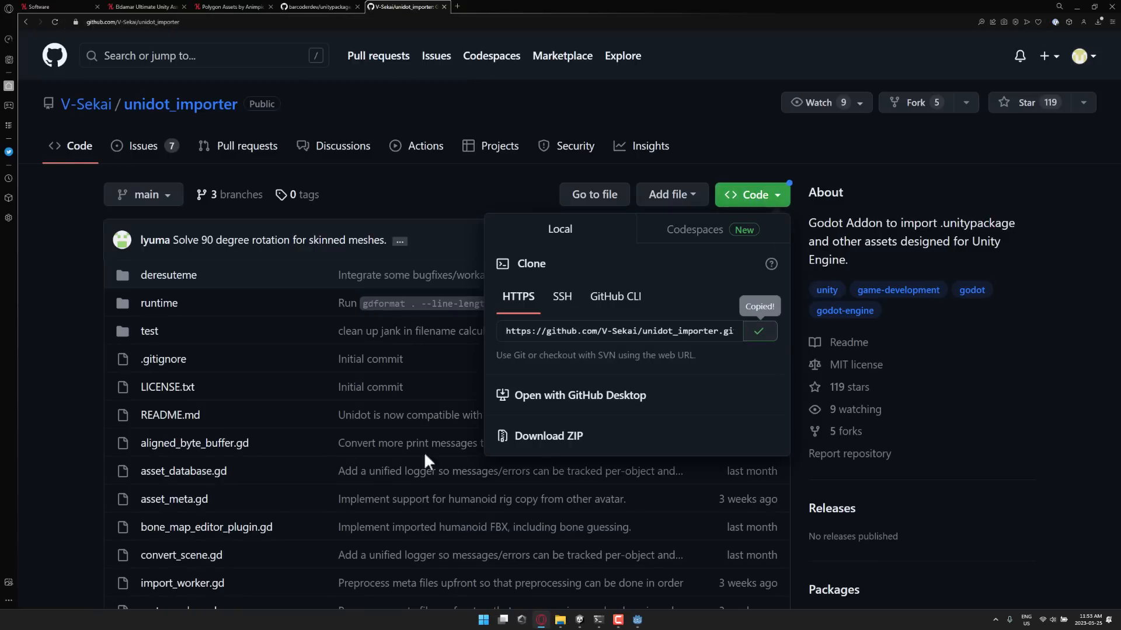
click(616, 623)
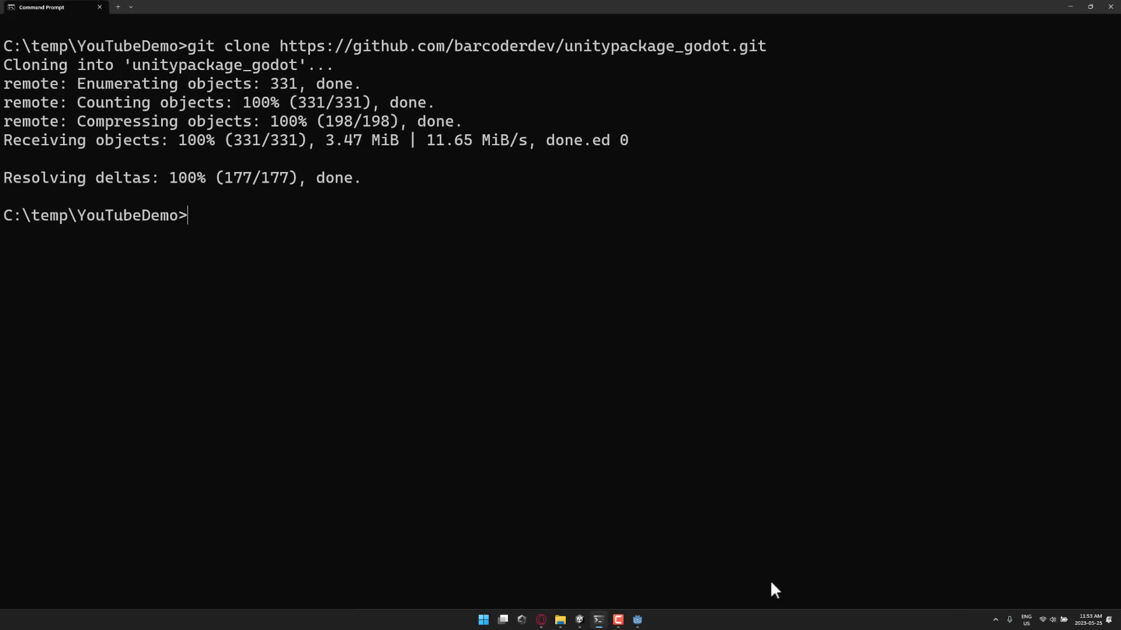
mouse_move(530, 339)
text(git clone https://github.com/V-Sekai/unidot_importer.git)
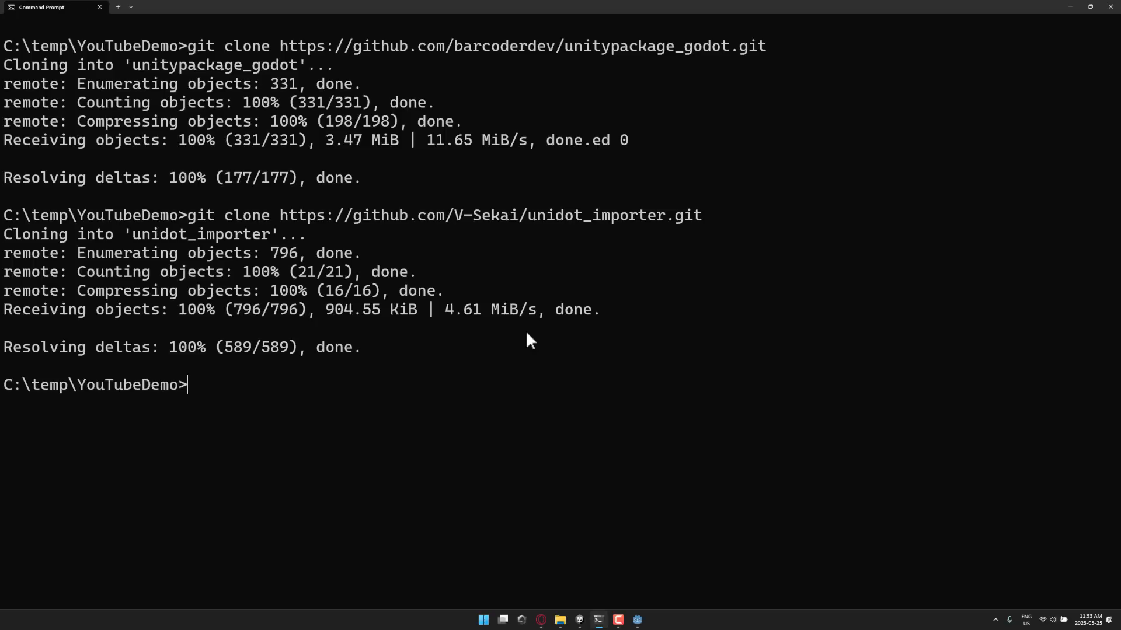
Enter the cloned unidot_importer folder and launch explorer from it
text(cd unidot_importer)
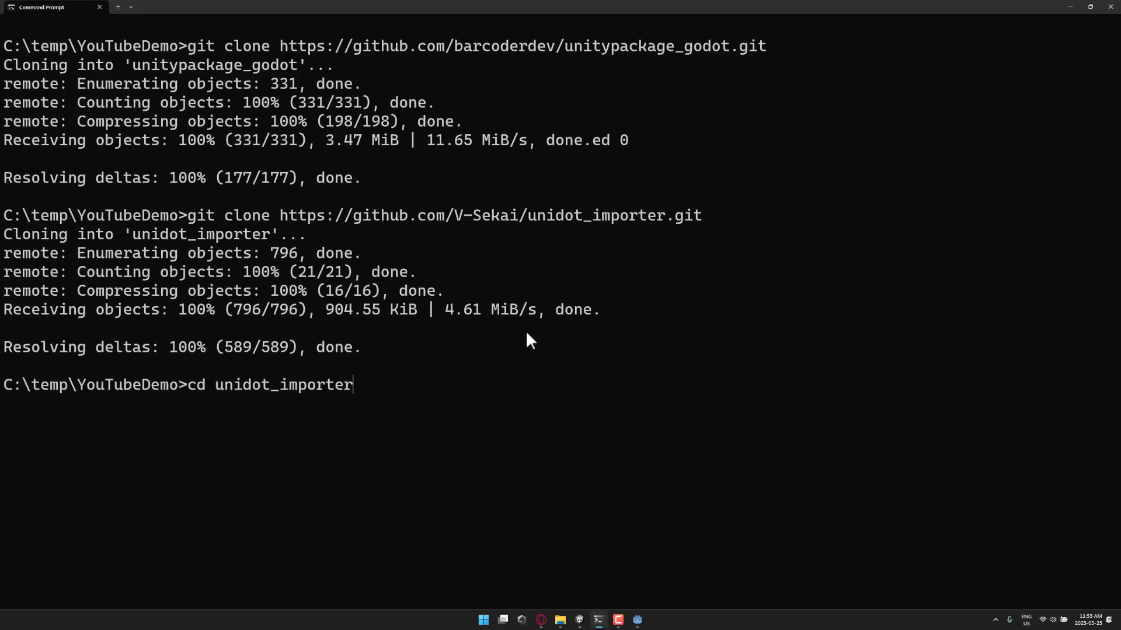
key(Return)
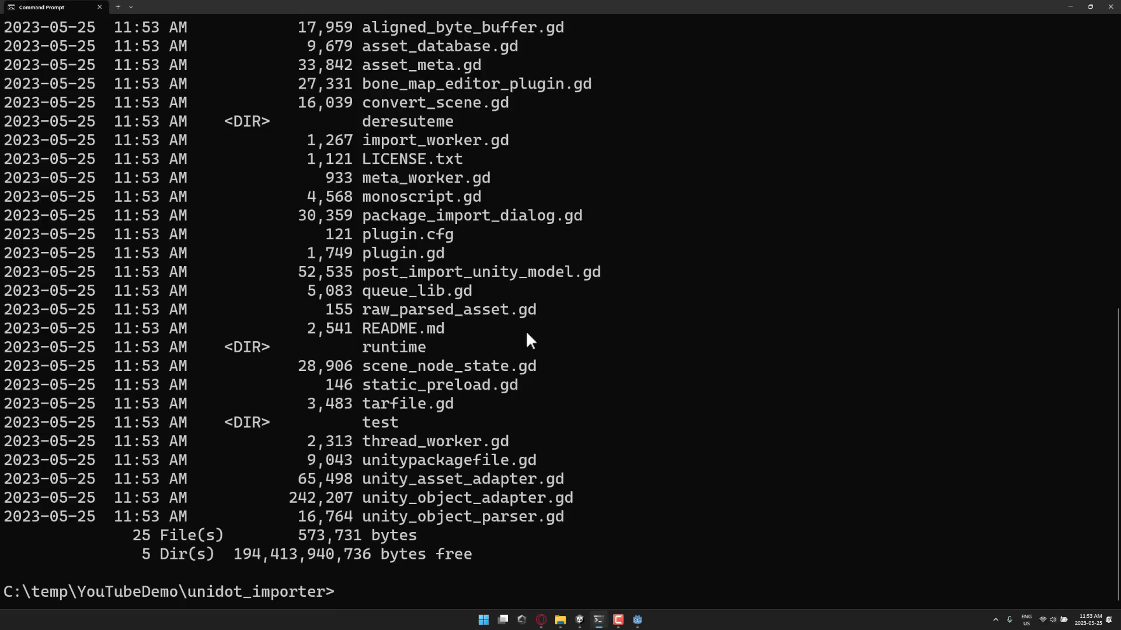
text(explorer .)
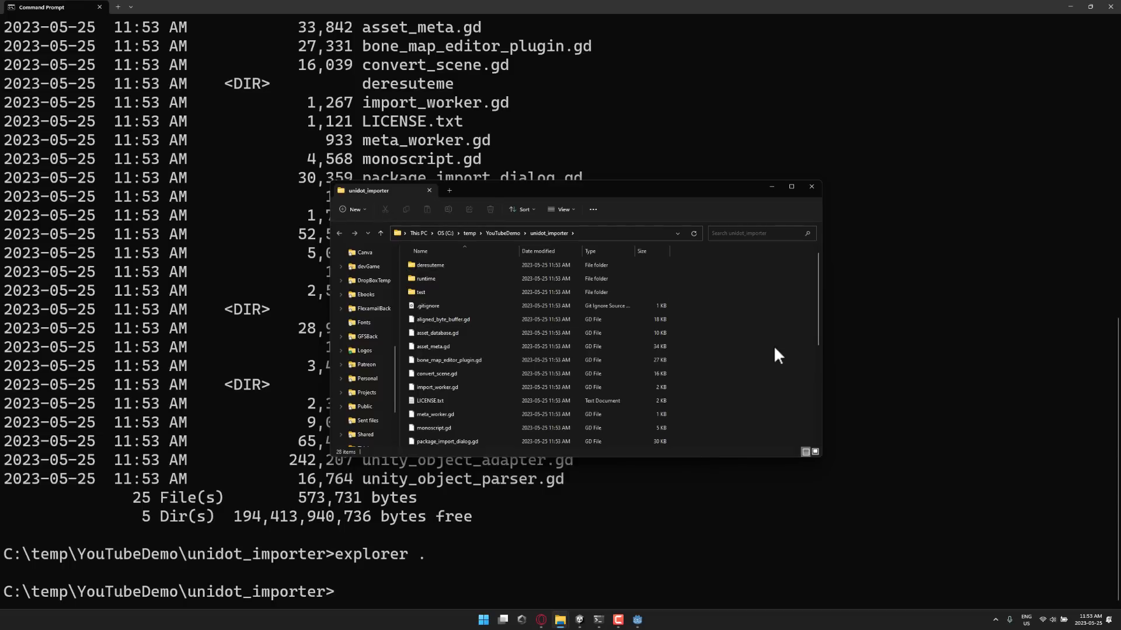
Create an empty addons folder inside unitypackage_godot and return to the Godot editor
key(ctrl+a)
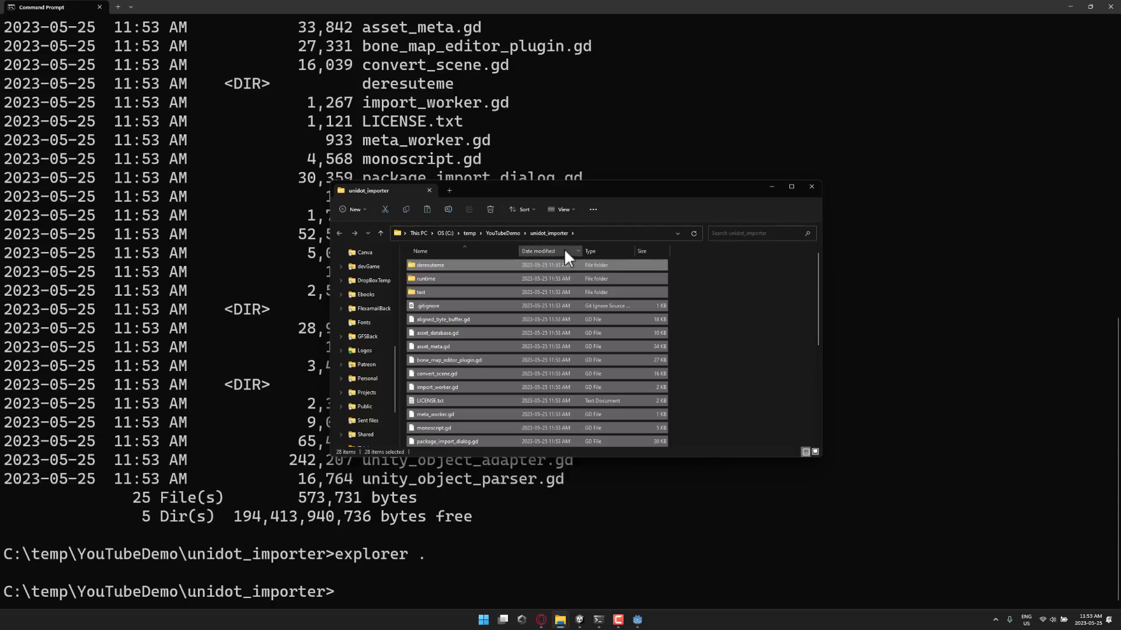
mouse_move(559, 241)
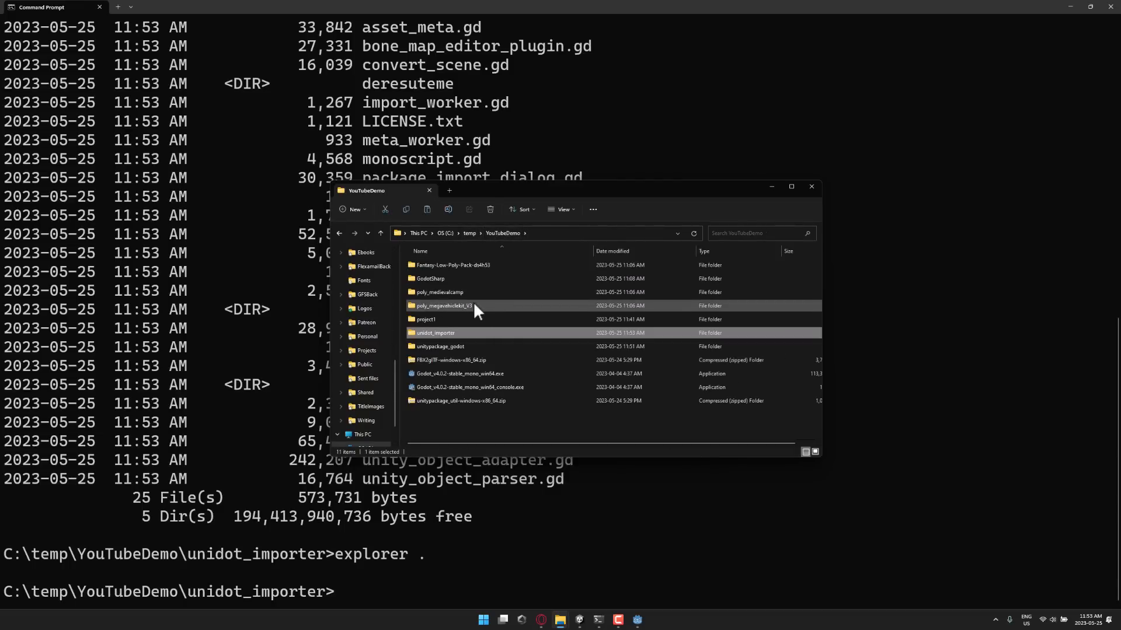
mouse_move(457, 347)
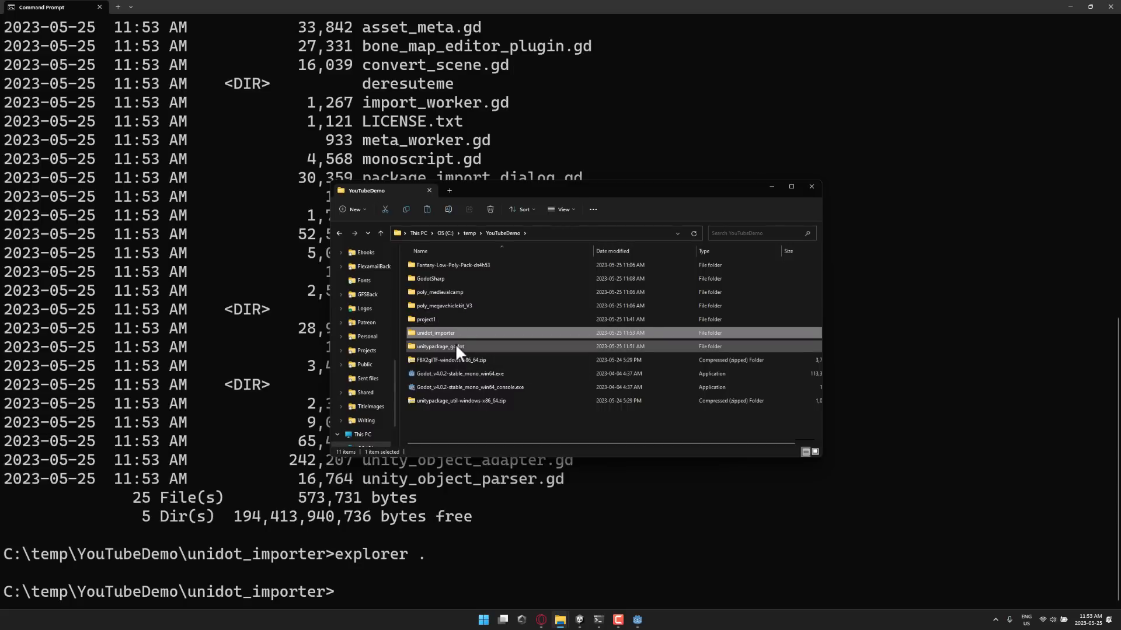
double_click(438, 347)
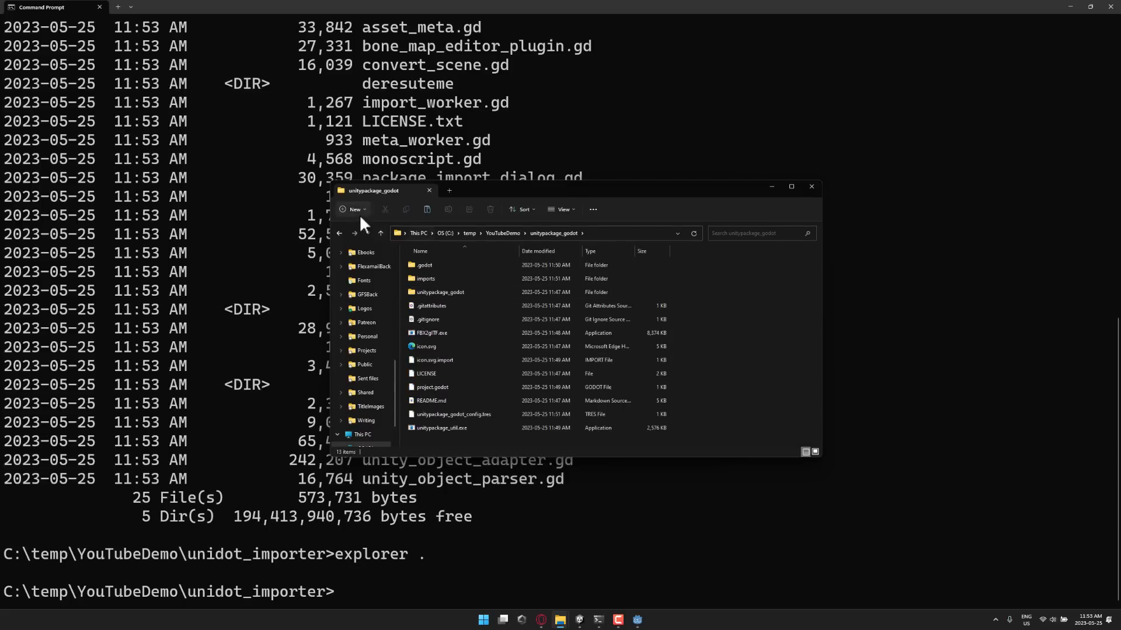
click(352, 209)
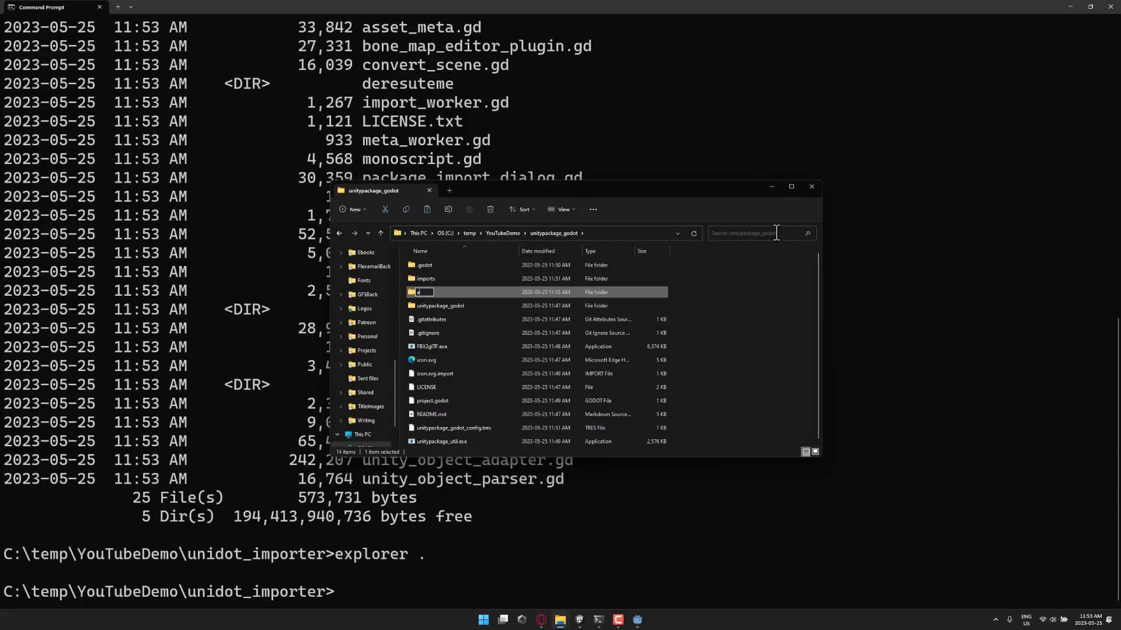
text(addons)
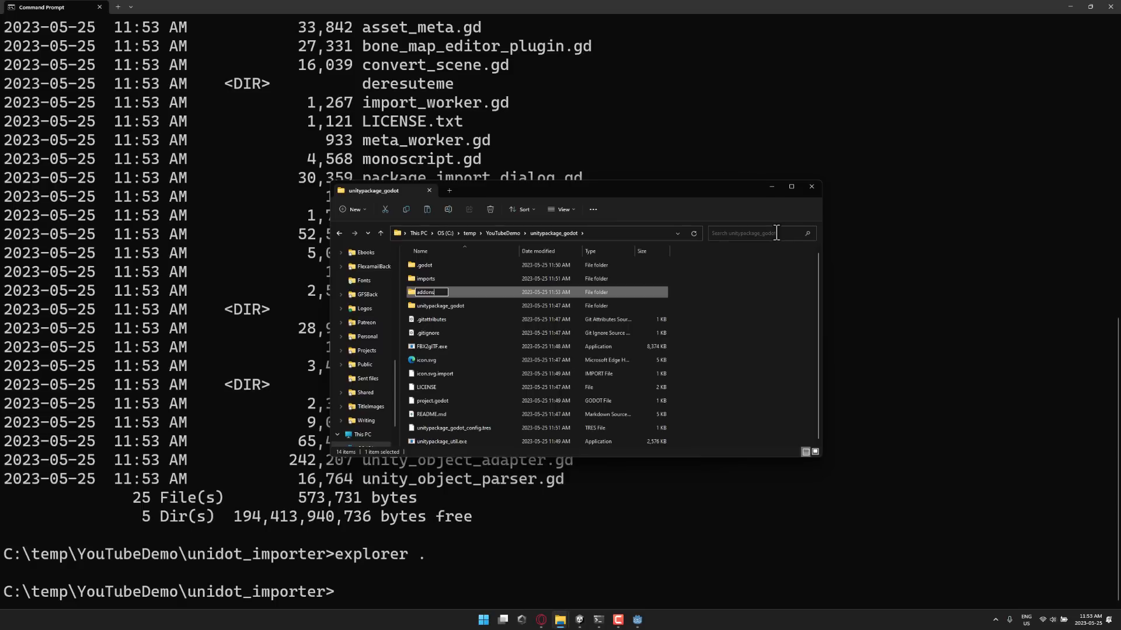
key(Return)
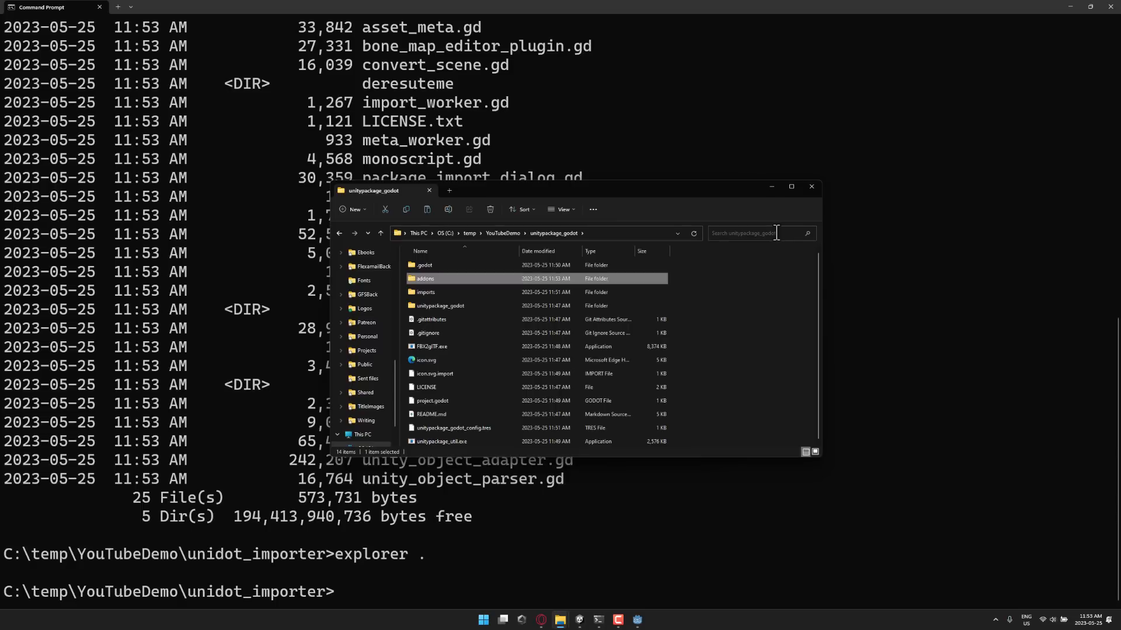
double_click(425, 277)
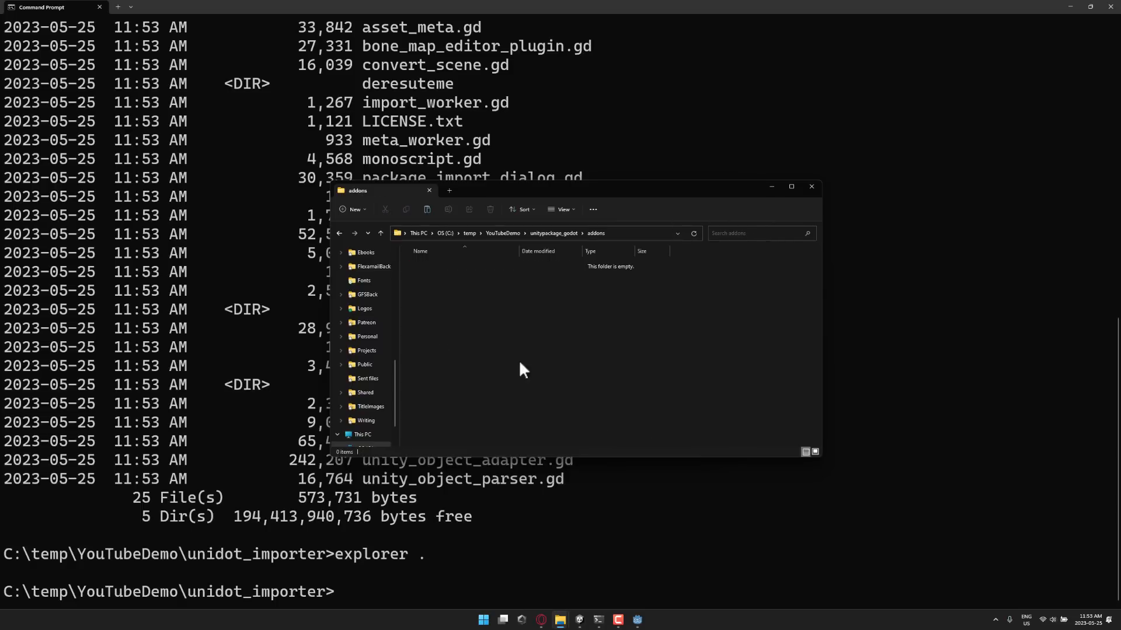
click(352, 209)
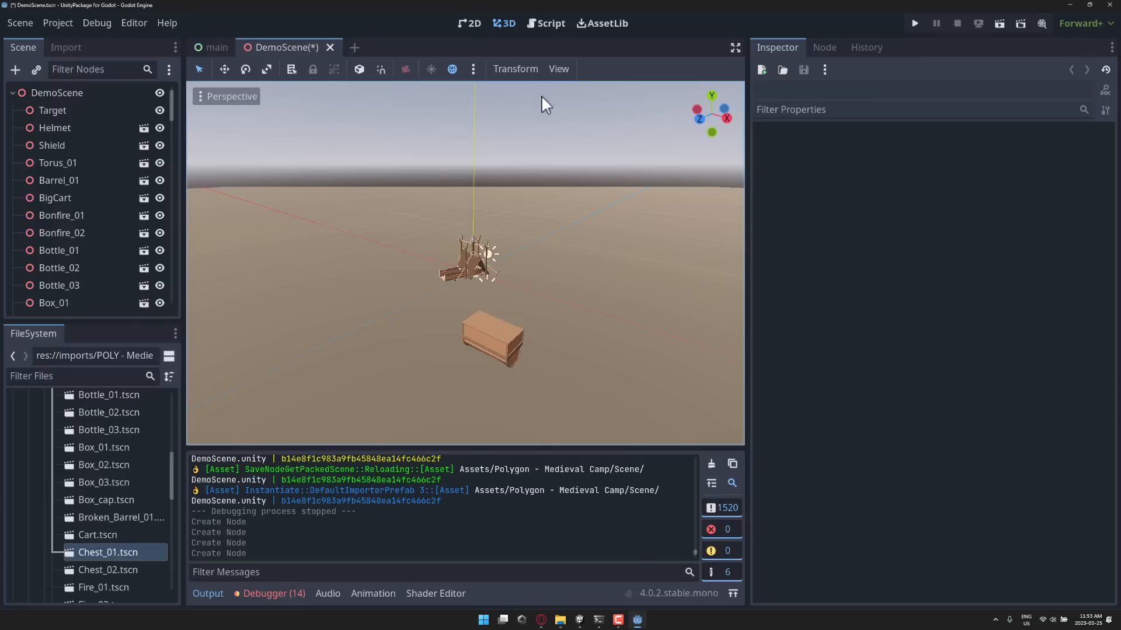
click(57, 23)
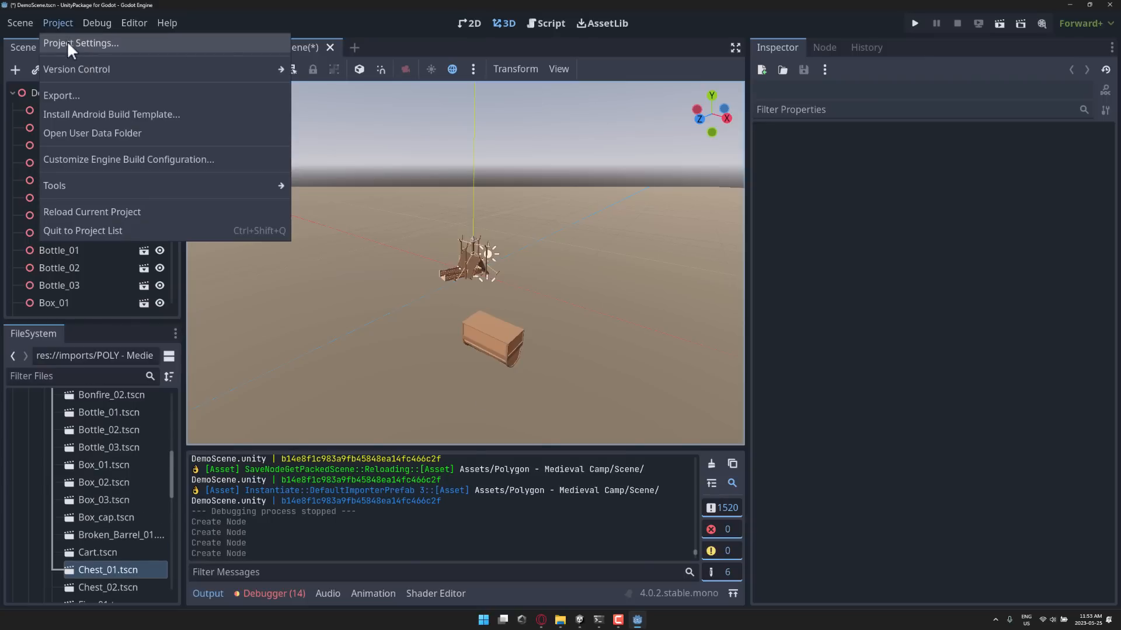
Enable the Unidot-Importer plugin in Project Settings and check Project > Tools from the main scene
click(81, 43)
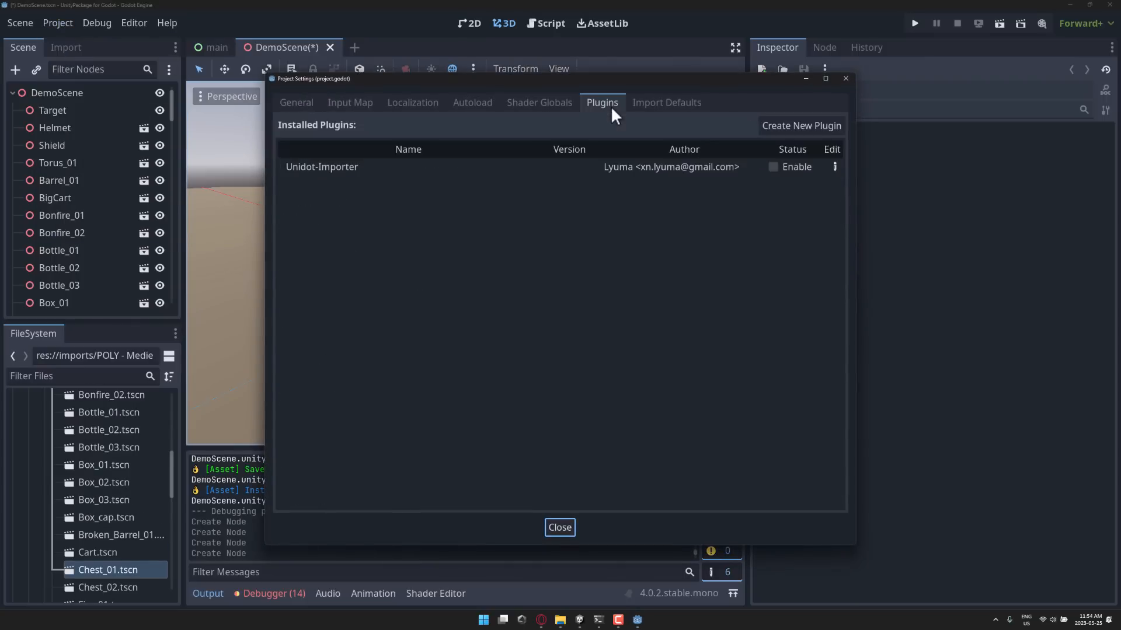
mouse_move(765, 181)
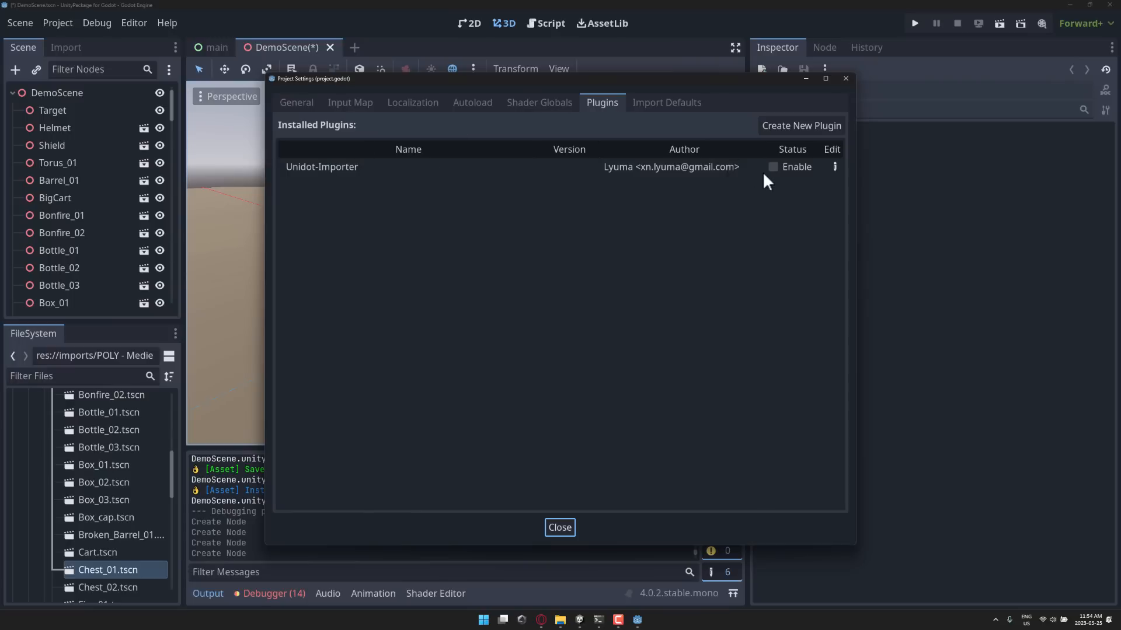
click(559, 528)
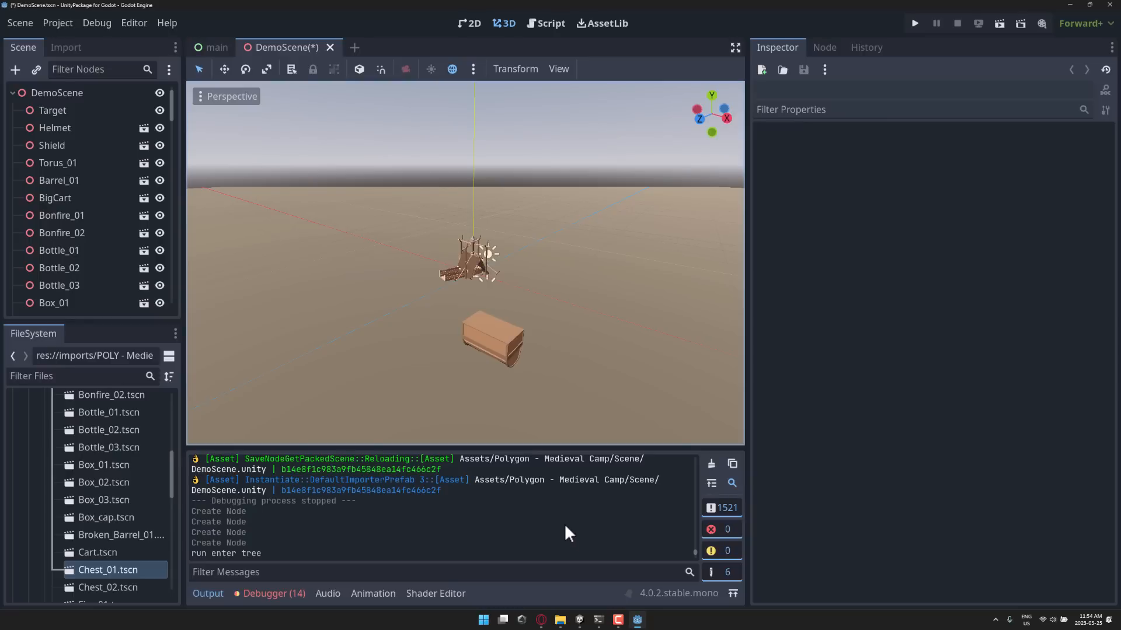
click(215, 46)
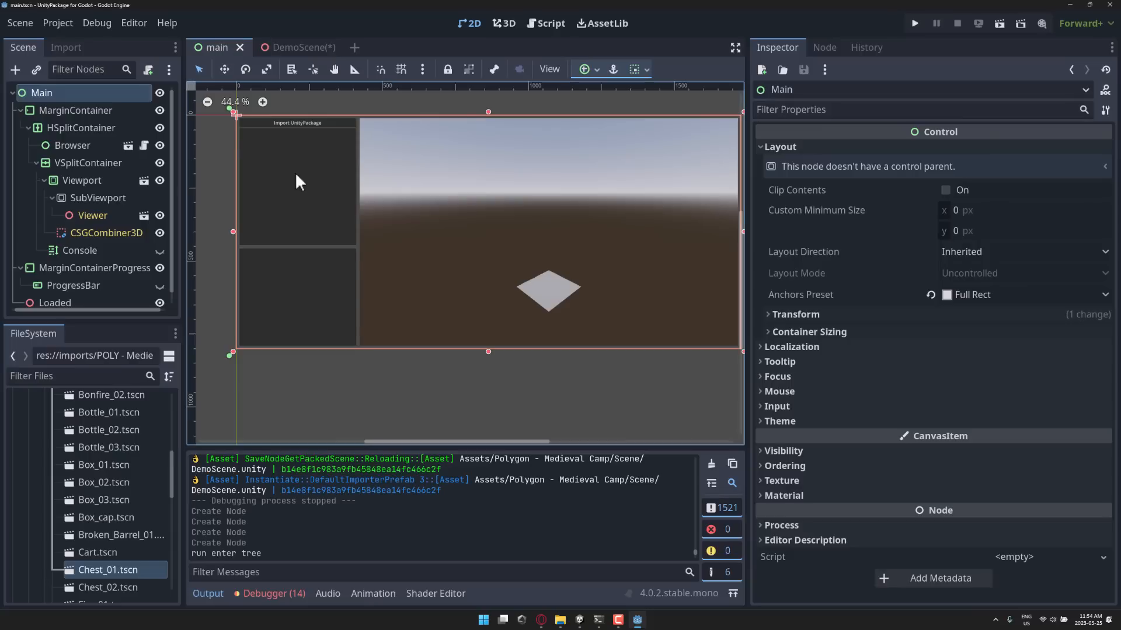
mouse_move(588, 188)
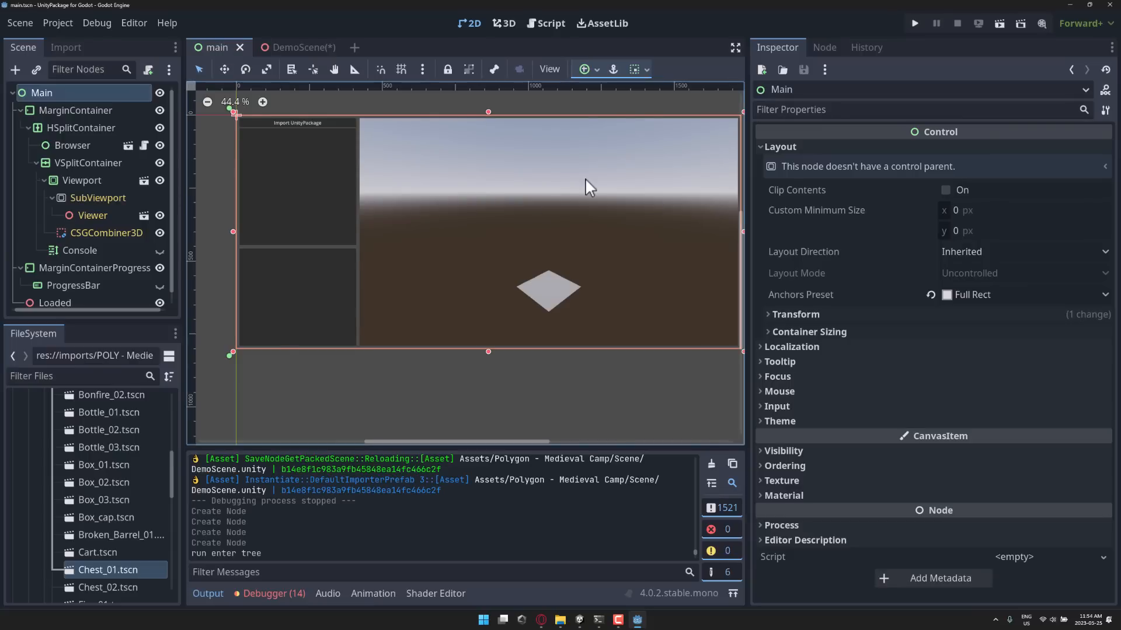
mouse_move(555, 159)
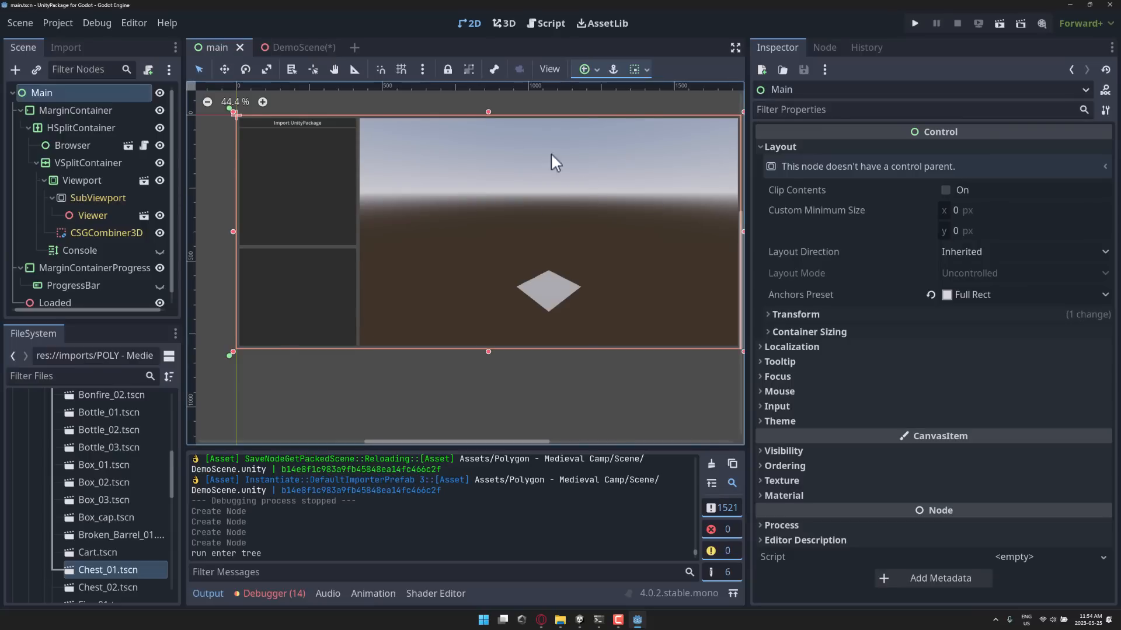
click(57, 24)
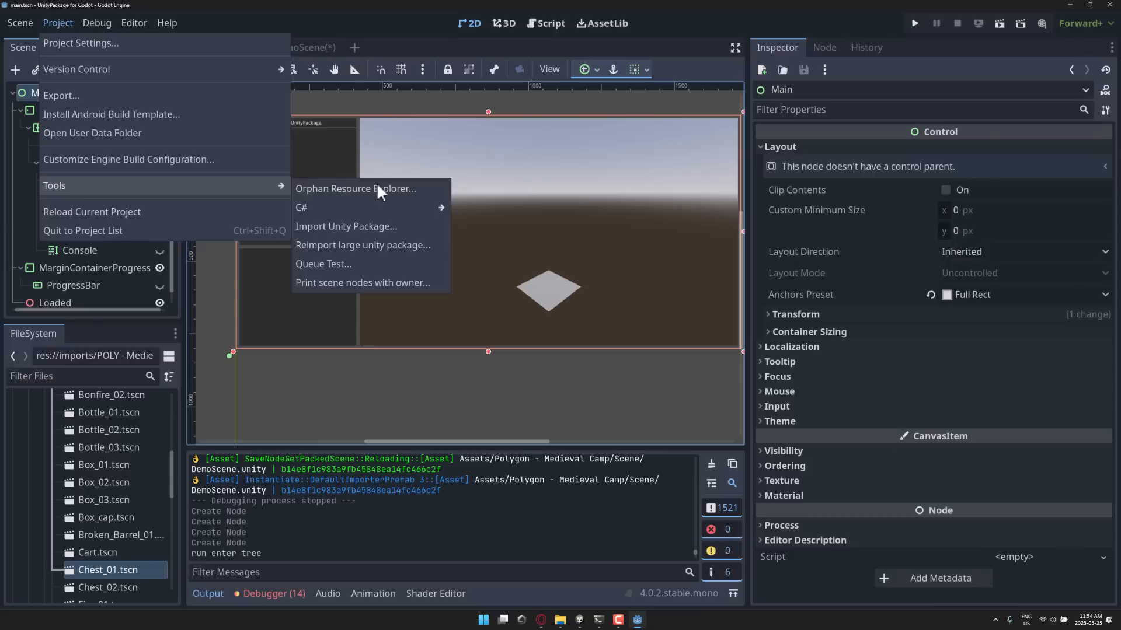
mouse_move(283, 137)
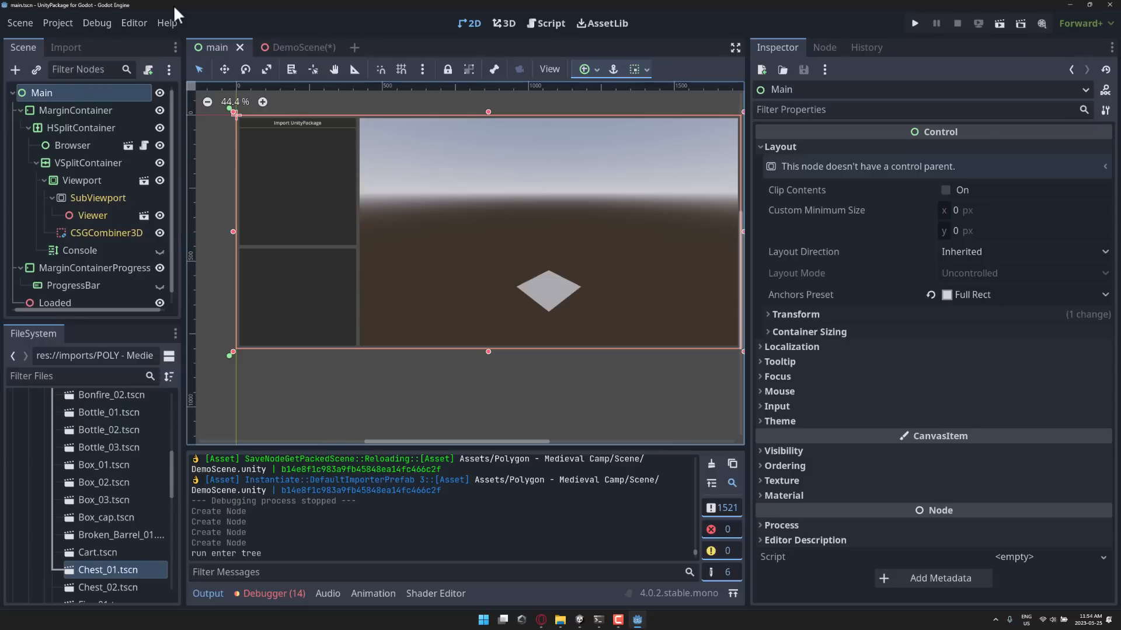
click(134, 23)
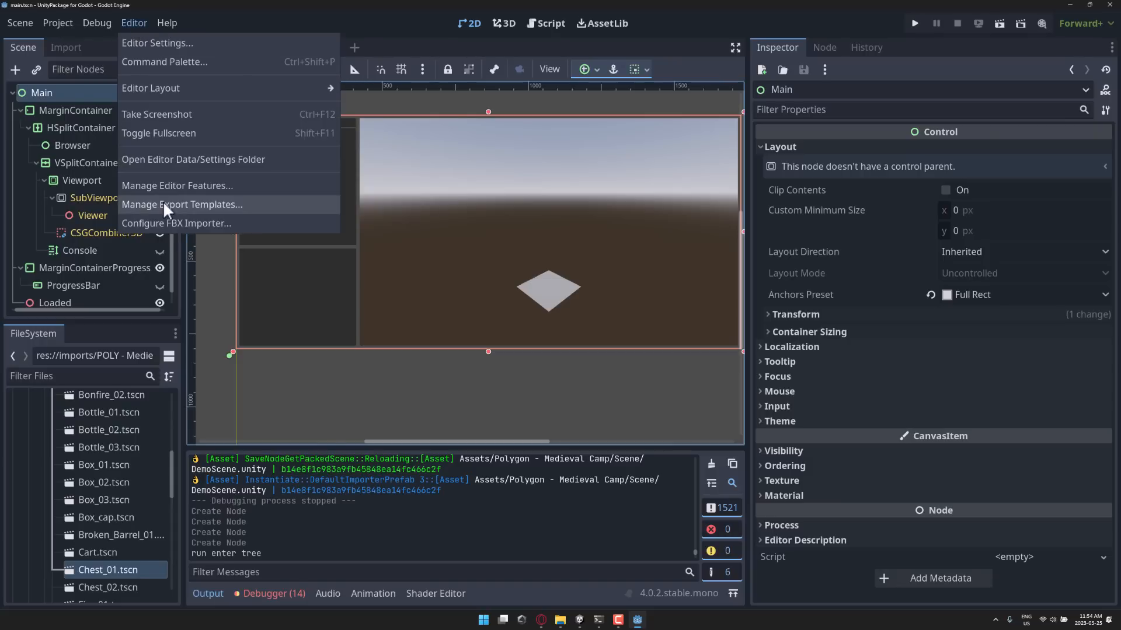
Set FBX2glTF.exe as the FBX importer binary and confirm the validated path
click(175, 223)
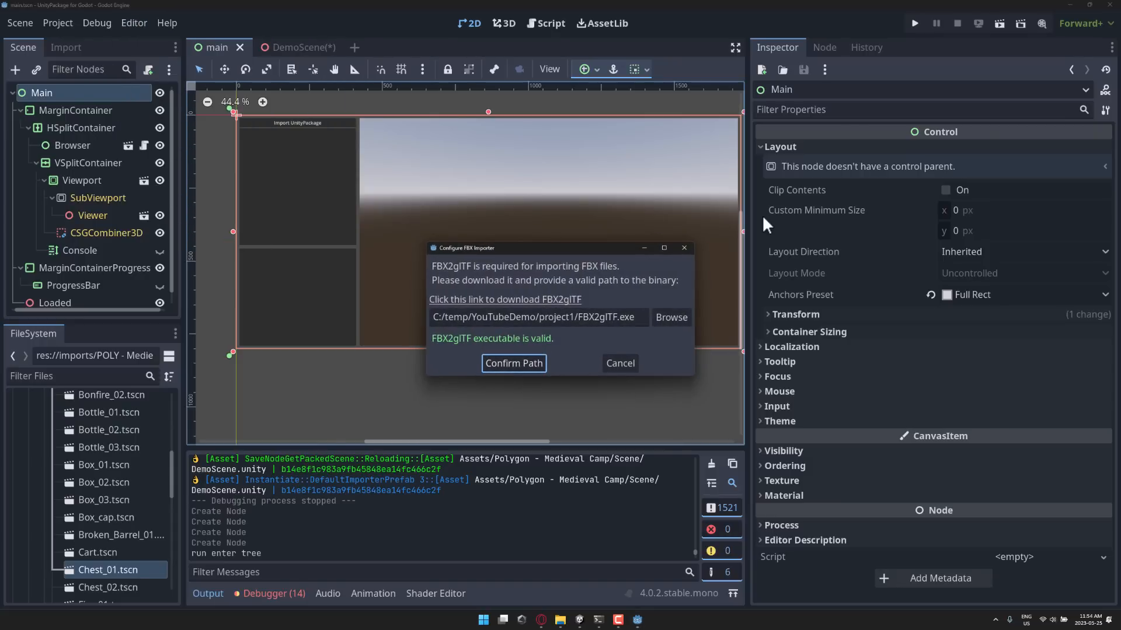
click(670, 317)
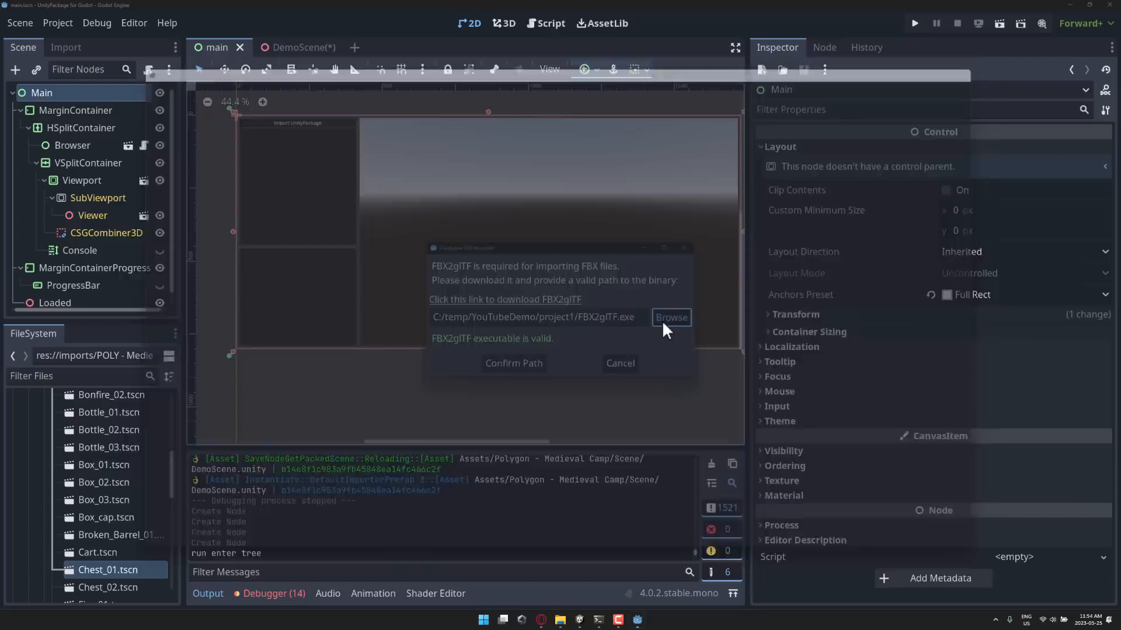
click(670, 318)
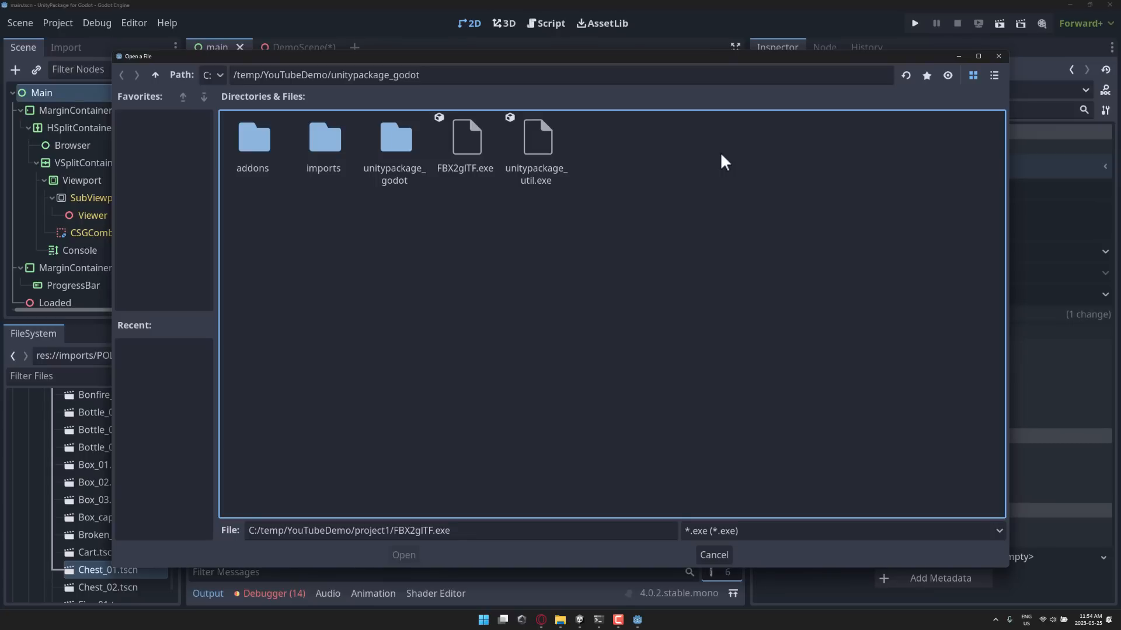
mouse_move(421, 103)
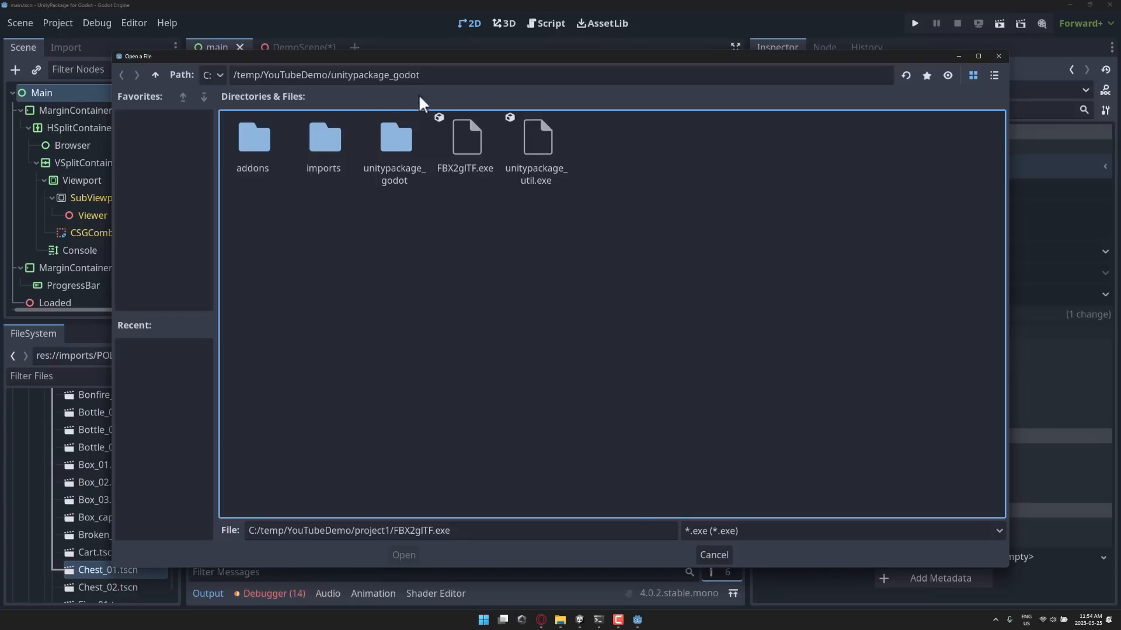
mouse_move(371, 93)
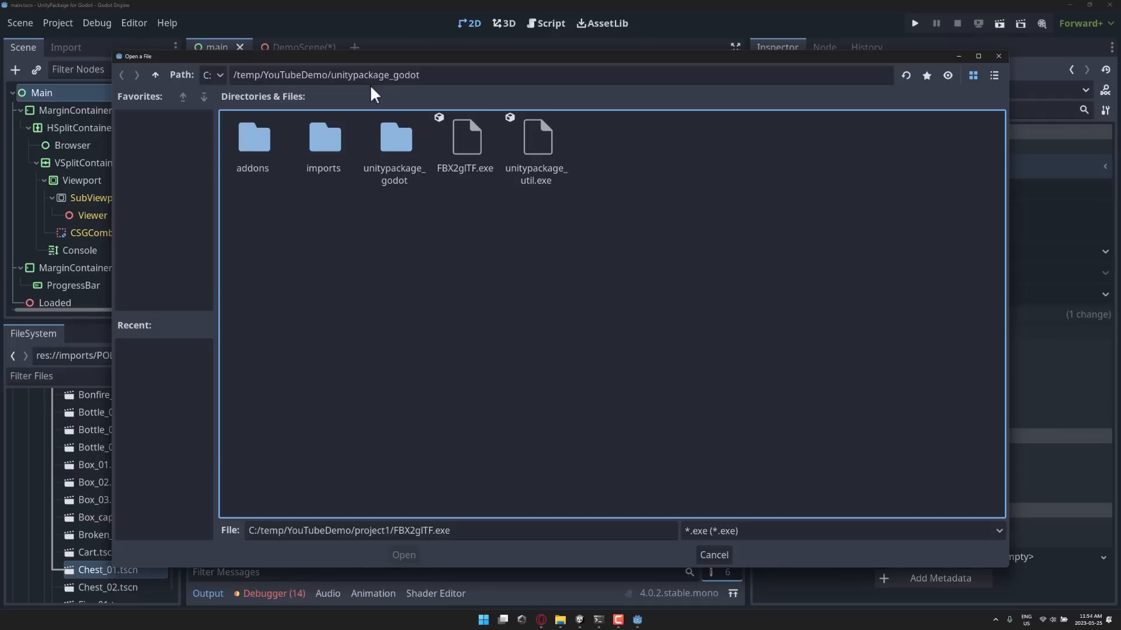
mouse_move(474, 170)
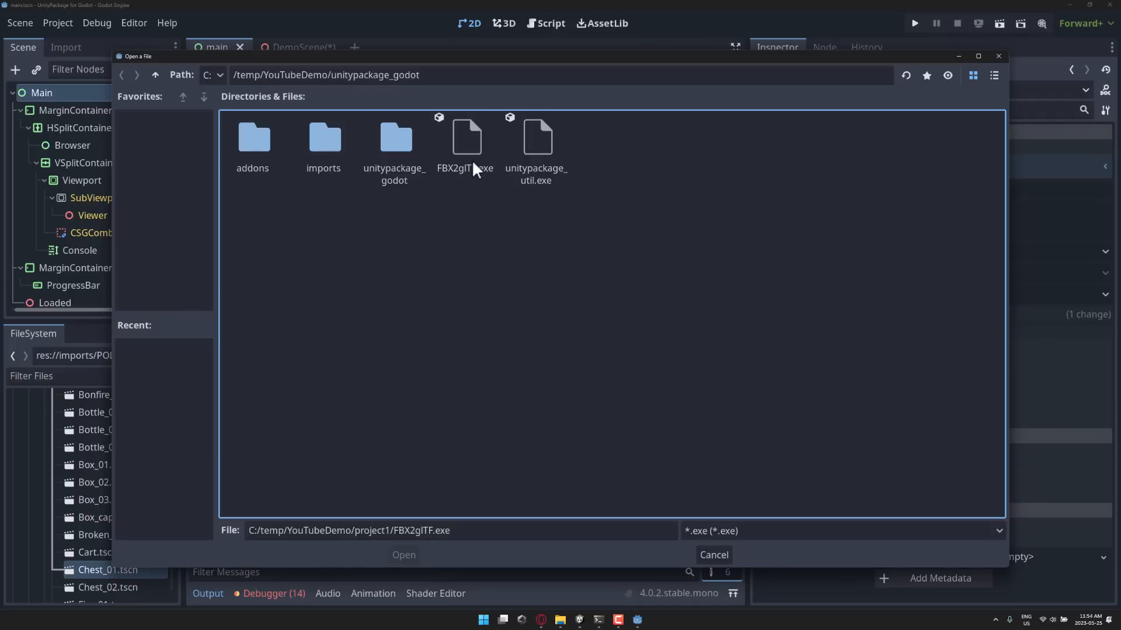
click(403, 554)
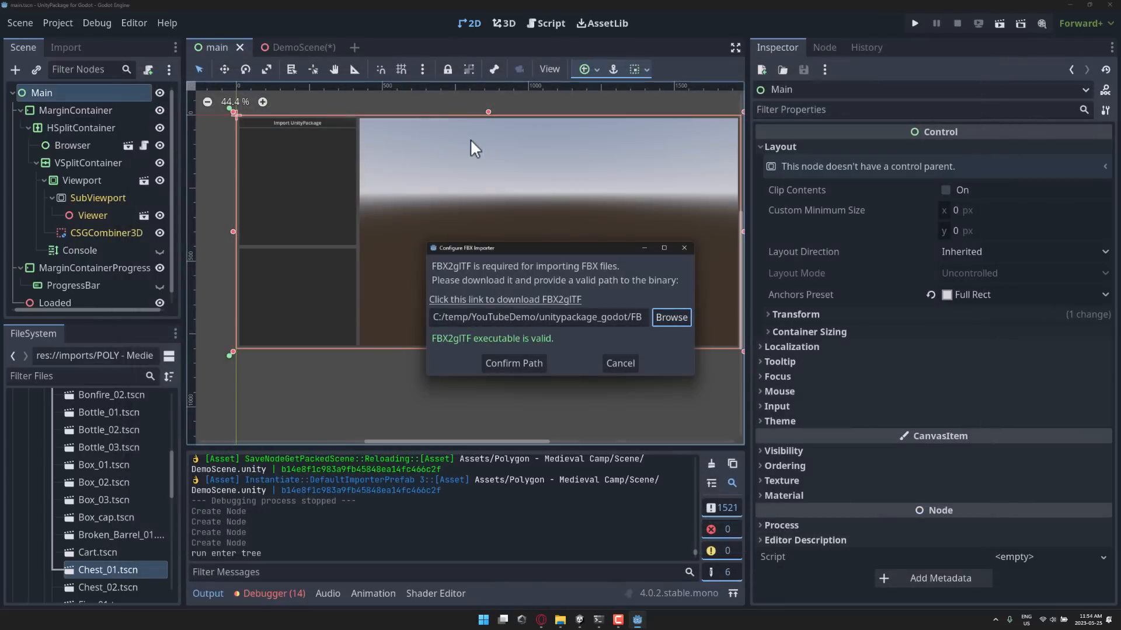
click(513, 363)
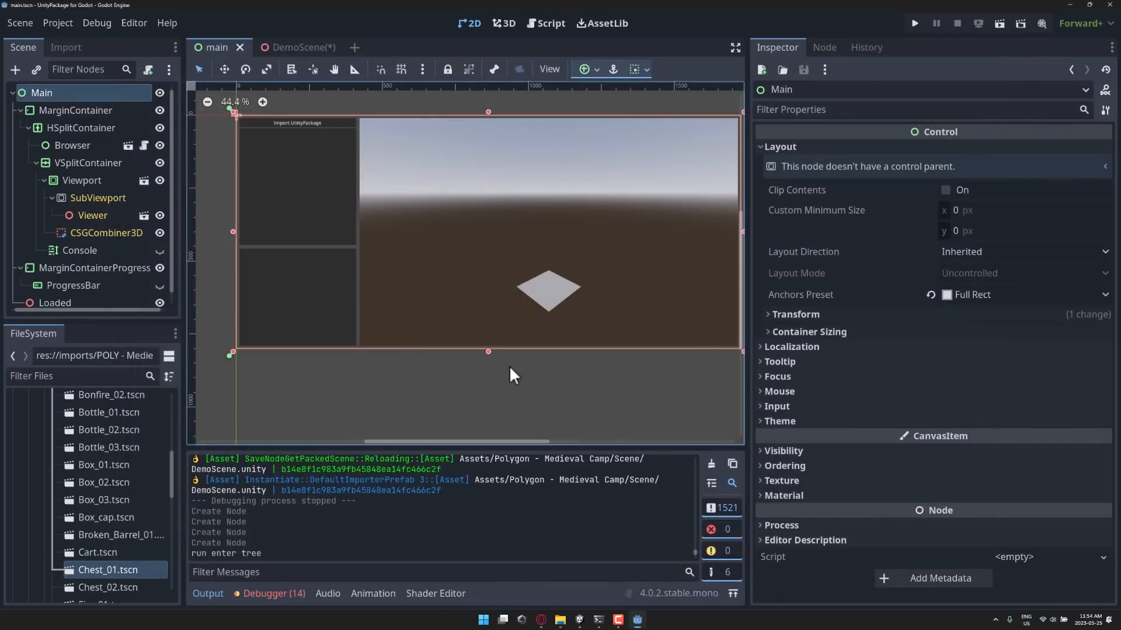
mouse_move(344, 171)
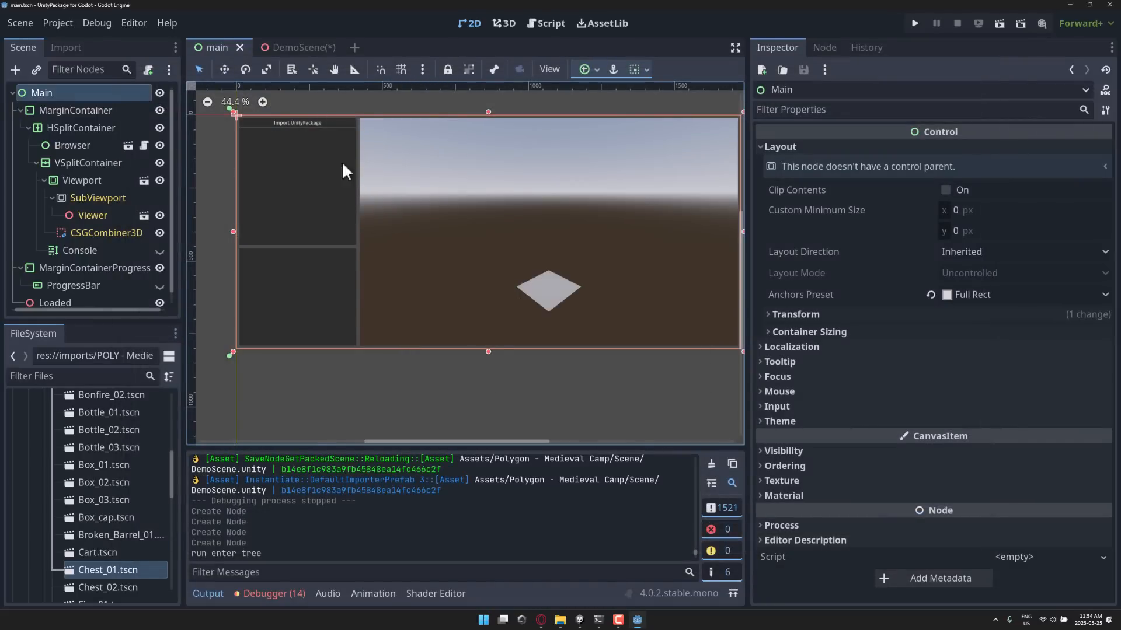
mouse_move(286, 121)
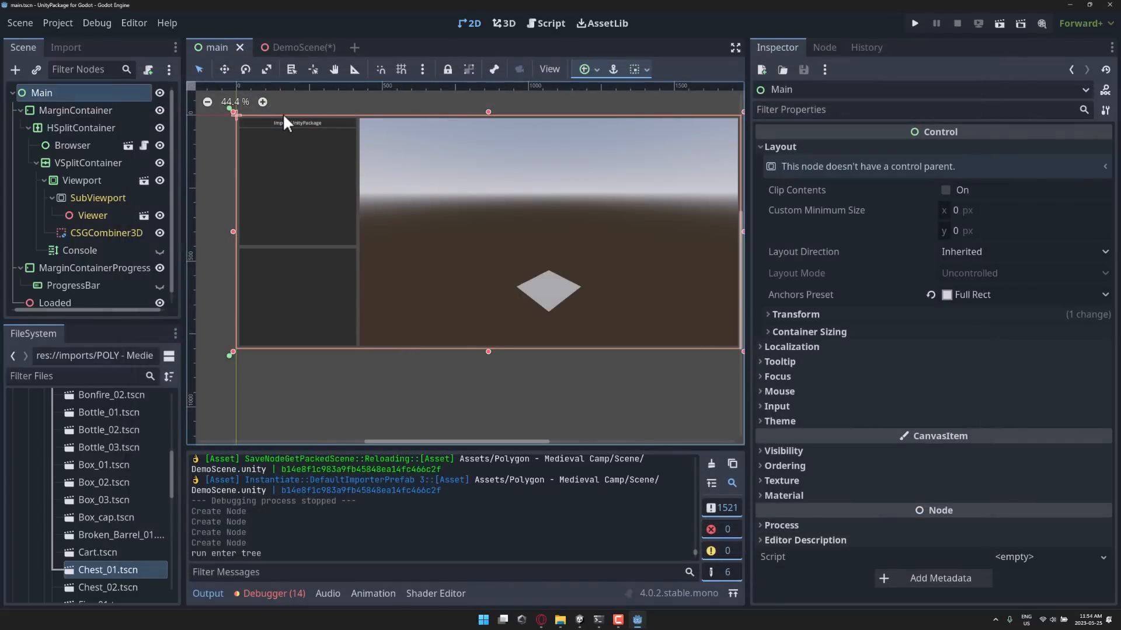
mouse_move(57, 28)
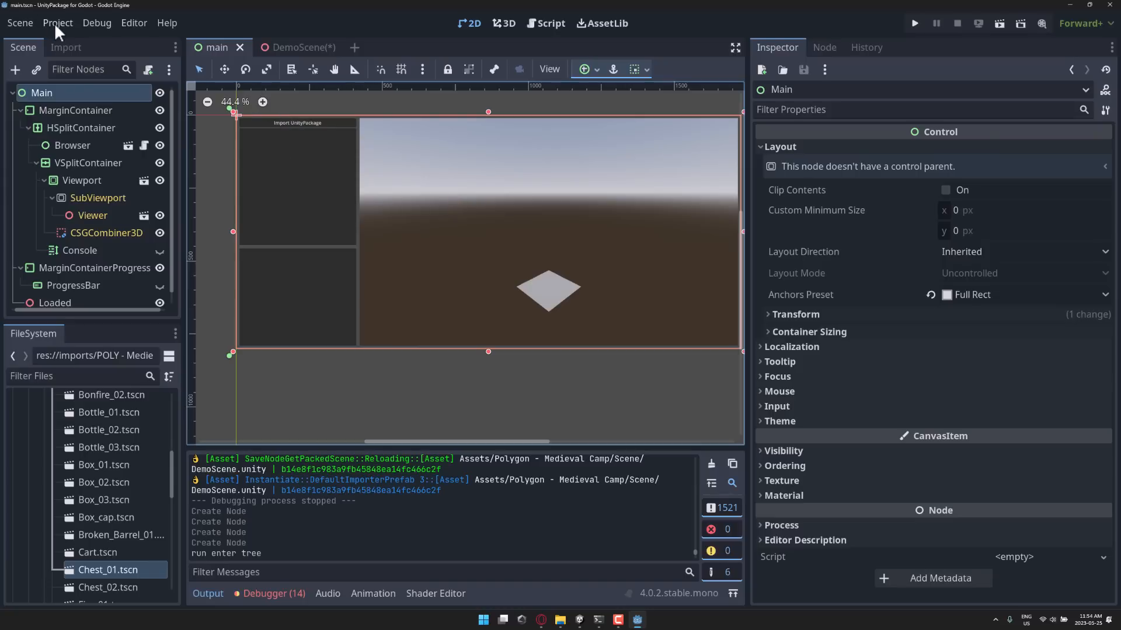
Start Import Unity Package and navigate the picker into the poly_megavehiclekit_V3 folder
click(57, 23)
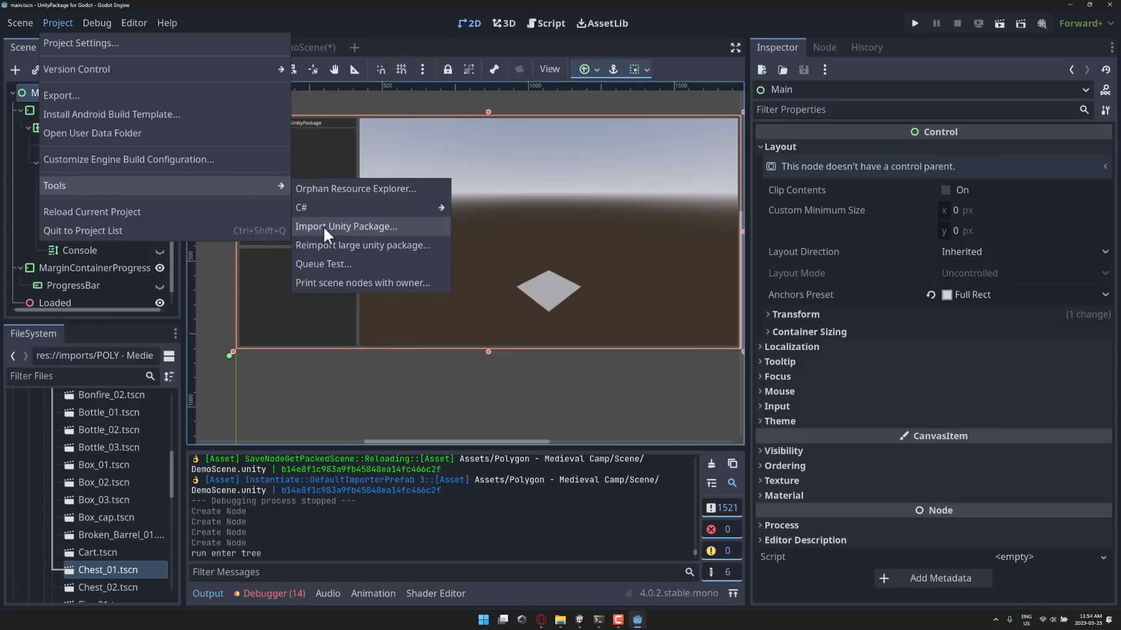
click(345, 225)
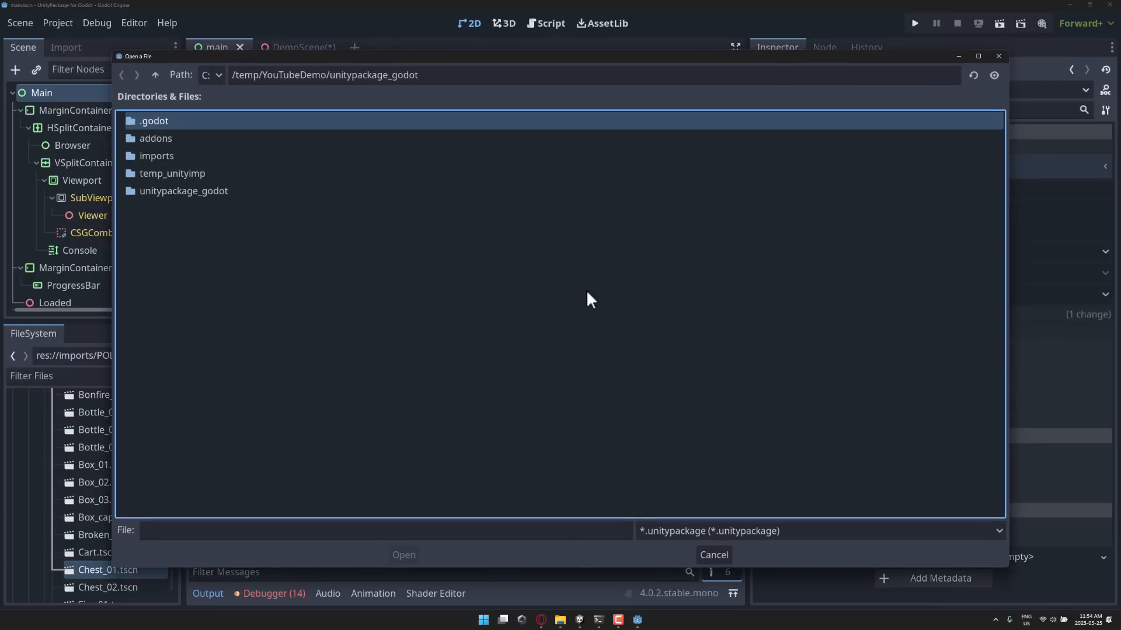
mouse_move(843, 213)
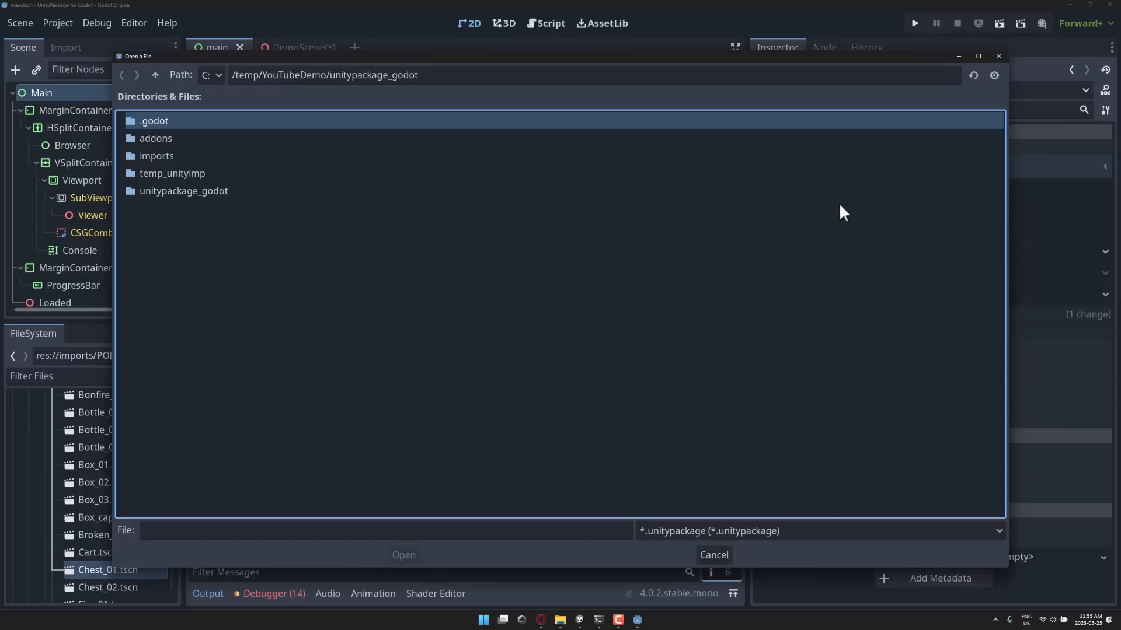
mouse_move(156, 74)
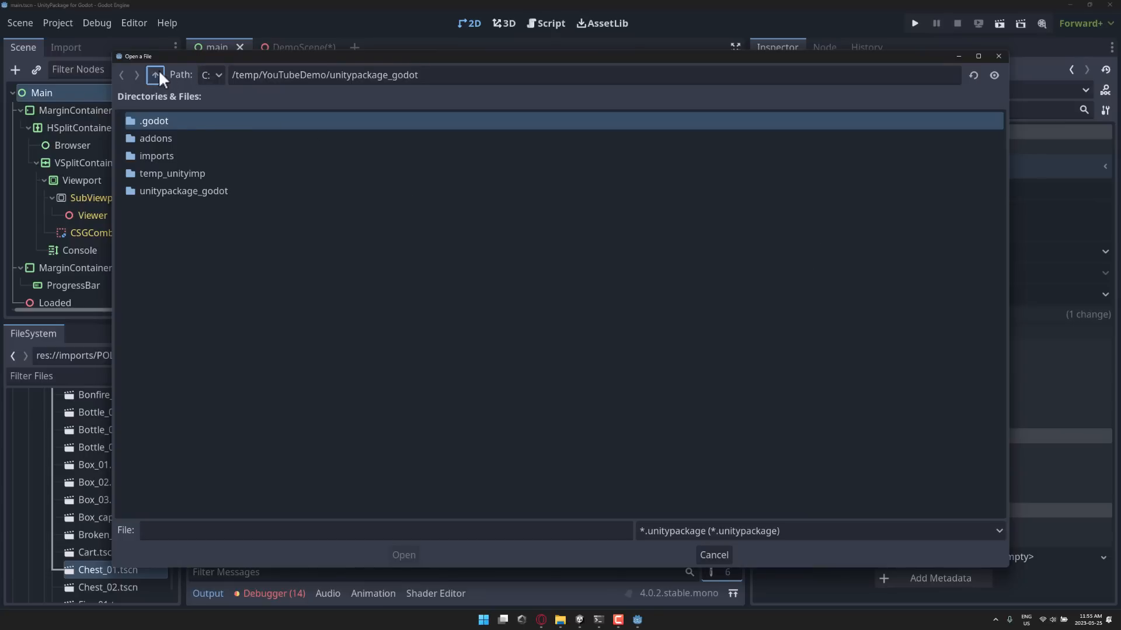
click(155, 75)
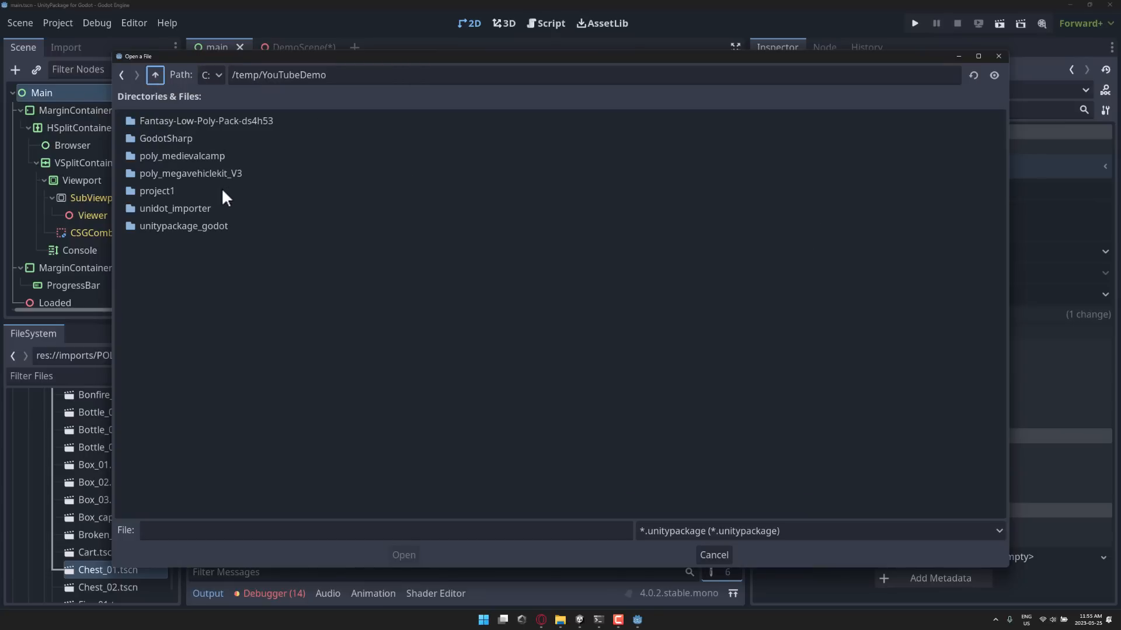
click(191, 173)
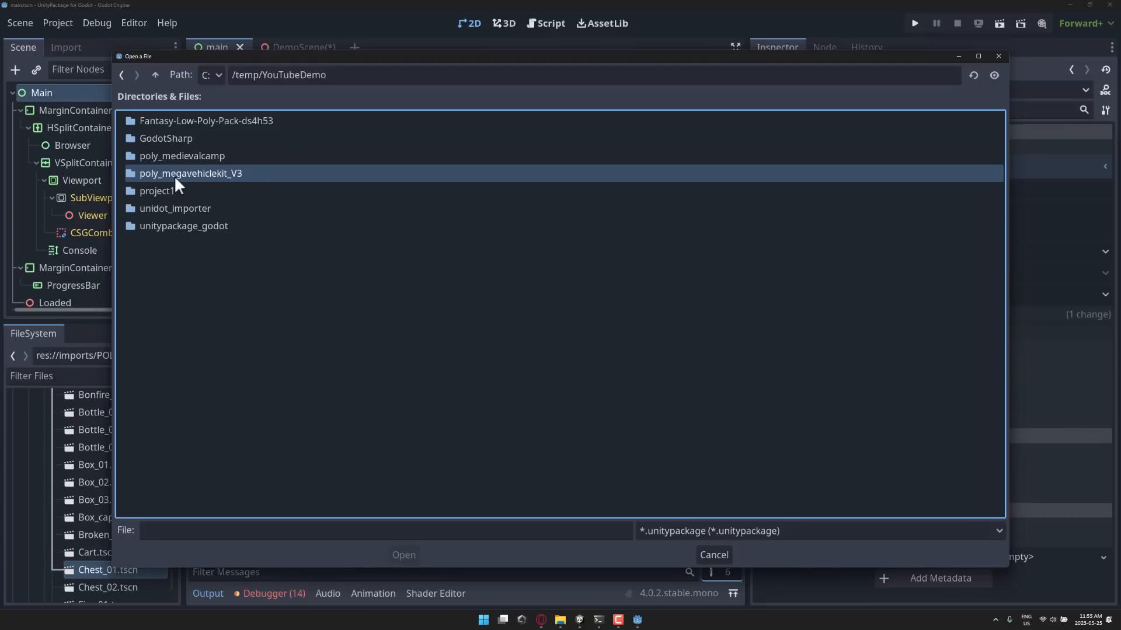
double_click(190, 173)
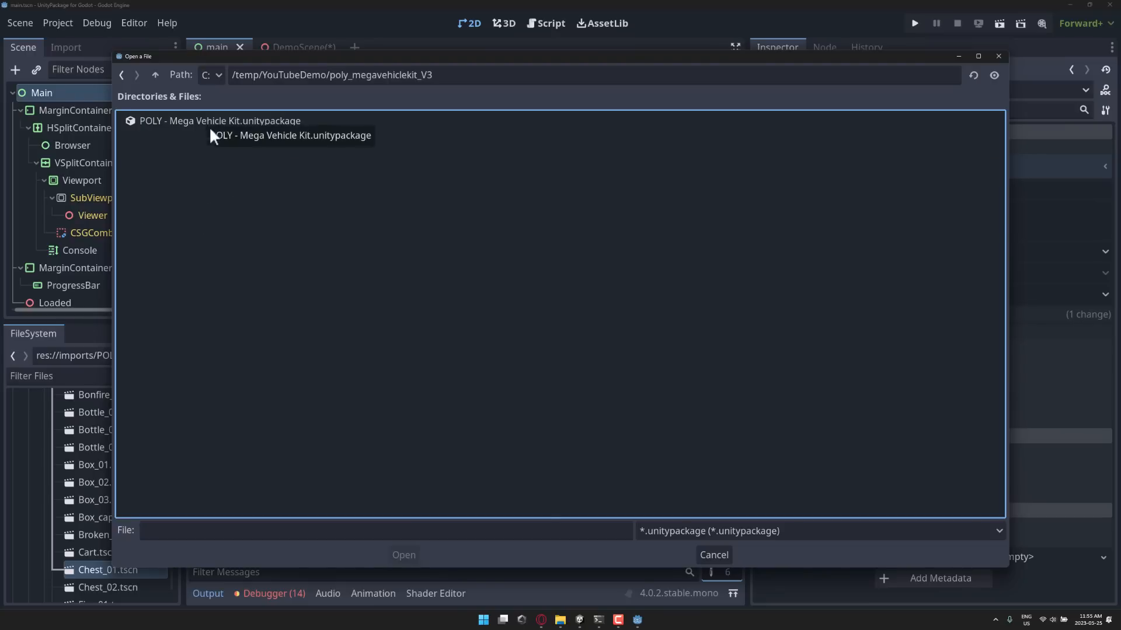
Glance at the Polygon Assets bundle store page, then return to Godot's package picker
click(233, 7)
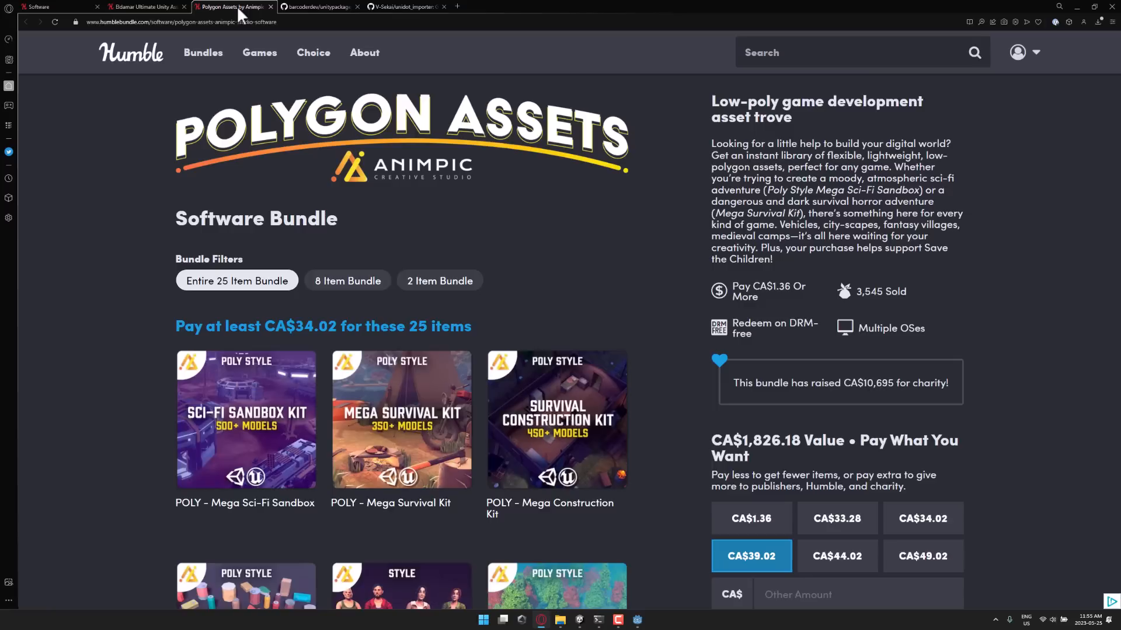
scroll(down, 3)
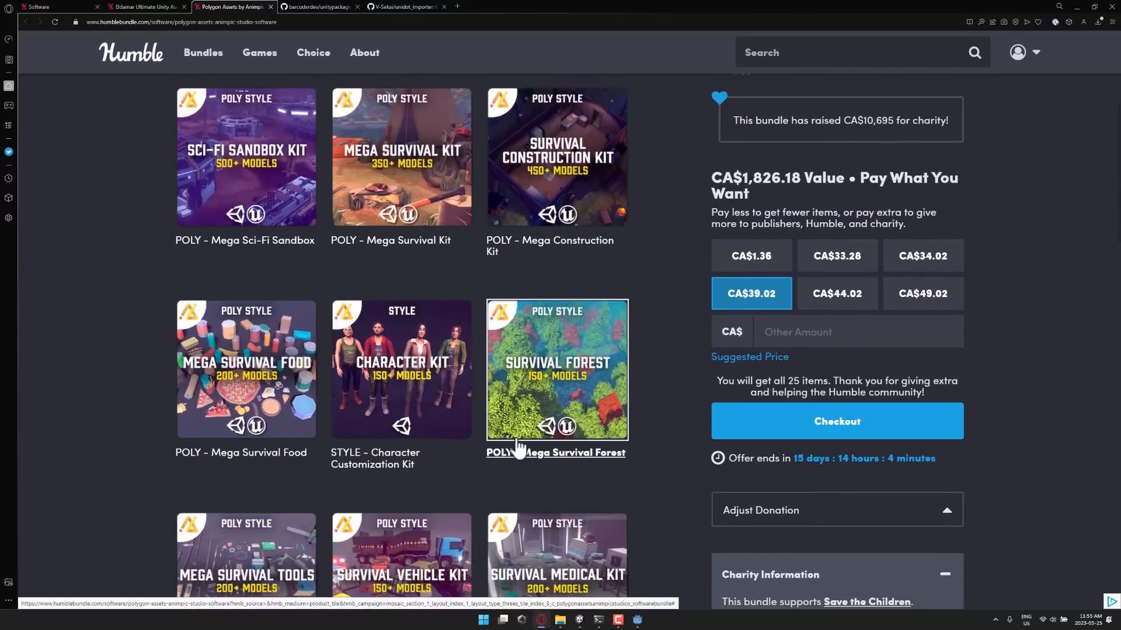
scroll(down, 3)
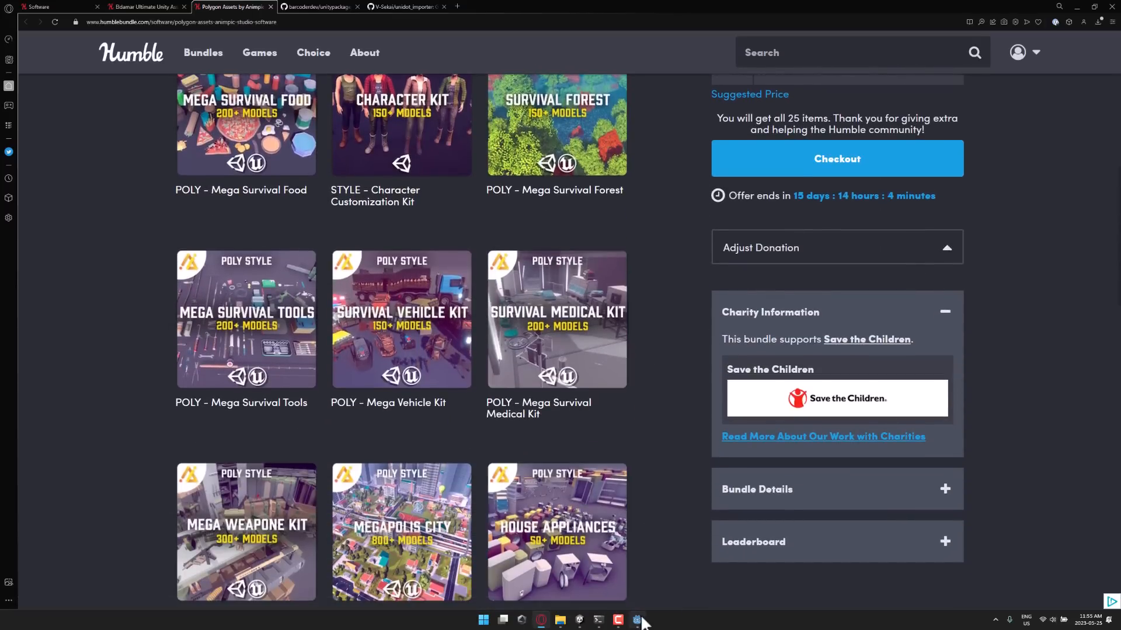
click(618, 620)
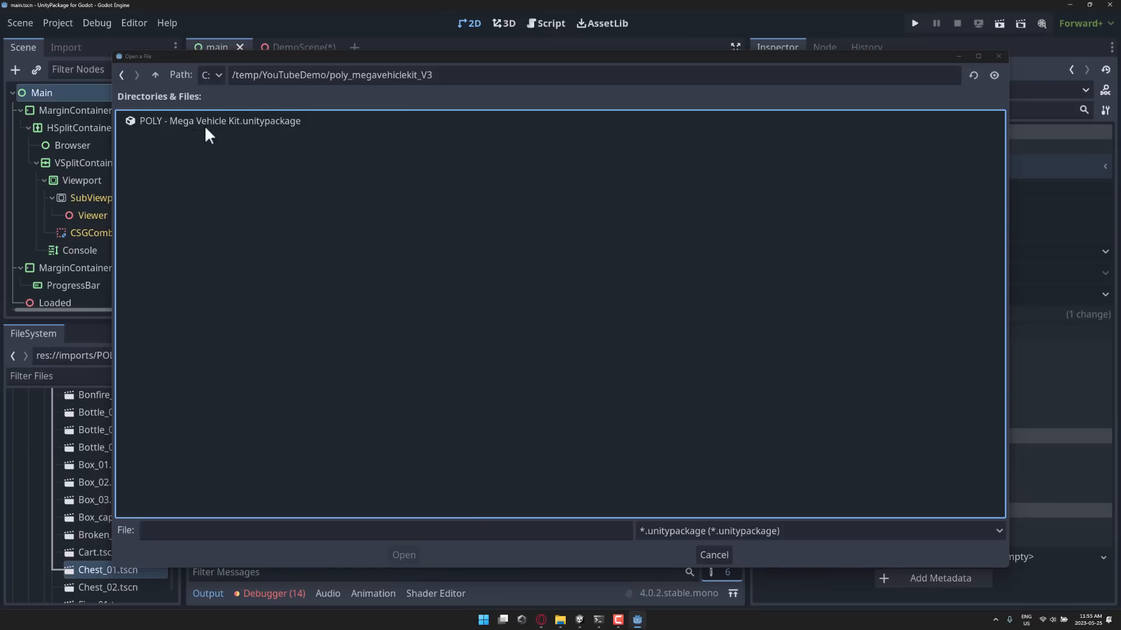
Choose POLY - Mega Vehicle Kit.unitypackage and import its checked assets, showing the result
double_click(221, 120)
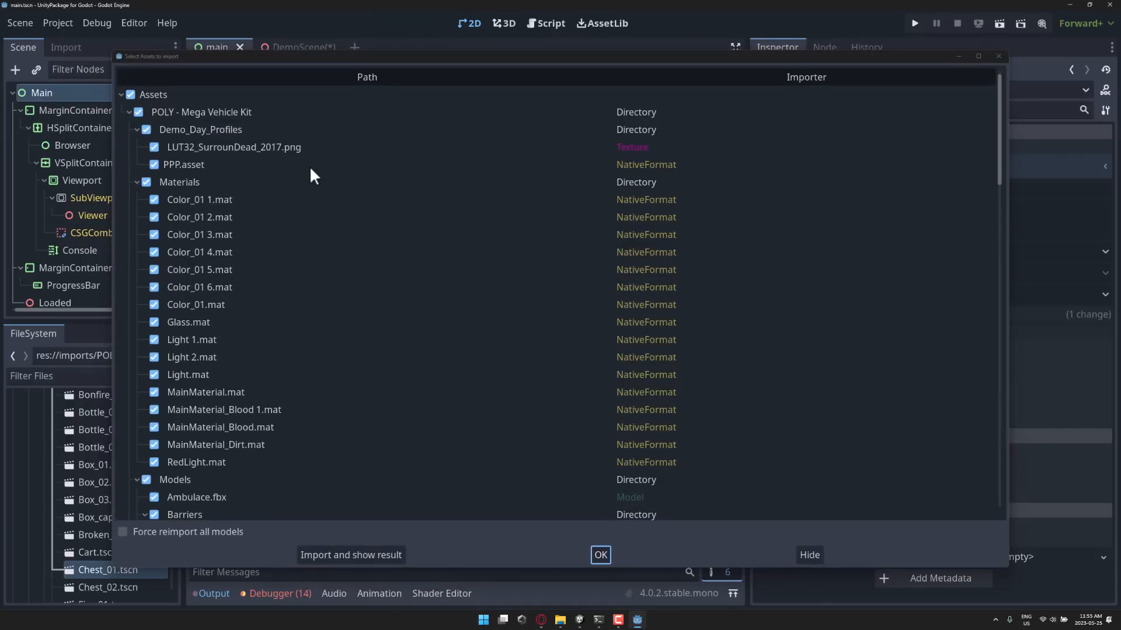
mouse_move(368, 550)
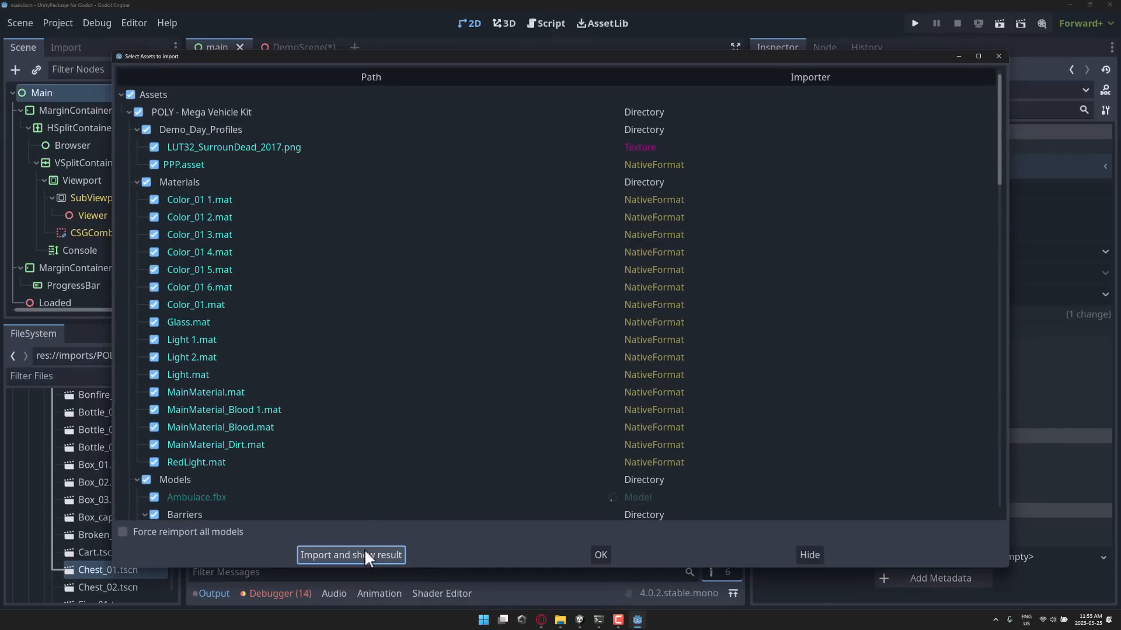
mouse_move(616, 377)
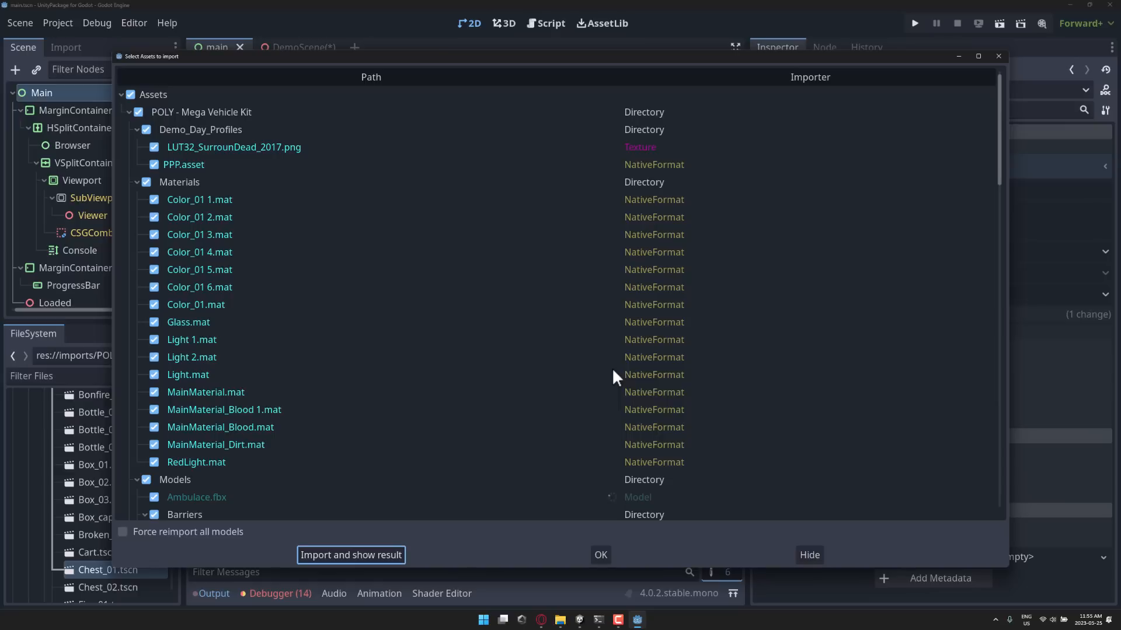
mouse_move(600, 448)
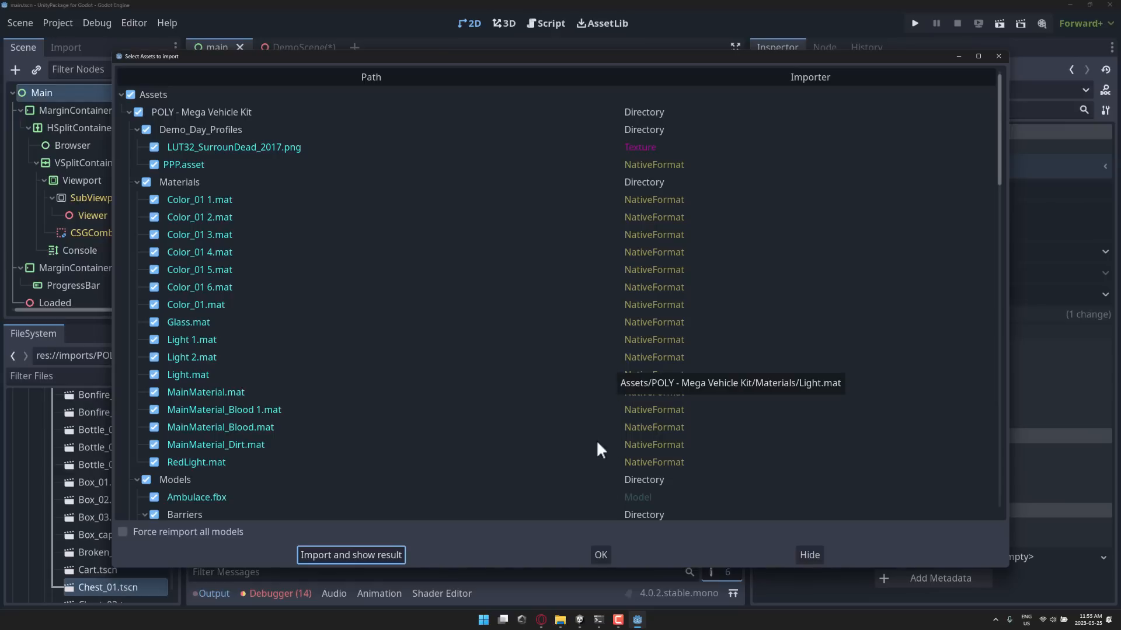
click(350, 555)
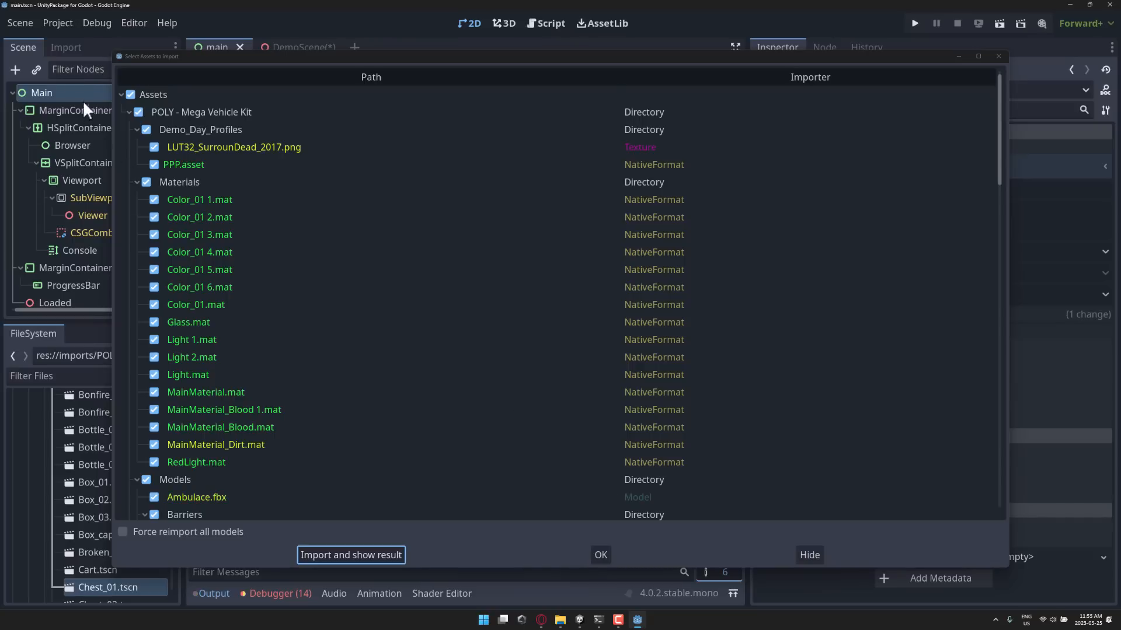
mouse_move(265, 115)
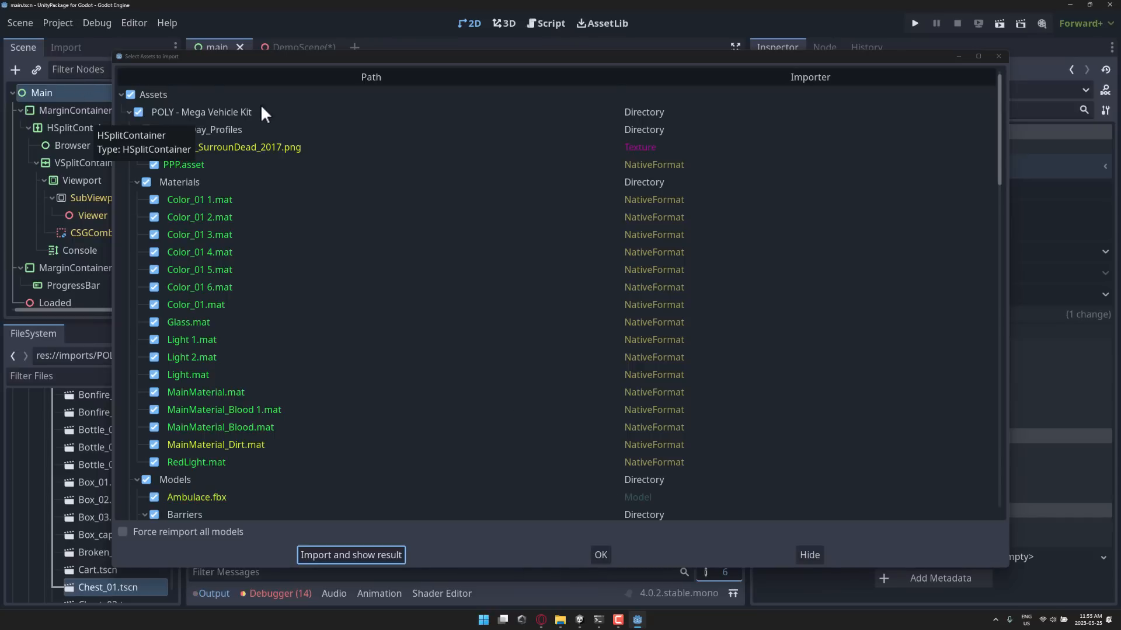
mouse_move(808, 558)
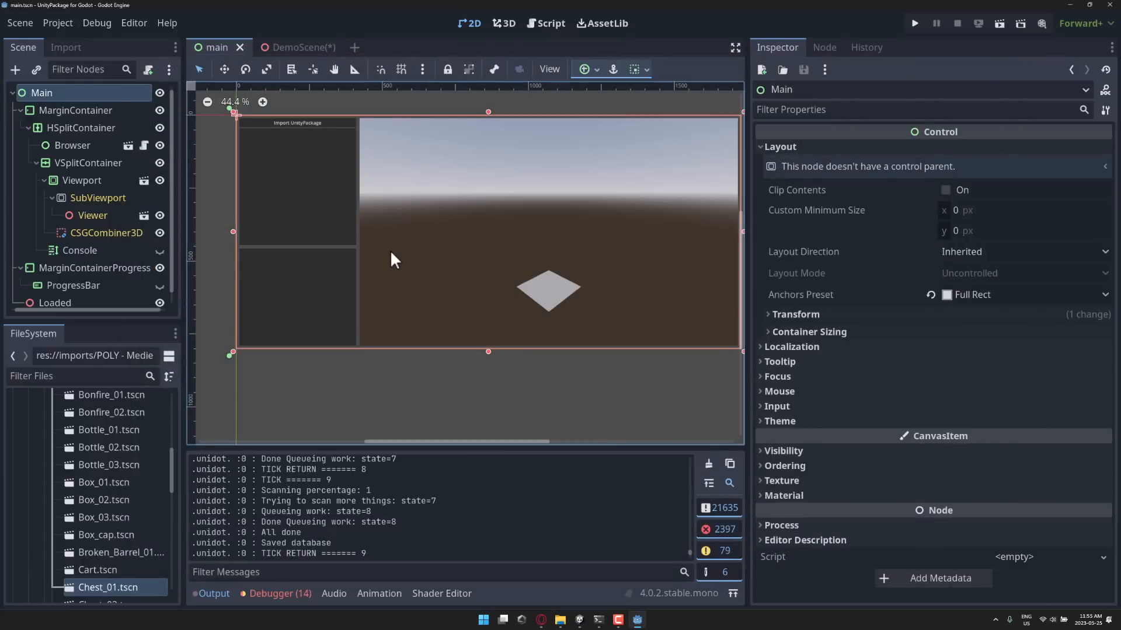
Expand Assets > POLY - Mega Vehicle Kit in FileSystem and open the VehiclesDemo scene
click(169, 376)
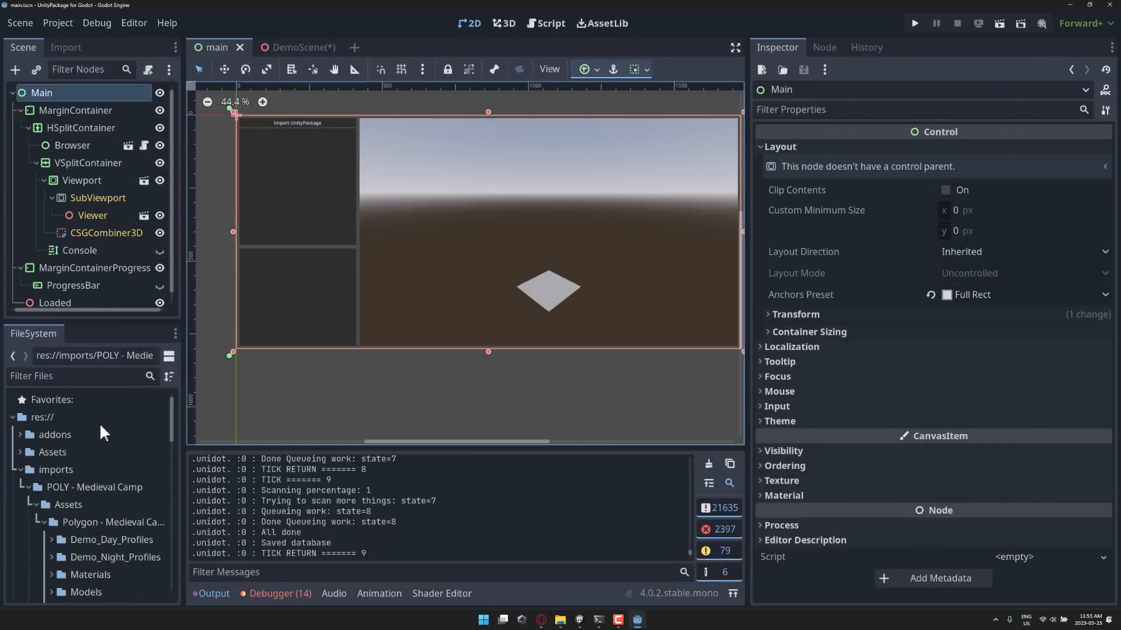
click(20, 469)
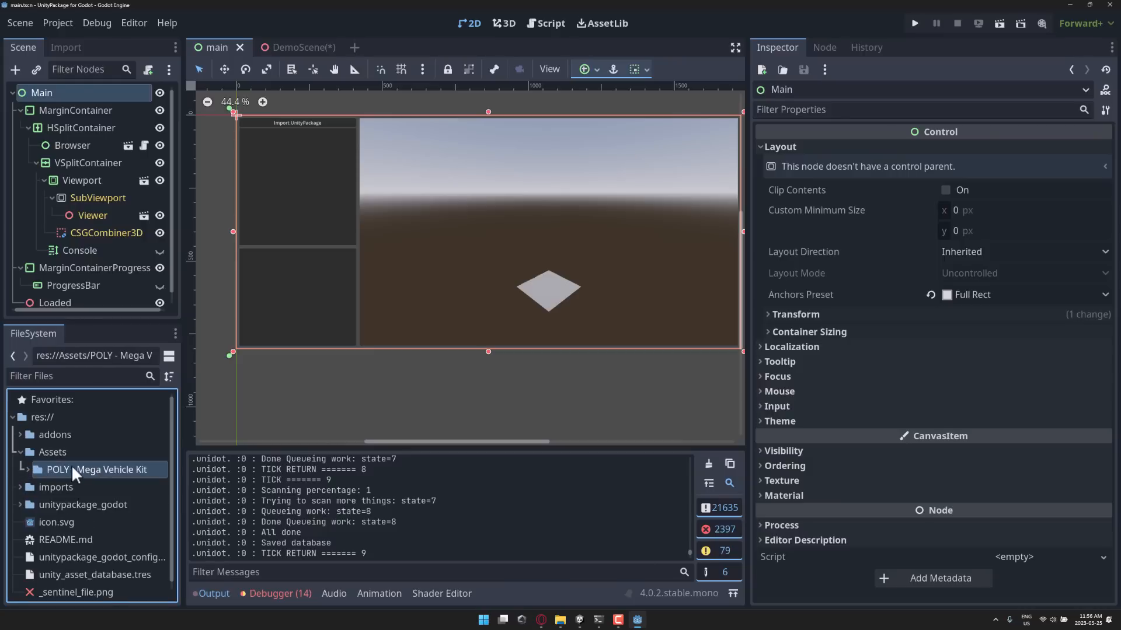
mouse_move(77, 475)
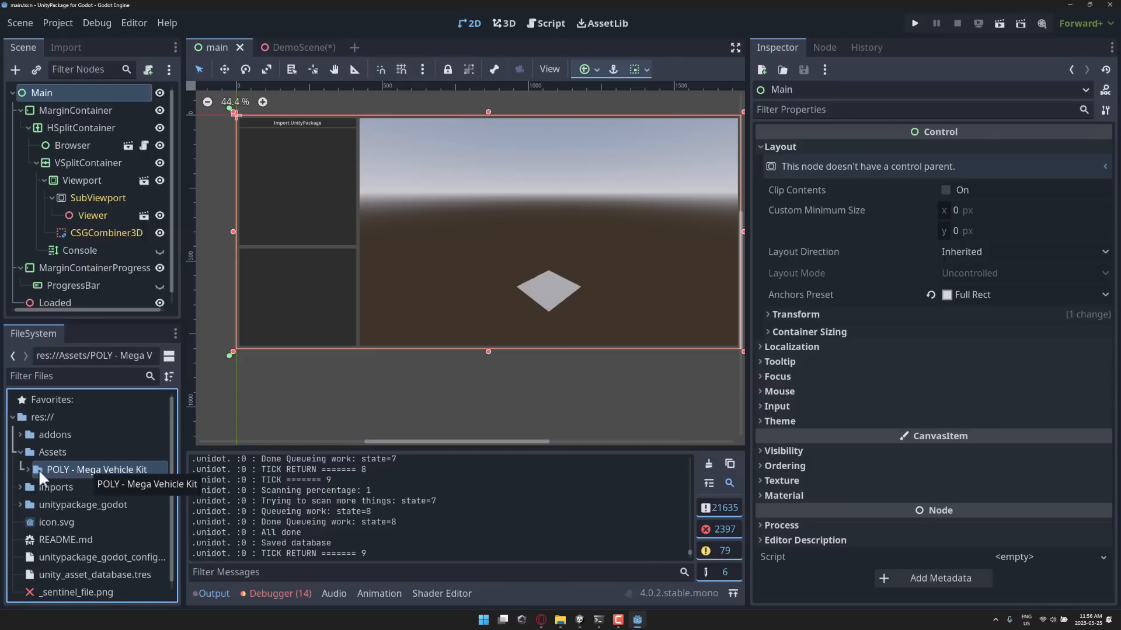
click(22, 469)
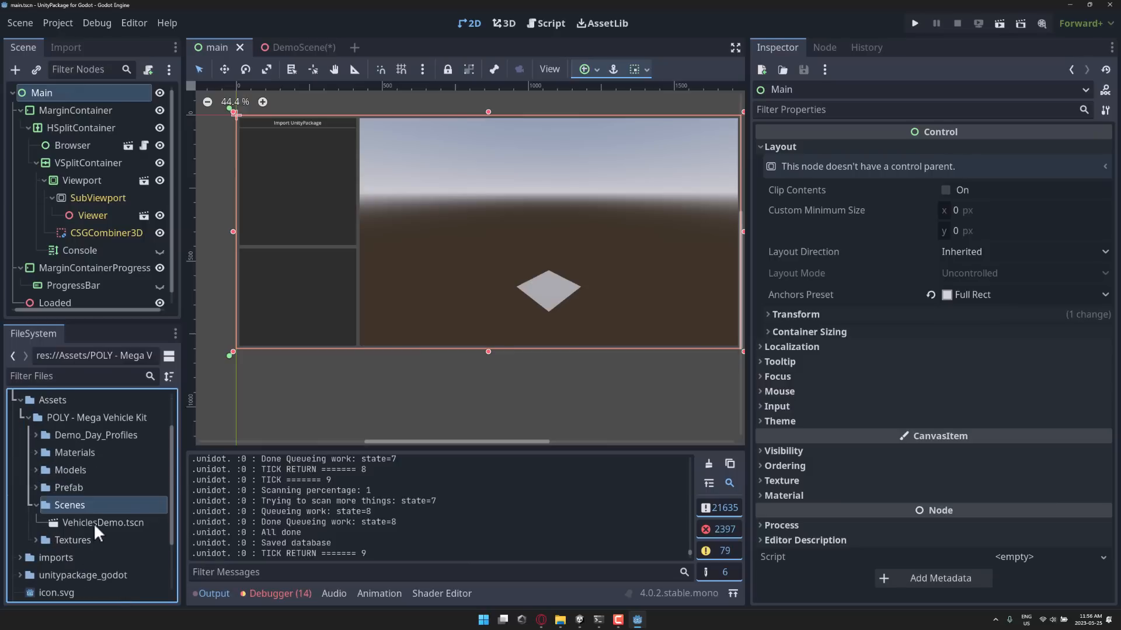
double_click(103, 523)
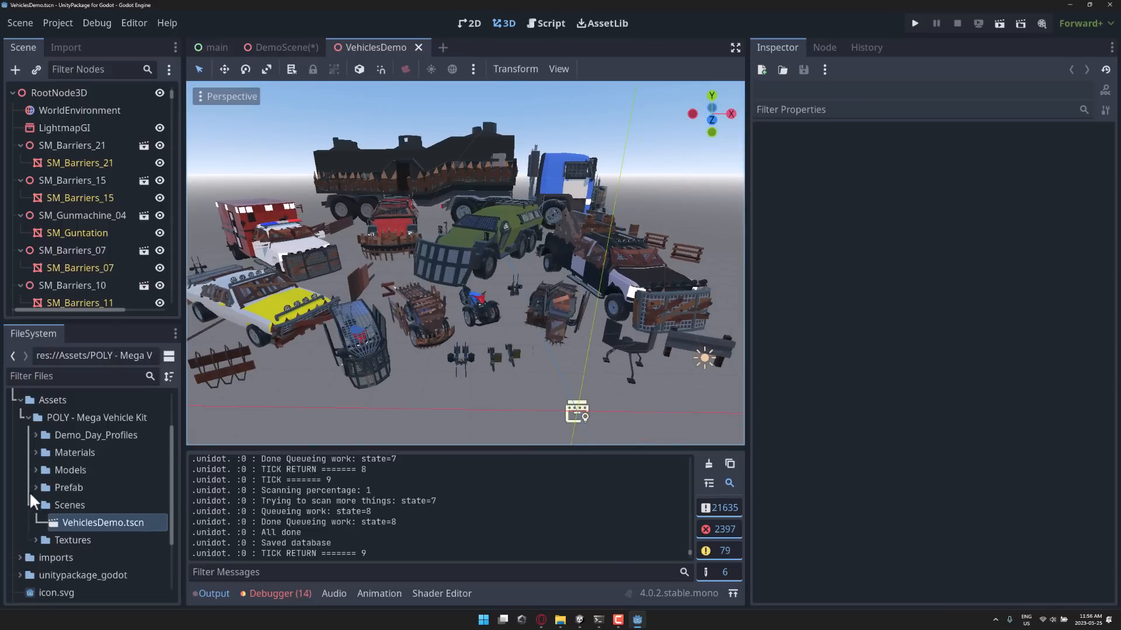
scroll(down, 3)
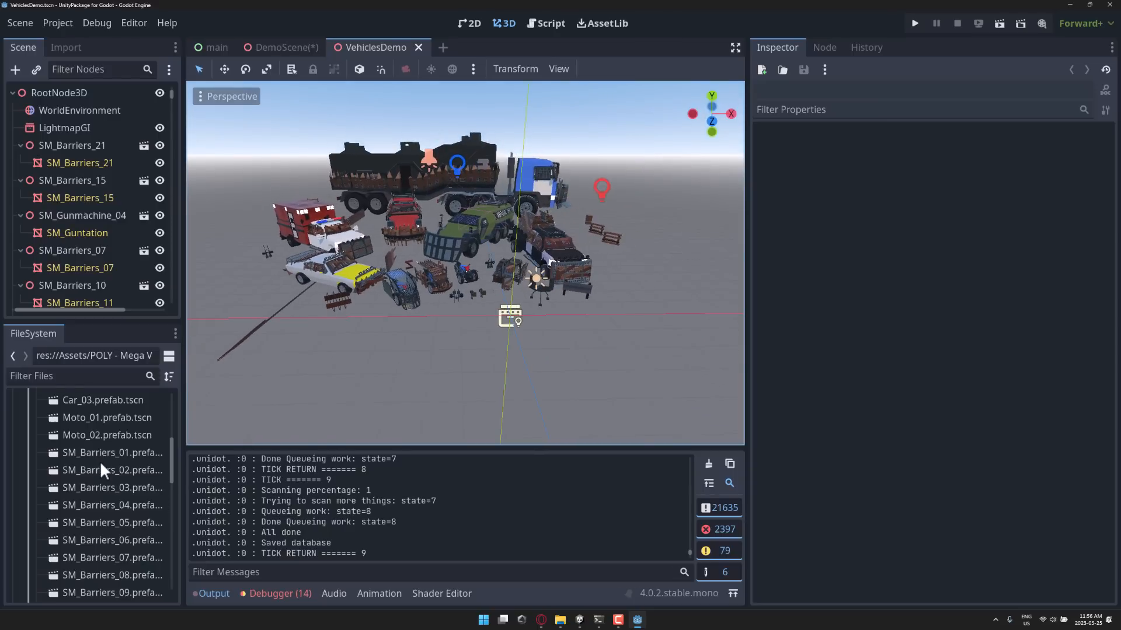
Pick a barrier prefab, then open Truck.prefab.tscn and look through its node tree
click(112, 471)
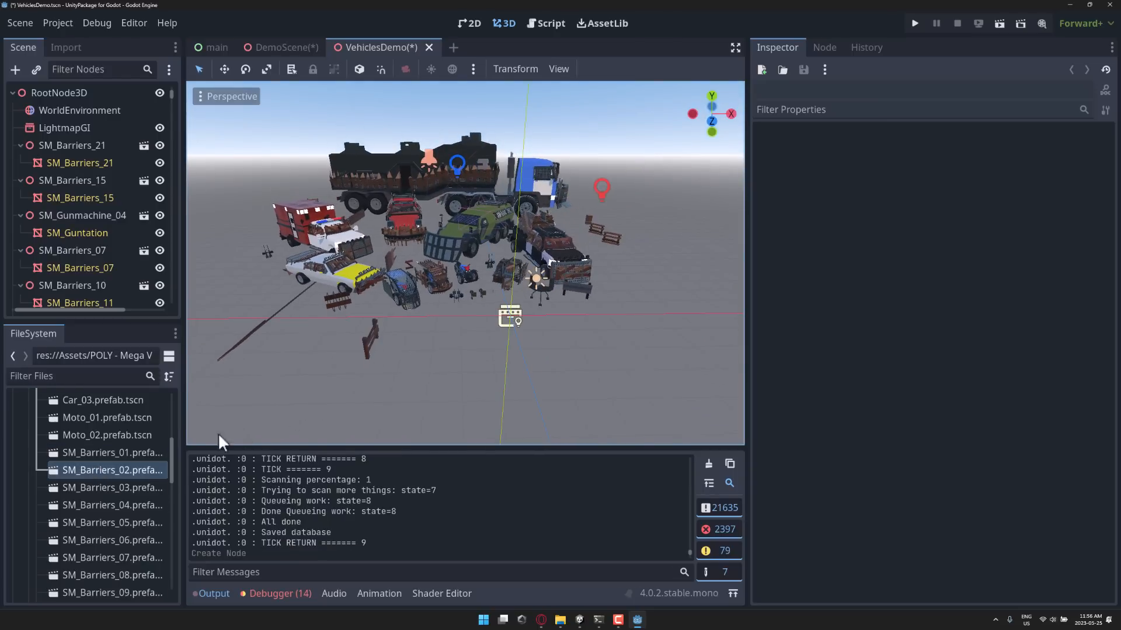
scroll(down, 3)
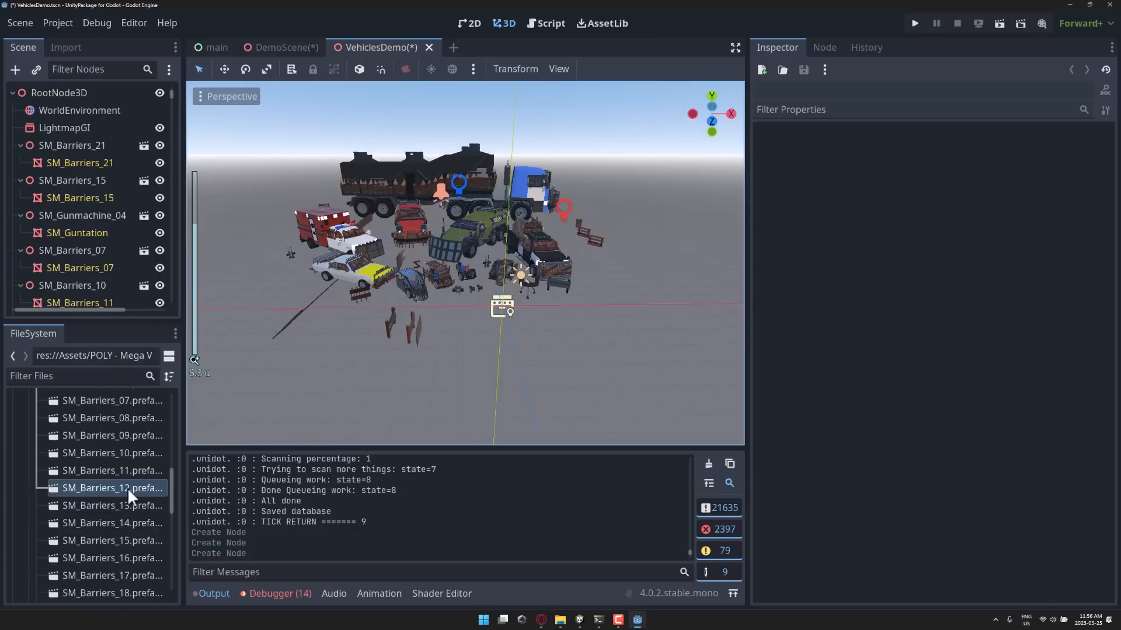
scroll(down, 3)
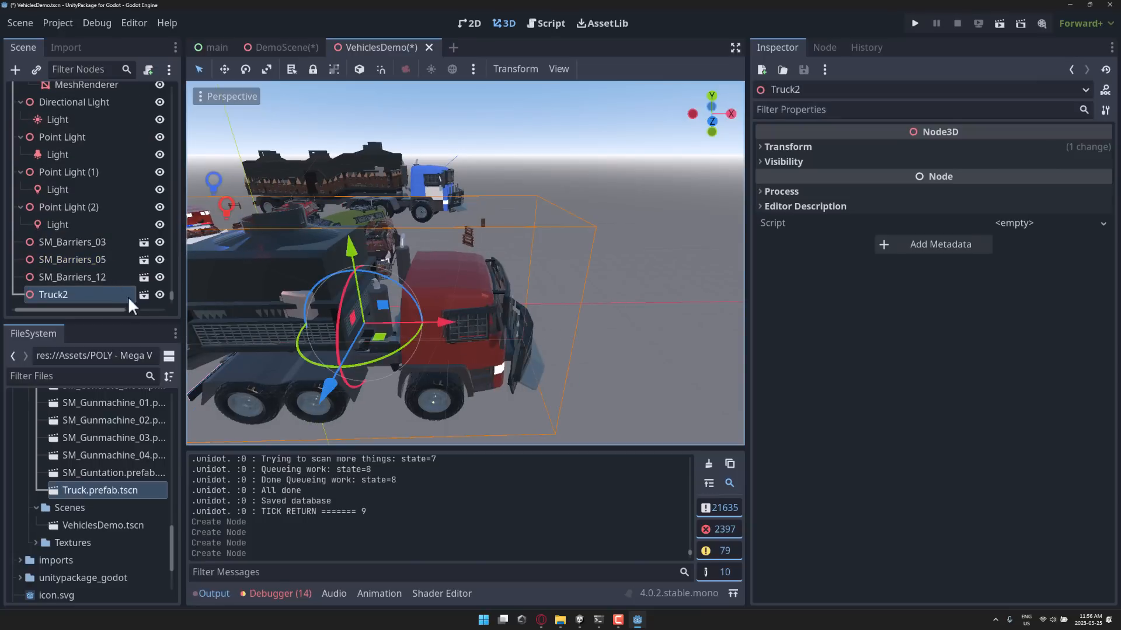
double_click(100, 490)
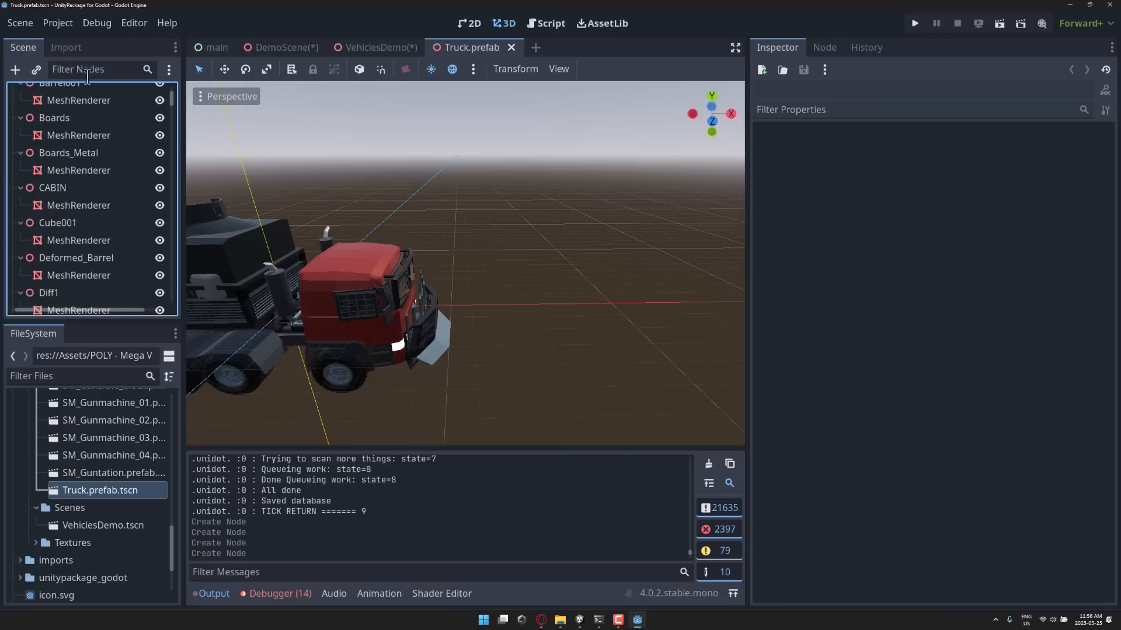
scroll(down, 3)
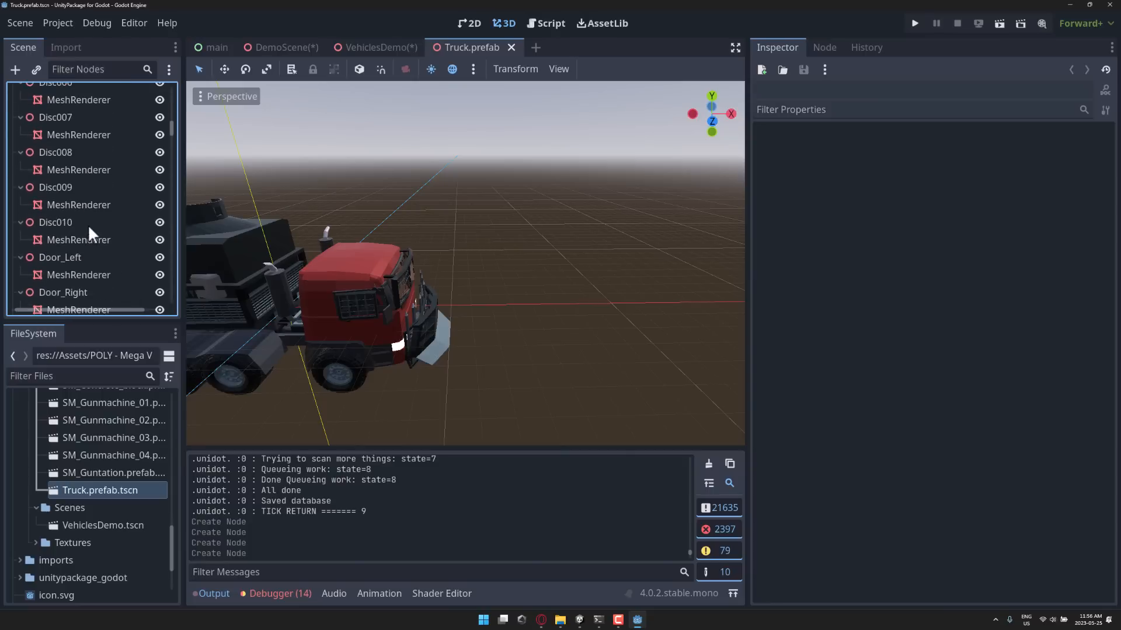
scroll(down, 3)
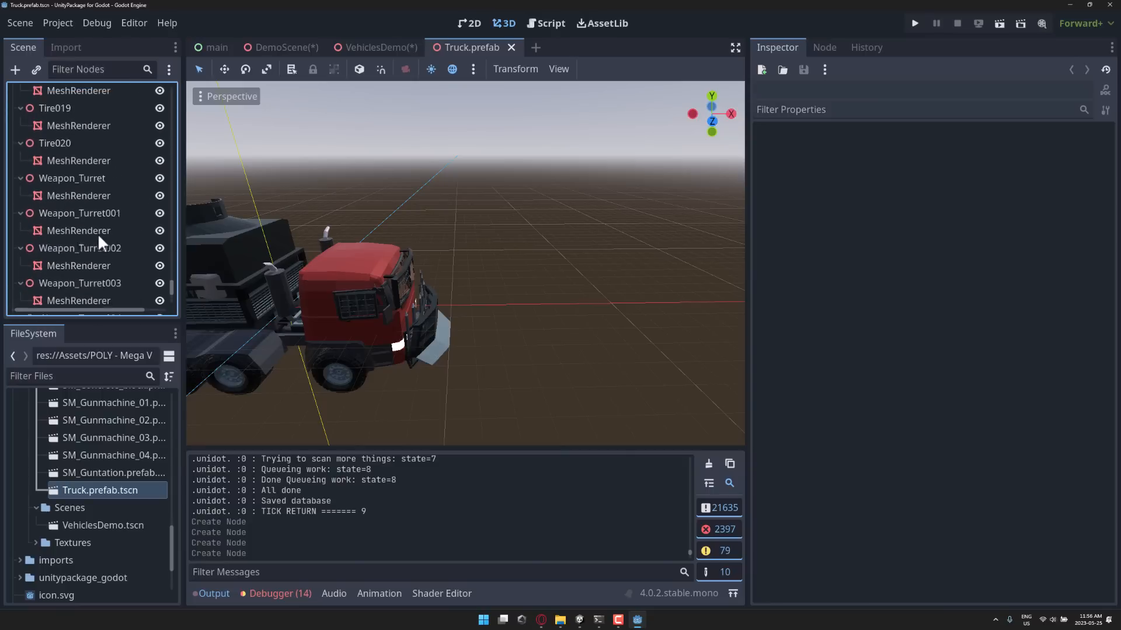
scroll(up, 3)
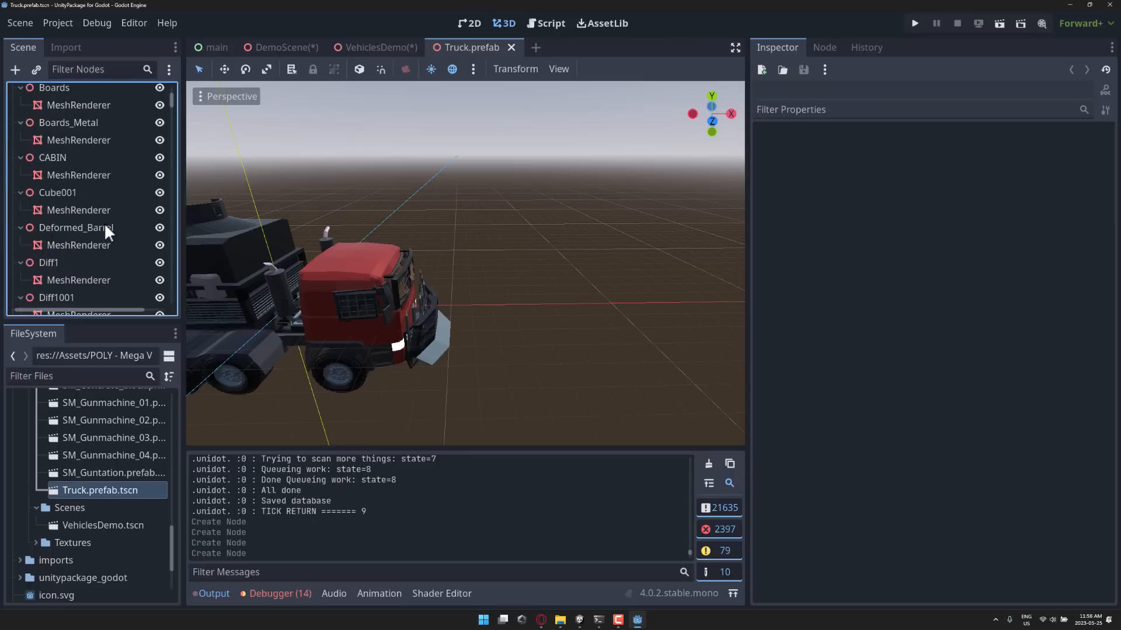
scroll(up, 3)
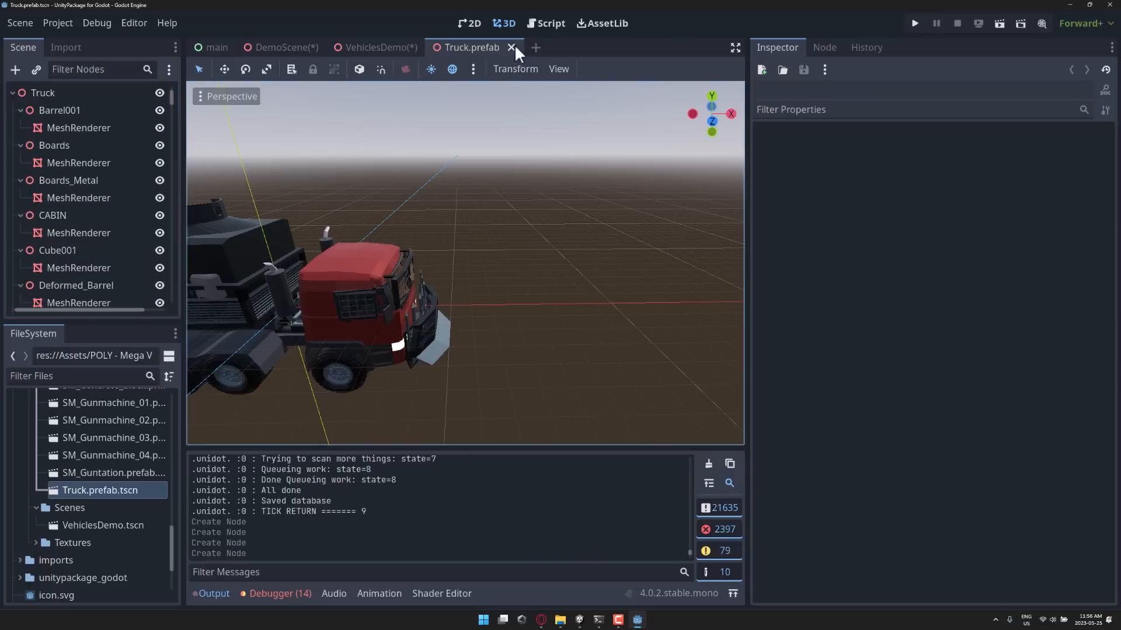
Expand imports > POLY - Medieval Camp > Polygon - Medieval Camp and open its Scene folder's DemoScene
click(134, 23)
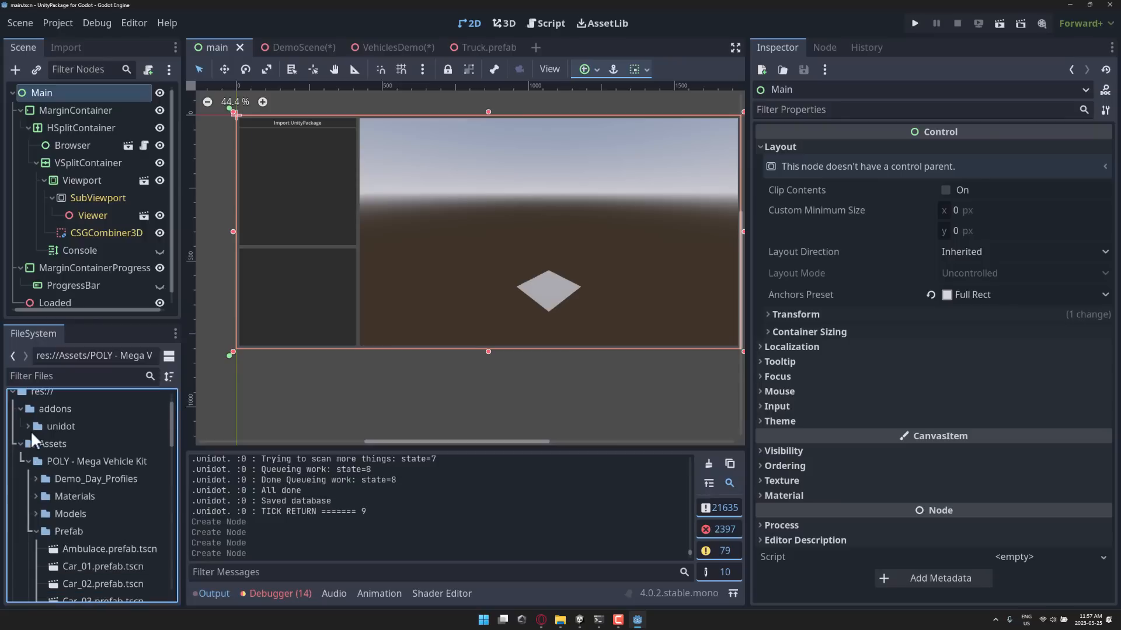
mouse_move(34, 427)
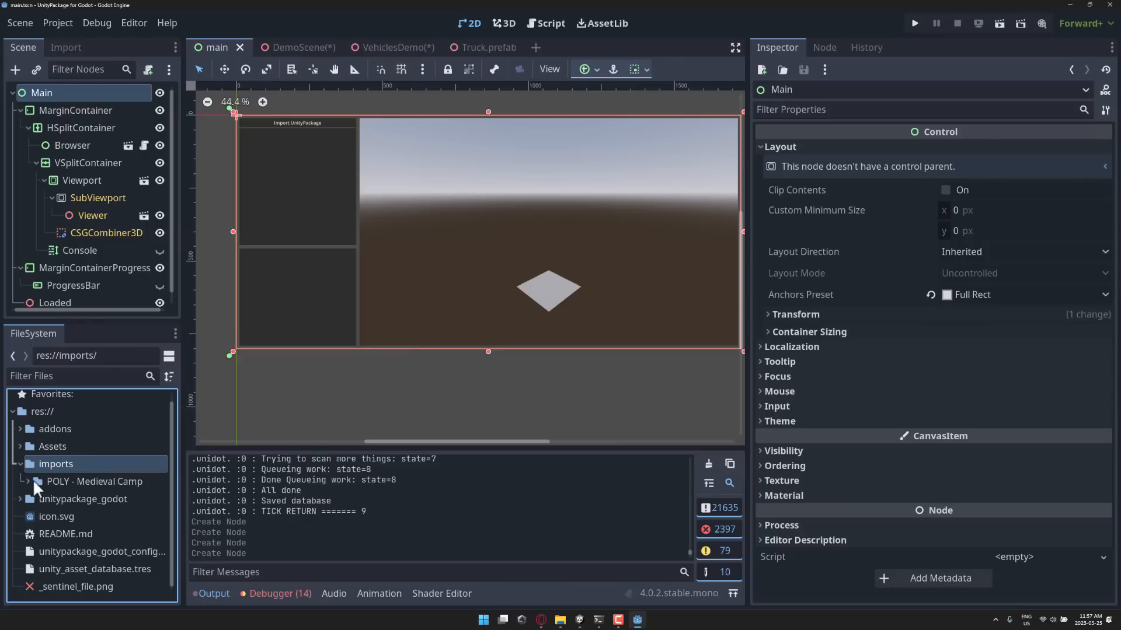
click(25, 481)
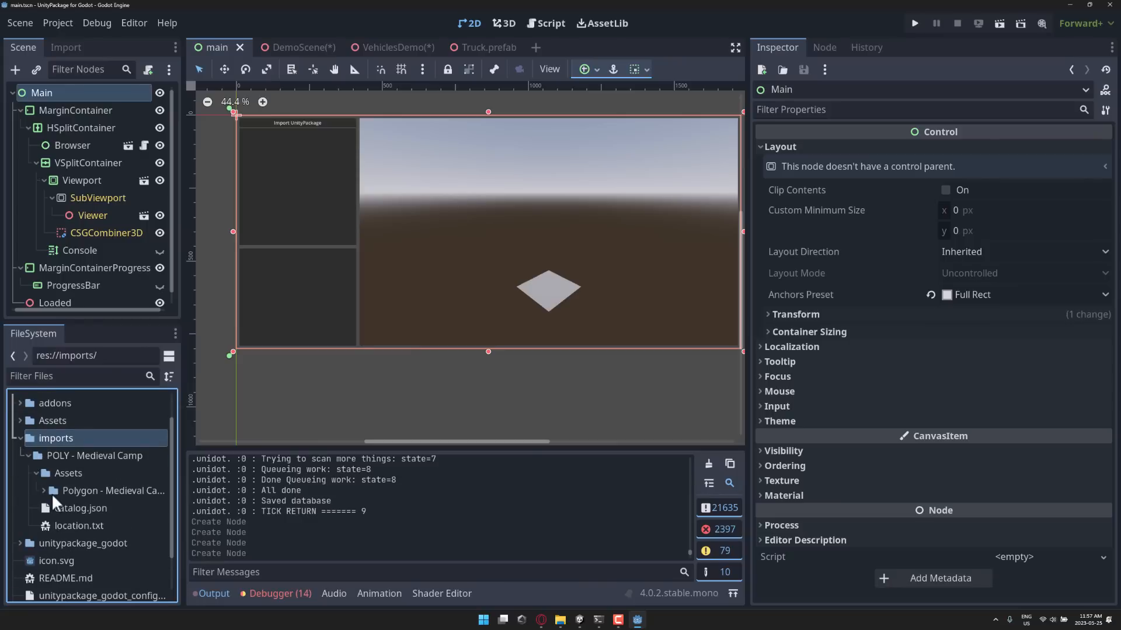
click(44, 490)
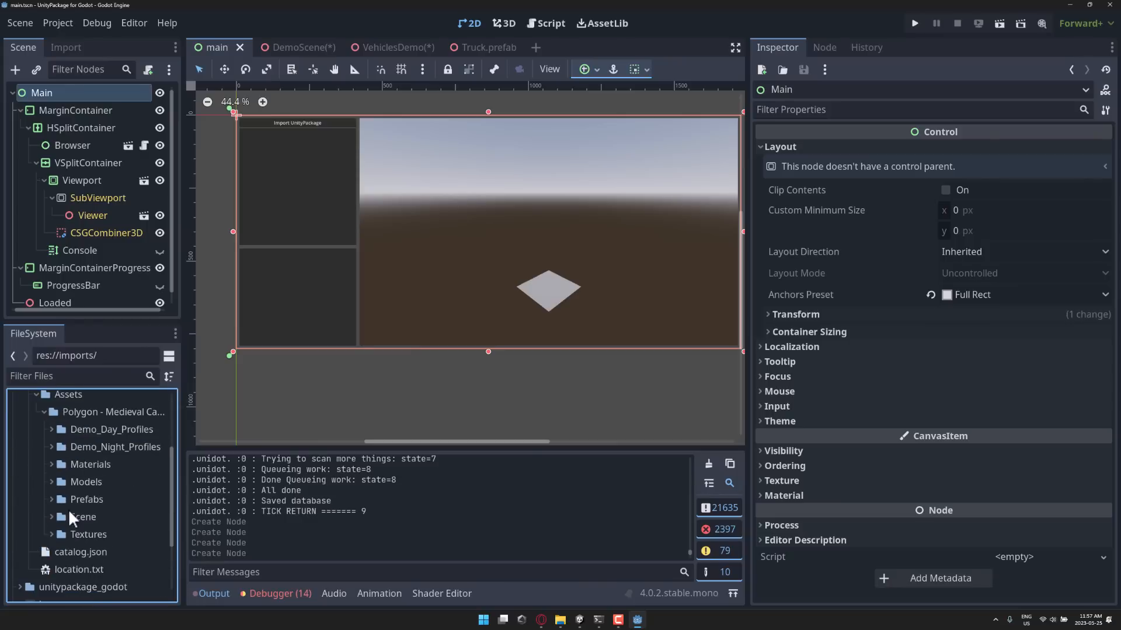
double_click(115, 533)
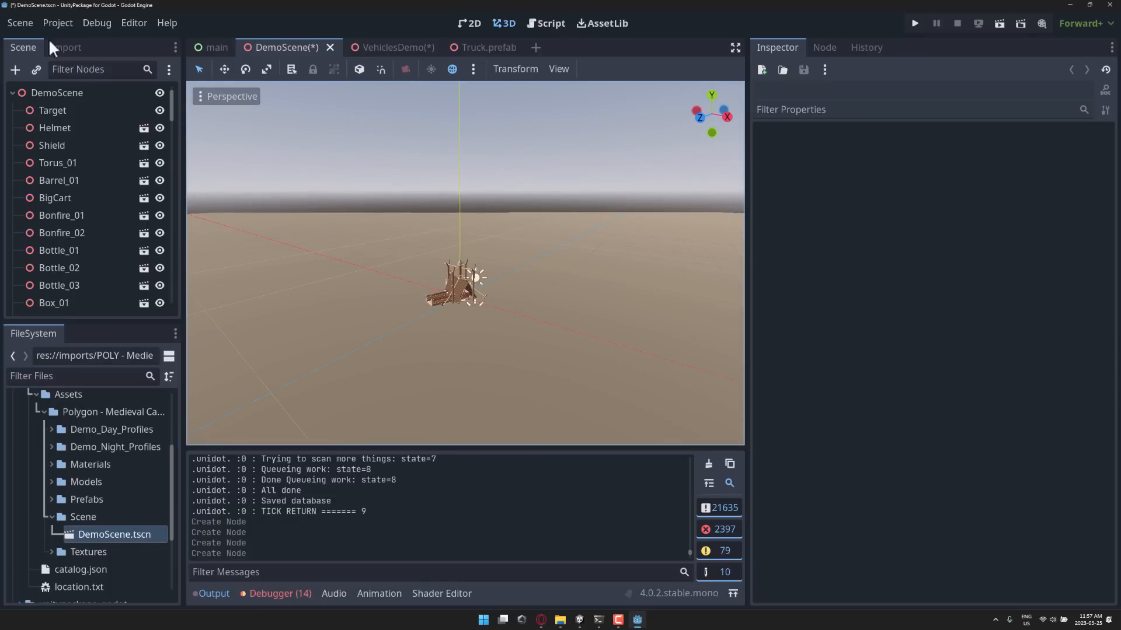
Check the installed plugins in Project Settings, then start Import Unity Package
click(57, 23)
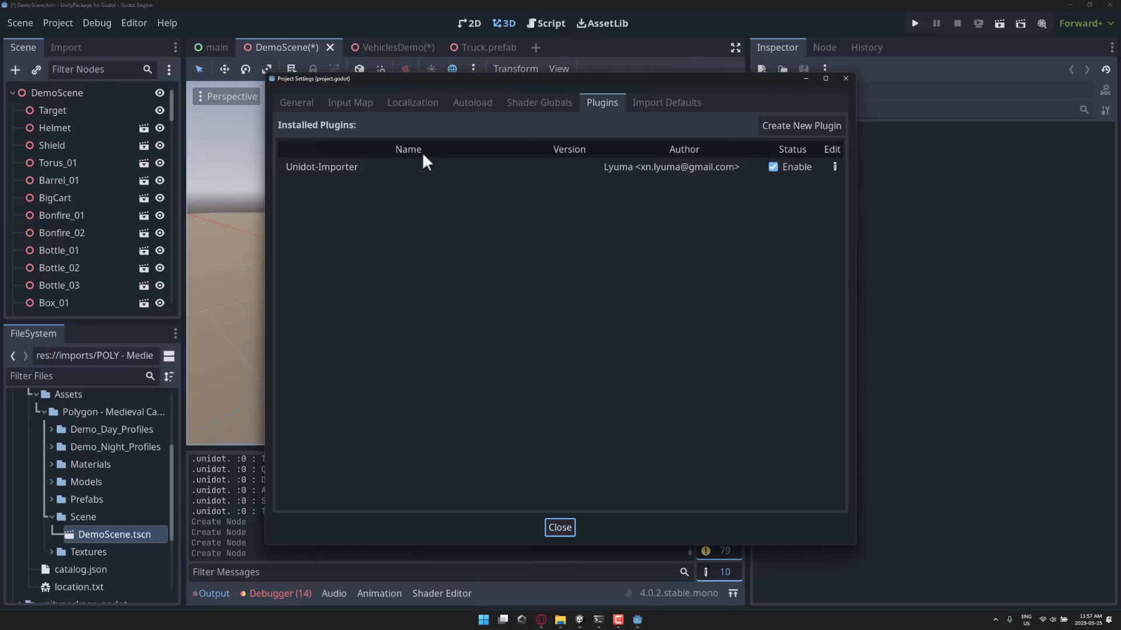
click(559, 528)
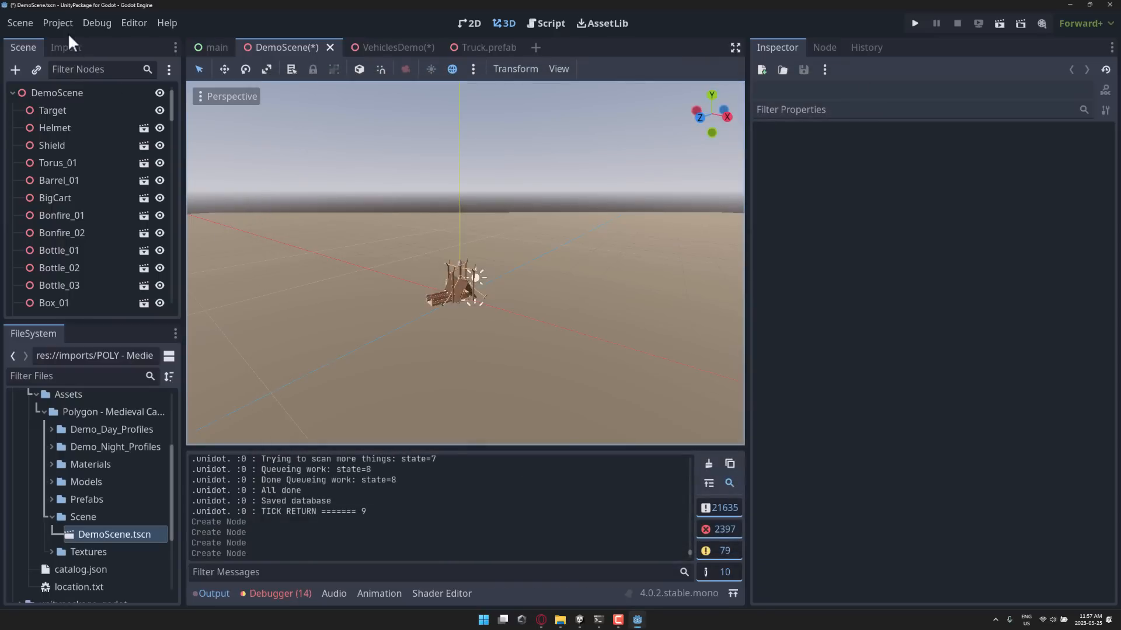
click(57, 22)
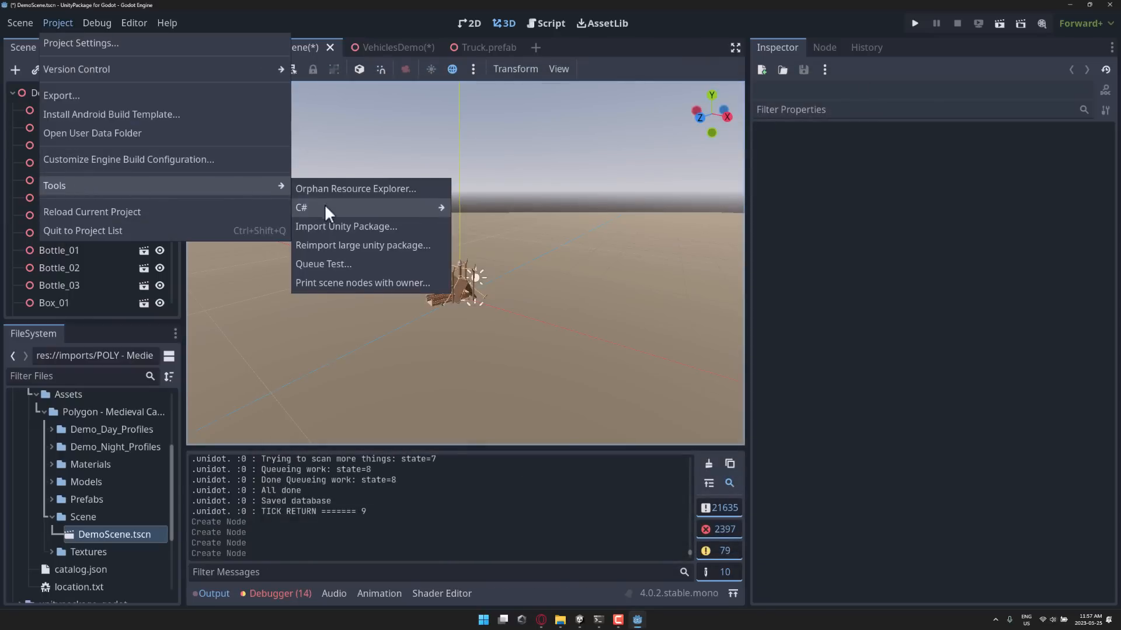
click(346, 225)
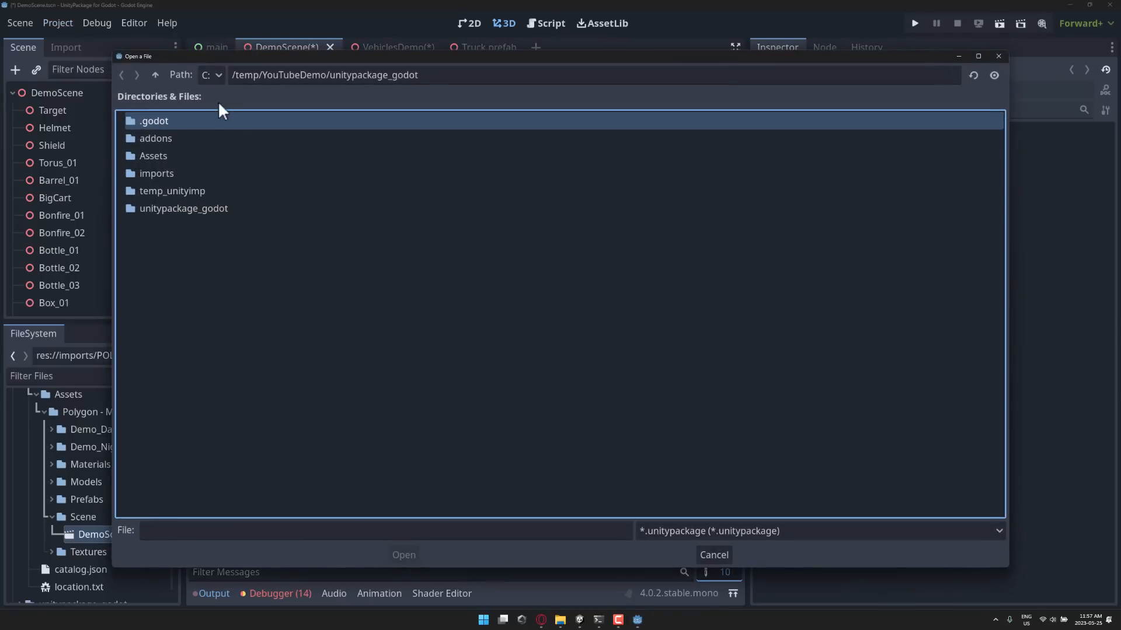
Navigate to poly_medievalcamp and choose the POLY - Medieval Camp unitypackage for import
click(154, 75)
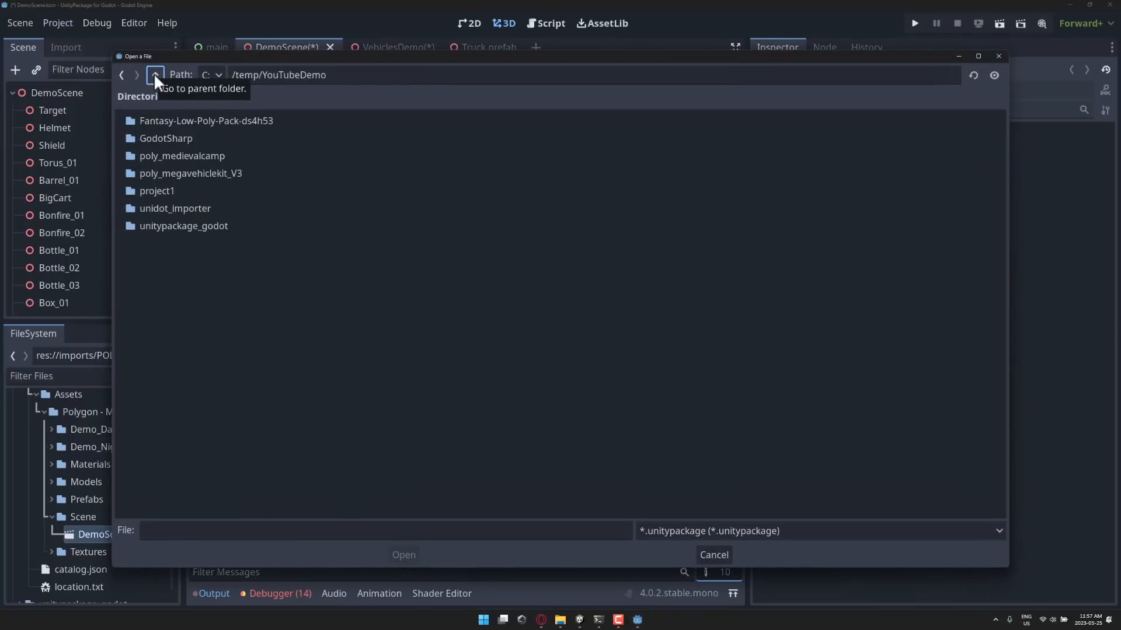
double_click(182, 156)
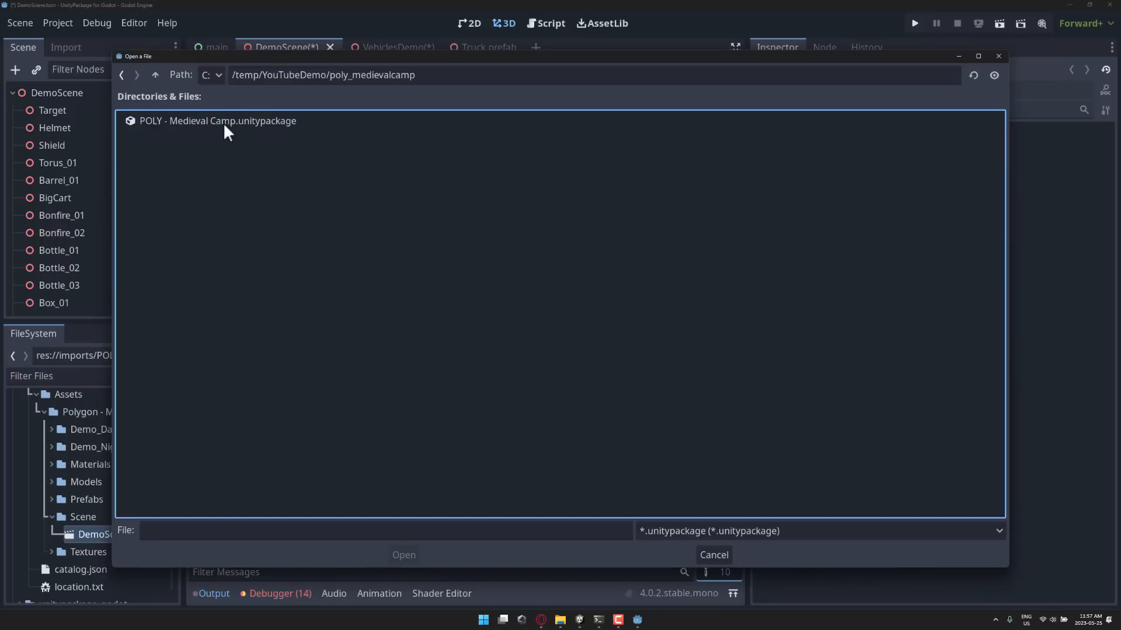
double_click(219, 120)
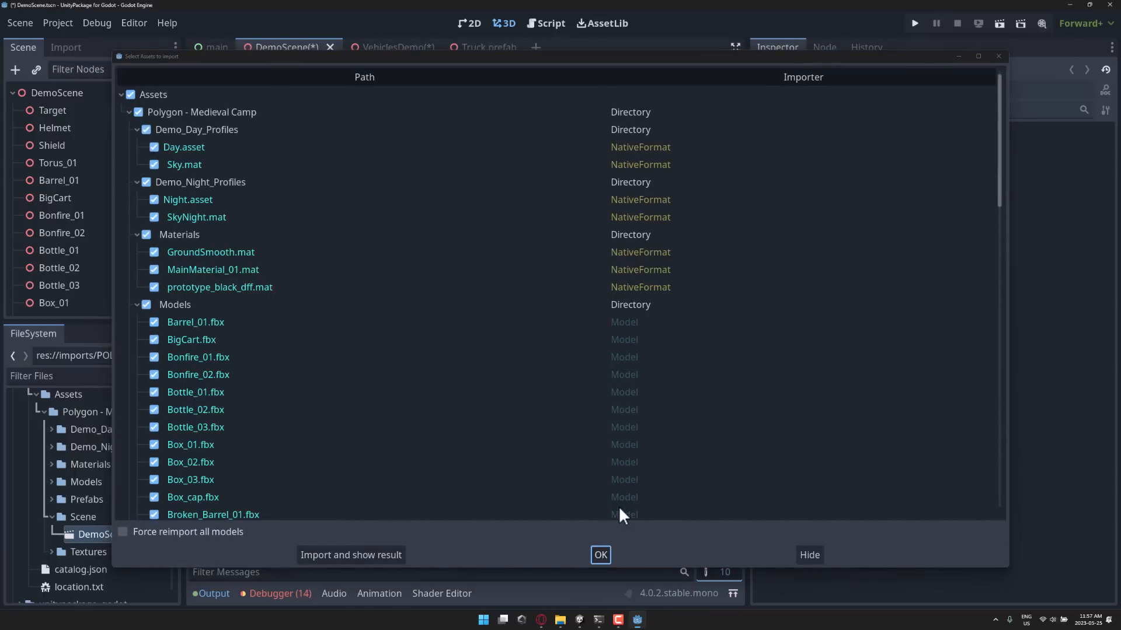
click(599, 555)
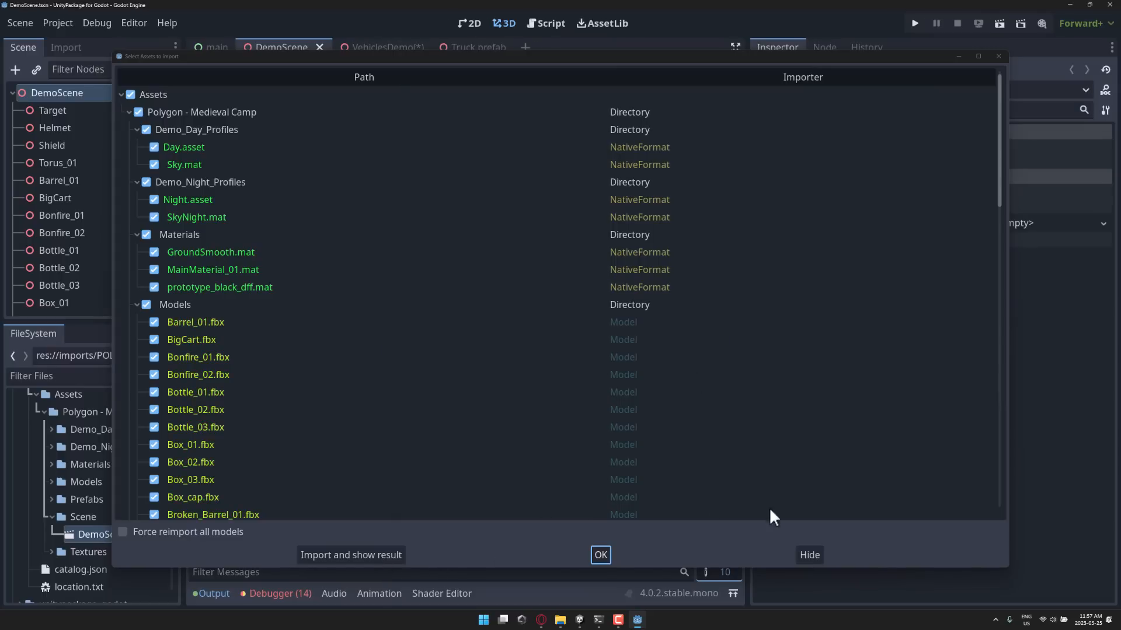
Confirm the import, expand Assets > Polygon - Medieval Camp, open DemoScene and select Box_03
click(600, 554)
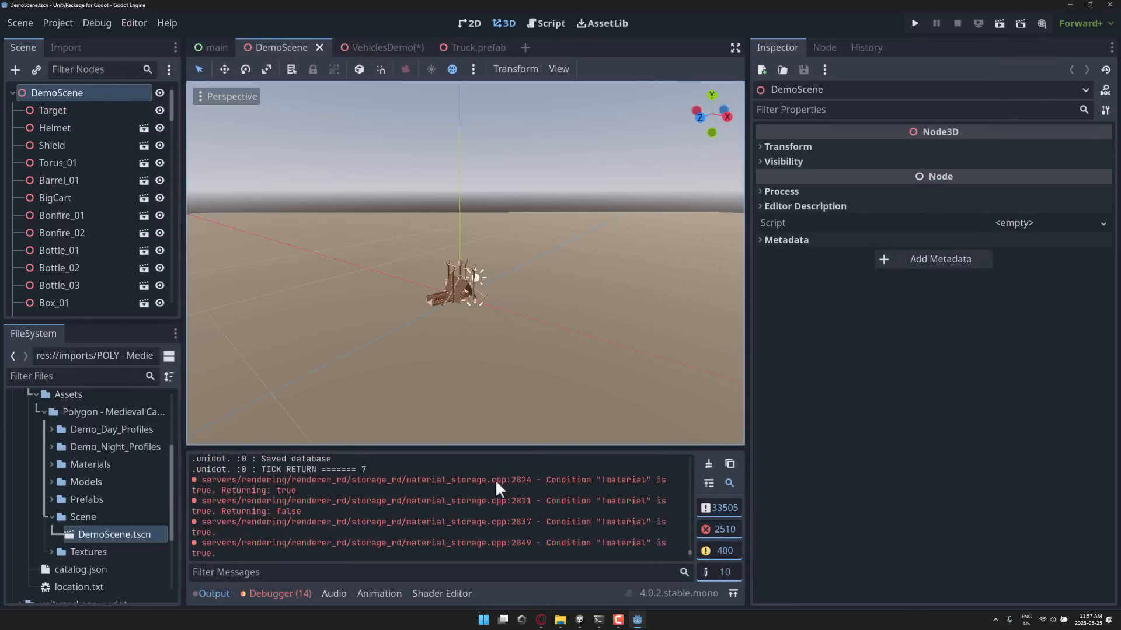
mouse_move(439, 145)
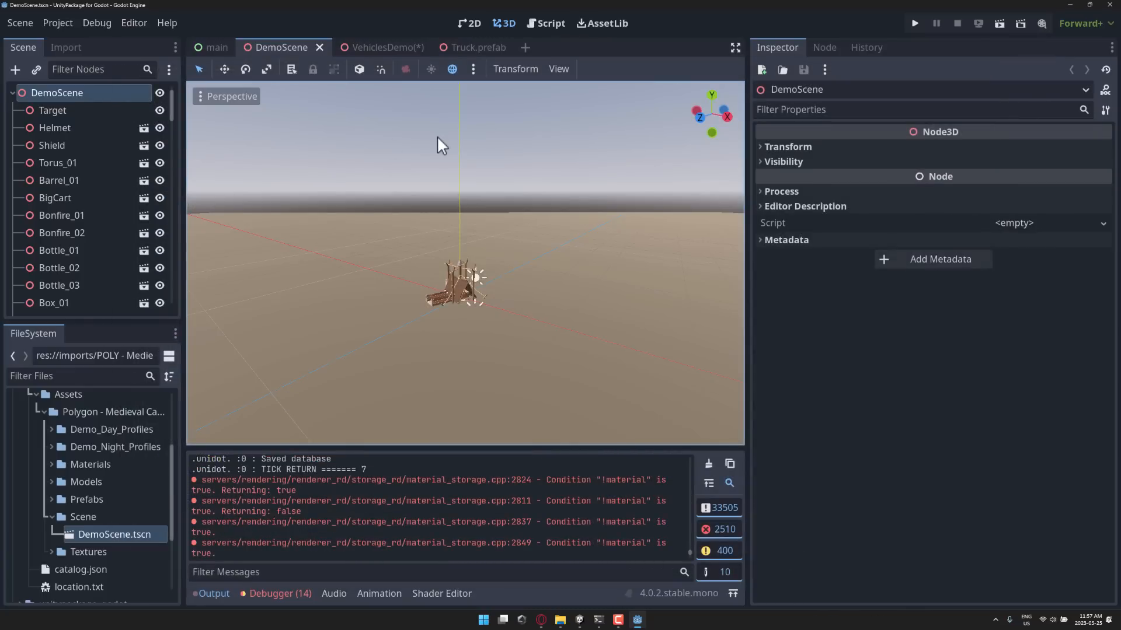
mouse_move(132, 312)
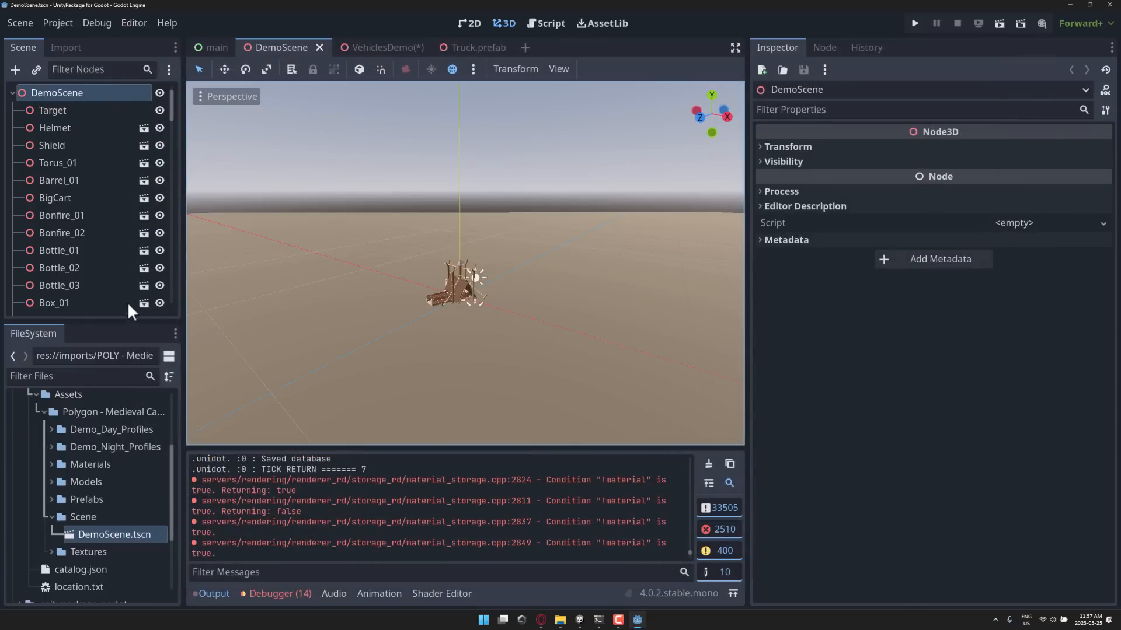
click(22, 394)
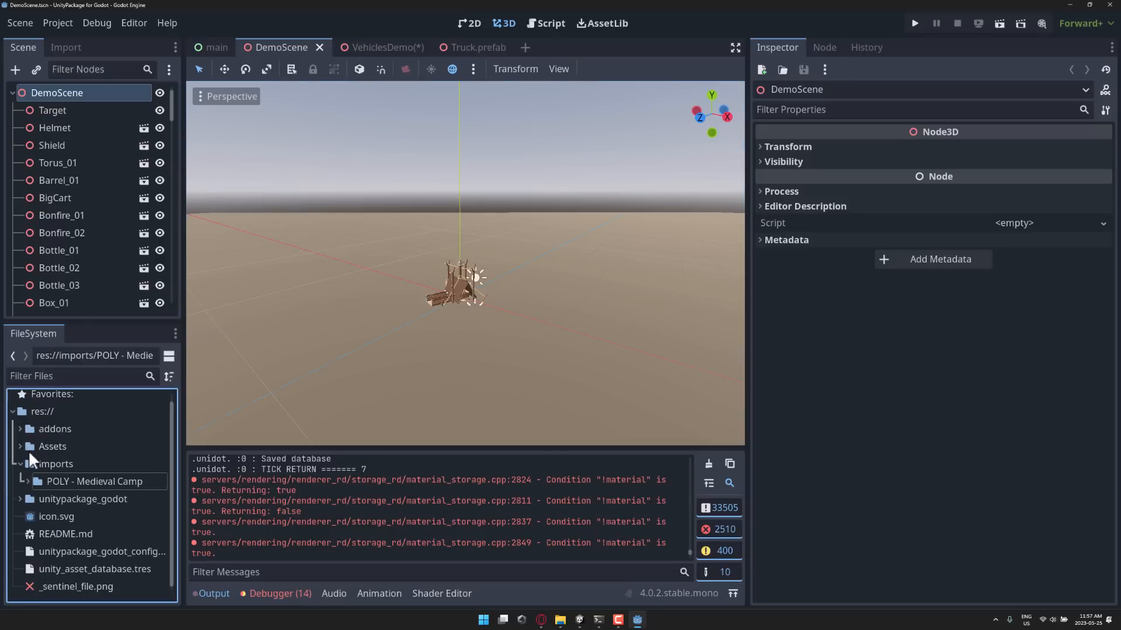
click(21, 446)
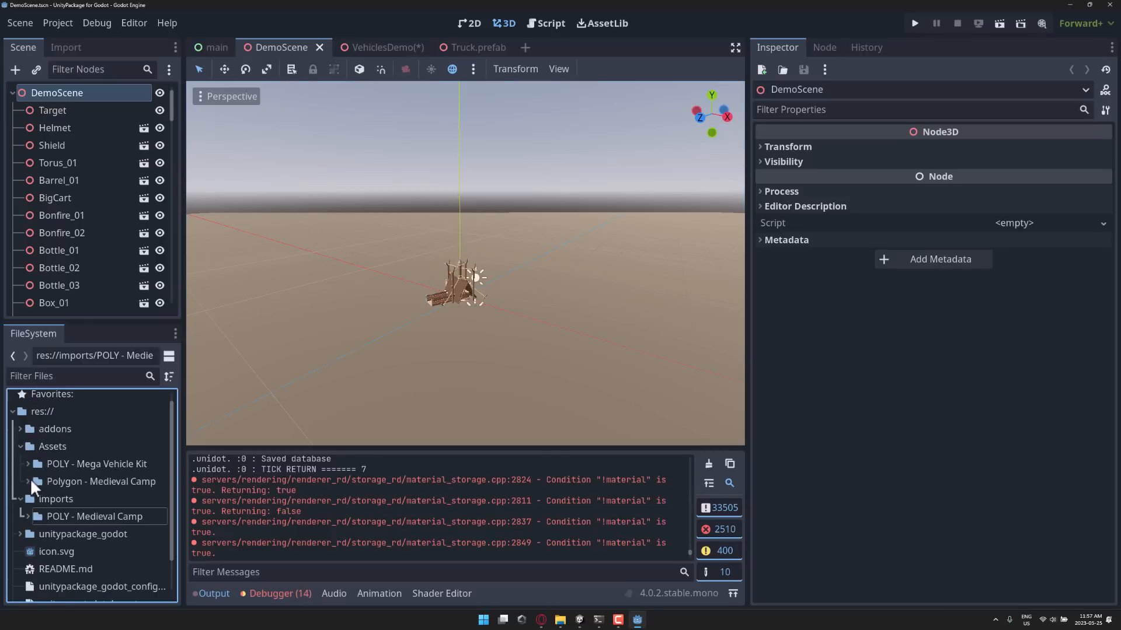
click(33, 481)
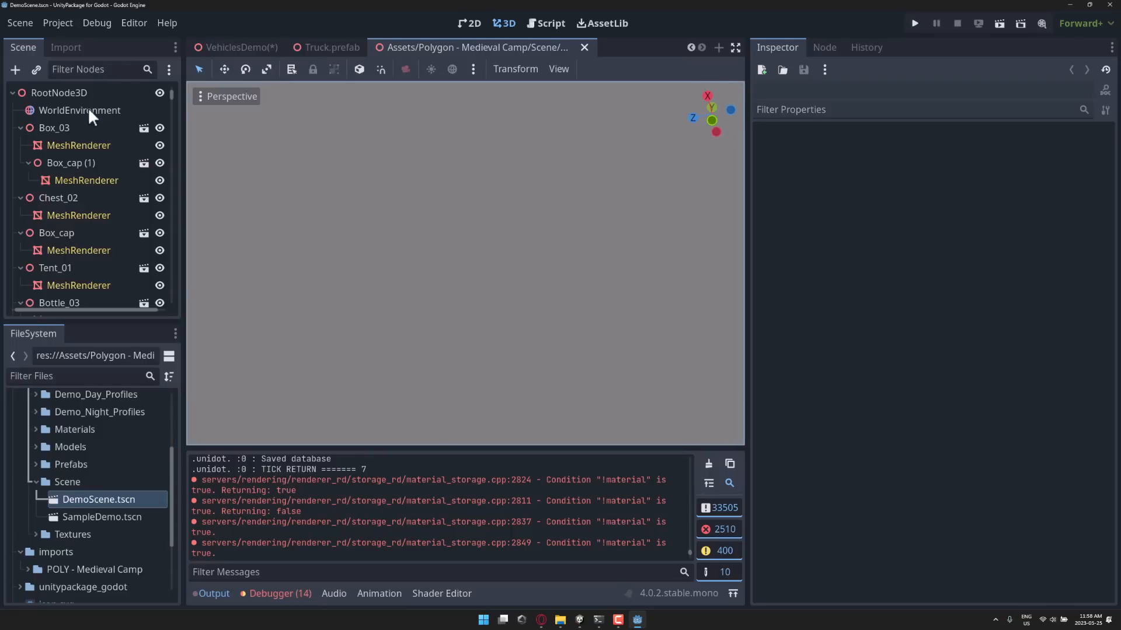
click(55, 127)
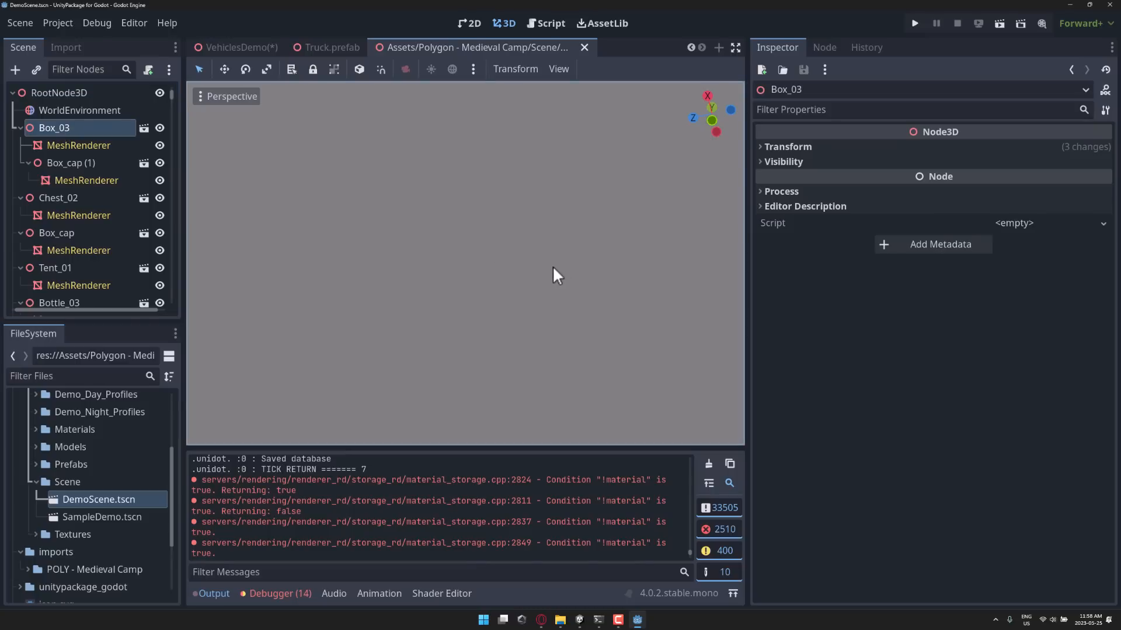
scroll(down, 3)
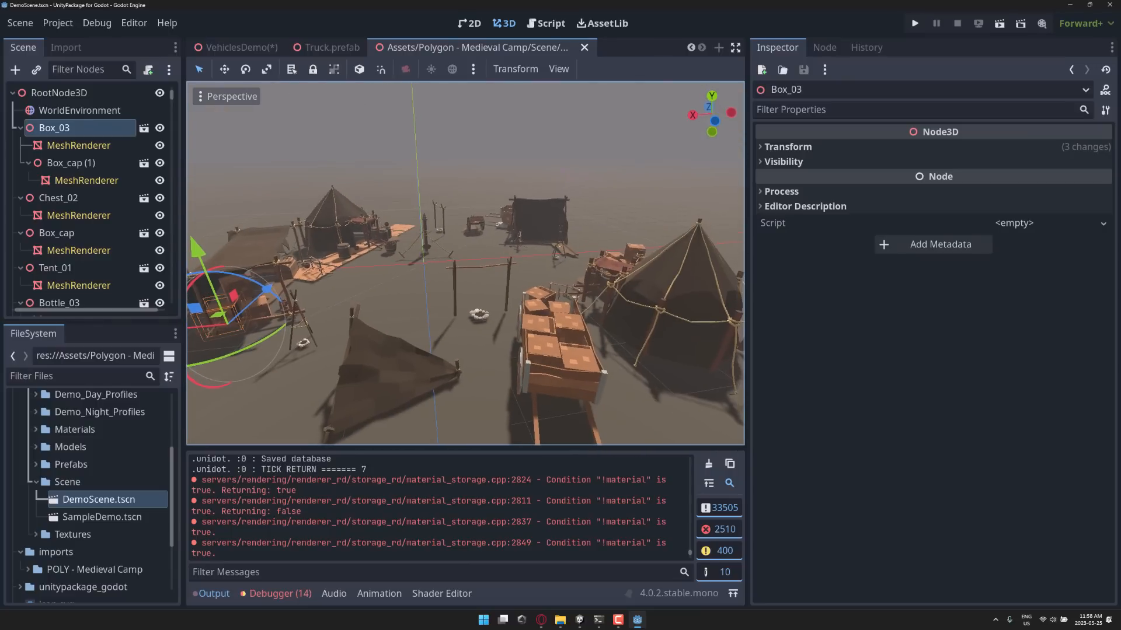
mouse_move(129, 527)
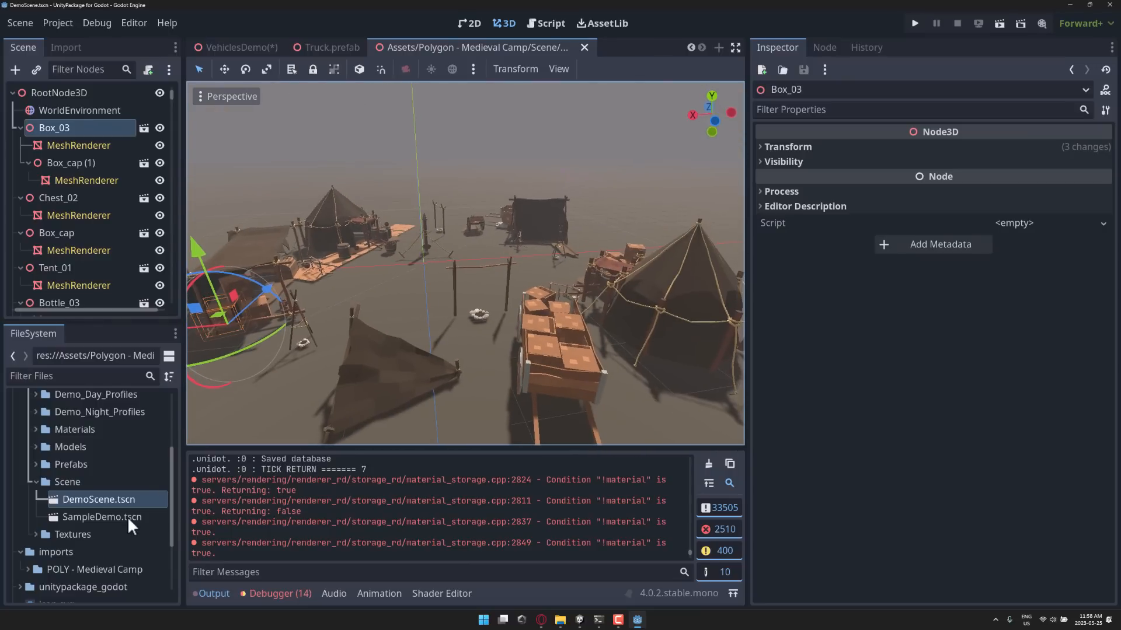
Open the Medieval Camp SampleDemo.tscn scene in its own tab
double_click(103, 517)
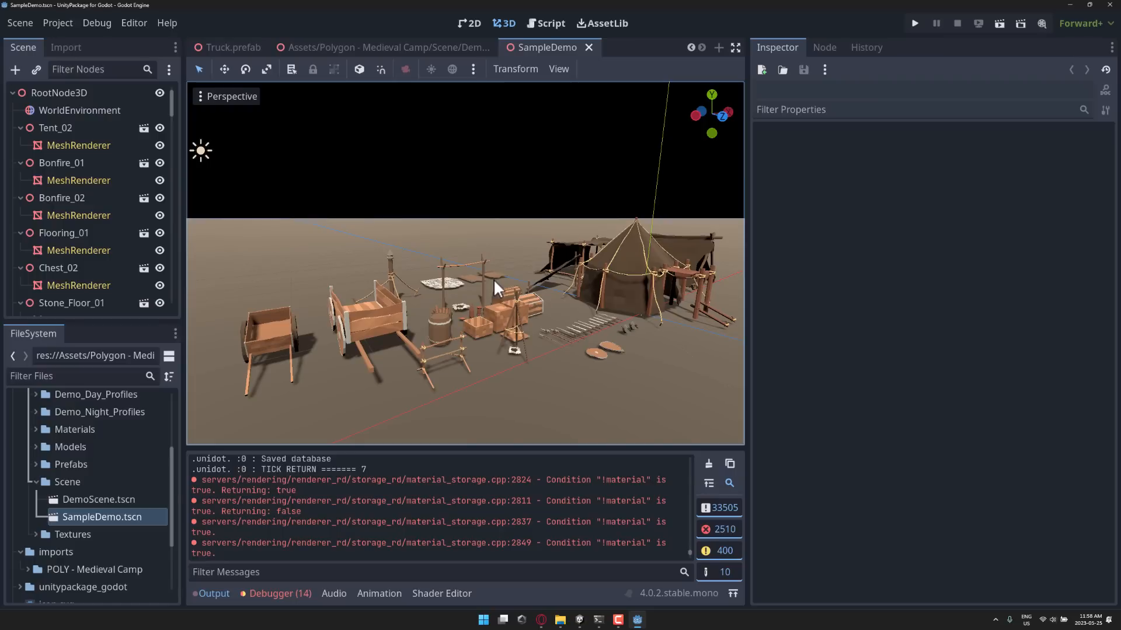
mouse_move(363, 373)
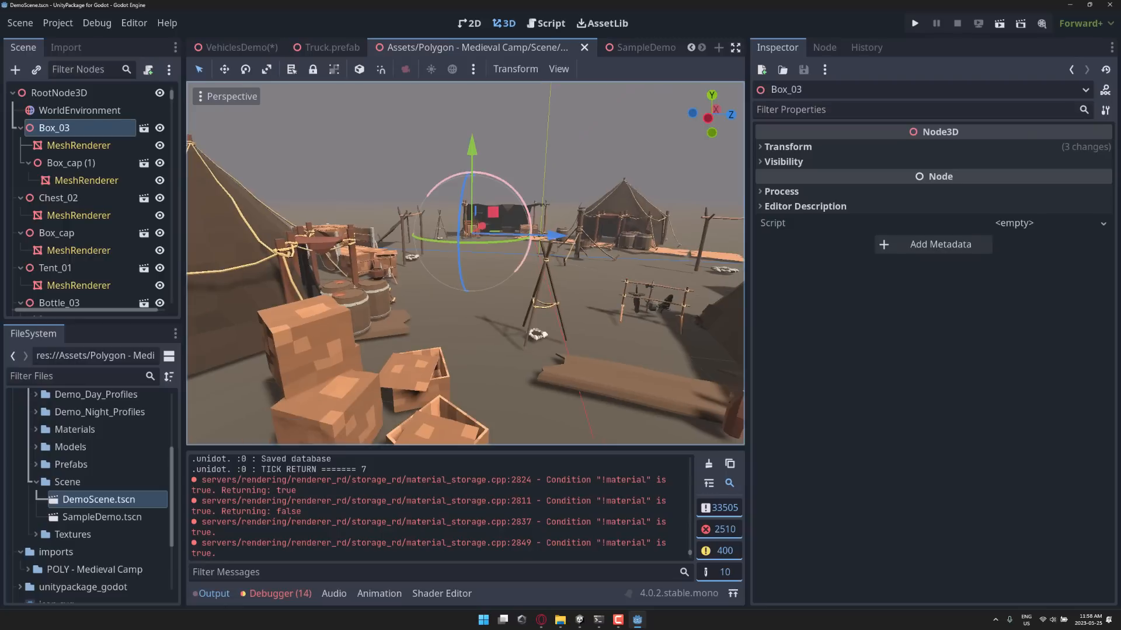
mouse_move(529, 259)
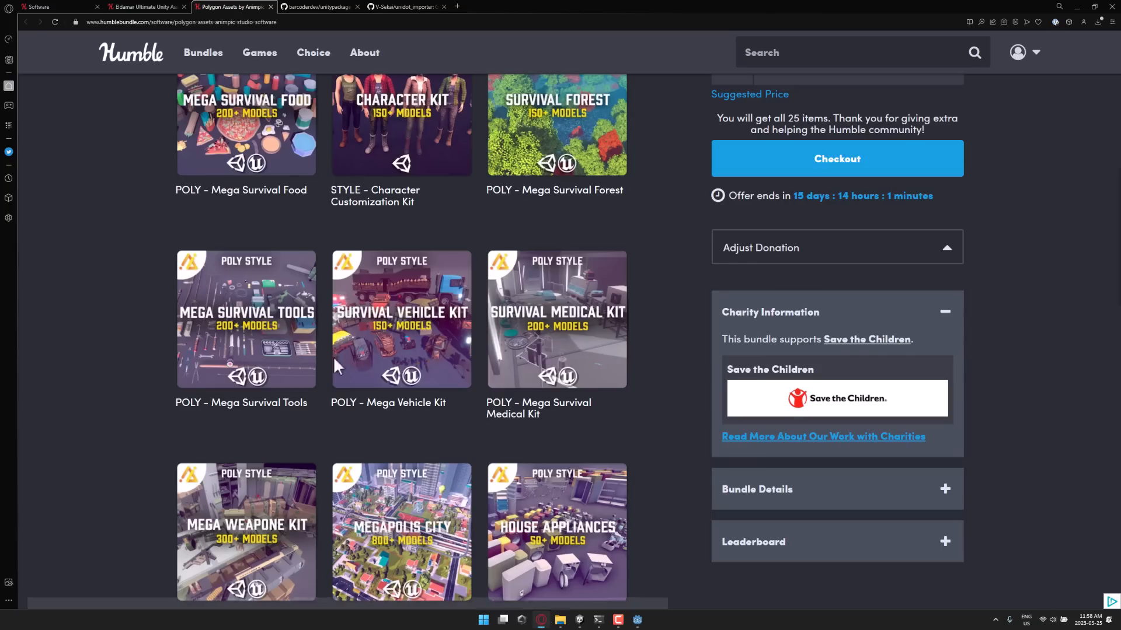
Read the unitypackage_godot and unidot_importer repository READMEs, switching between them
click(320, 7)
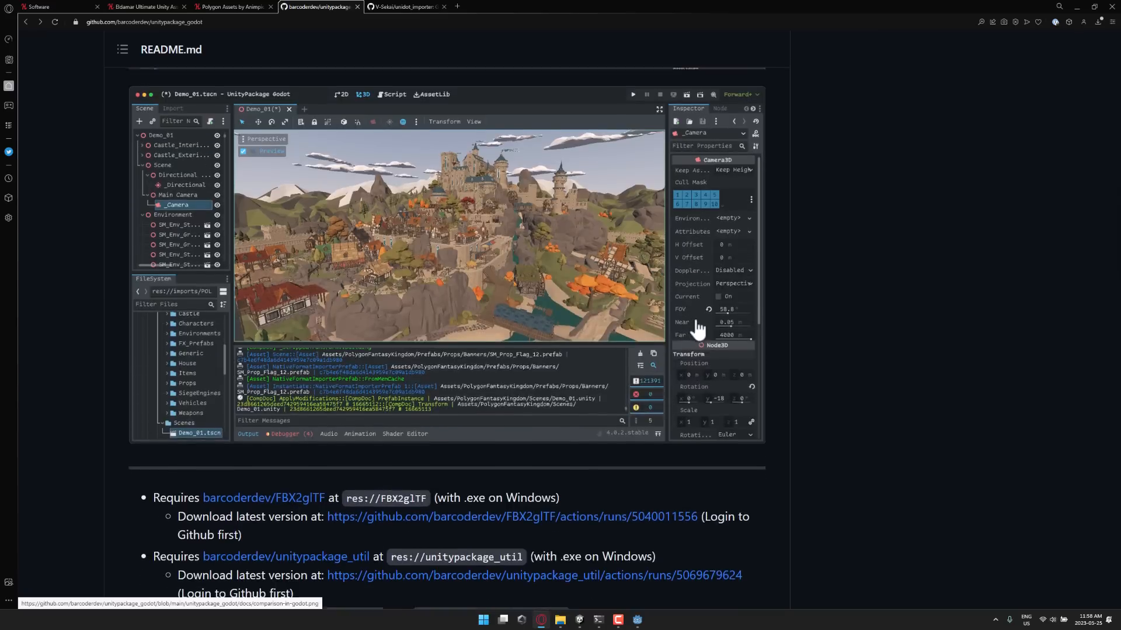
scroll(up, 3)
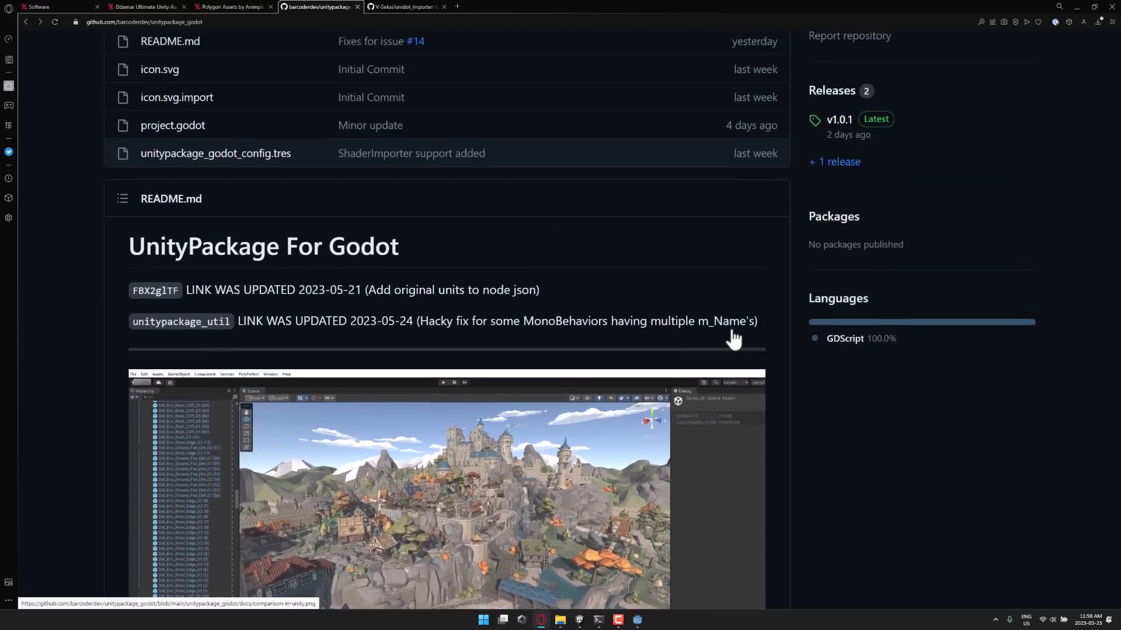
scroll(up, 3)
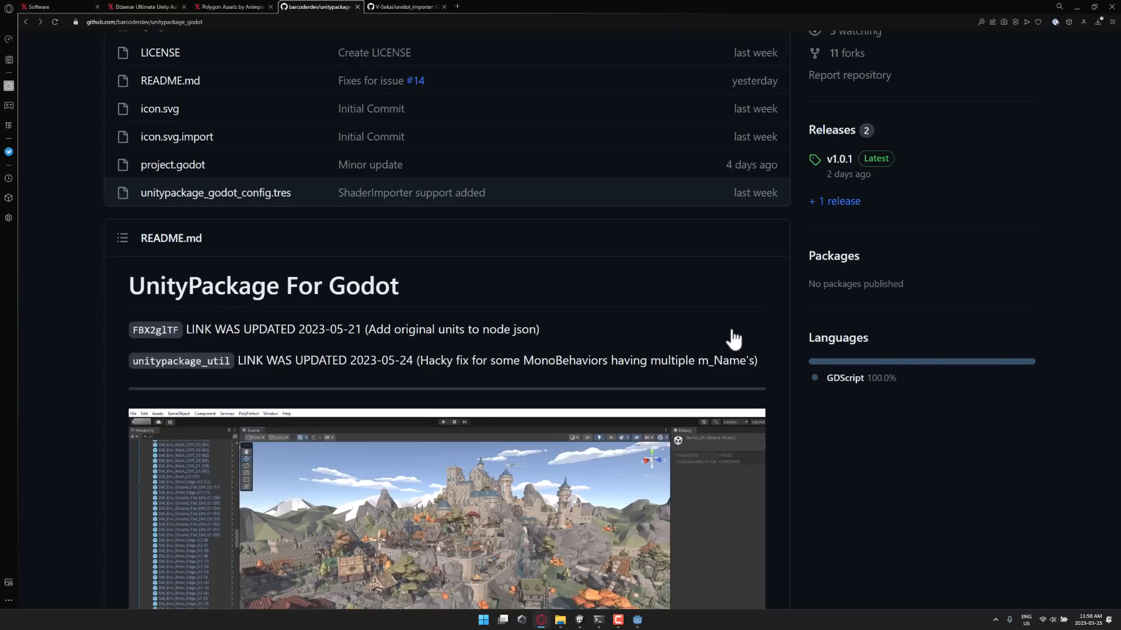
mouse_move(780, 258)
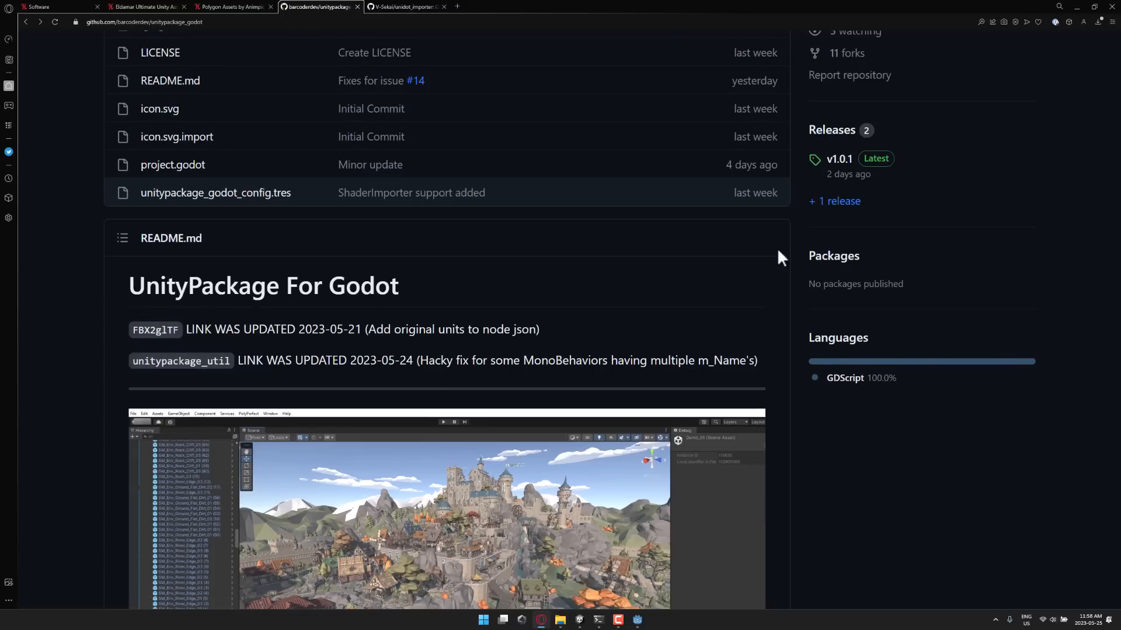
scroll(up, 3)
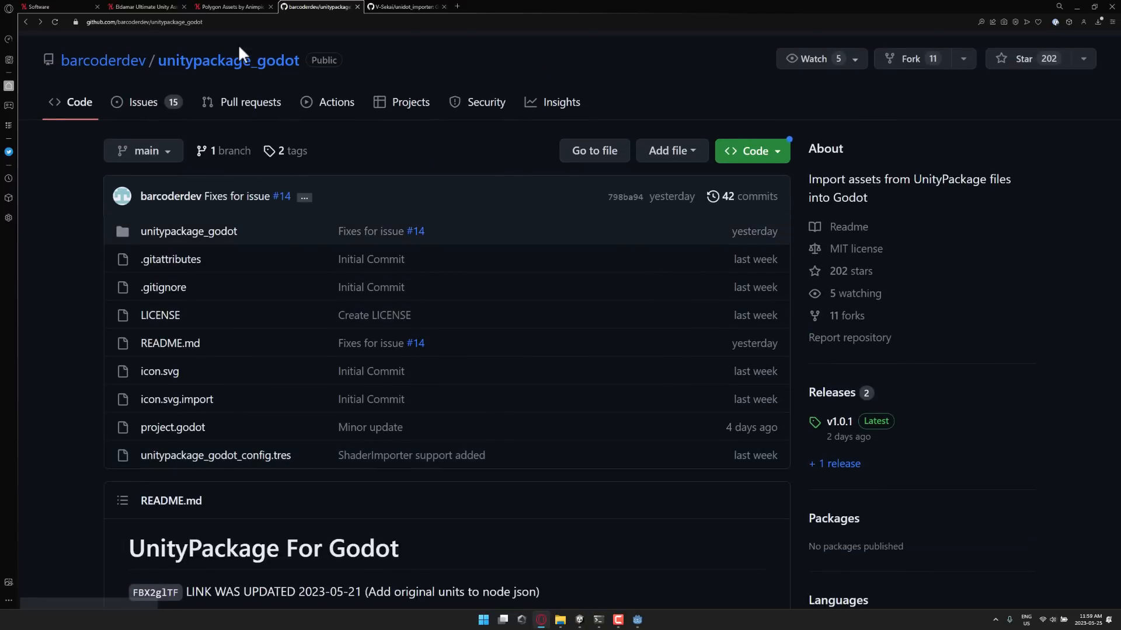
click(405, 7)
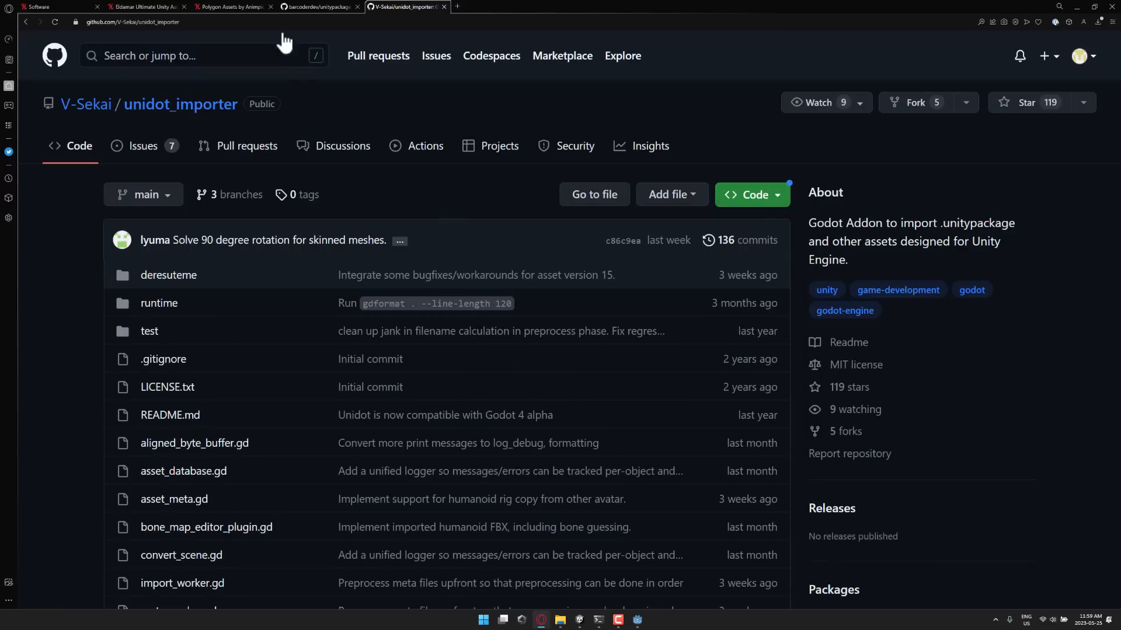
click(318, 7)
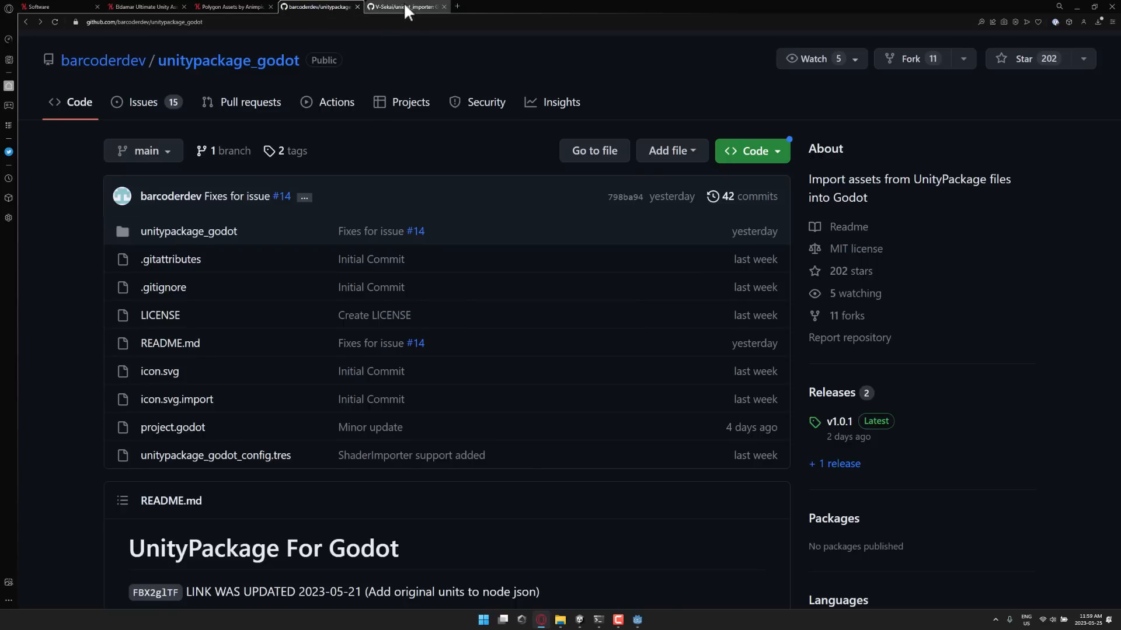
click(404, 7)
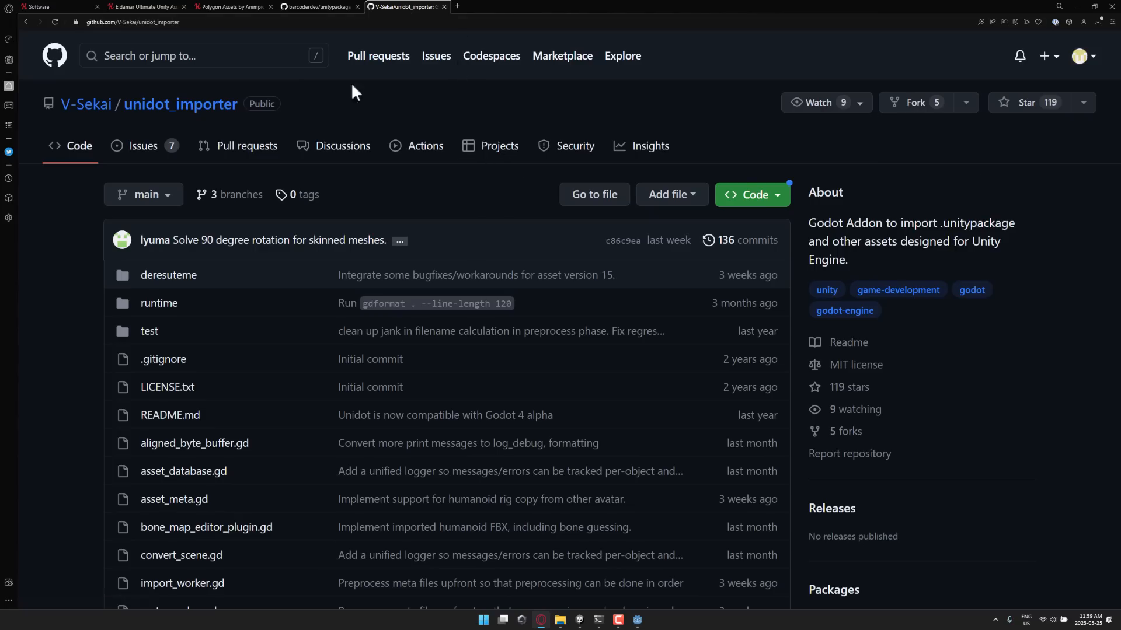
click(318, 7)
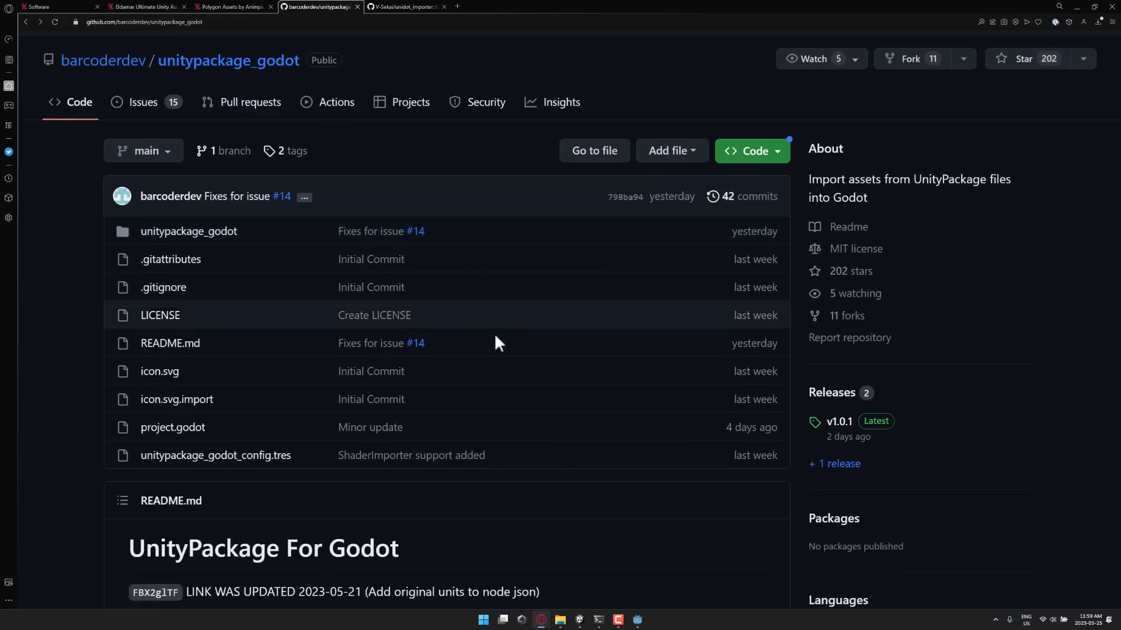
scroll(down, 3)
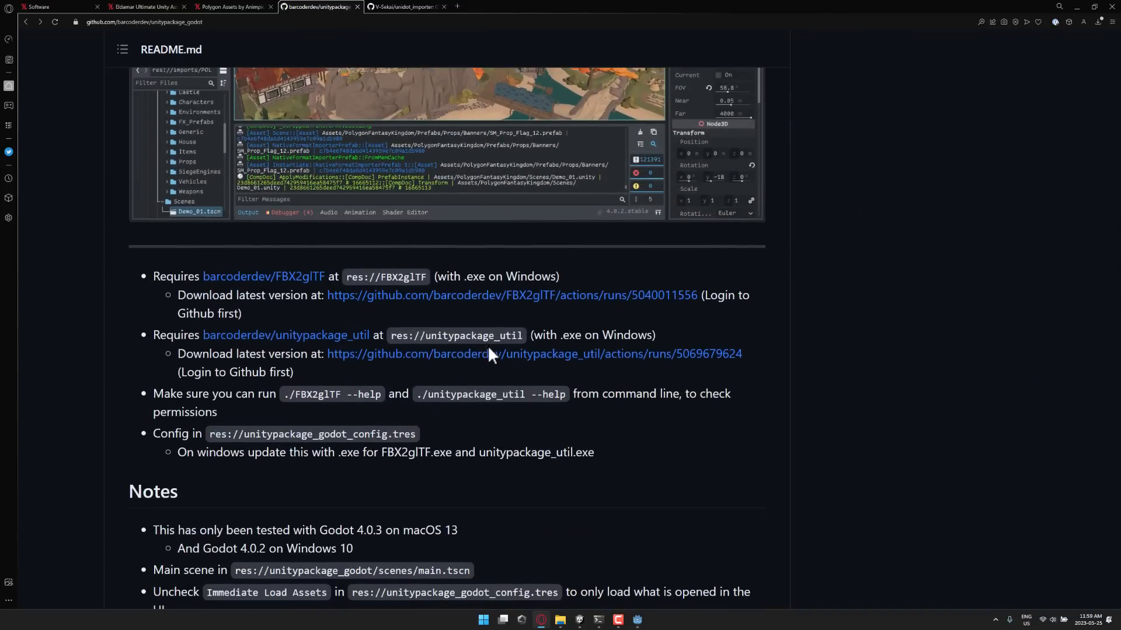
scroll(down, 3)
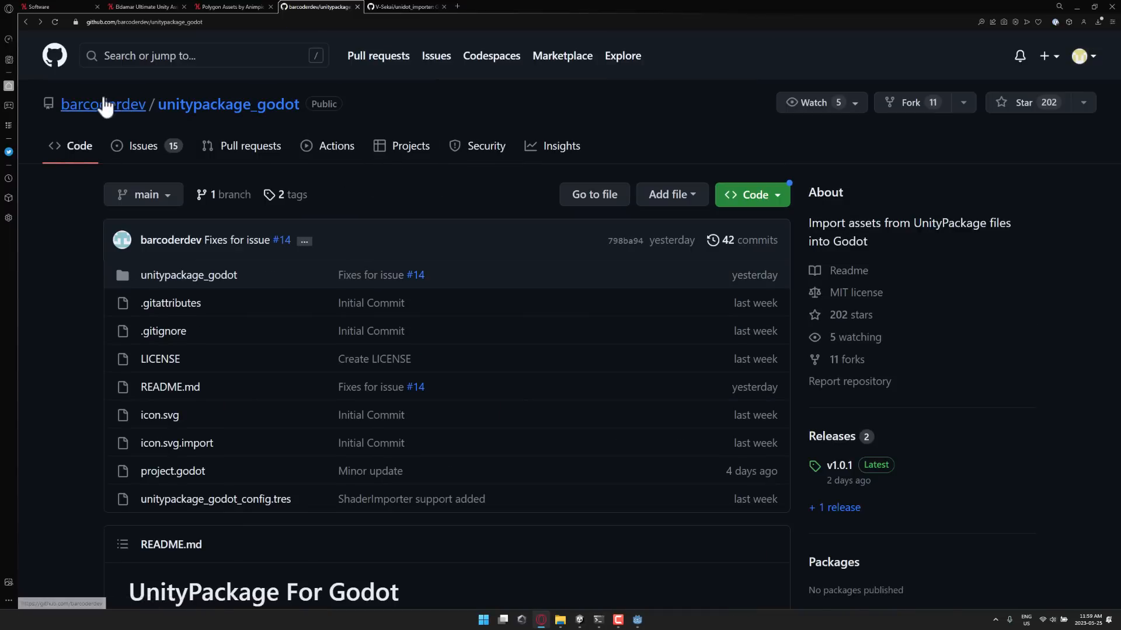
Visit barcoderdev's profile and the FBX2glTF fork, then bring the Godot editor back
click(103, 104)
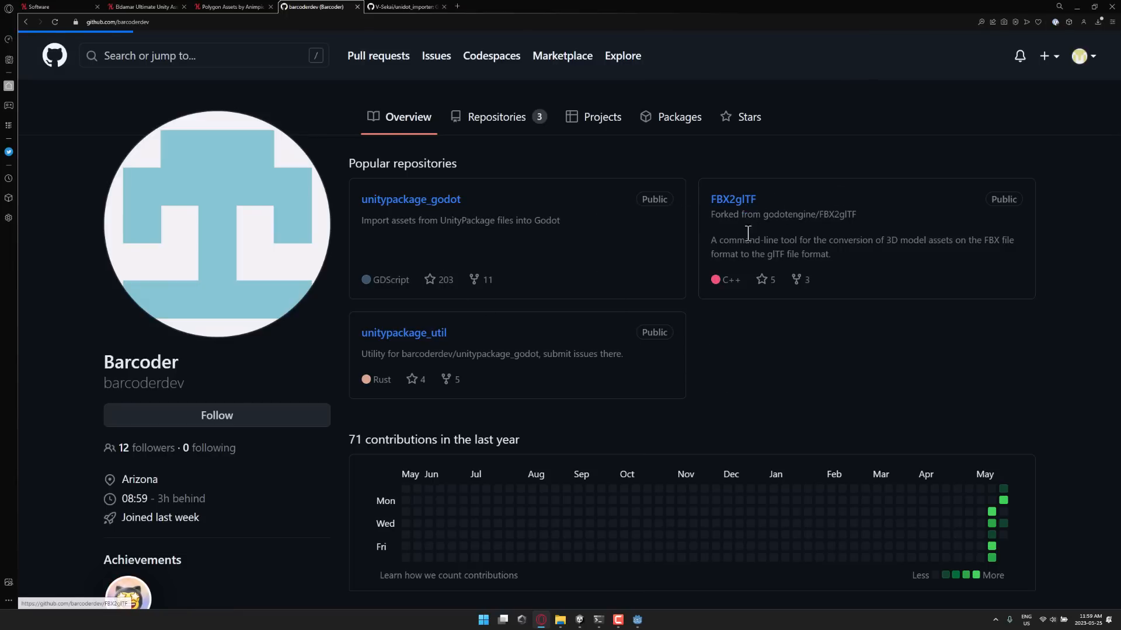
click(733, 199)
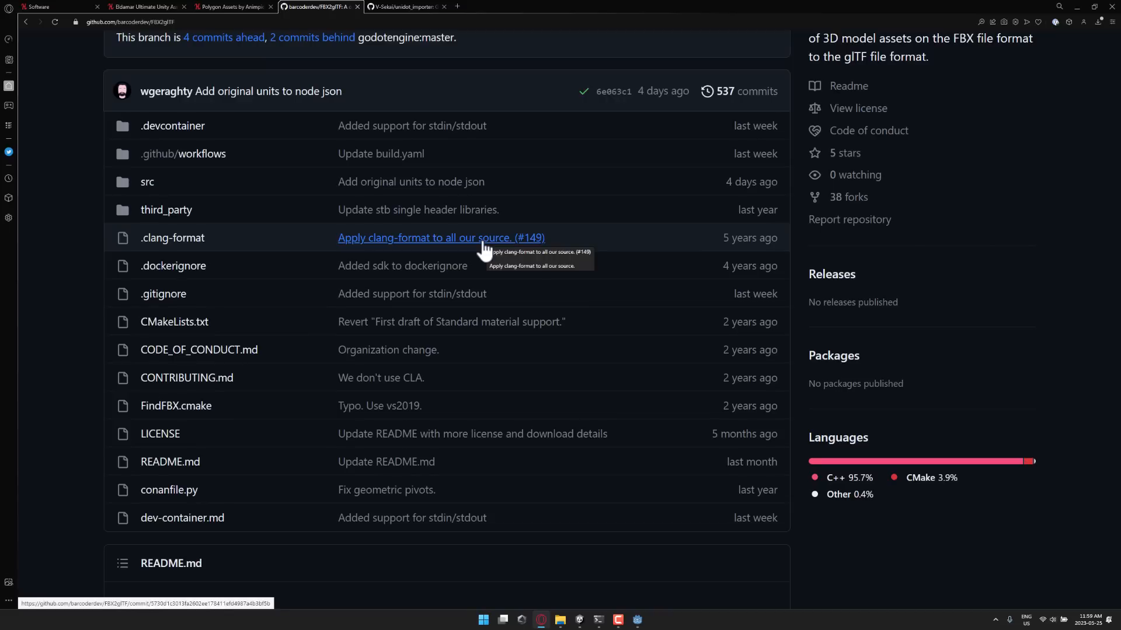
mouse_move(313, 307)
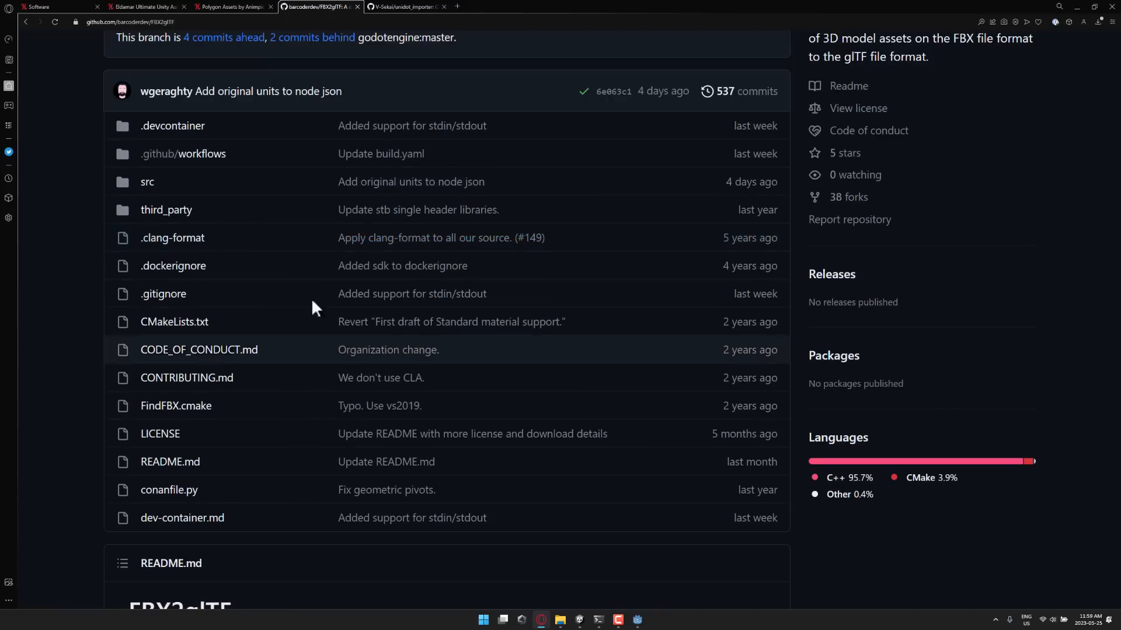
scroll(up, 3)
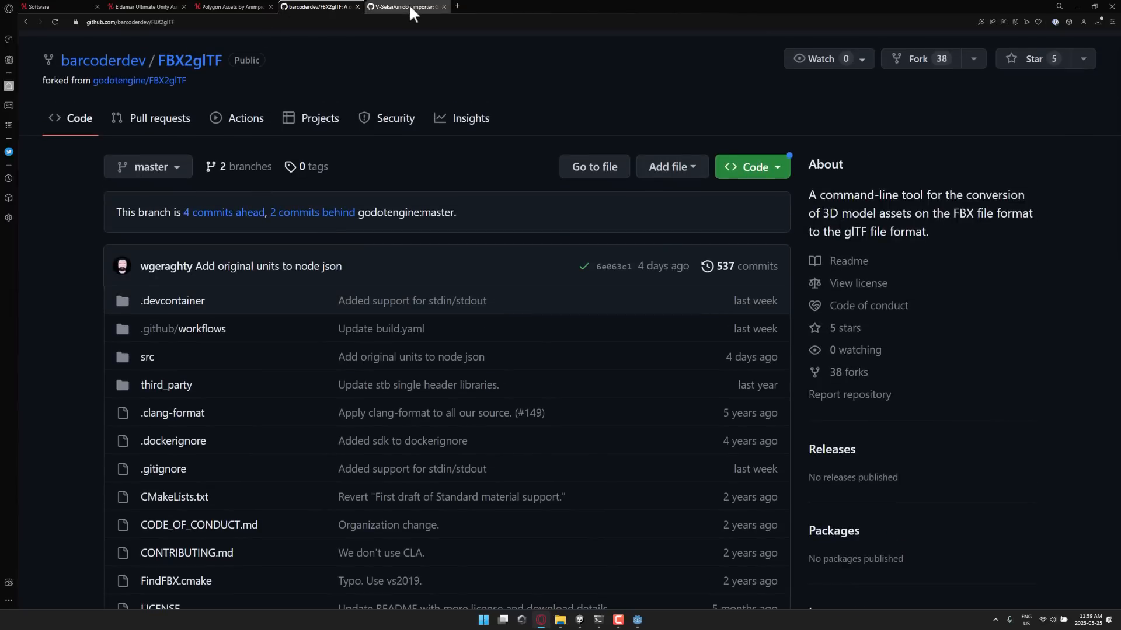
click(406, 7)
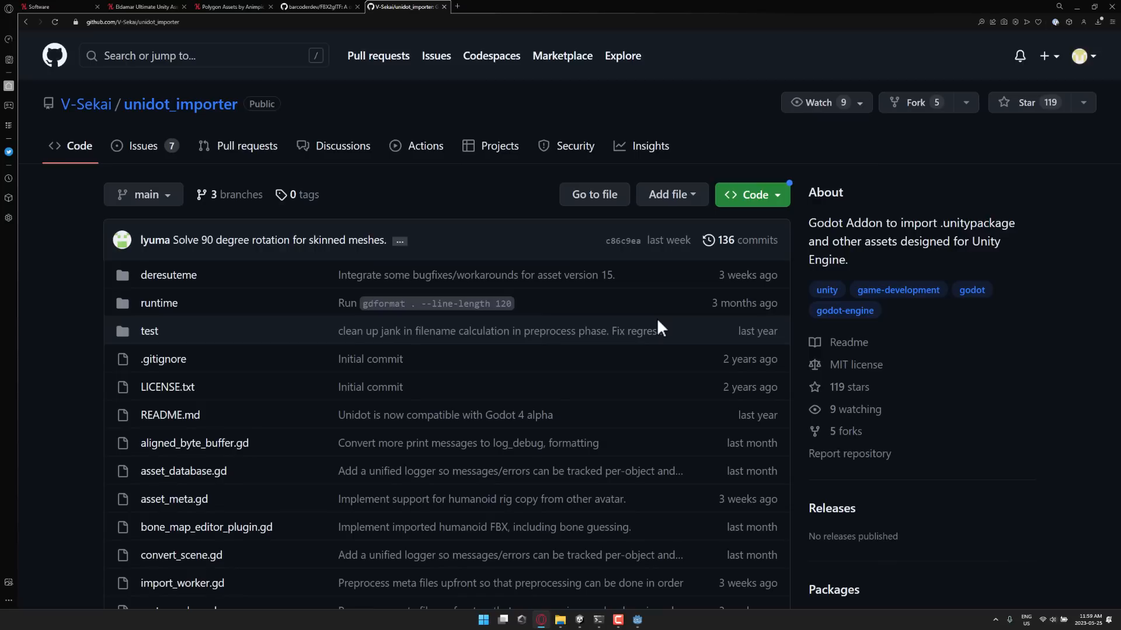
click(318, 7)
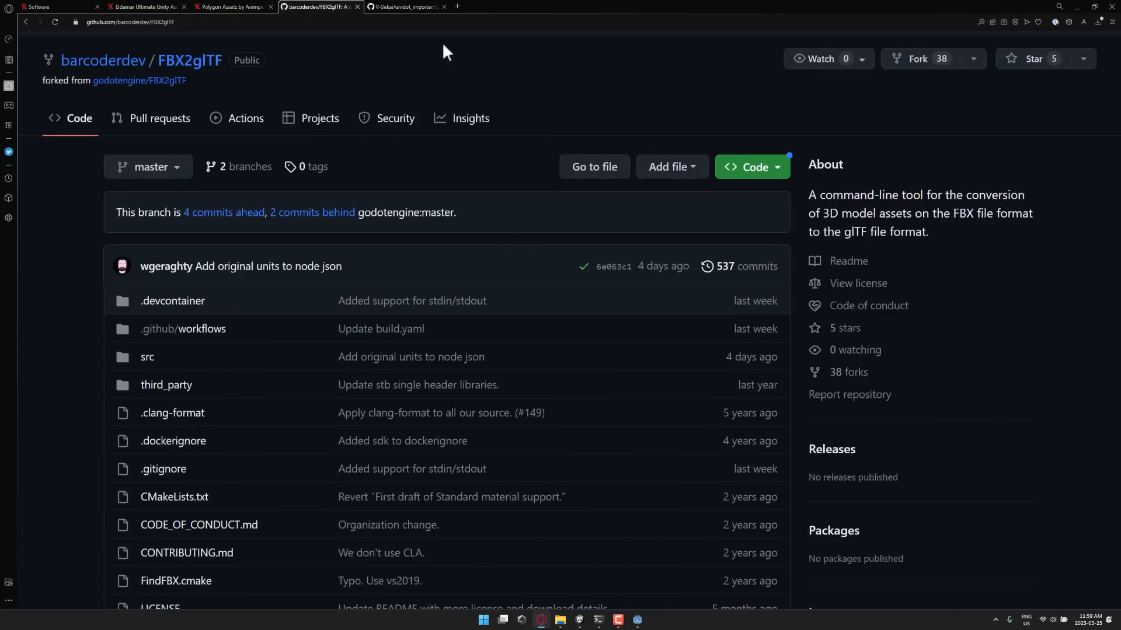
click(406, 7)
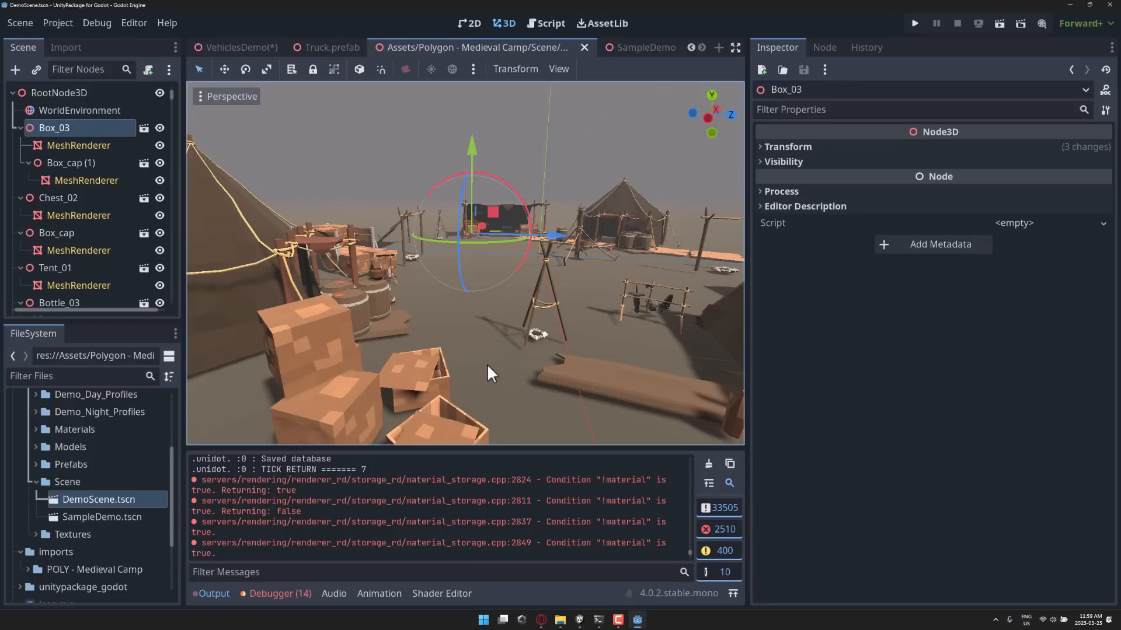
mouse_move(578, 619)
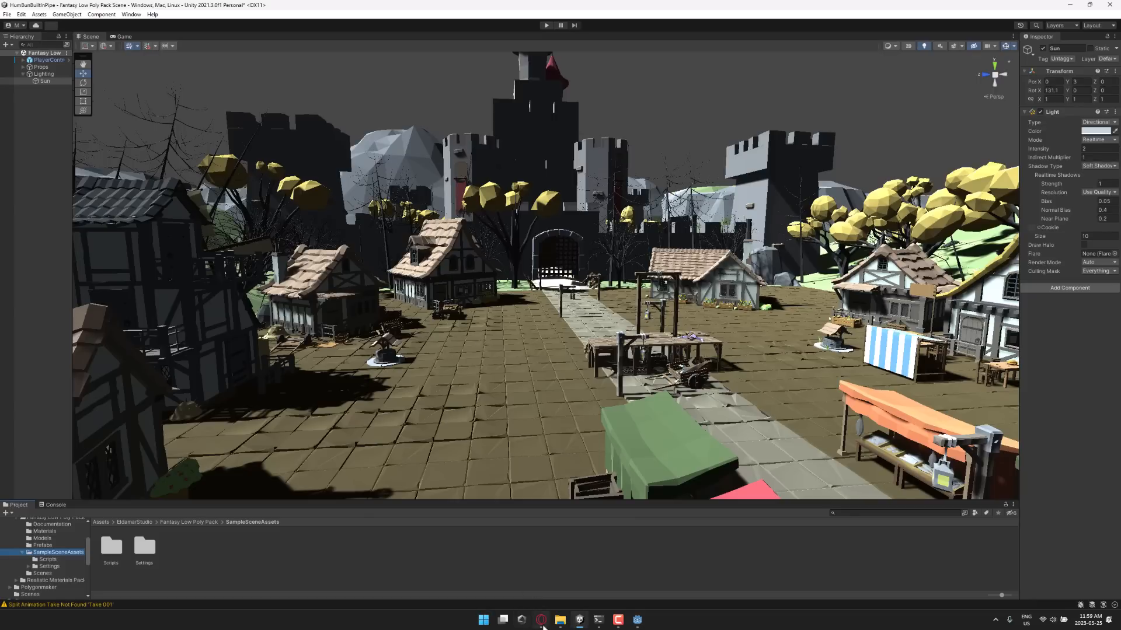
click(541, 620)
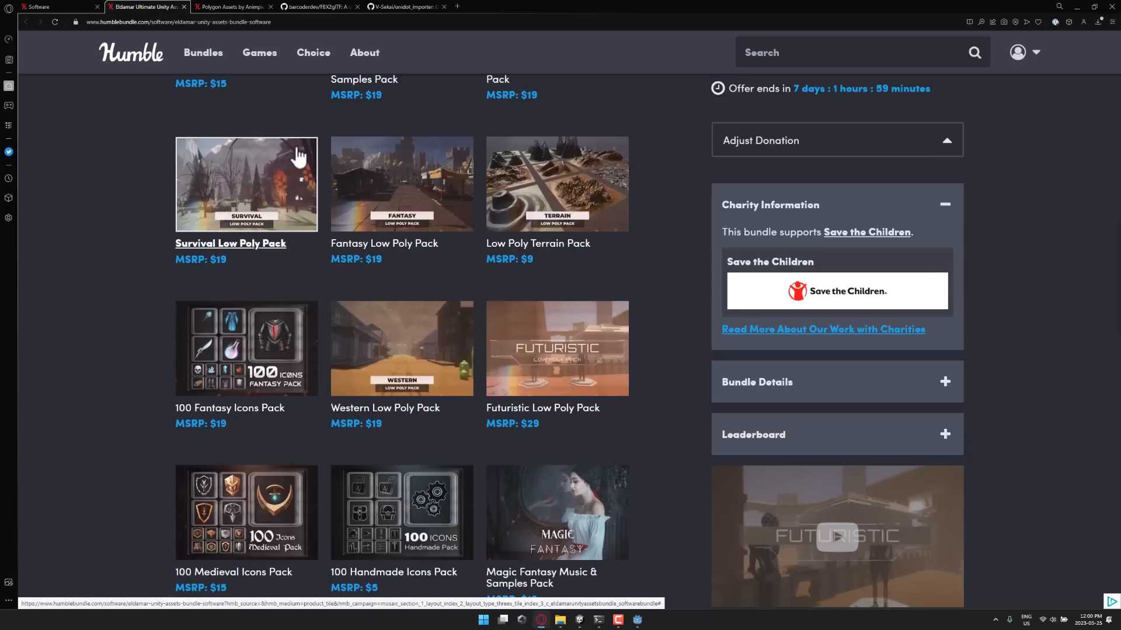
mouse_move(252, 477)
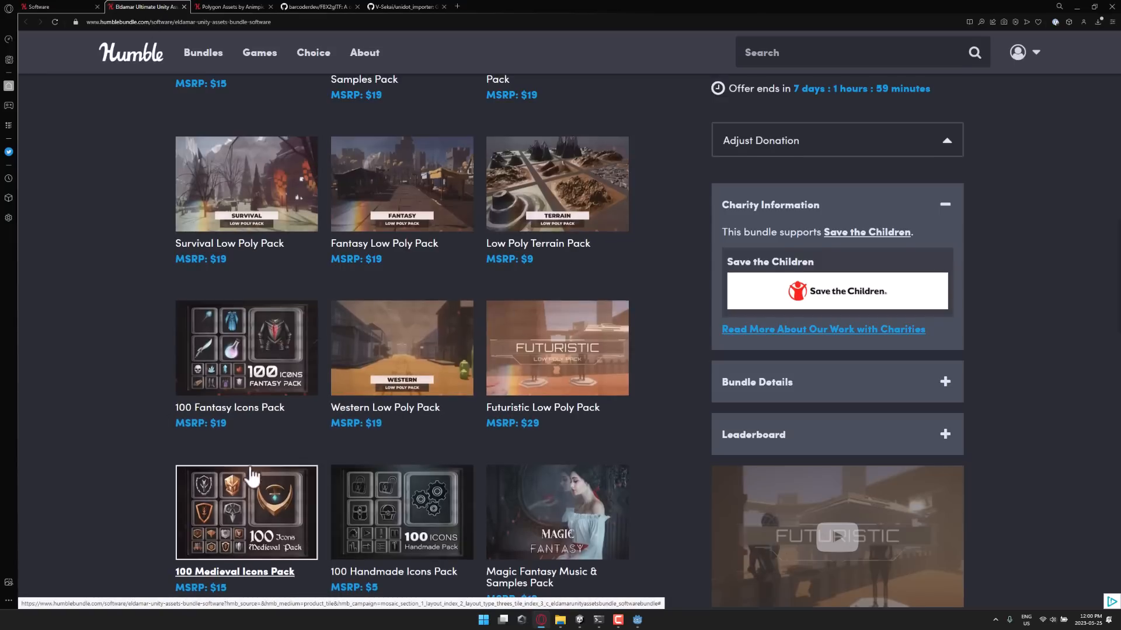
scroll(up, 3)
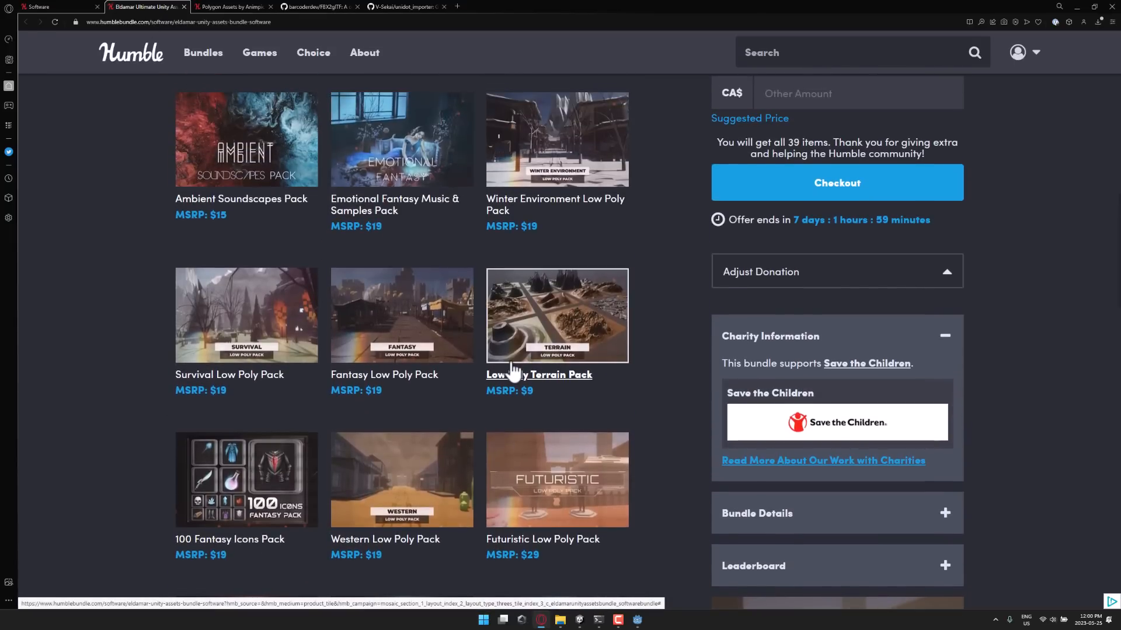
scroll(down, 3)
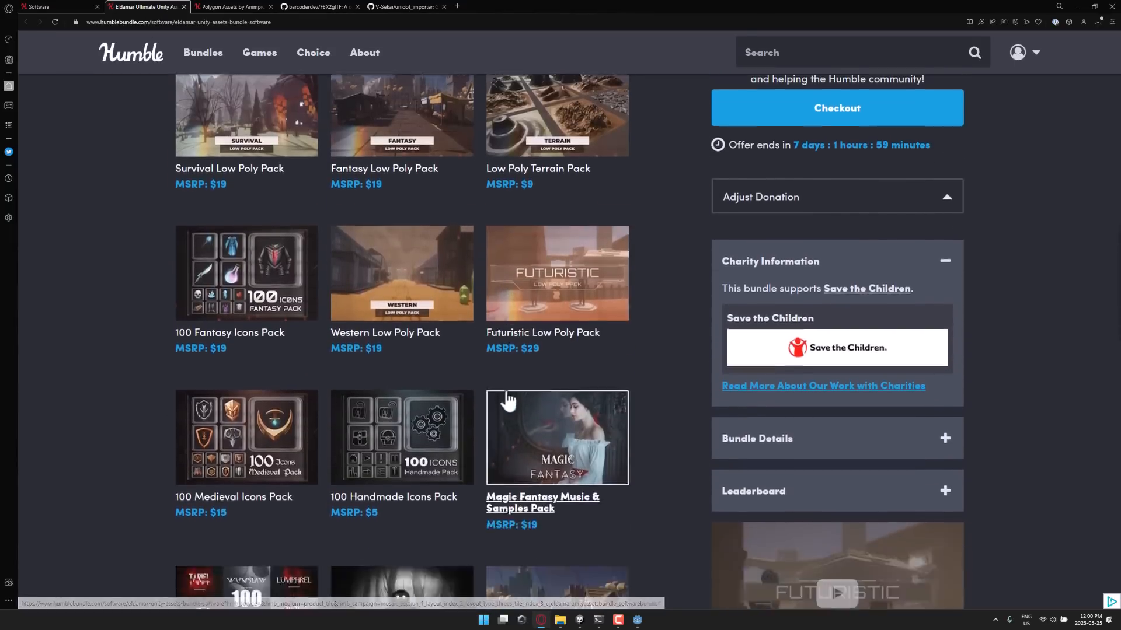
scroll(down, 3)
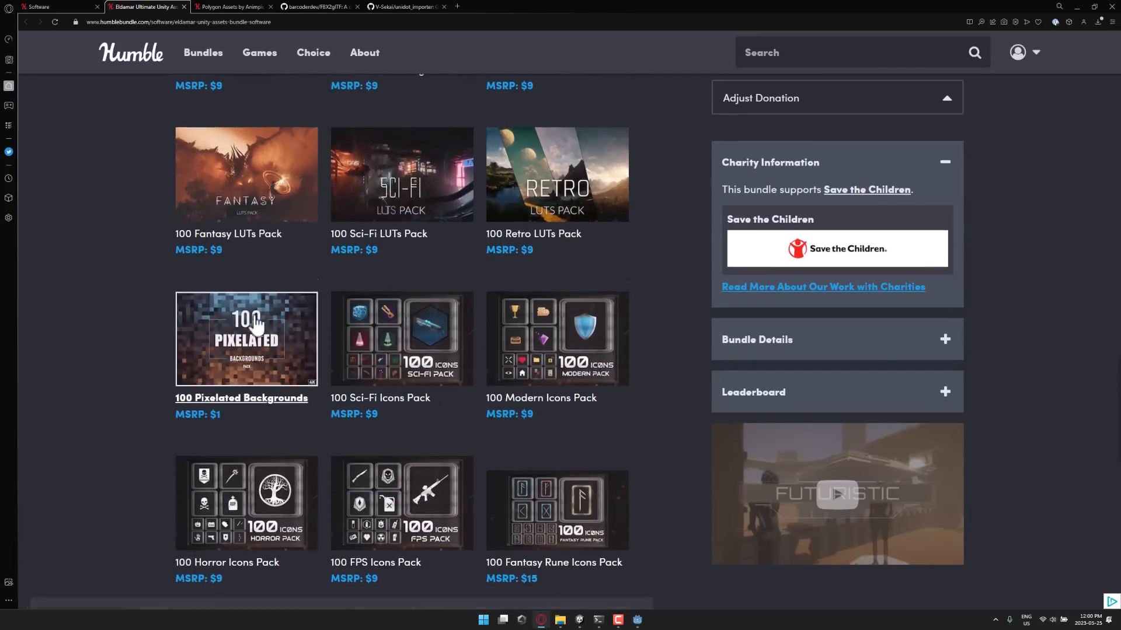
scroll(down, 3)
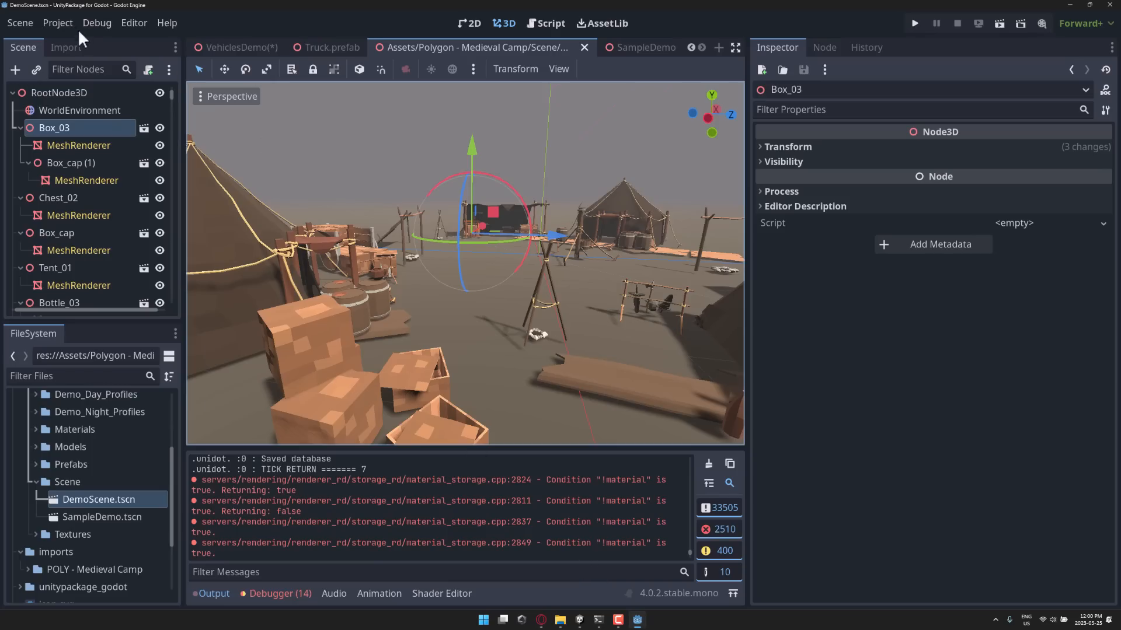
Start Import Unity Package and choose the Built-in Fantasy Low Poly Pack unitypackage
click(57, 24)
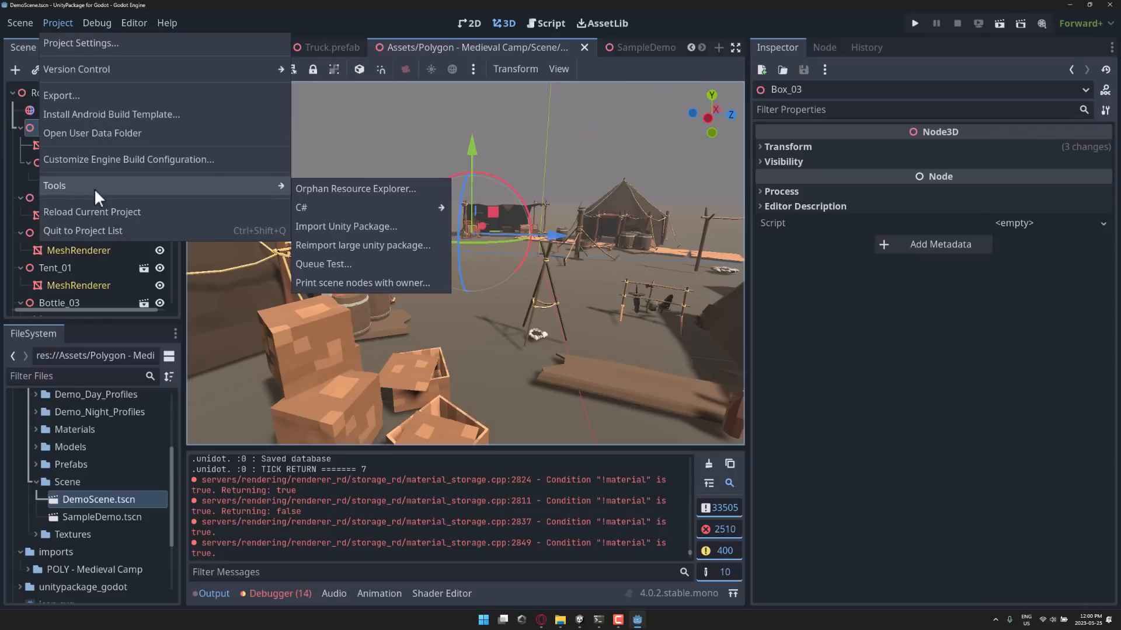
click(346, 227)
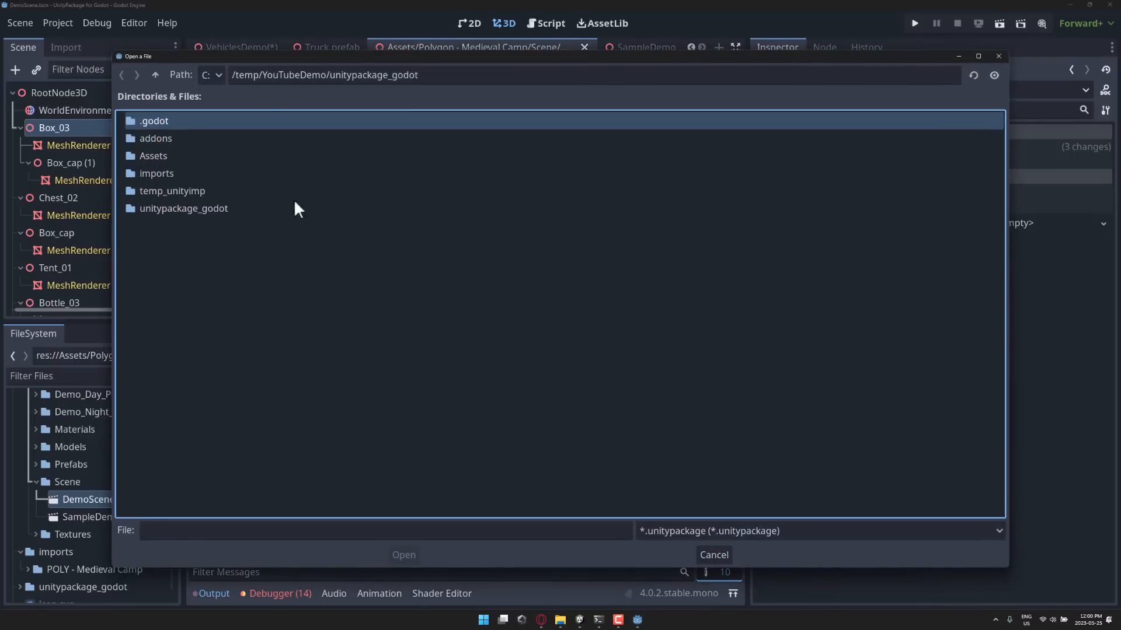
click(154, 75)
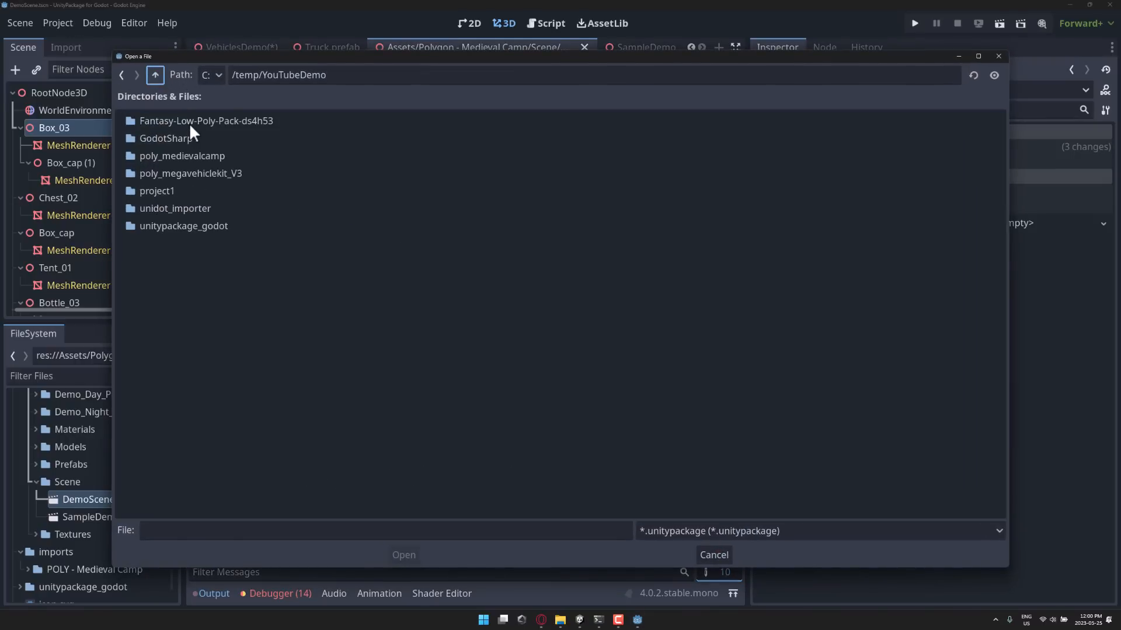
double_click(206, 120)
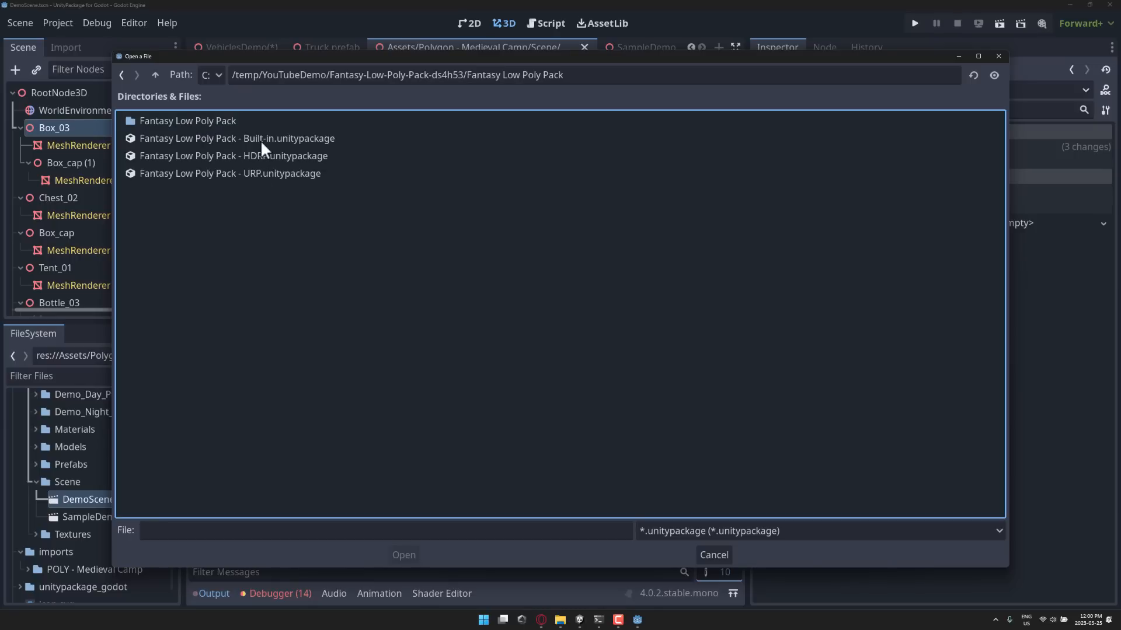
click(237, 137)
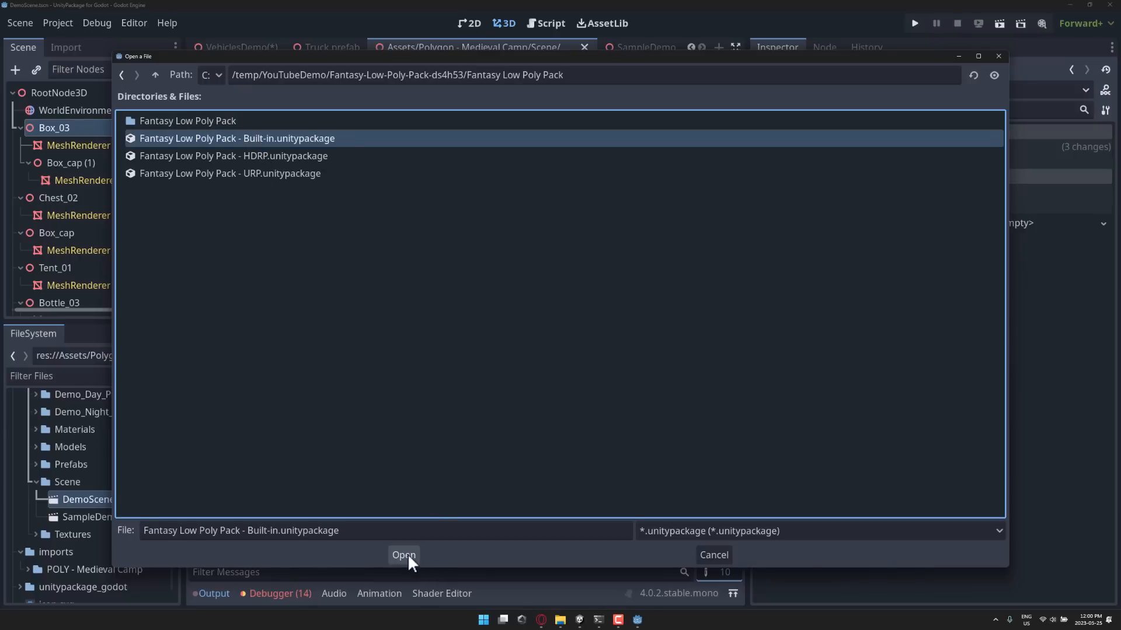
click(402, 554)
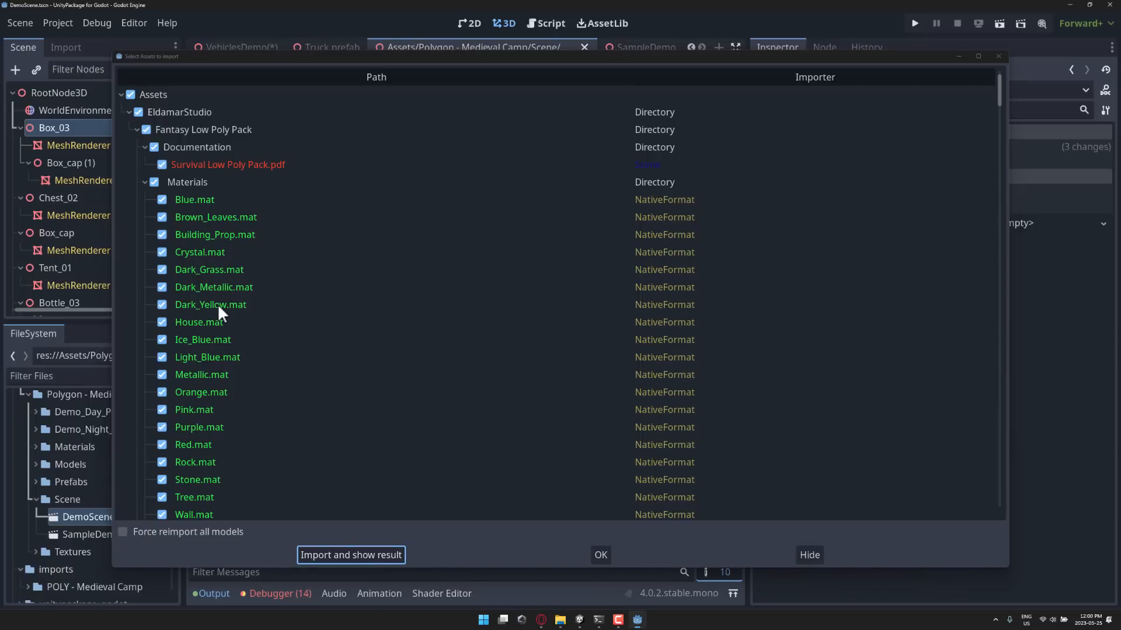
mouse_move(809, 555)
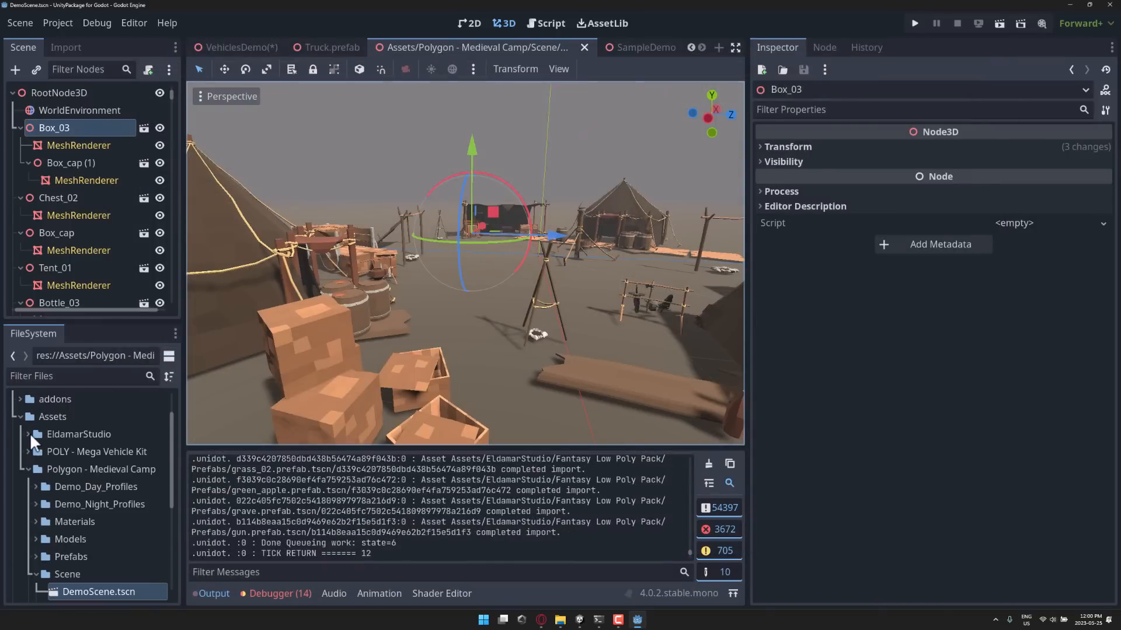
Expand EldamarStudio > Fantasy Low Poly Pack > Scenes and open Fantasy Low Poly Pack Scene
click(79, 435)
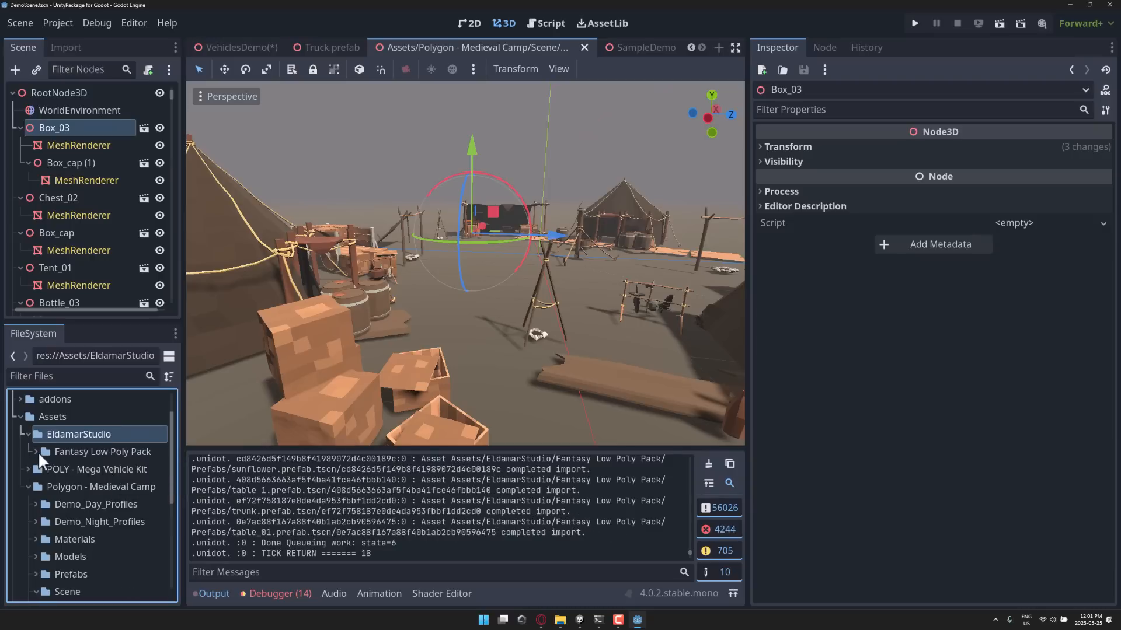
click(103, 451)
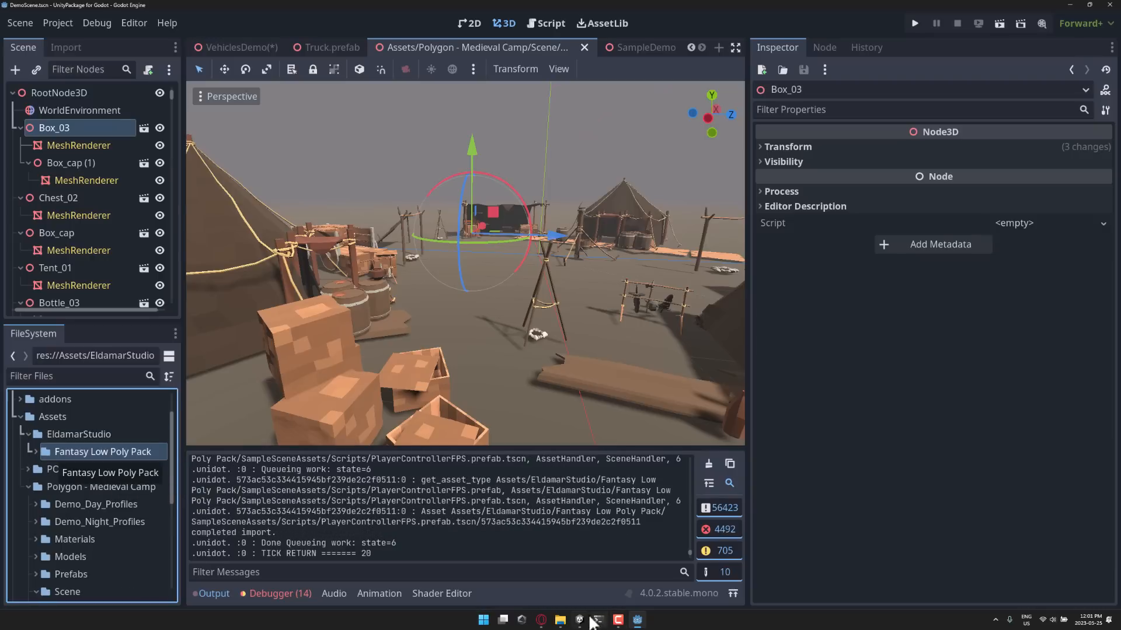
click(617, 620)
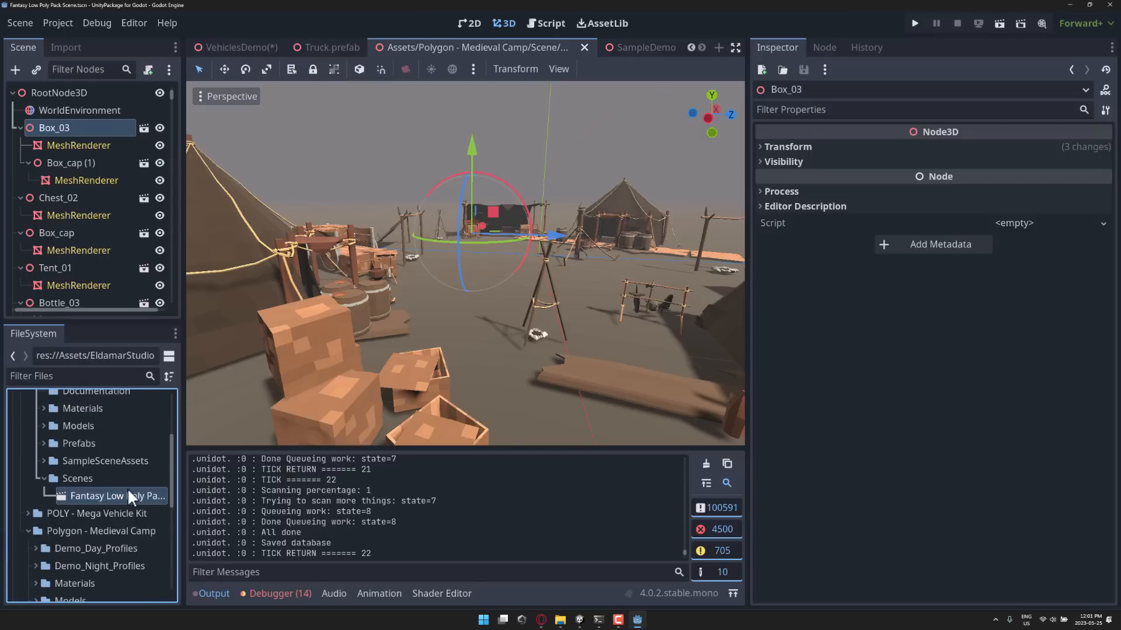
double_click(117, 496)
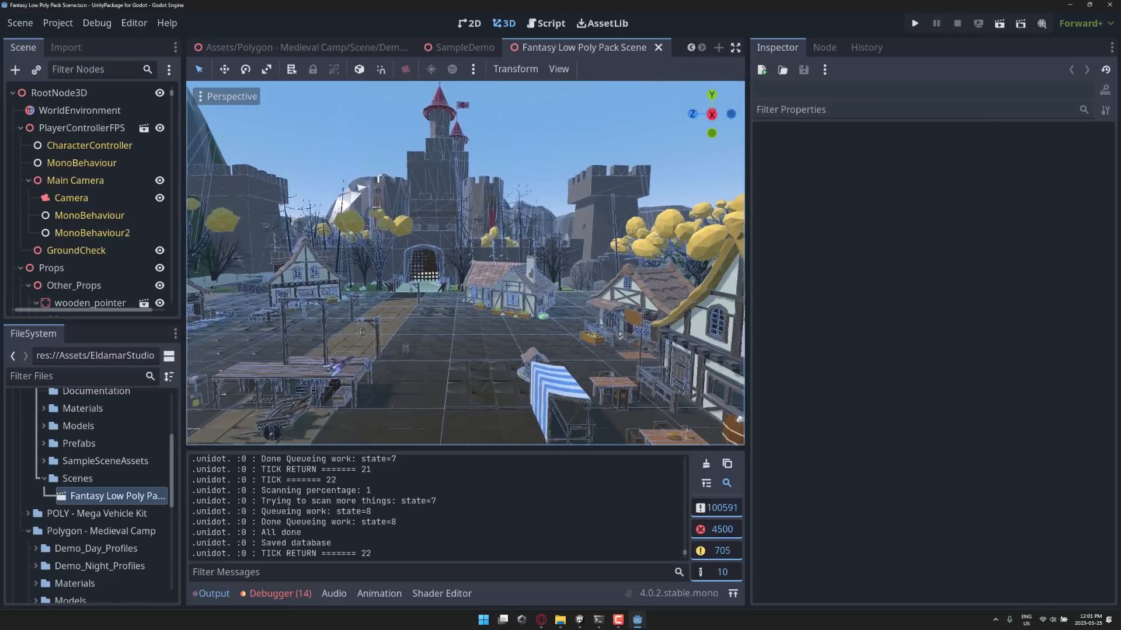
click(558, 69)
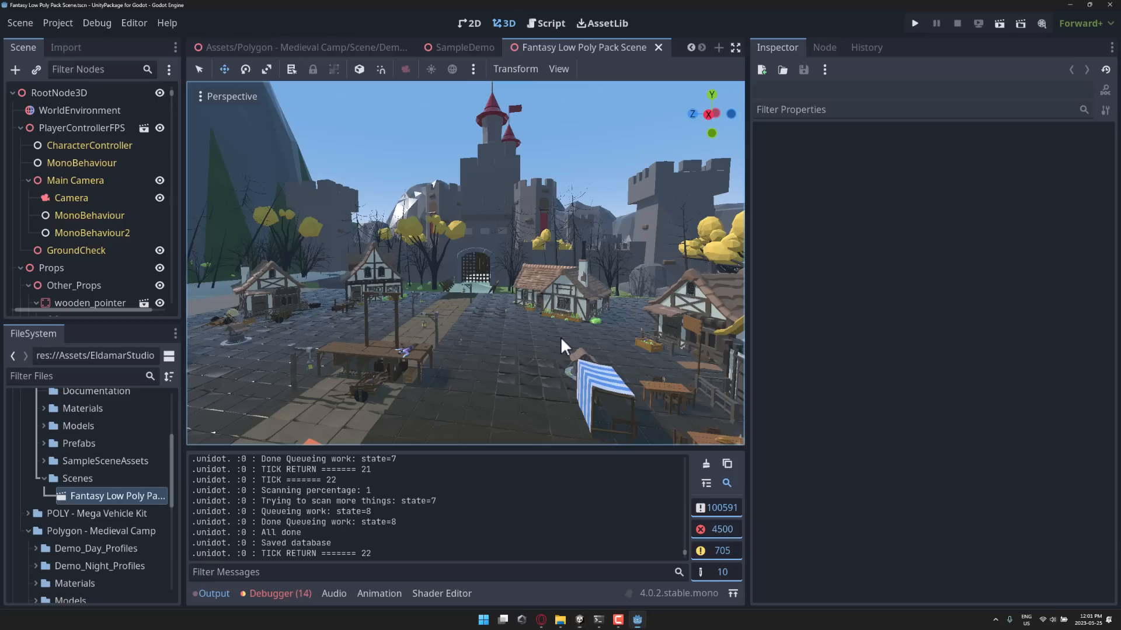
mouse_move(115, 118)
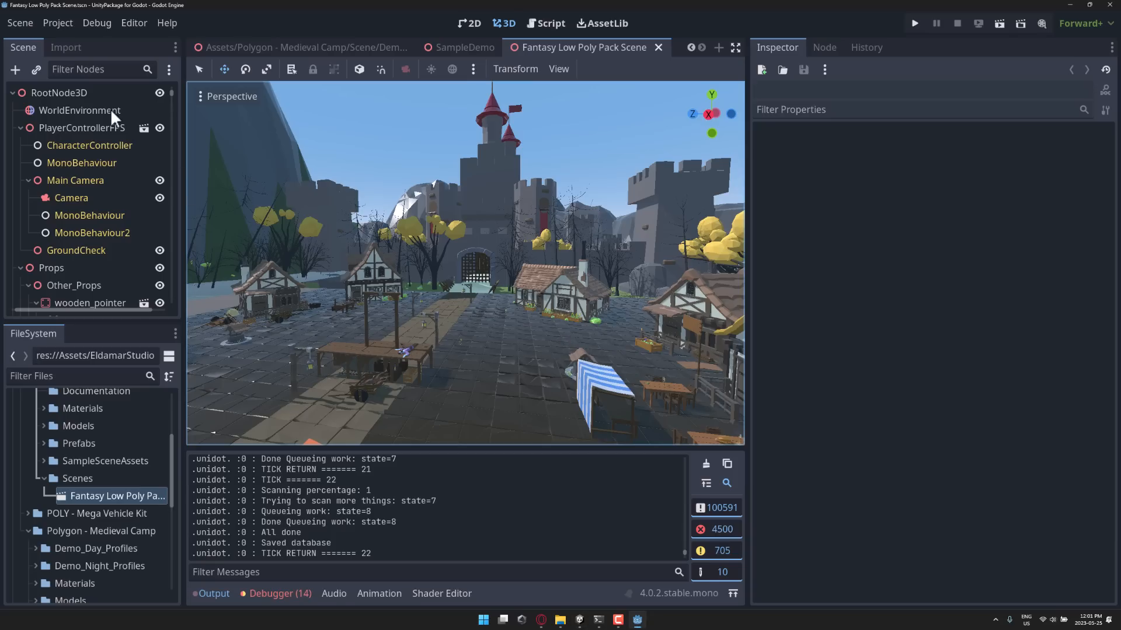
click(79, 110)
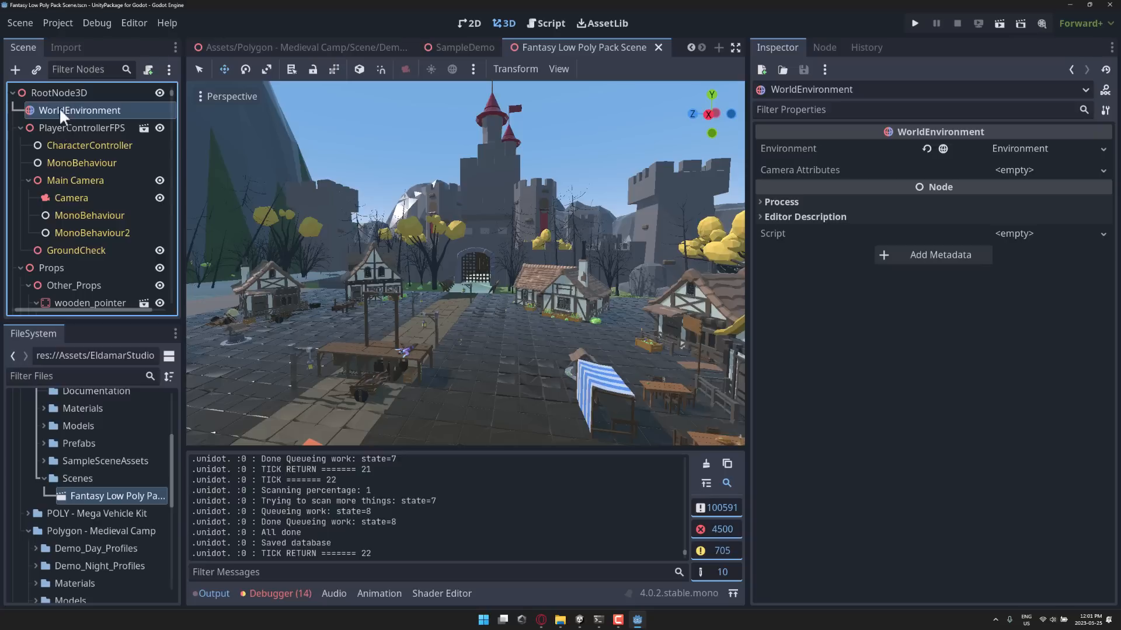
mouse_move(100, 130)
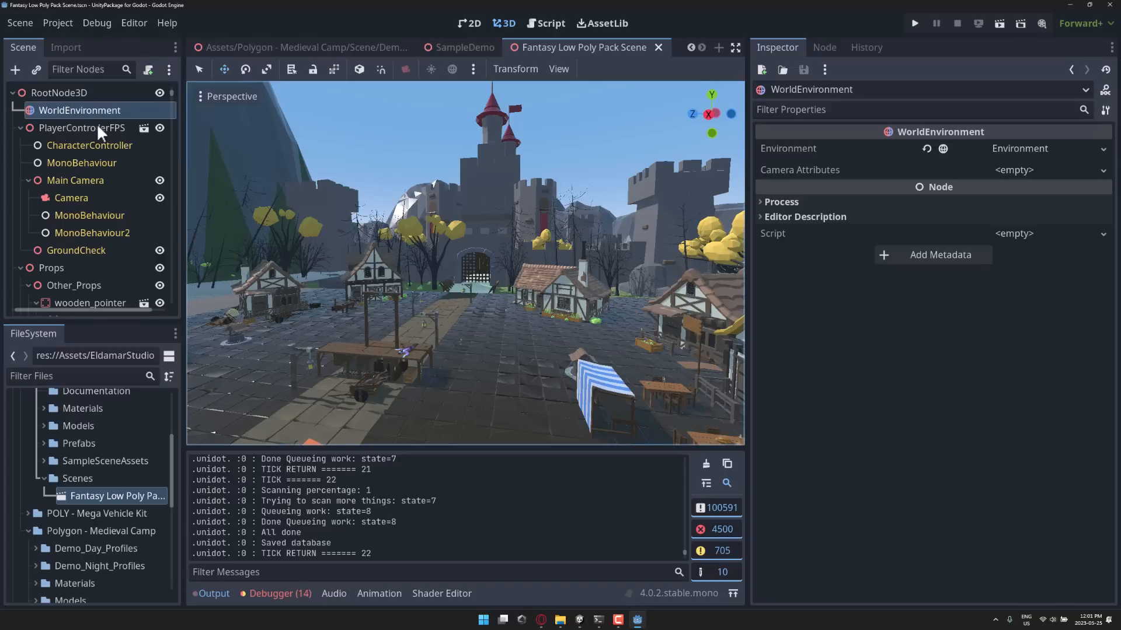
mouse_move(99, 134)
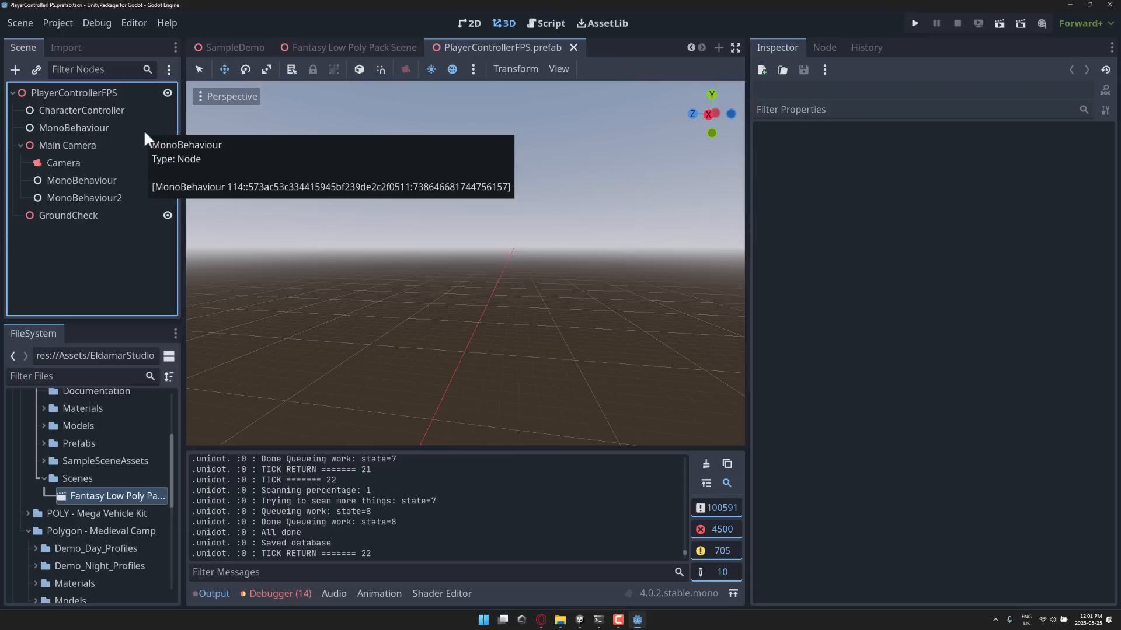
mouse_move(510, 148)
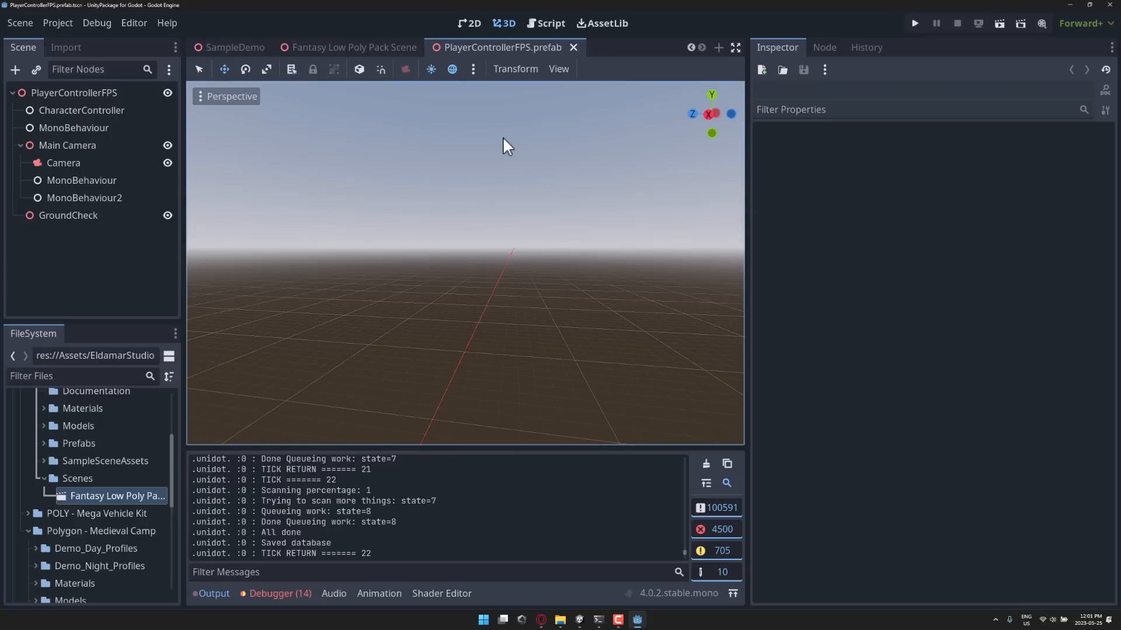
mouse_move(518, 160)
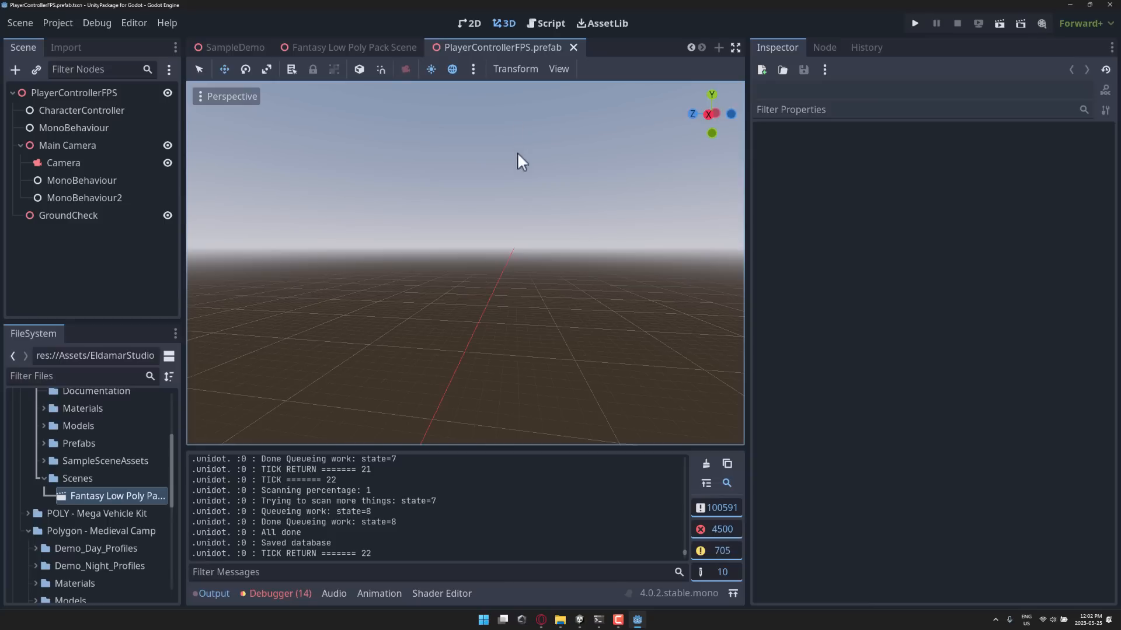
key(alt+tab)
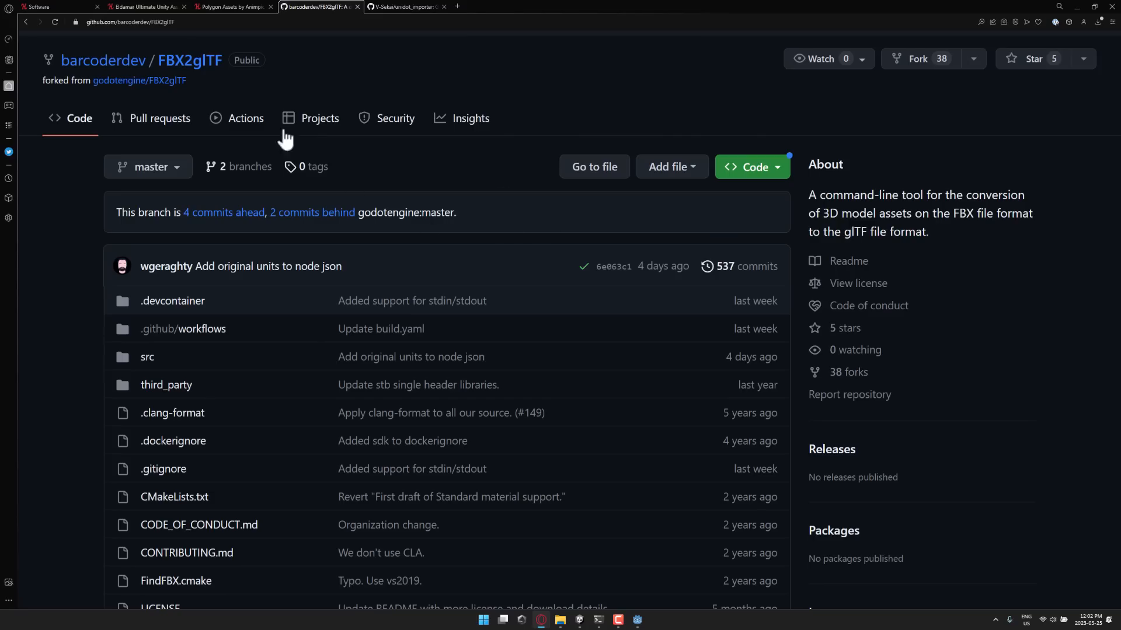
View the barcoderdev profile and unidot_importer repository on GitHub, then return to Godot
click(396, 118)
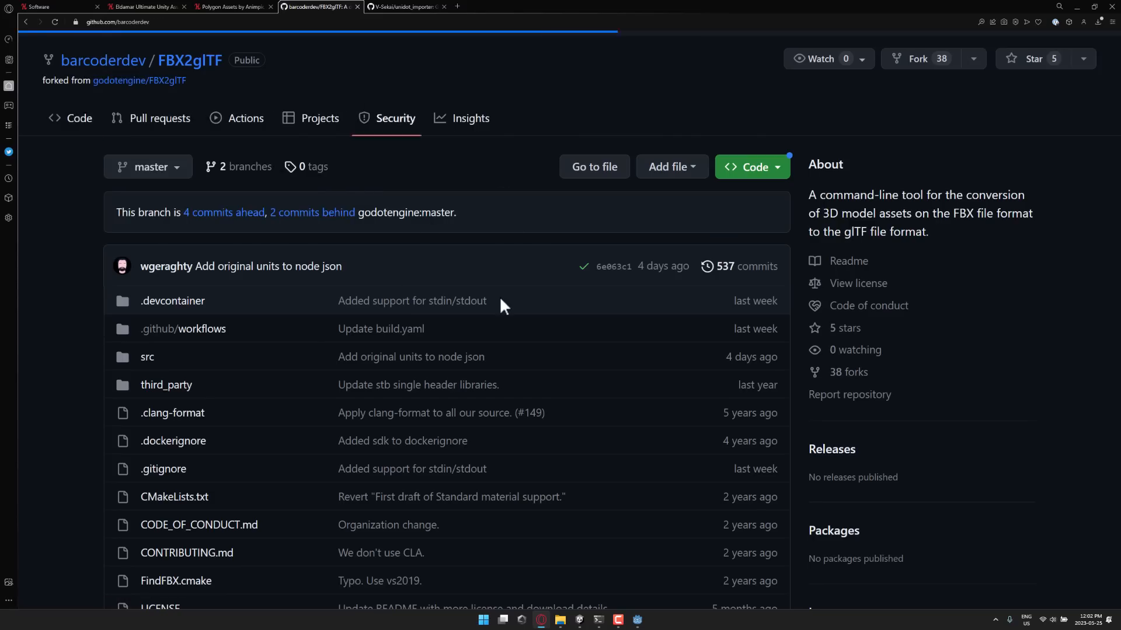
click(102, 59)
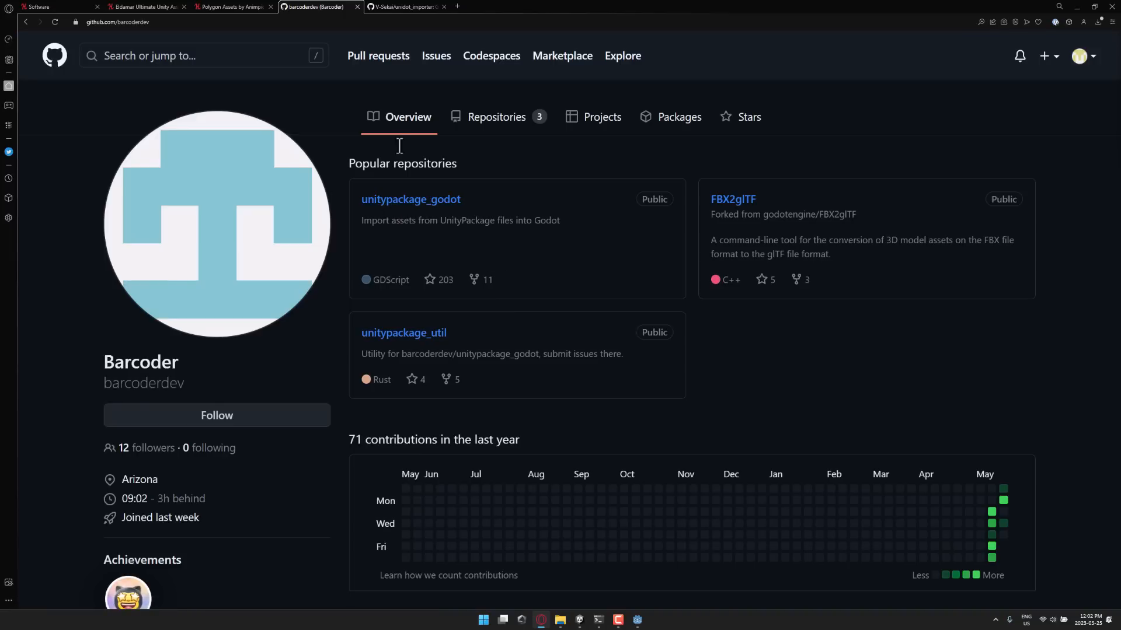
click(406, 7)
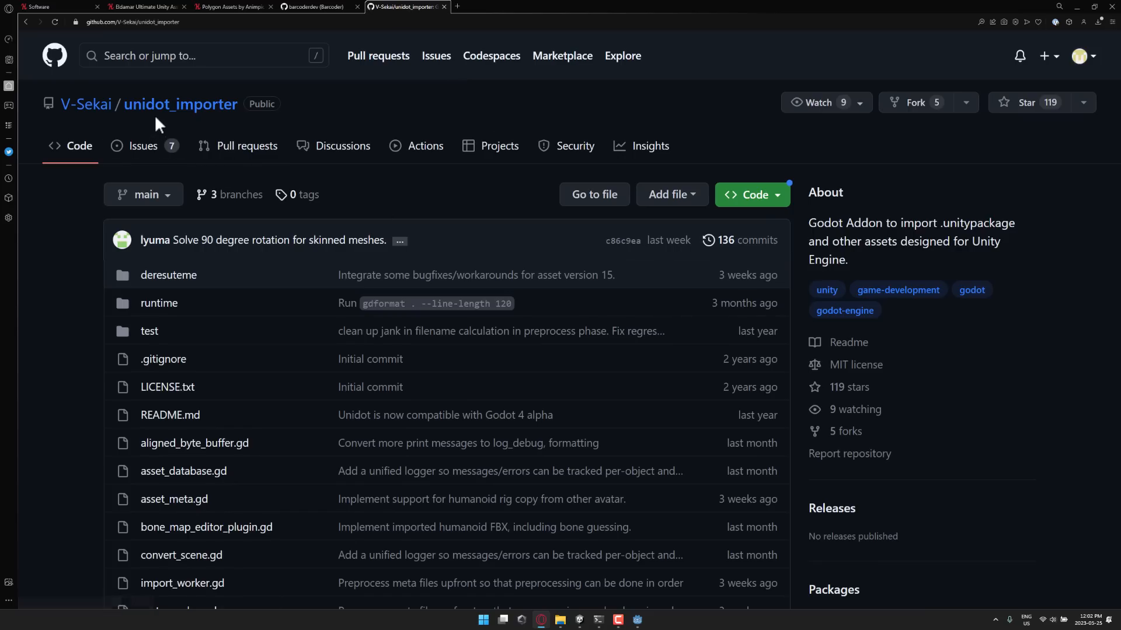
mouse_move(446, 212)
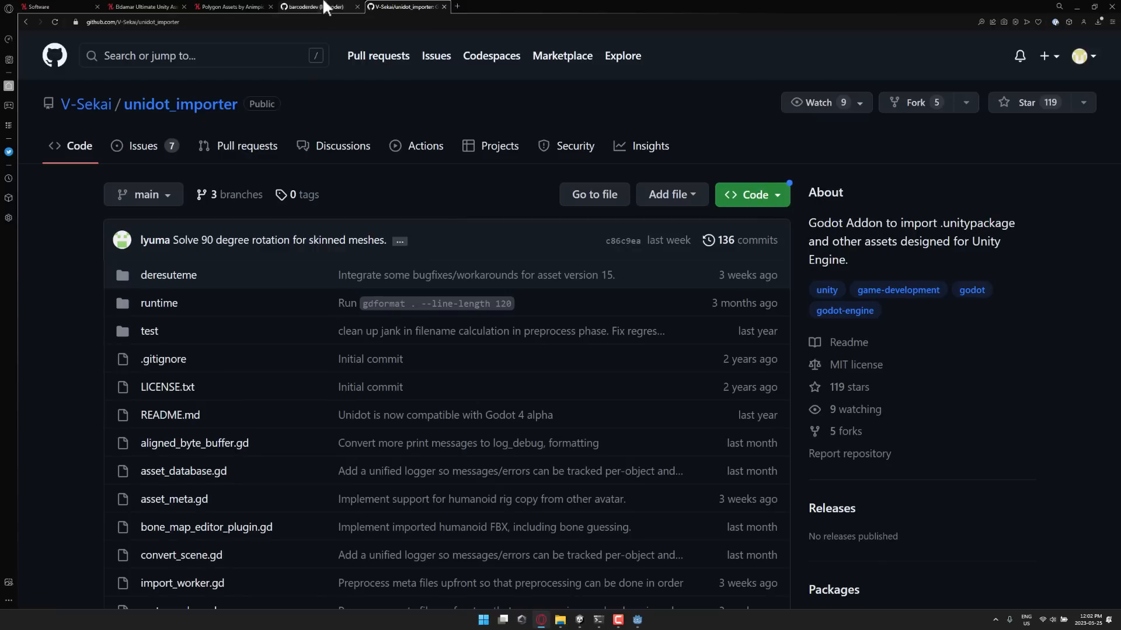
click(314, 7)
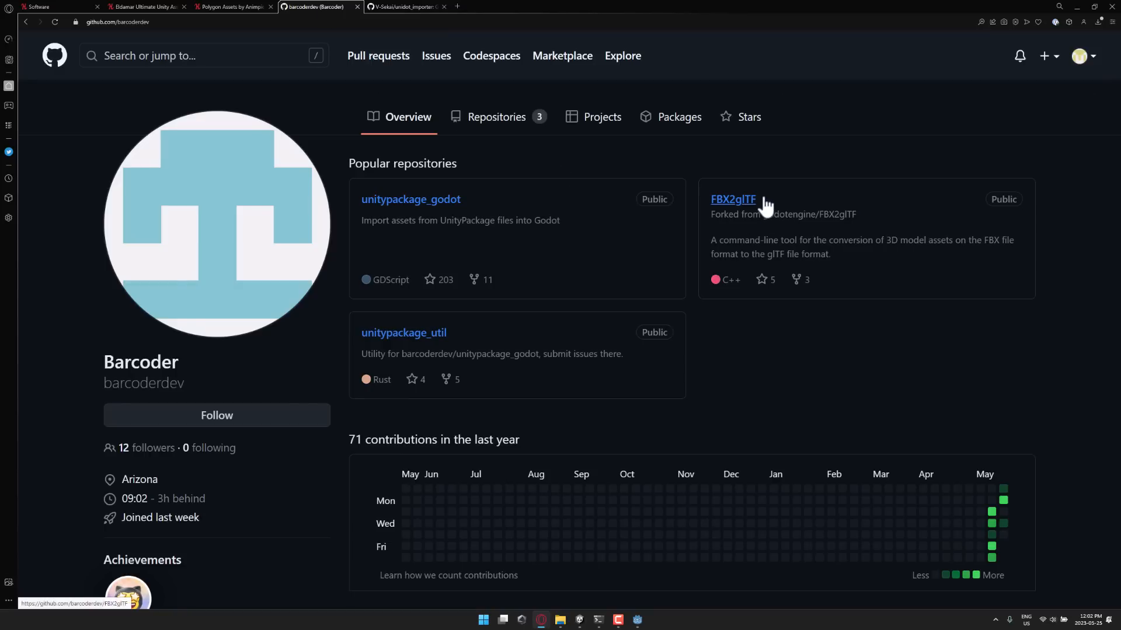
mouse_move(641, 610)
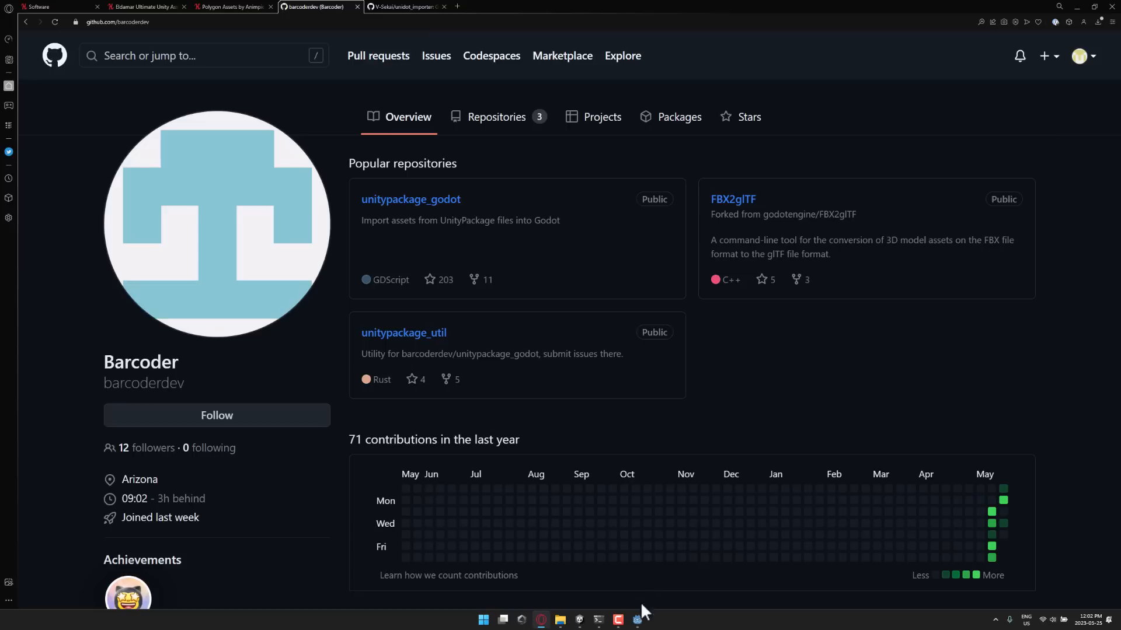
click(637, 620)
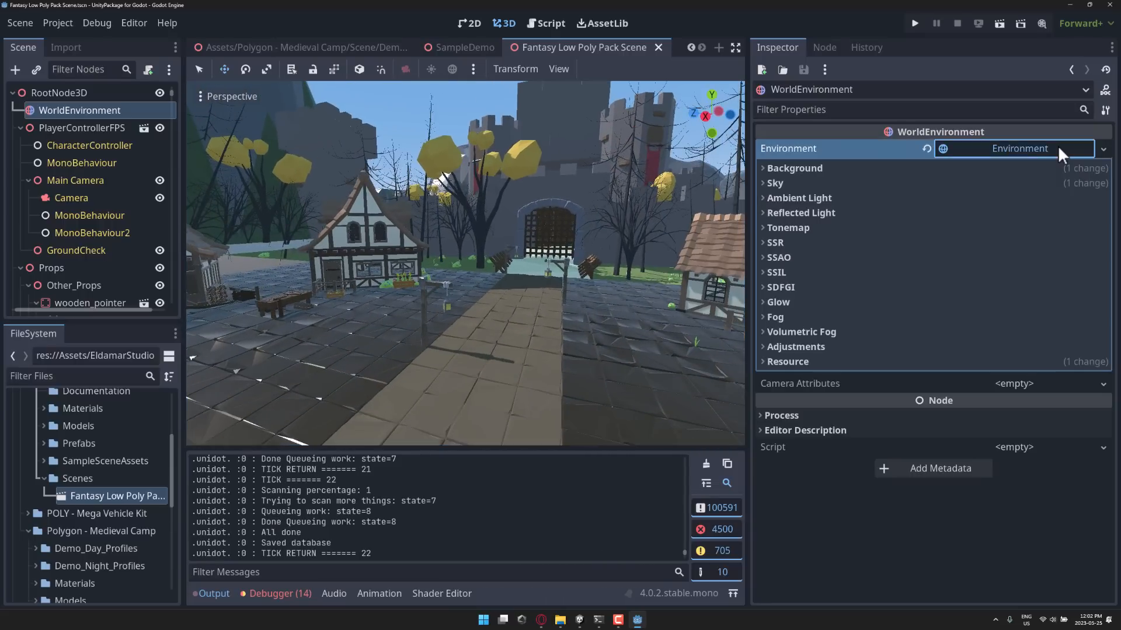
Enable SDFGI on WorldEnvironment and set the tonemap mode to Filmic
click(780, 287)
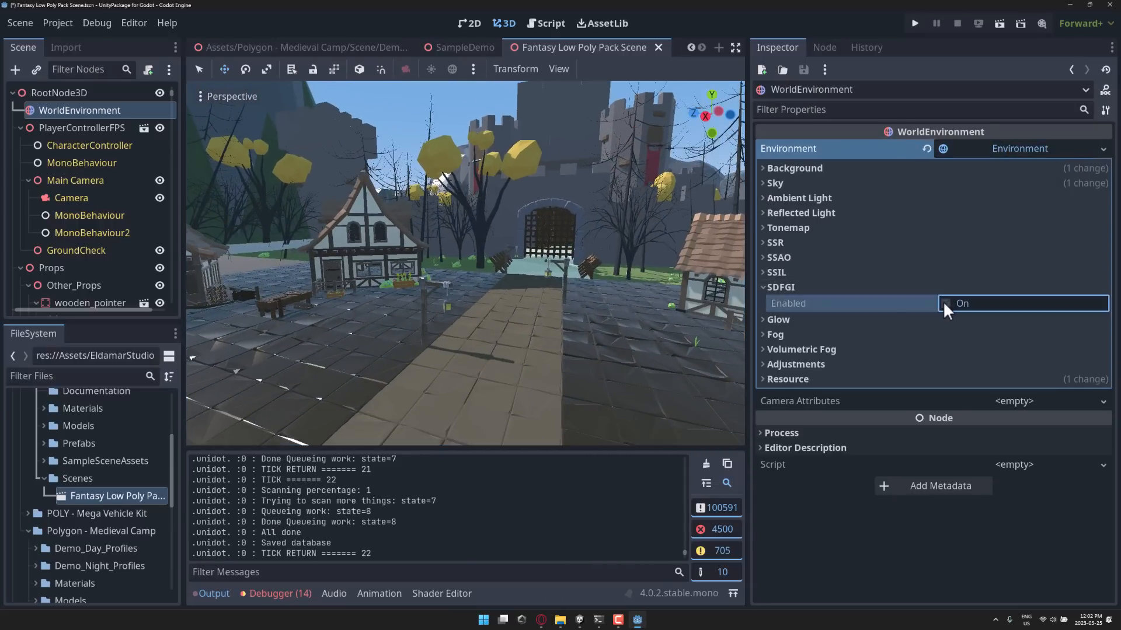
click(943, 303)
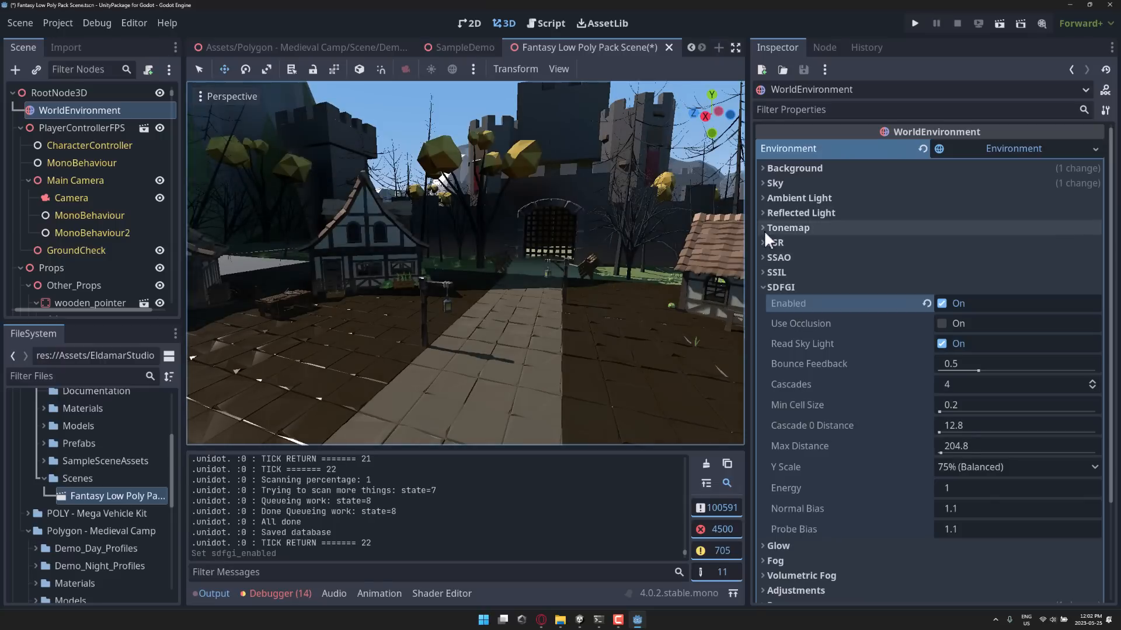
click(787, 227)
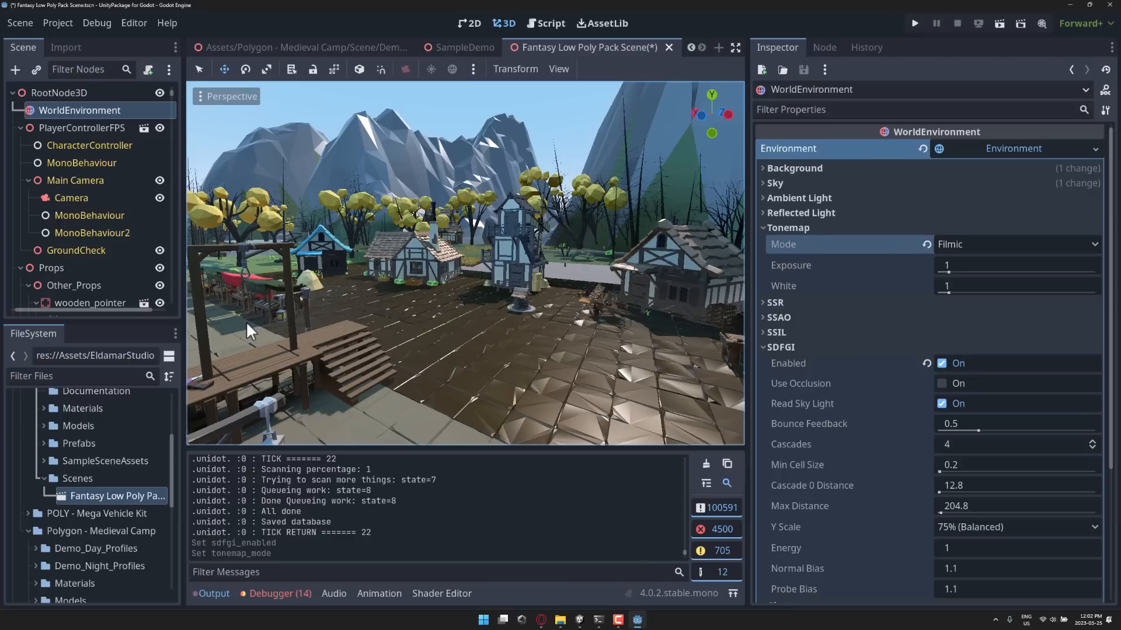
mouse_move(81, 164)
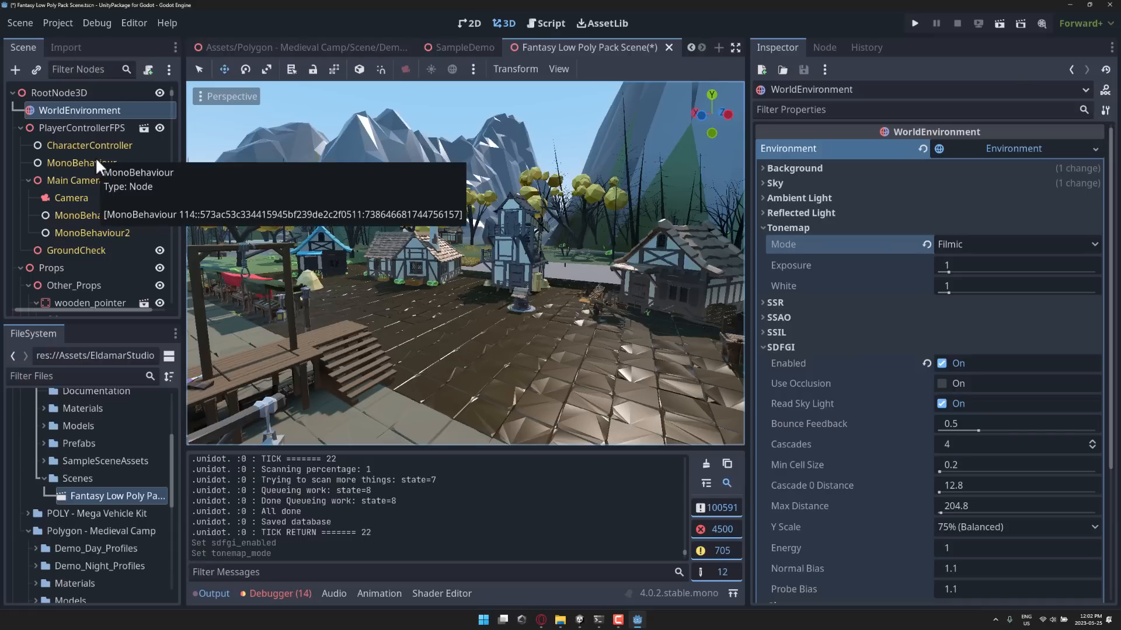
mouse_move(37, 203)
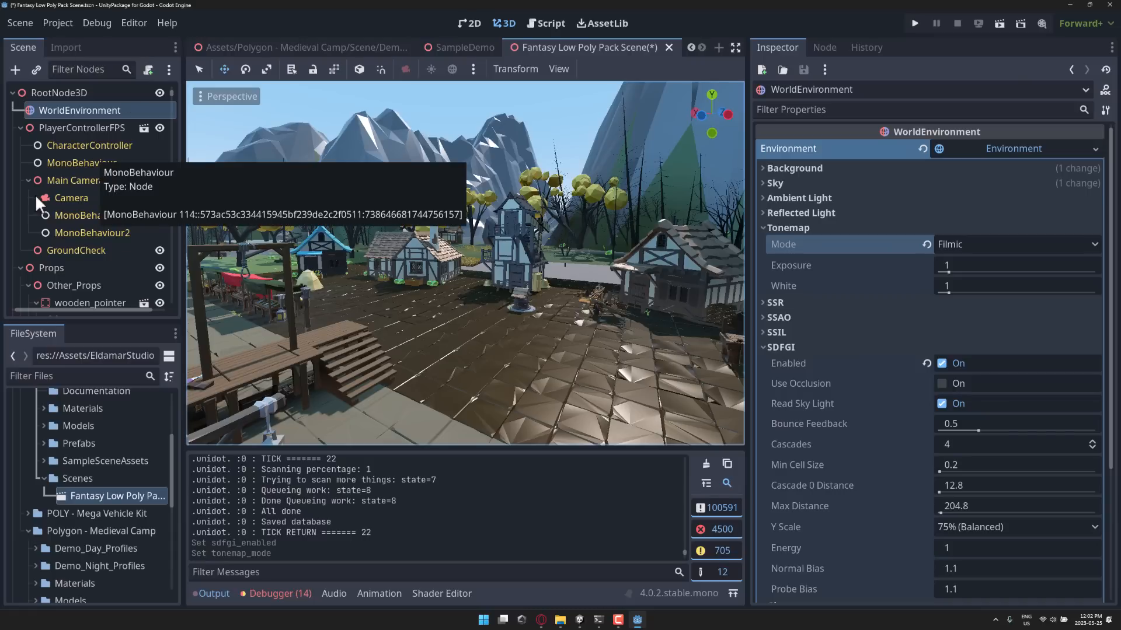